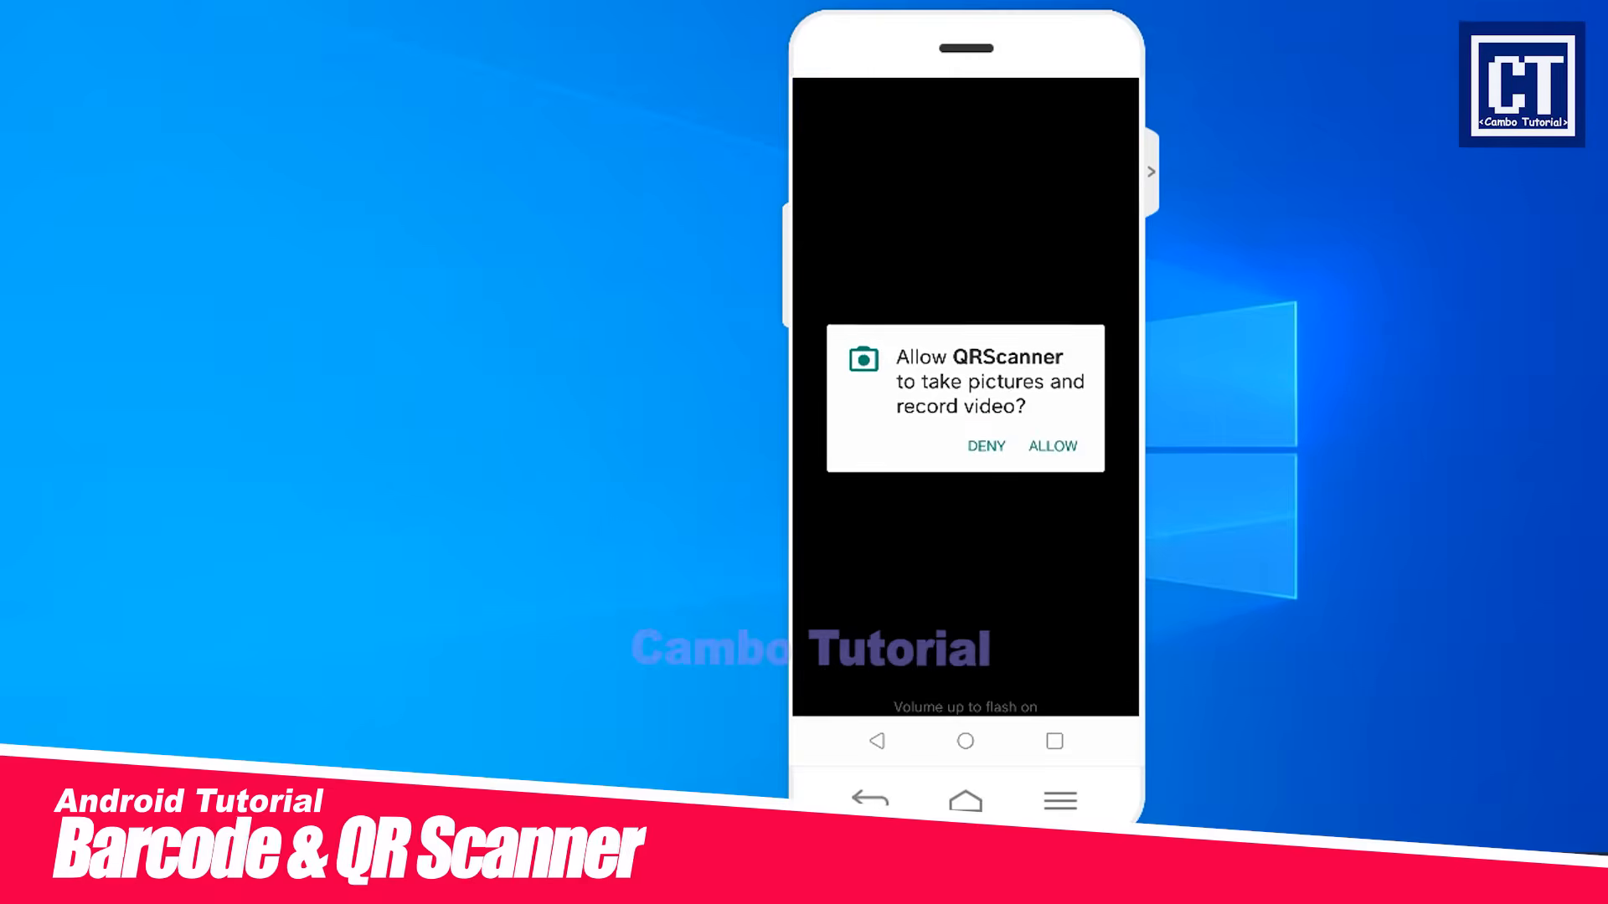
Step: Allow QRScanner camera access, scan a QR code, and dismiss the 'Cambo Tutorial' Result dialog
{"action": "left_click", "coordinate": [1051, 446]}
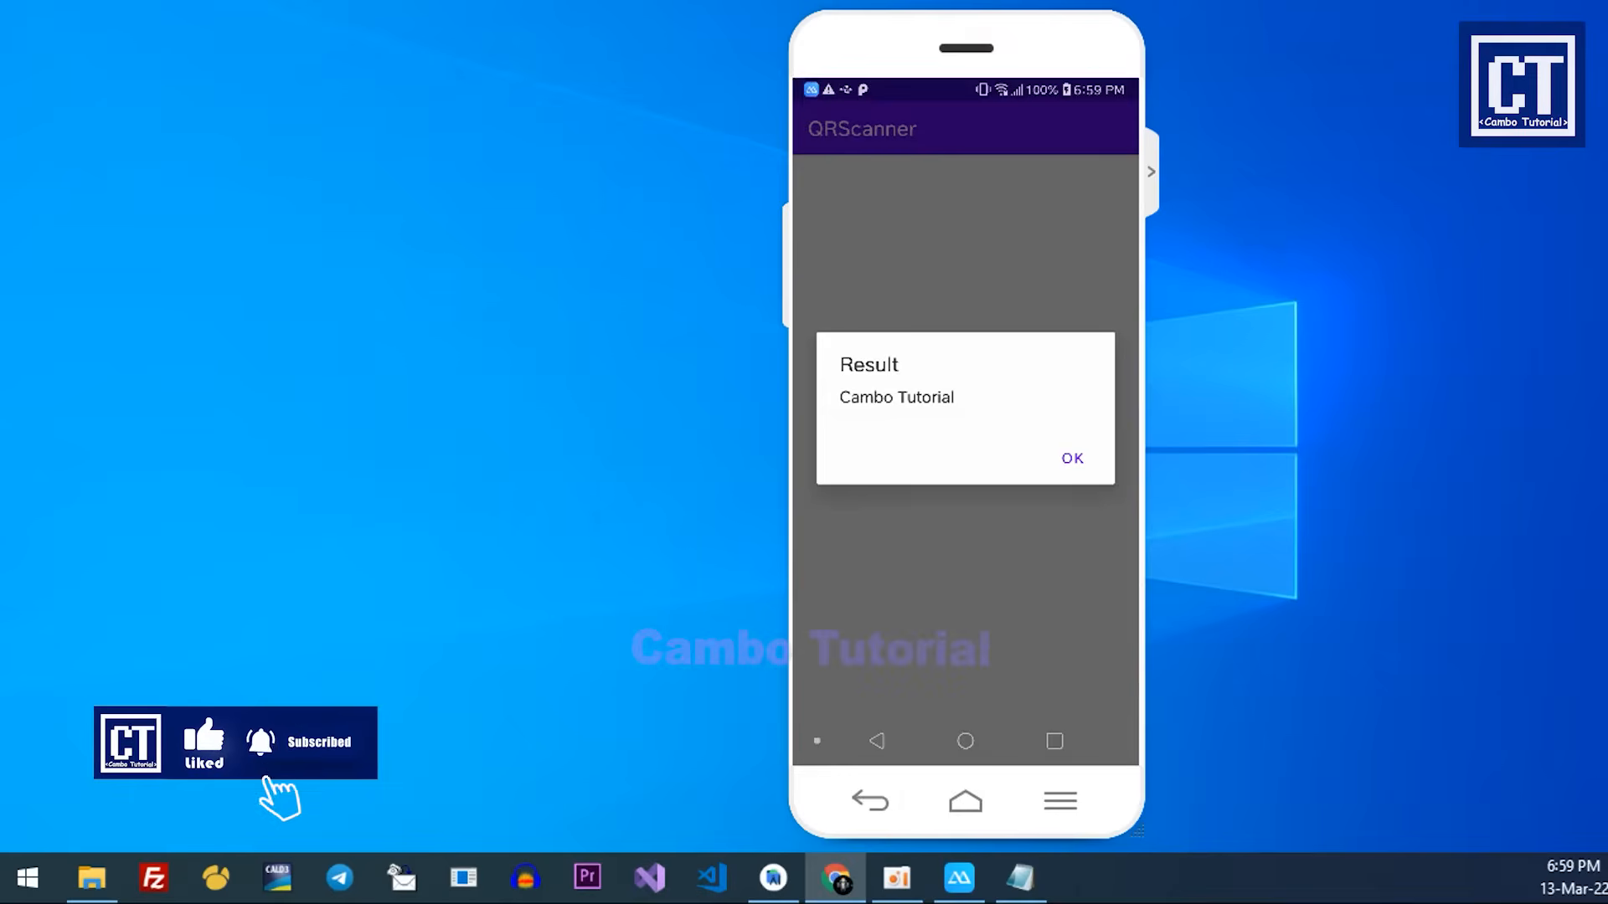
{"action": "left_click", "coordinate": [1071, 458]}
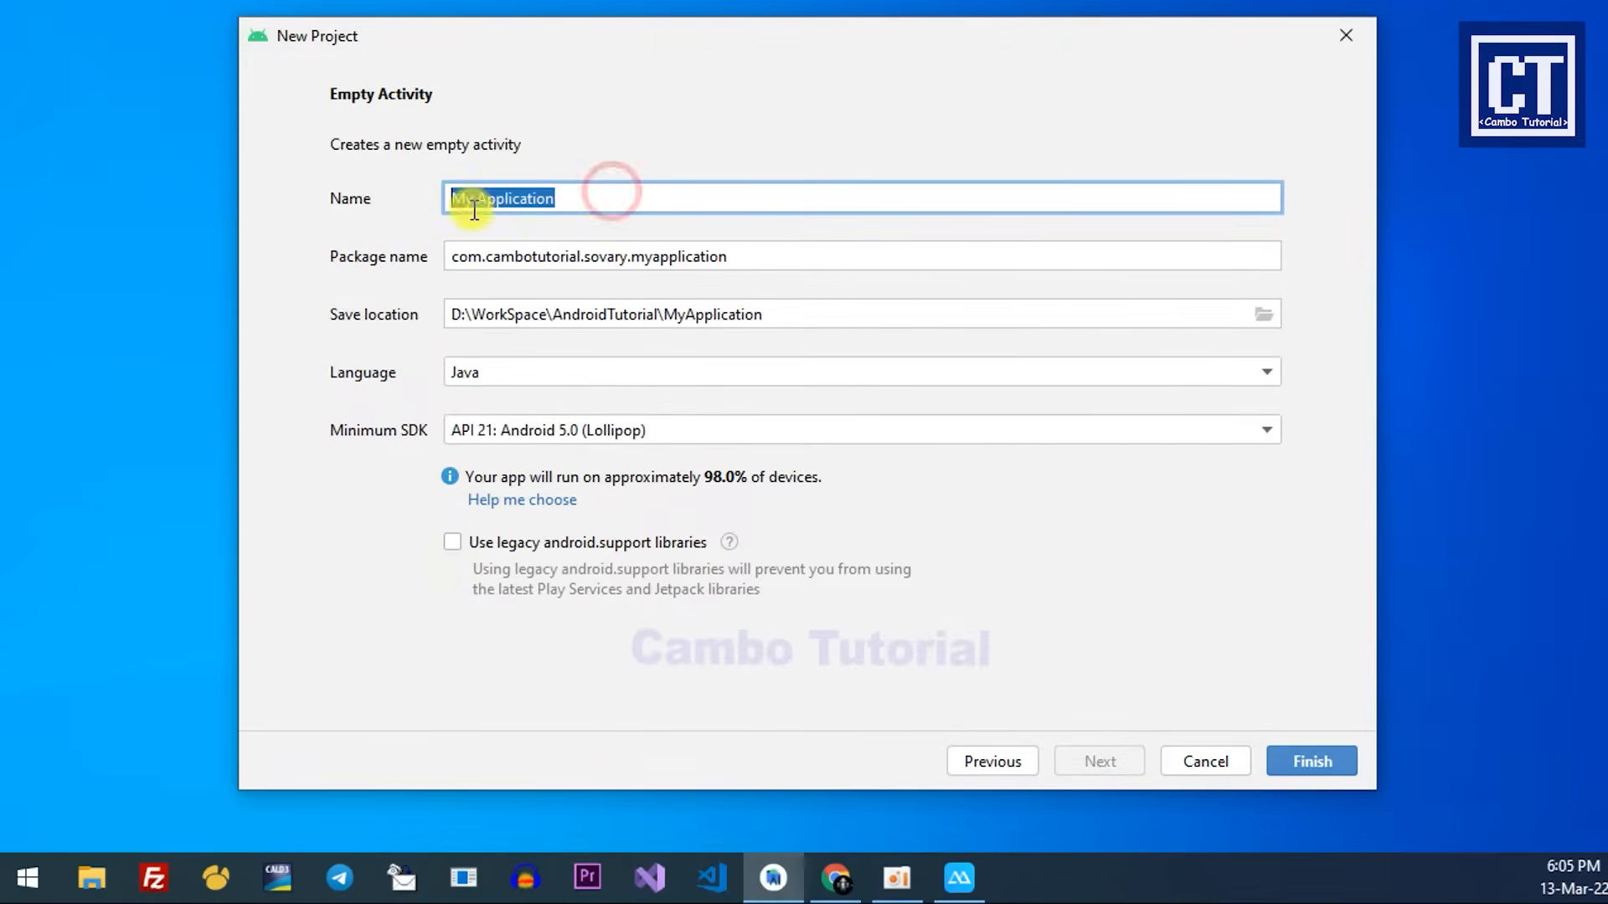
Step: Name the new Java Empty Activity project QRScanner with minimum API 21 and finish
{"action": "type", "text": "QRSc"}
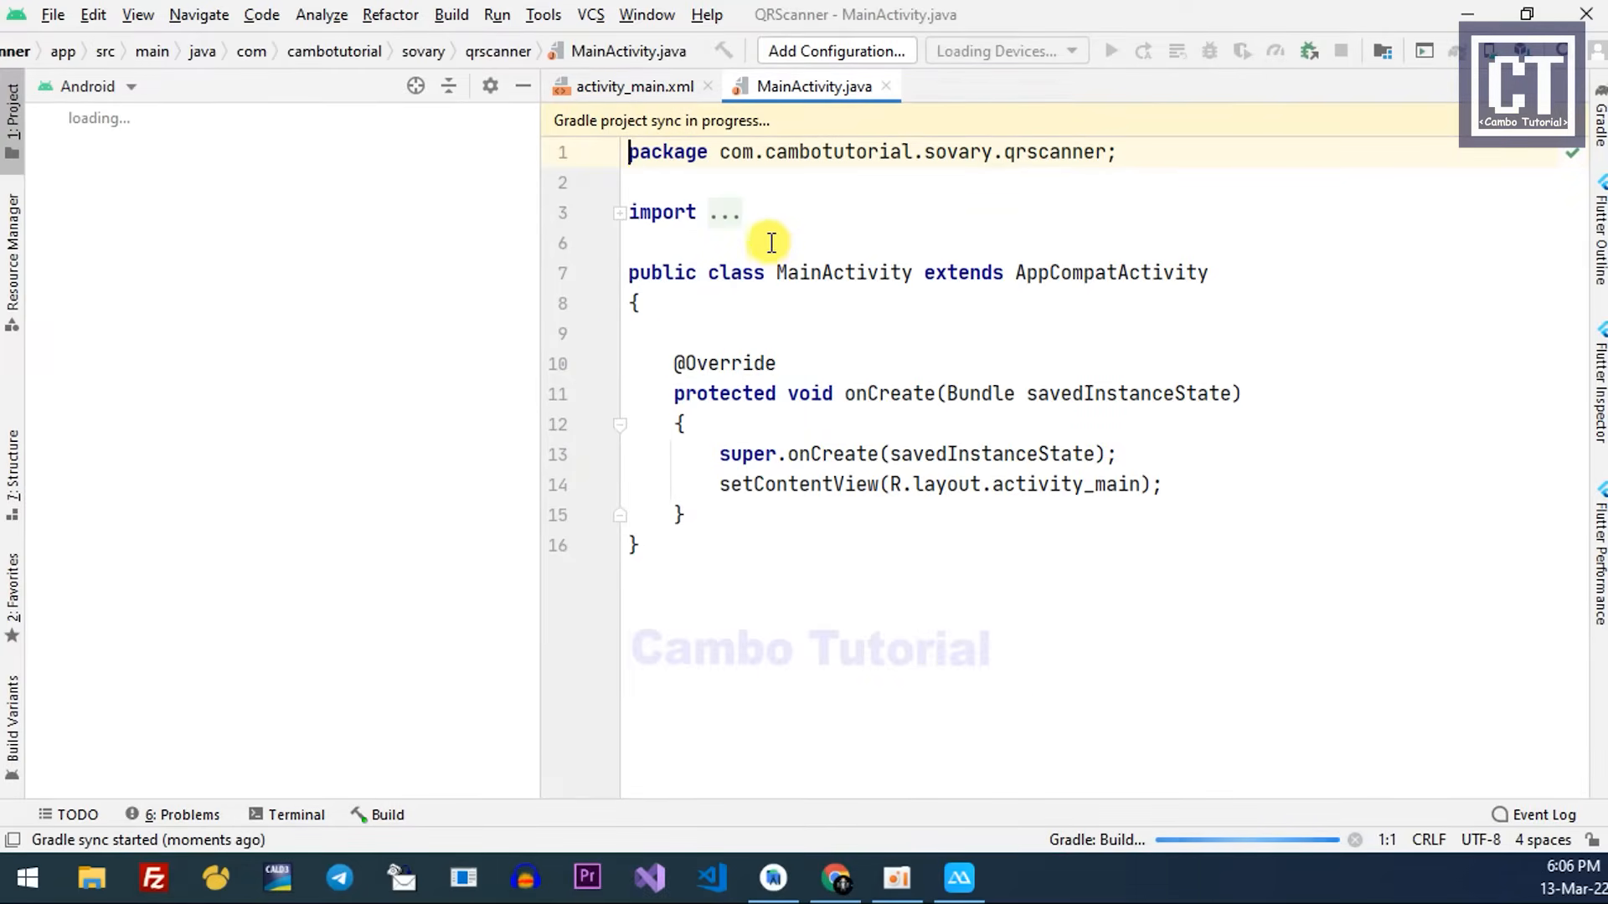
{"action": "mouse_move", "coordinate": [231, 118]}
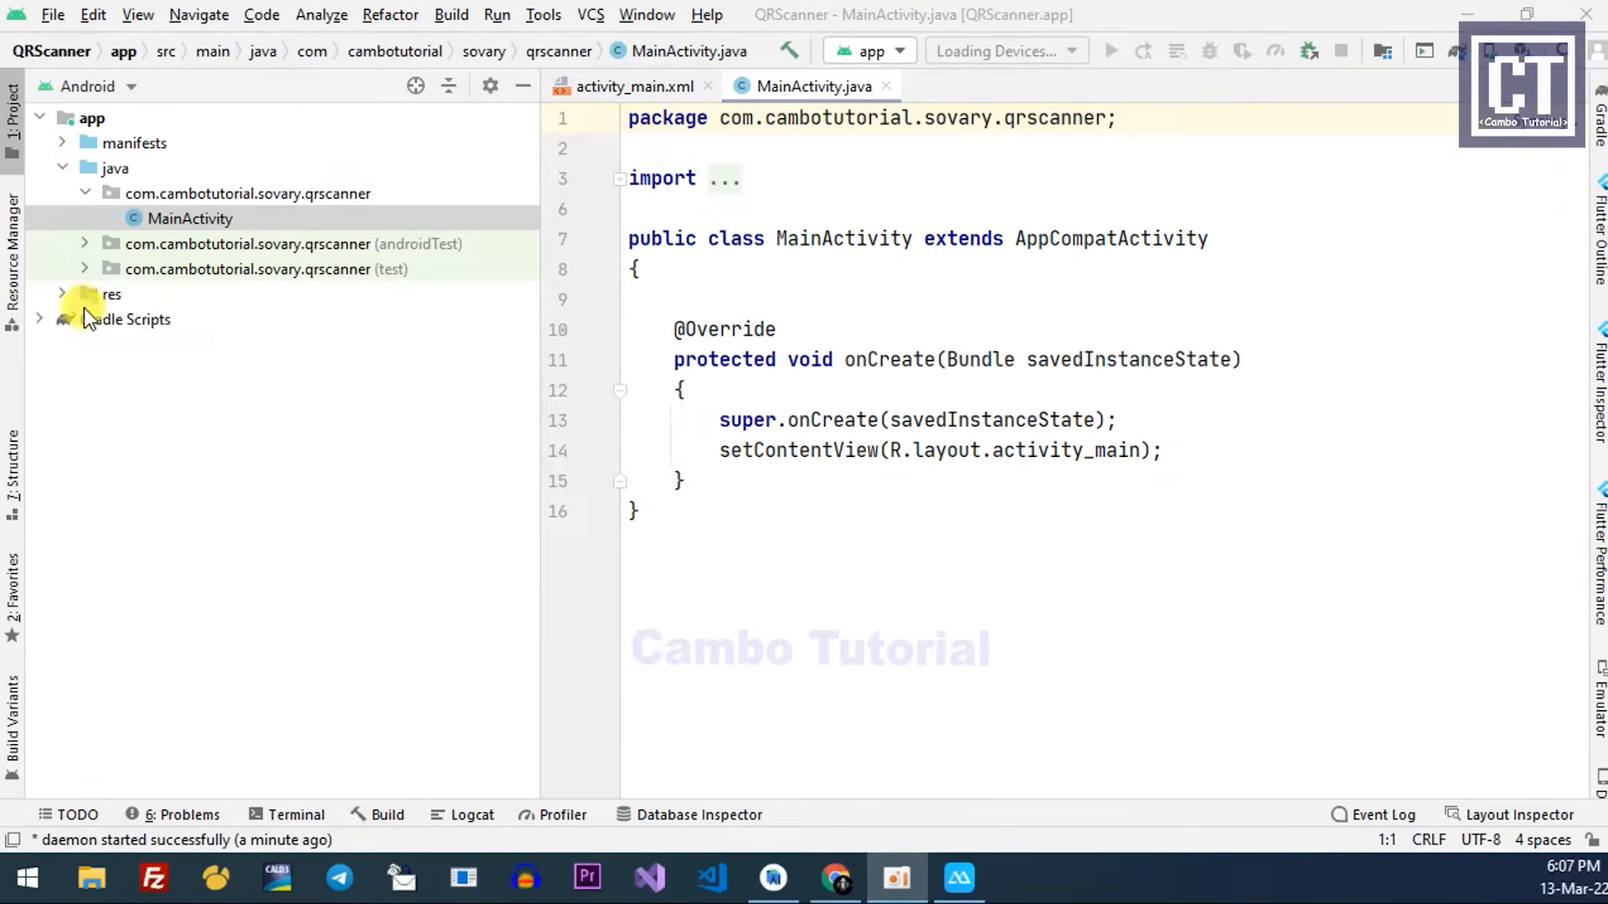
Step: Change targetSdkVersion to 30 in build.gradle (Module: app)
{"action": "left_click", "coordinate": [64, 319]}
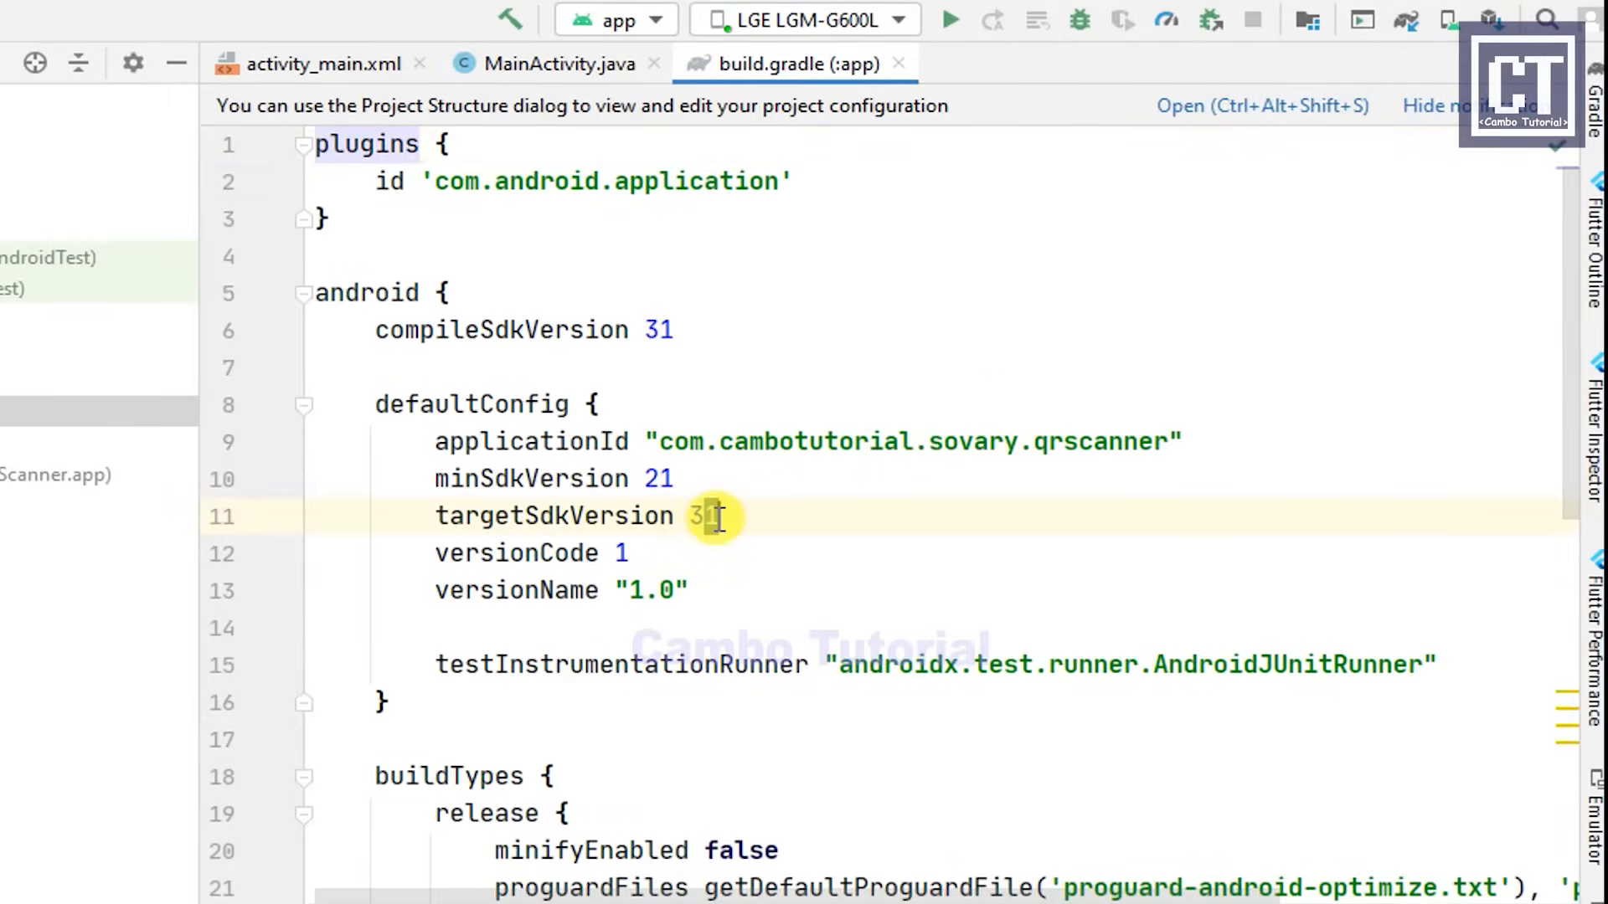
{"action": "type", "text": "0"}
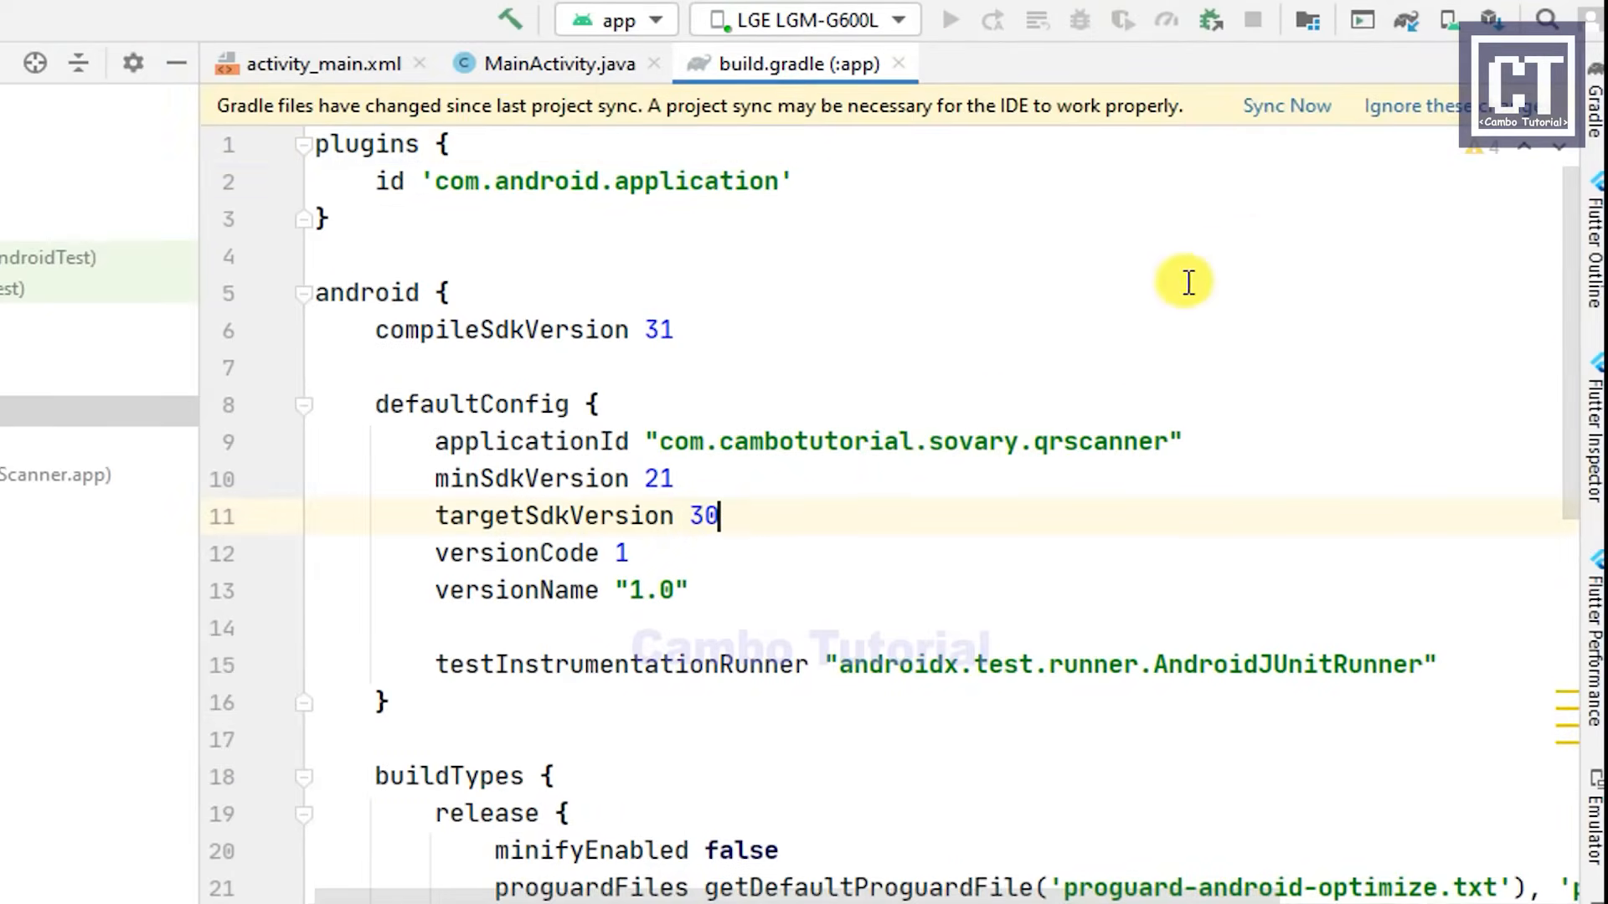
{"action": "scroll", "scroll_direction": "down", "scroll_amount": 3}
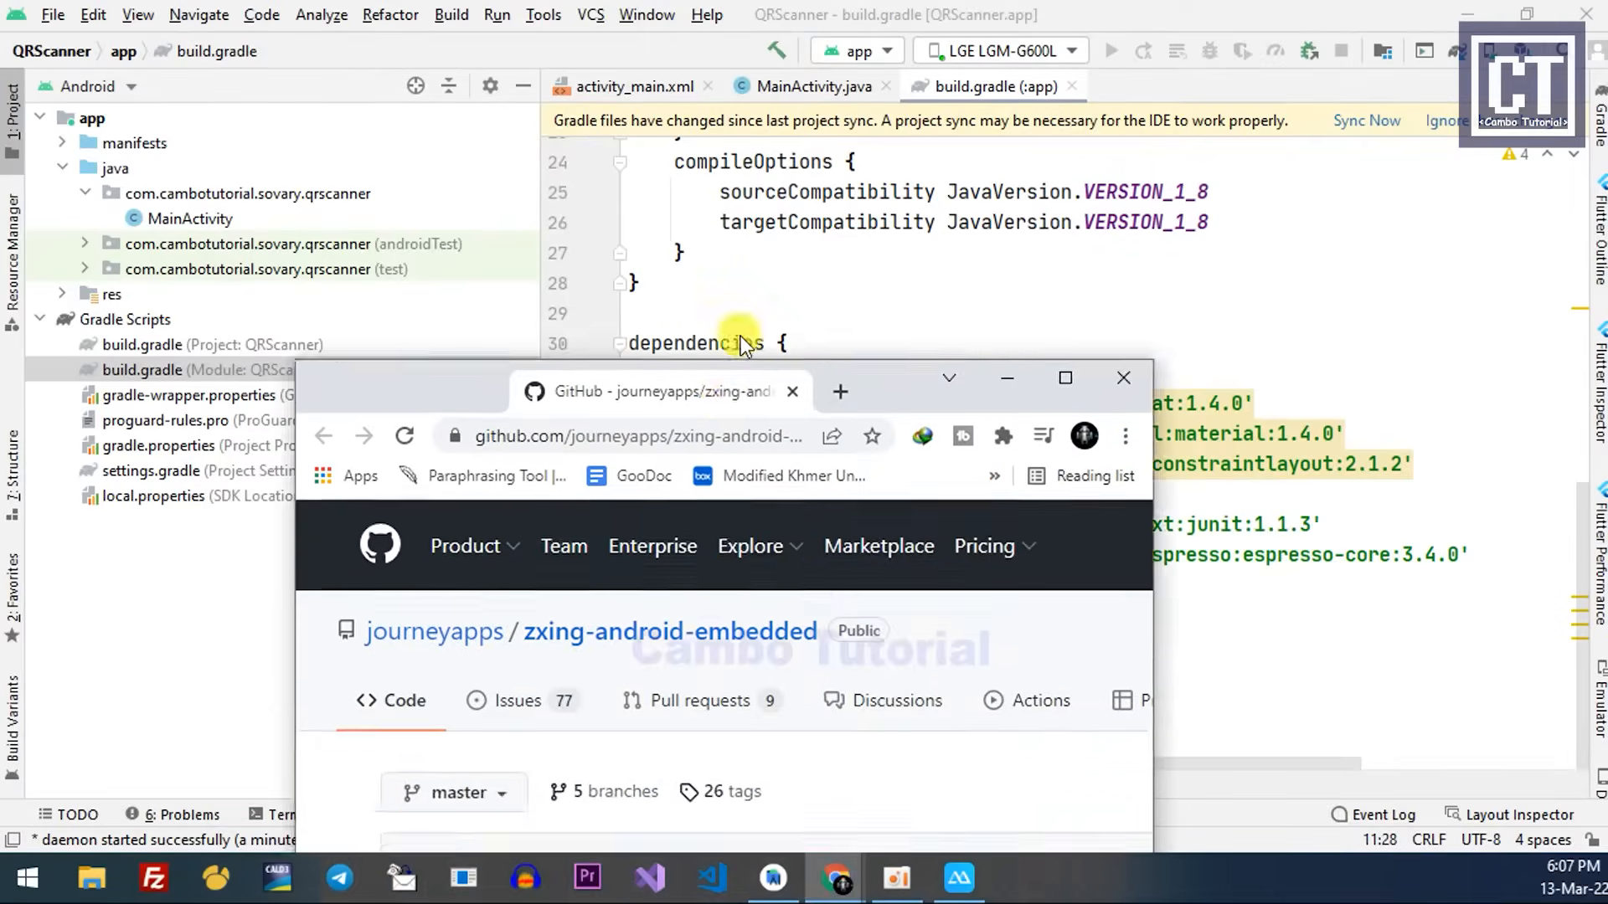
Step: Copy the zxing-android-embedded 4.3.0 Gradle implementation line from its GitHub README
{"action": "left_click", "coordinate": [1064, 378]}
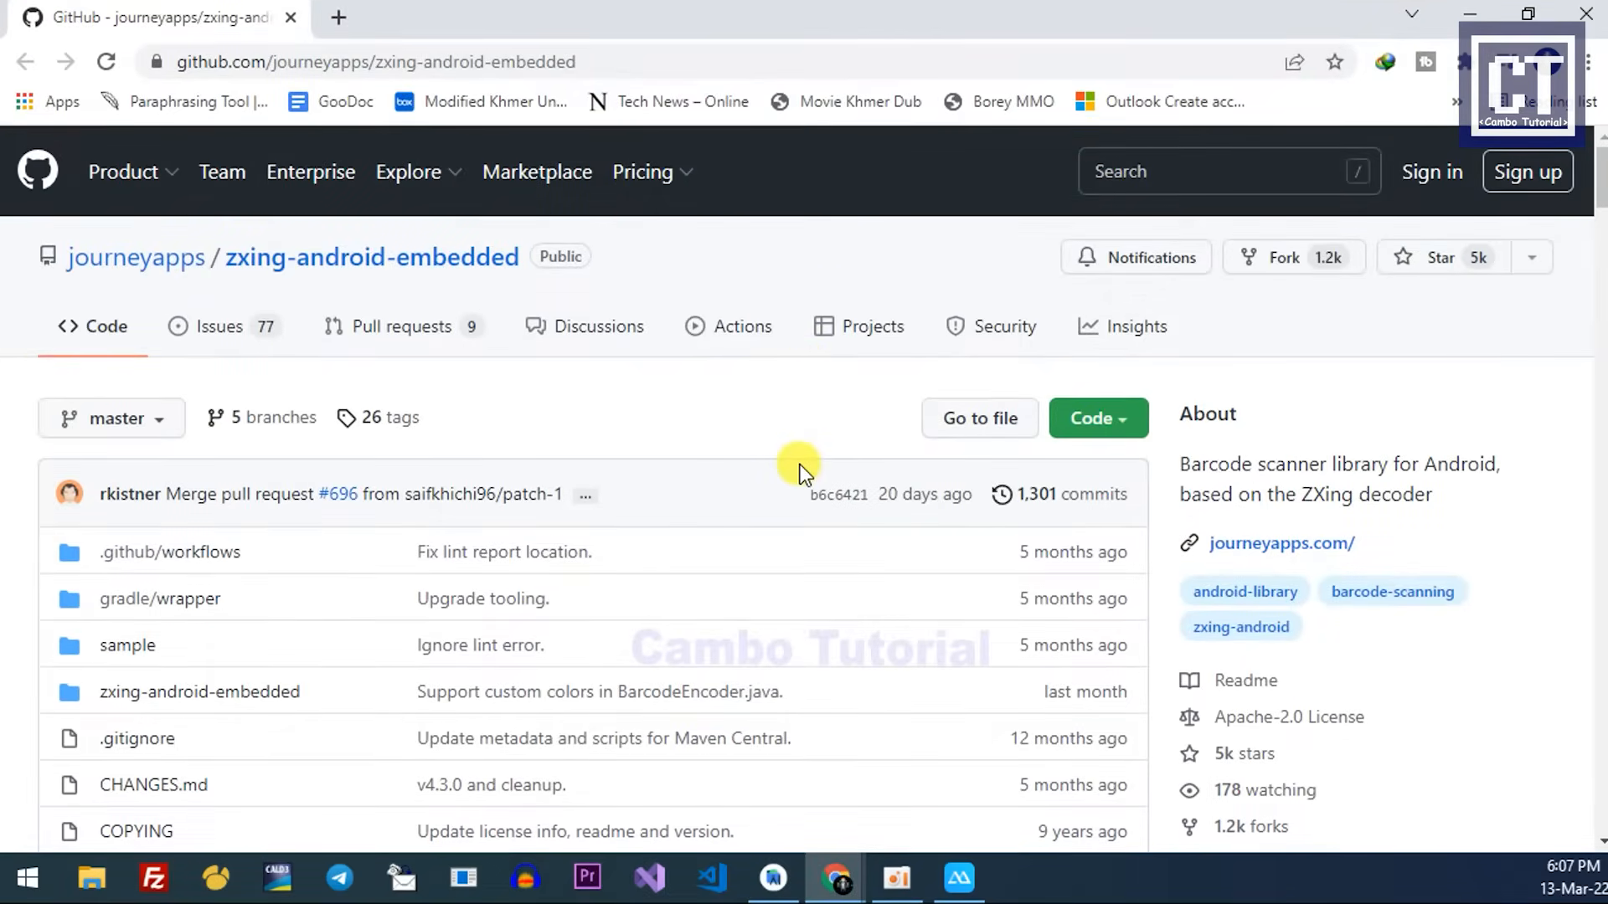
{"action": "scroll", "scroll_direction": "down", "scroll_amount": 3}
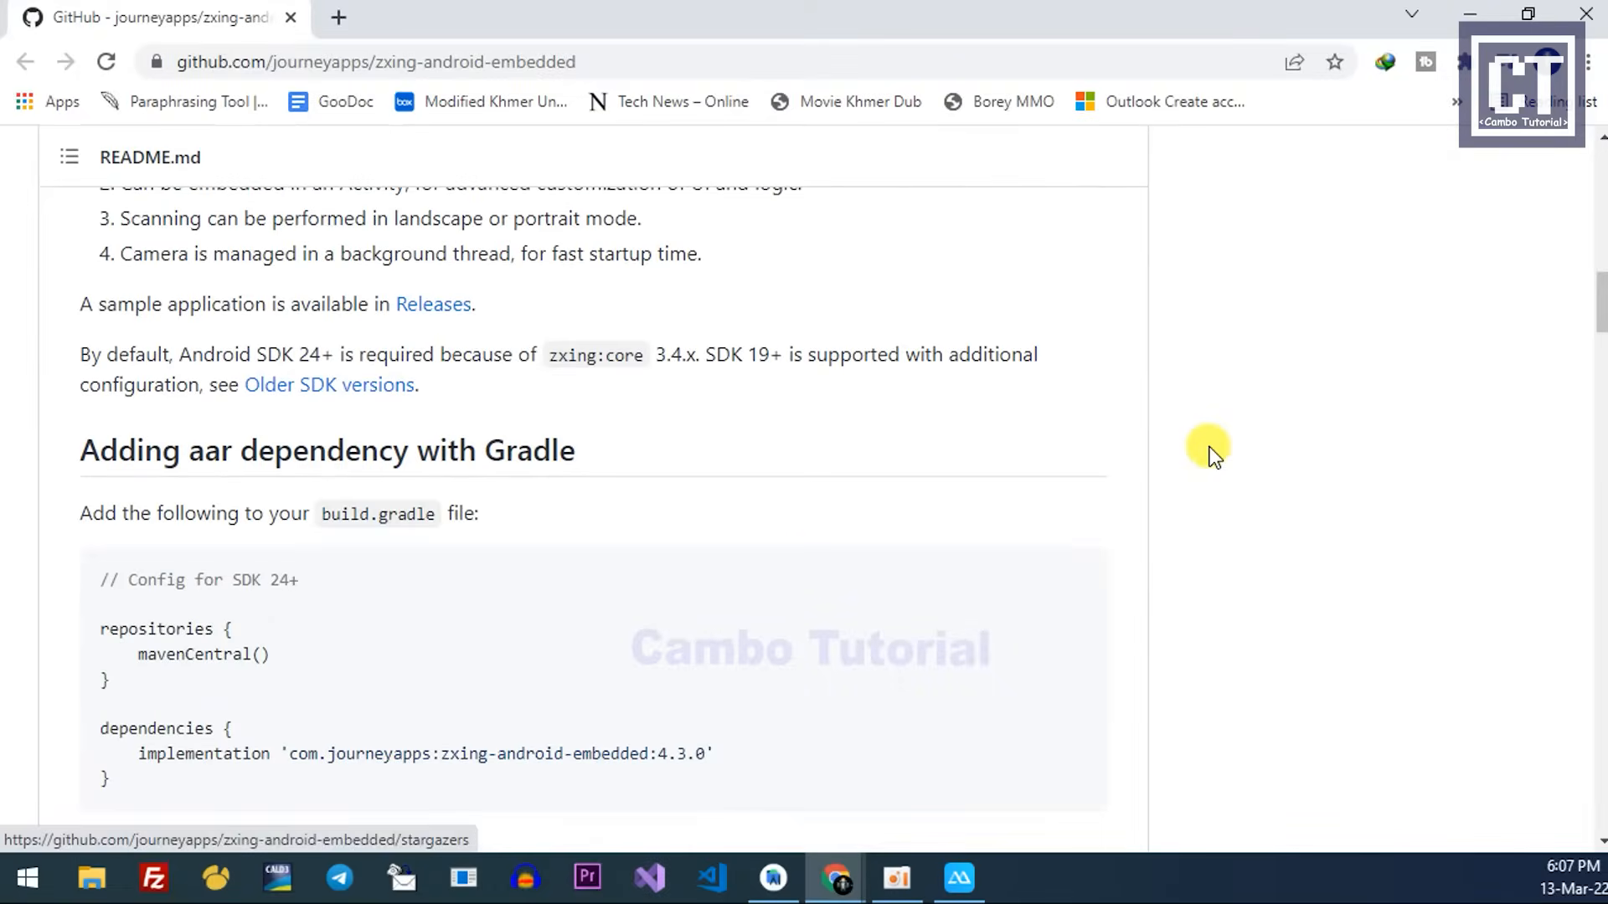
{"action": "scroll", "scroll_direction": "down", "scroll_amount": 3}
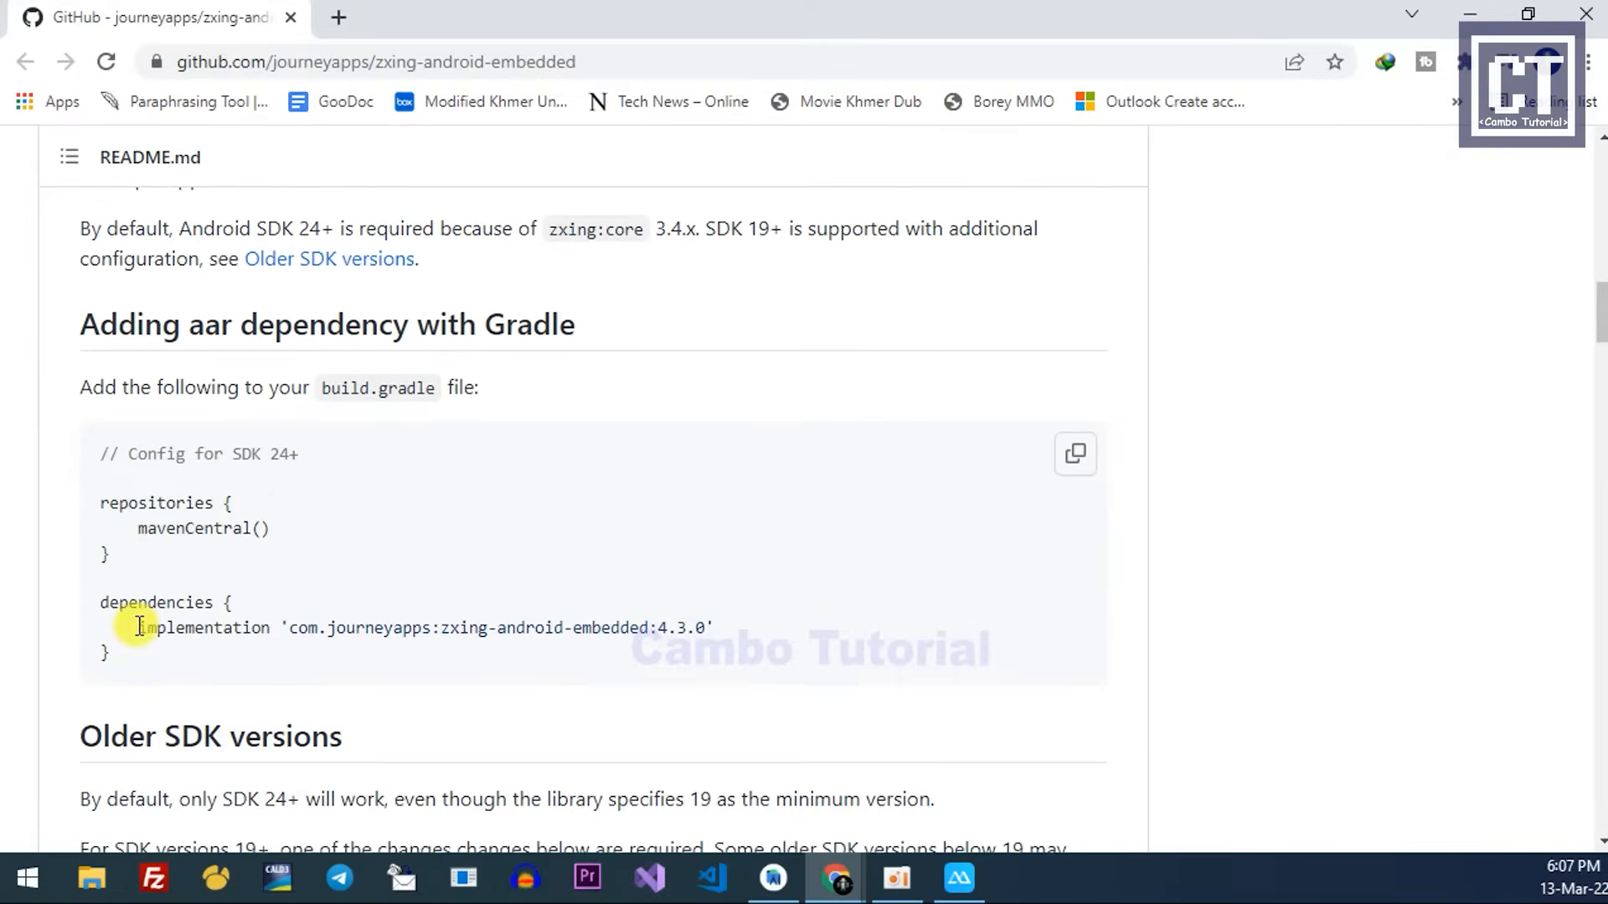
{"action": "right_click", "coordinate": [703, 627]}
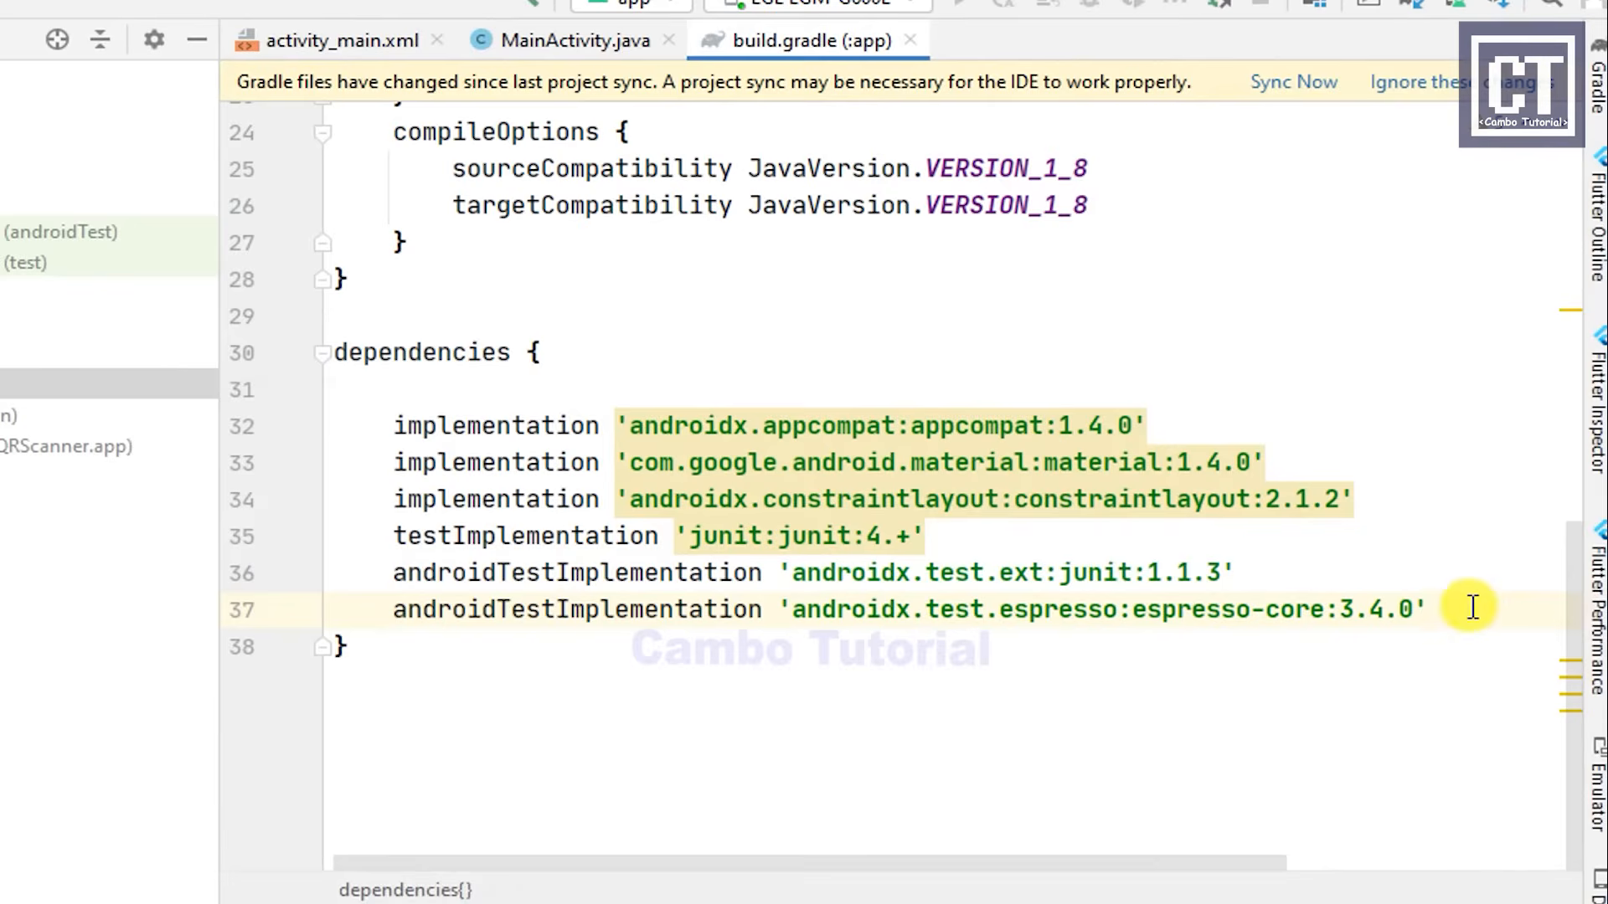
Step: Add implementation 'com.journeyapps:zxing-android-embedded:4.3.0' to dependencies and sync the project
{"action": "type", "text": "implementation 'com.journeyapps:zxing-android-embedded:4.3.0'"}
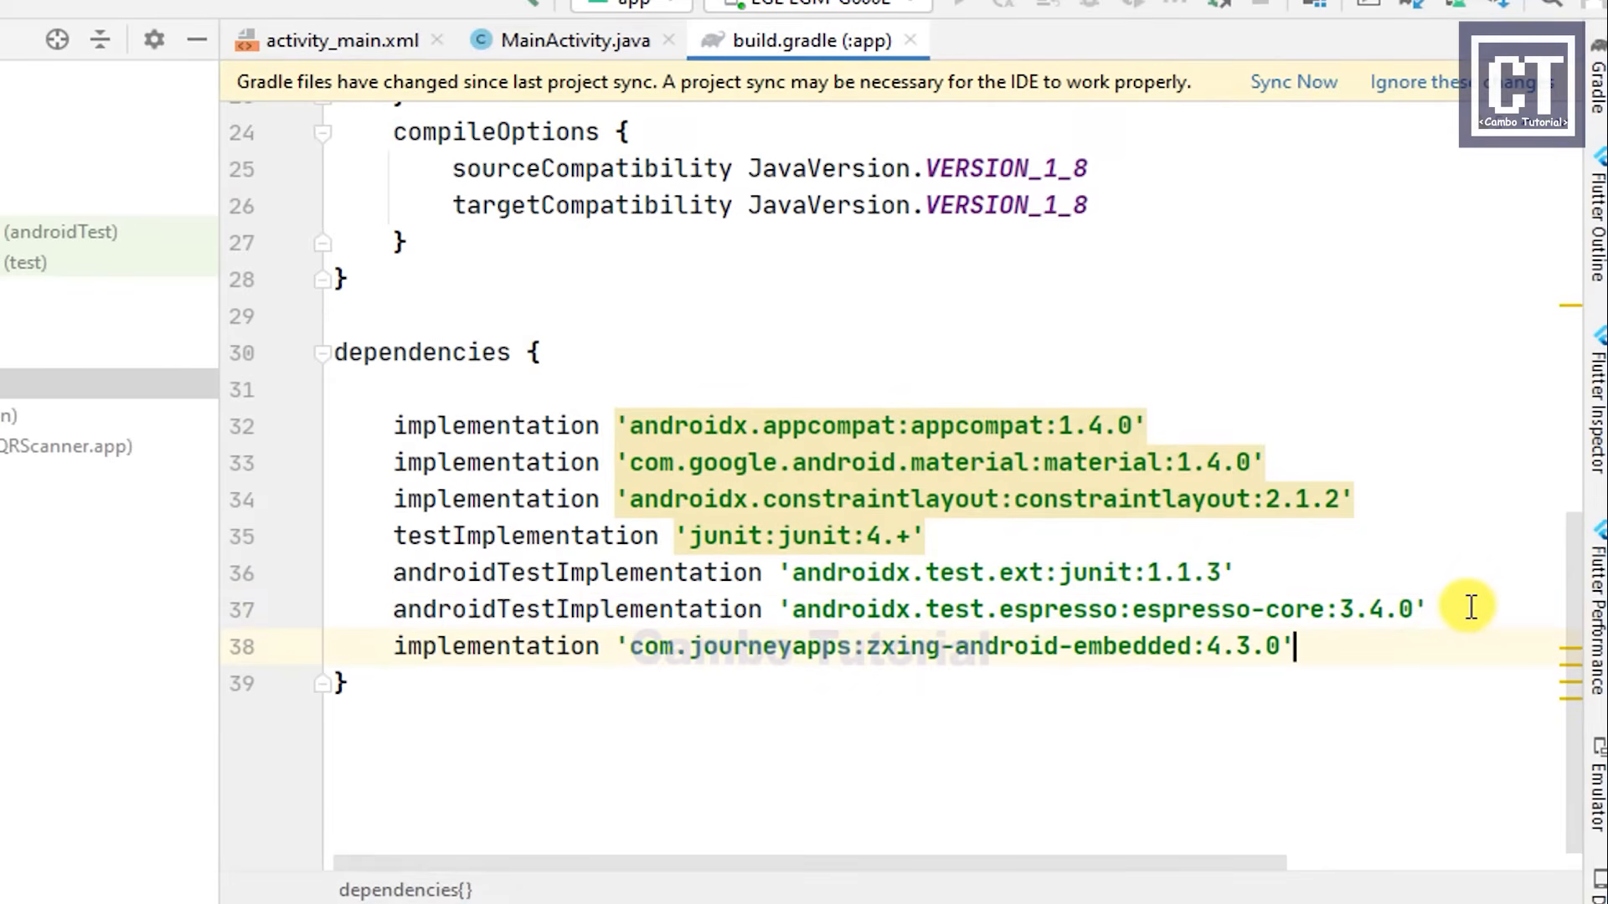
{"action": "left_click", "coordinate": [1293, 82]}
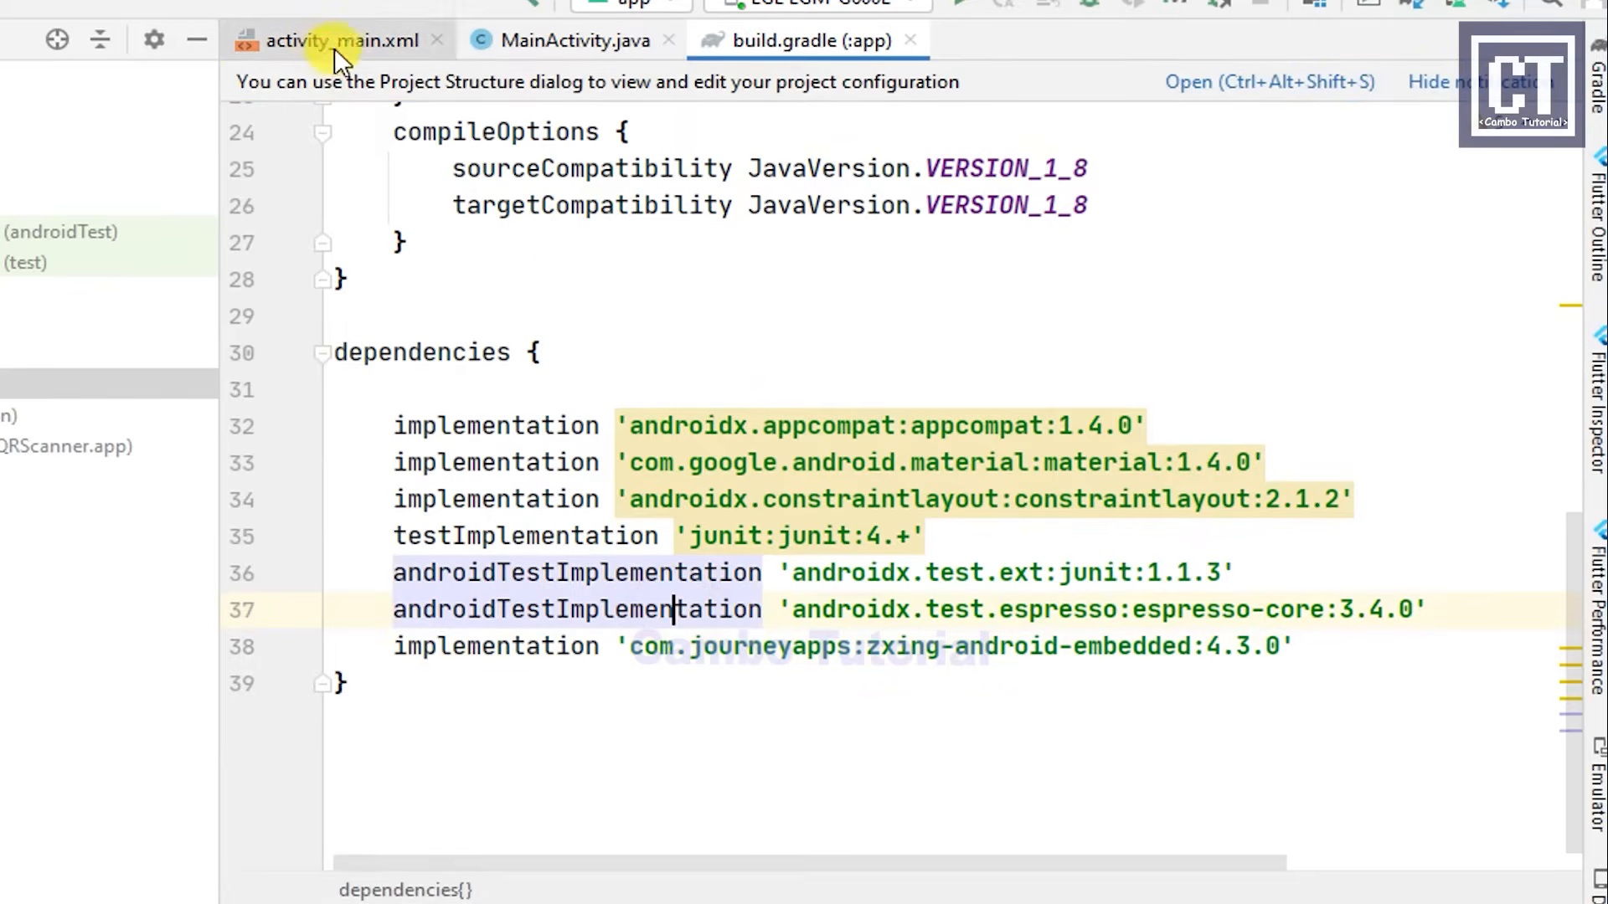
Step: Open activity_main.xml in Split view and change the root ConstraintLayout to RelativeLayout
{"action": "left_click", "coordinate": [338, 41]}
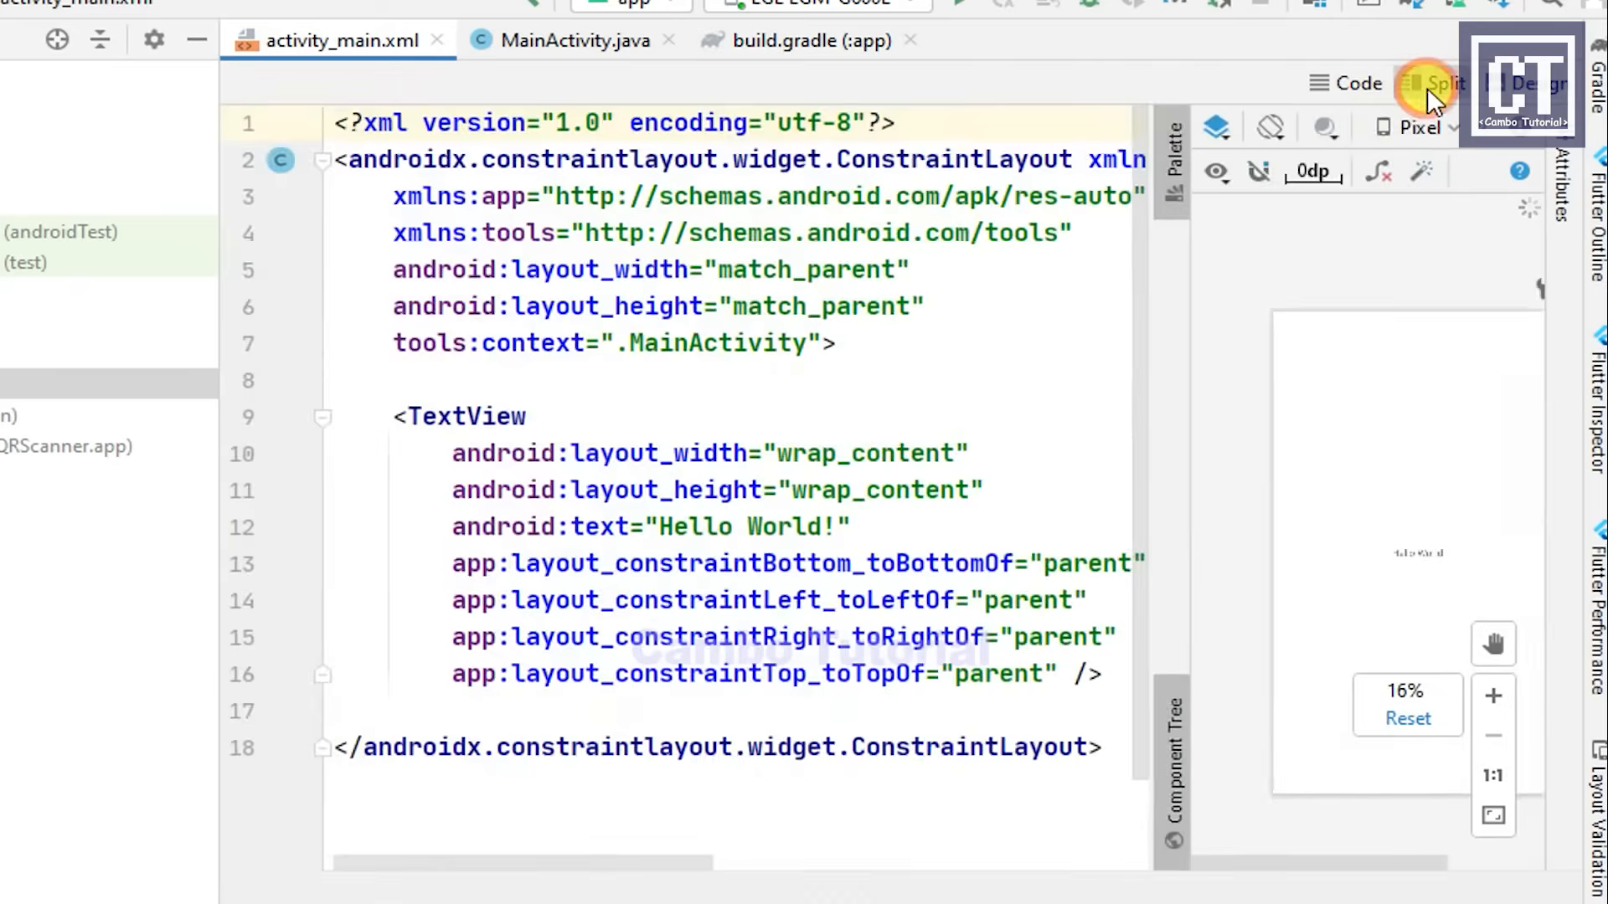
{"action": "left_click", "coordinate": [1447, 83]}
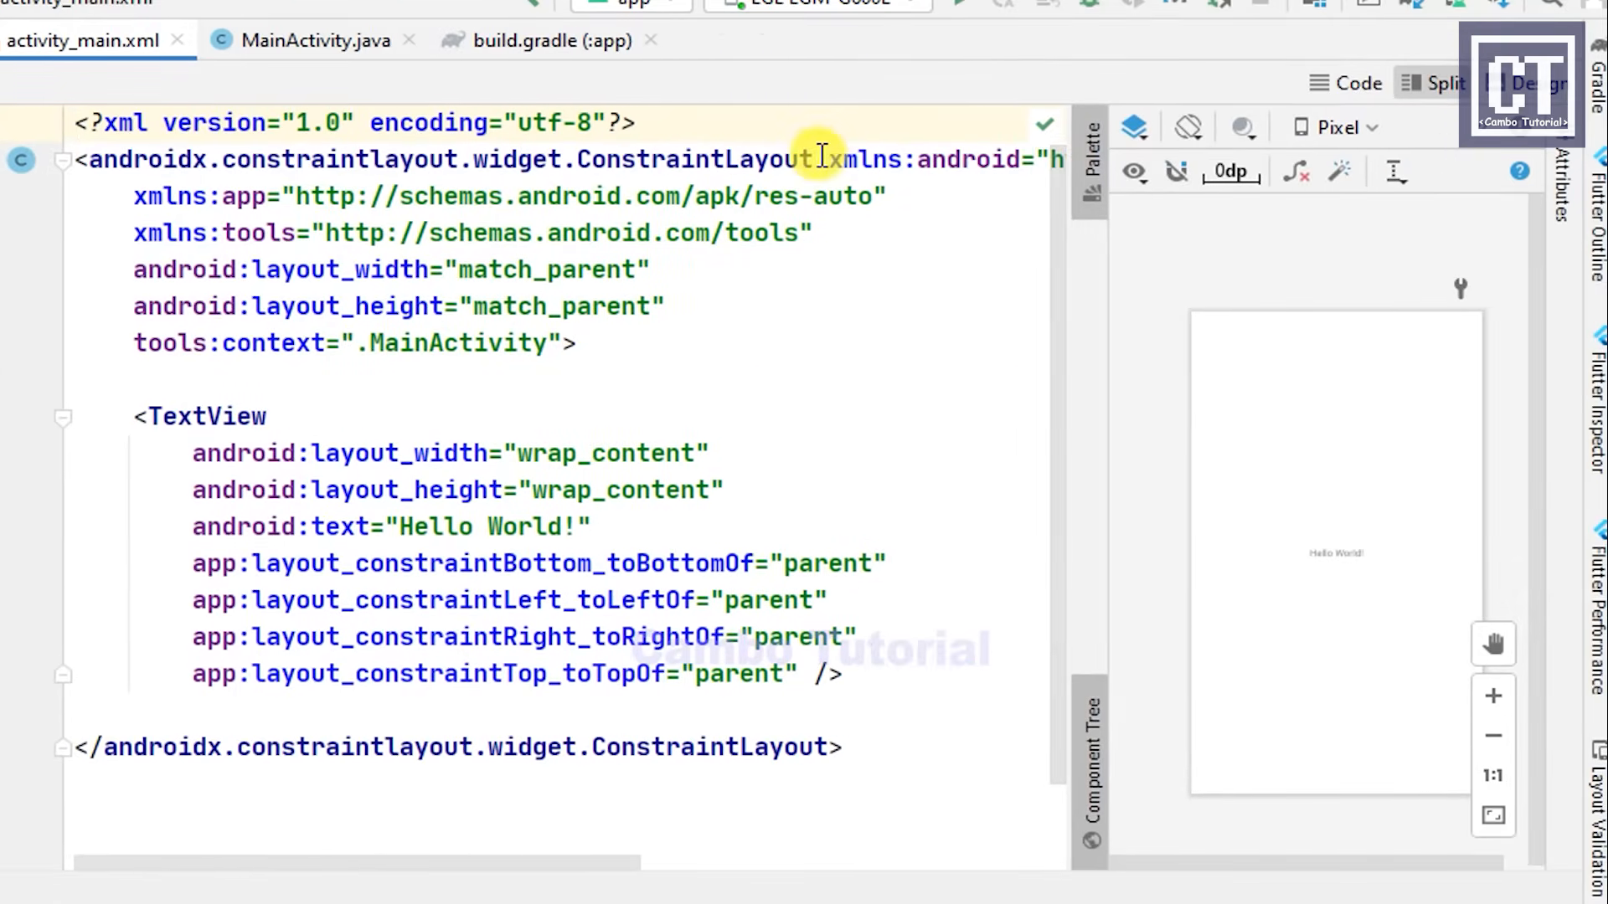
{"action": "double_click", "coordinate": [461, 159]}
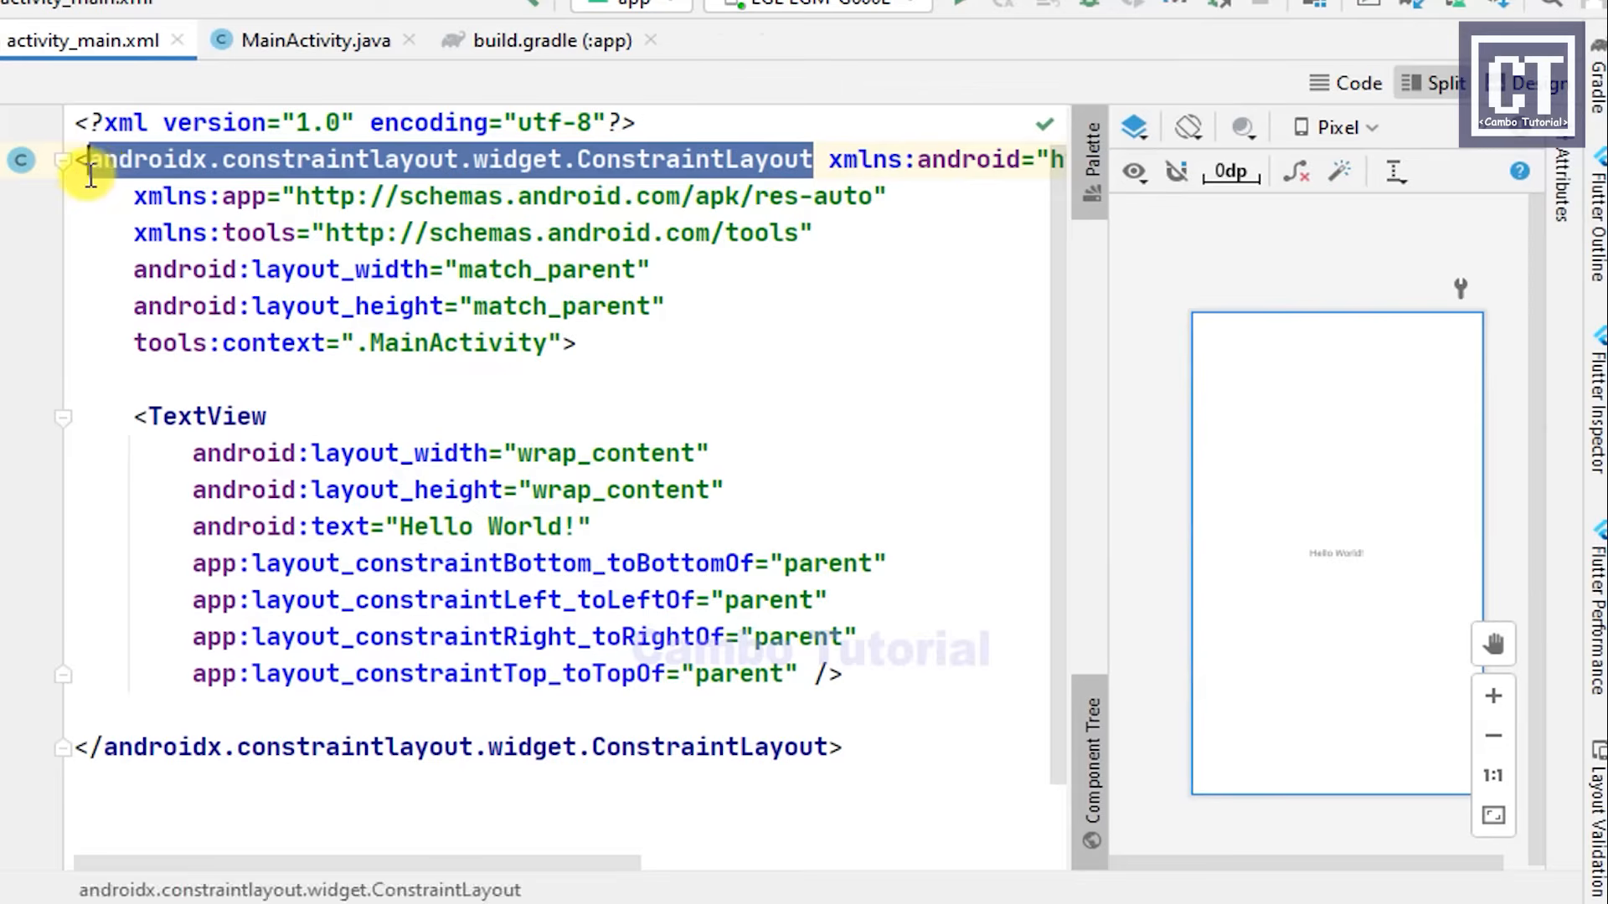
{"action": "type", "text": "Rel"}
{"action": "type", "text": "android:layout_toEndOf=\""}
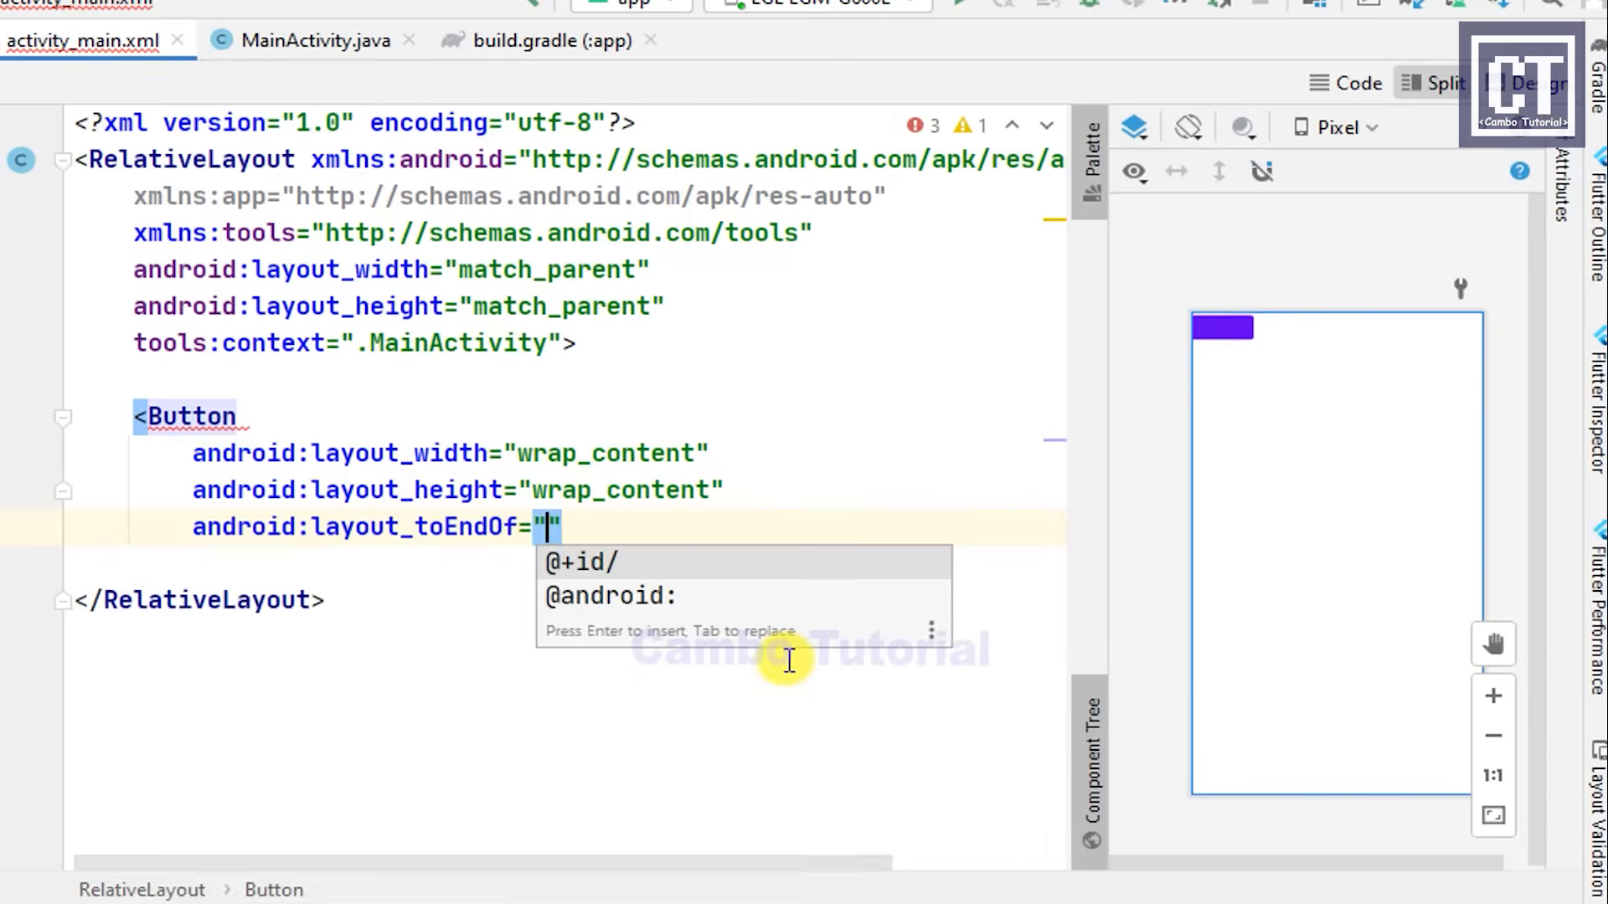
Step: Replace the TextView with a centred Button labelled Scan with id btn_scan
{"action": "type", "text": "text"}
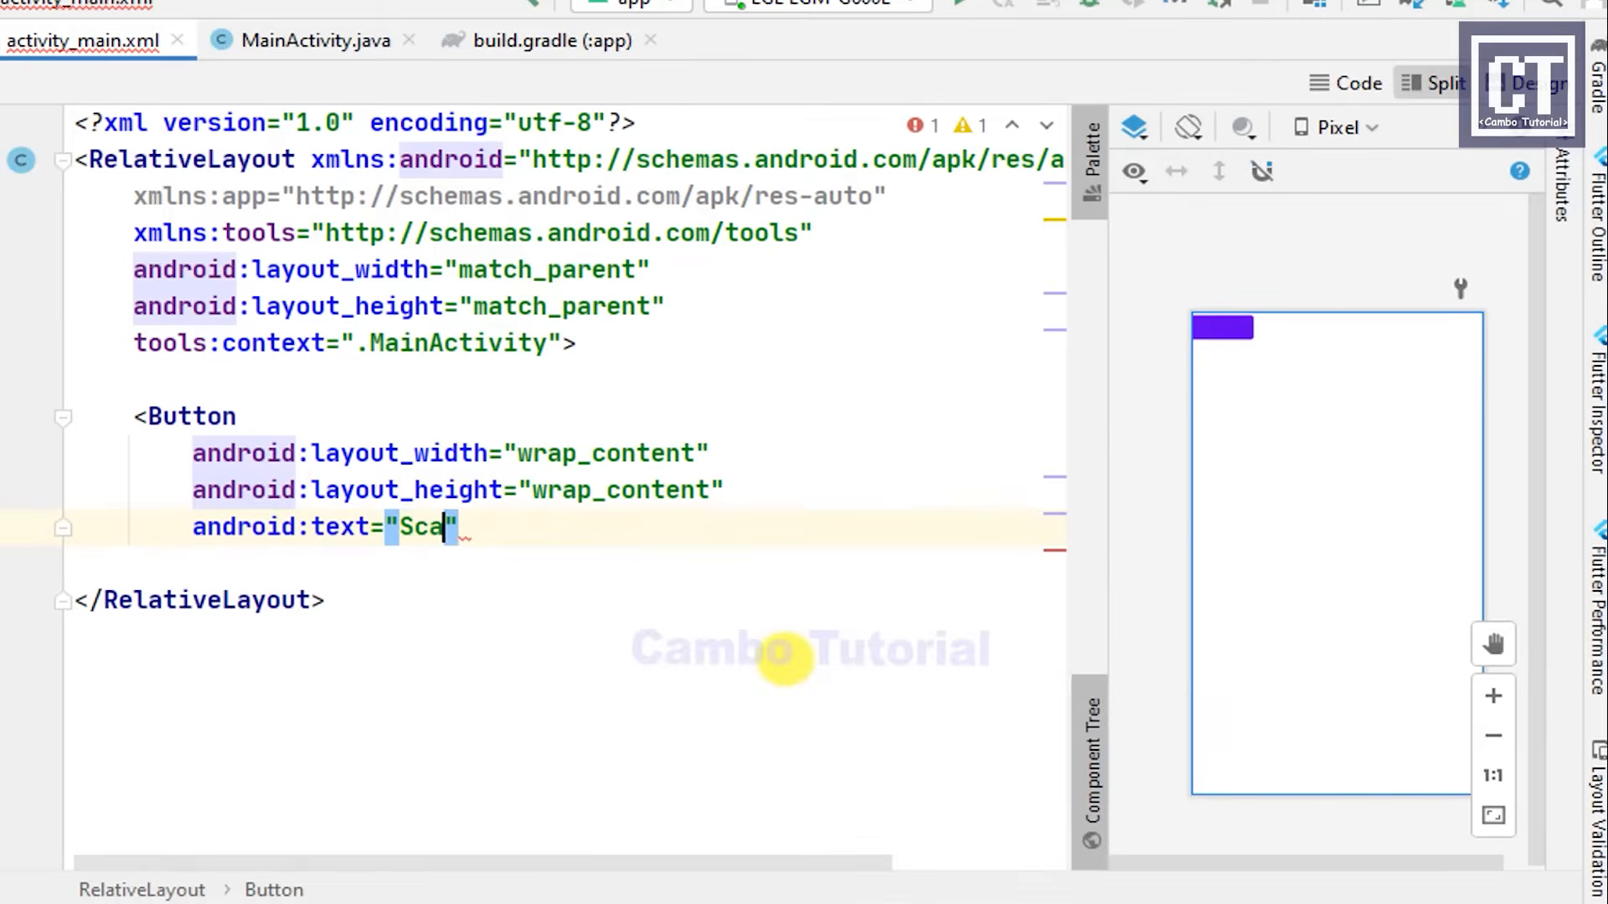
{"action": "type", "text": "n"}
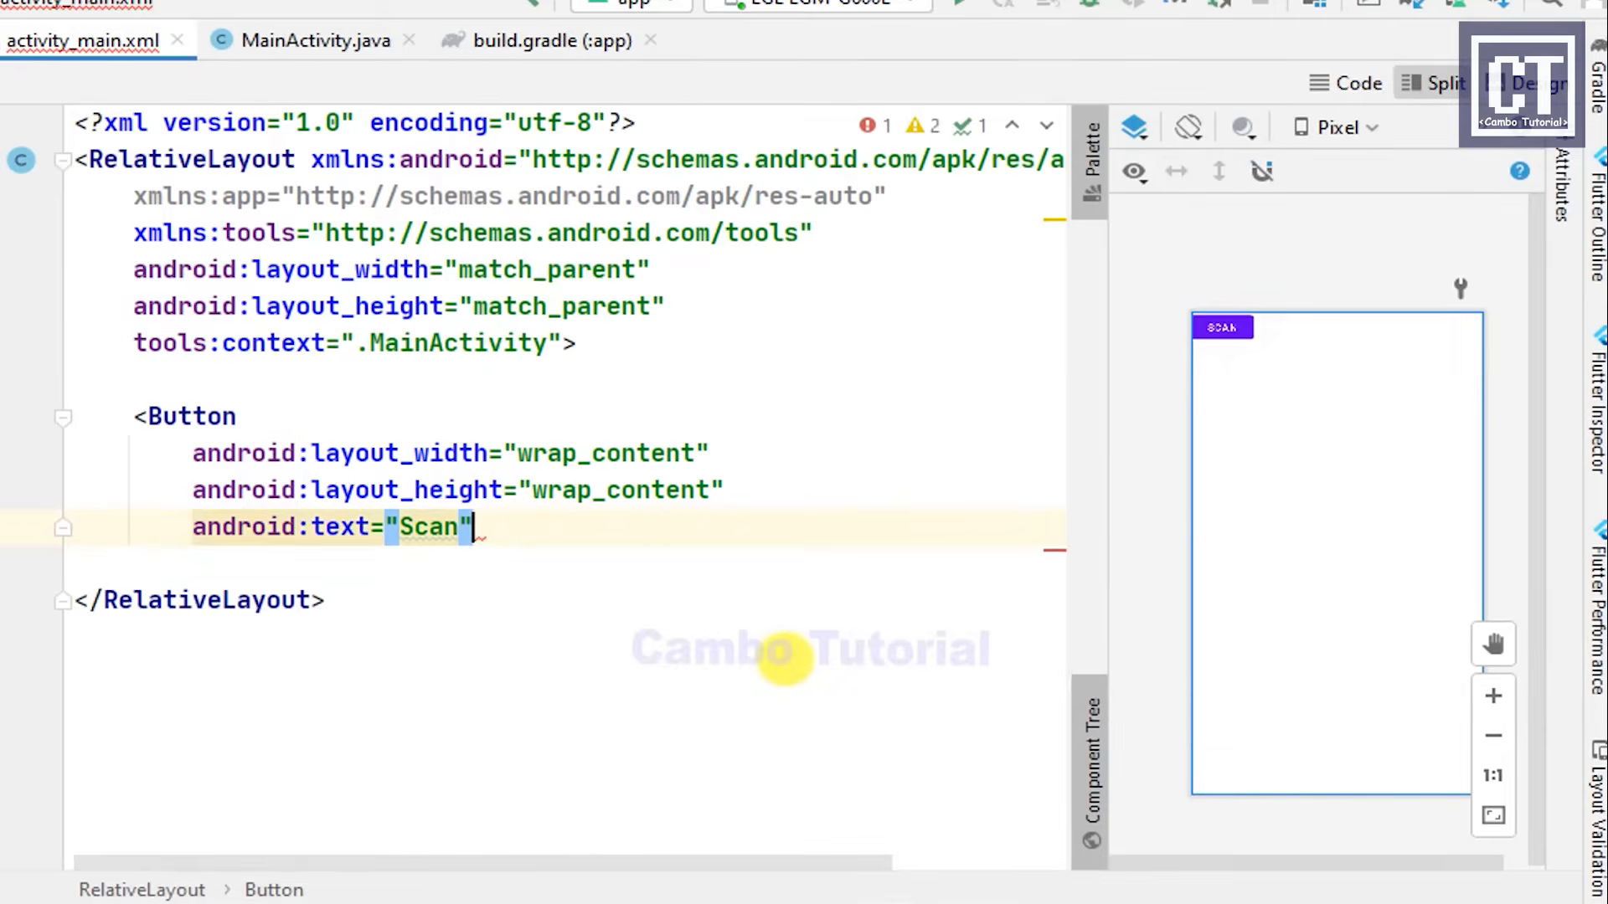
{"action": "key", "text": "Enter"}
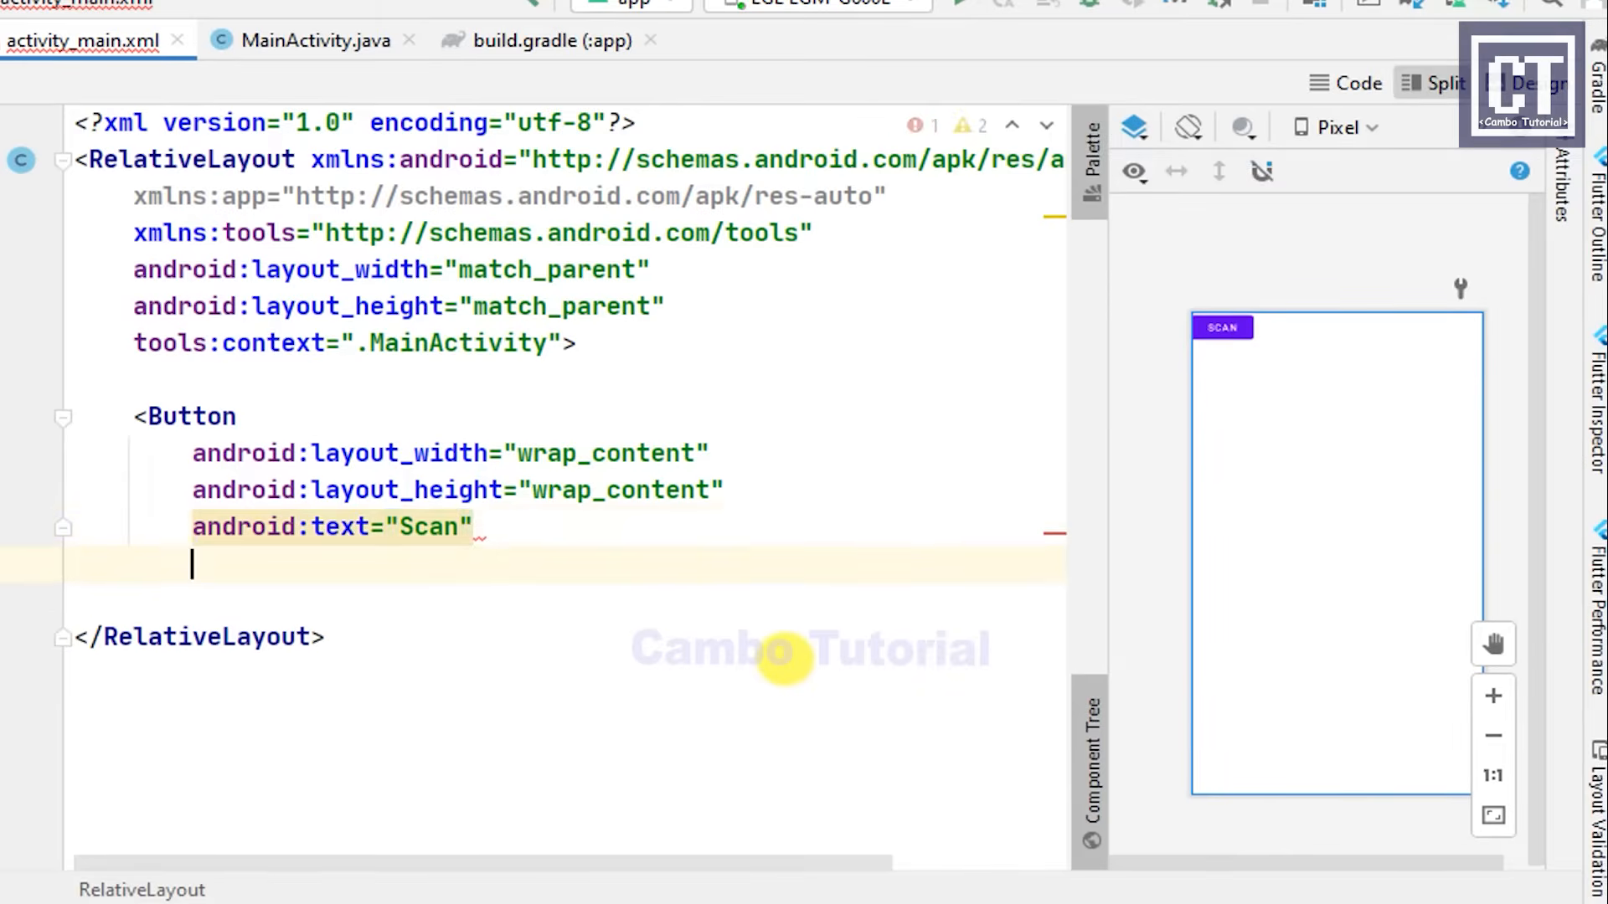
{"action": "type", "text": "centerInParent=\"true"}
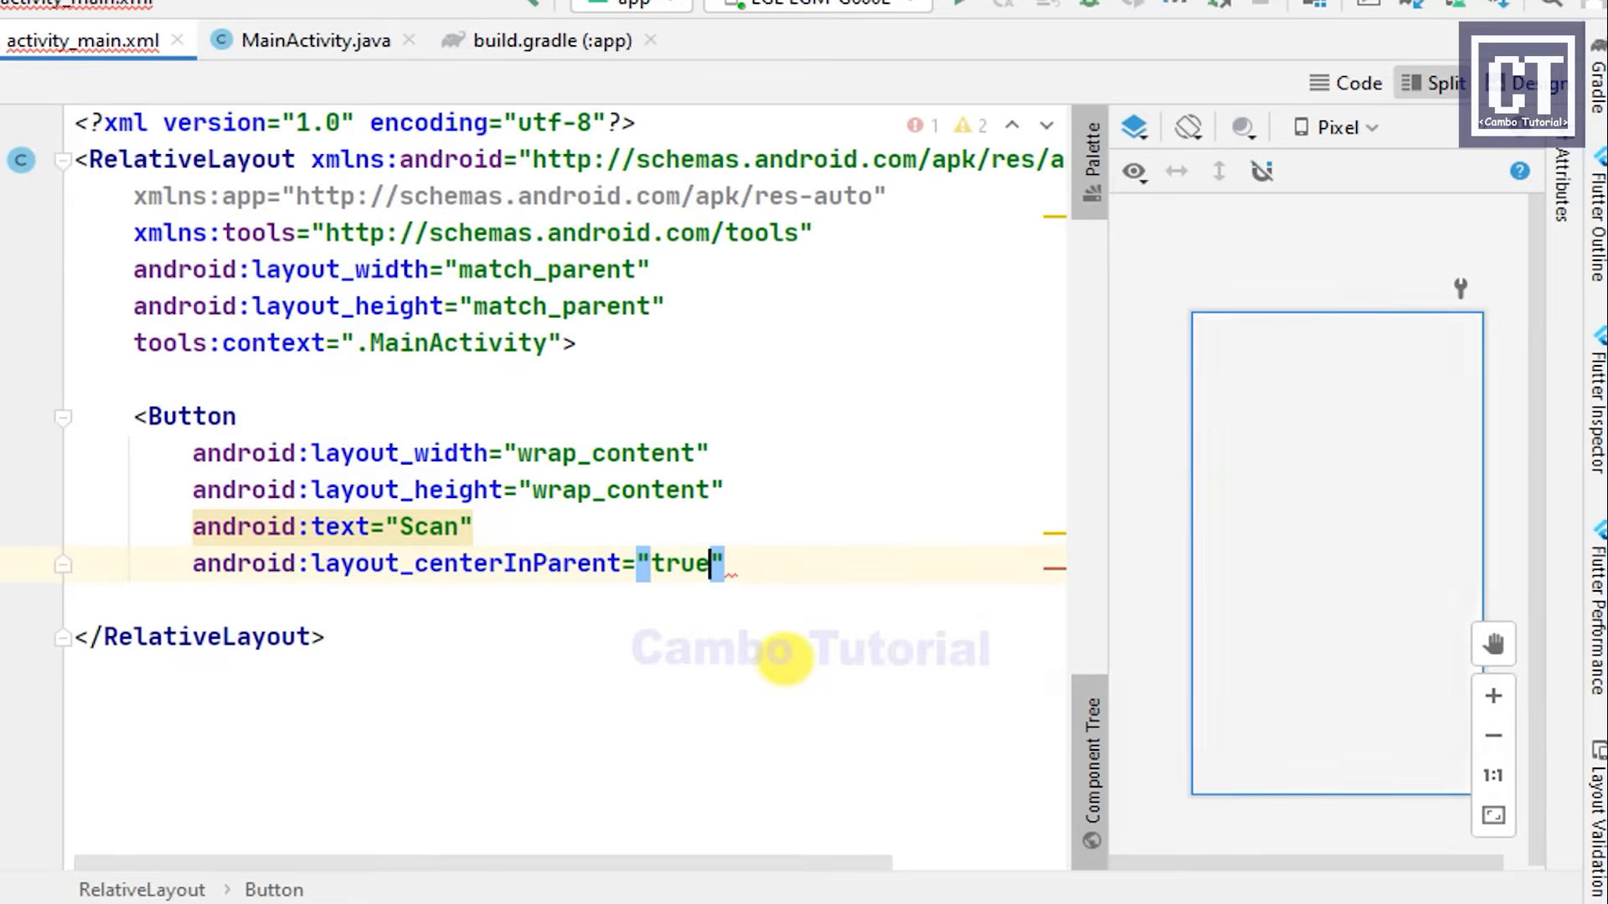
{"action": "type", "text": "/>"}
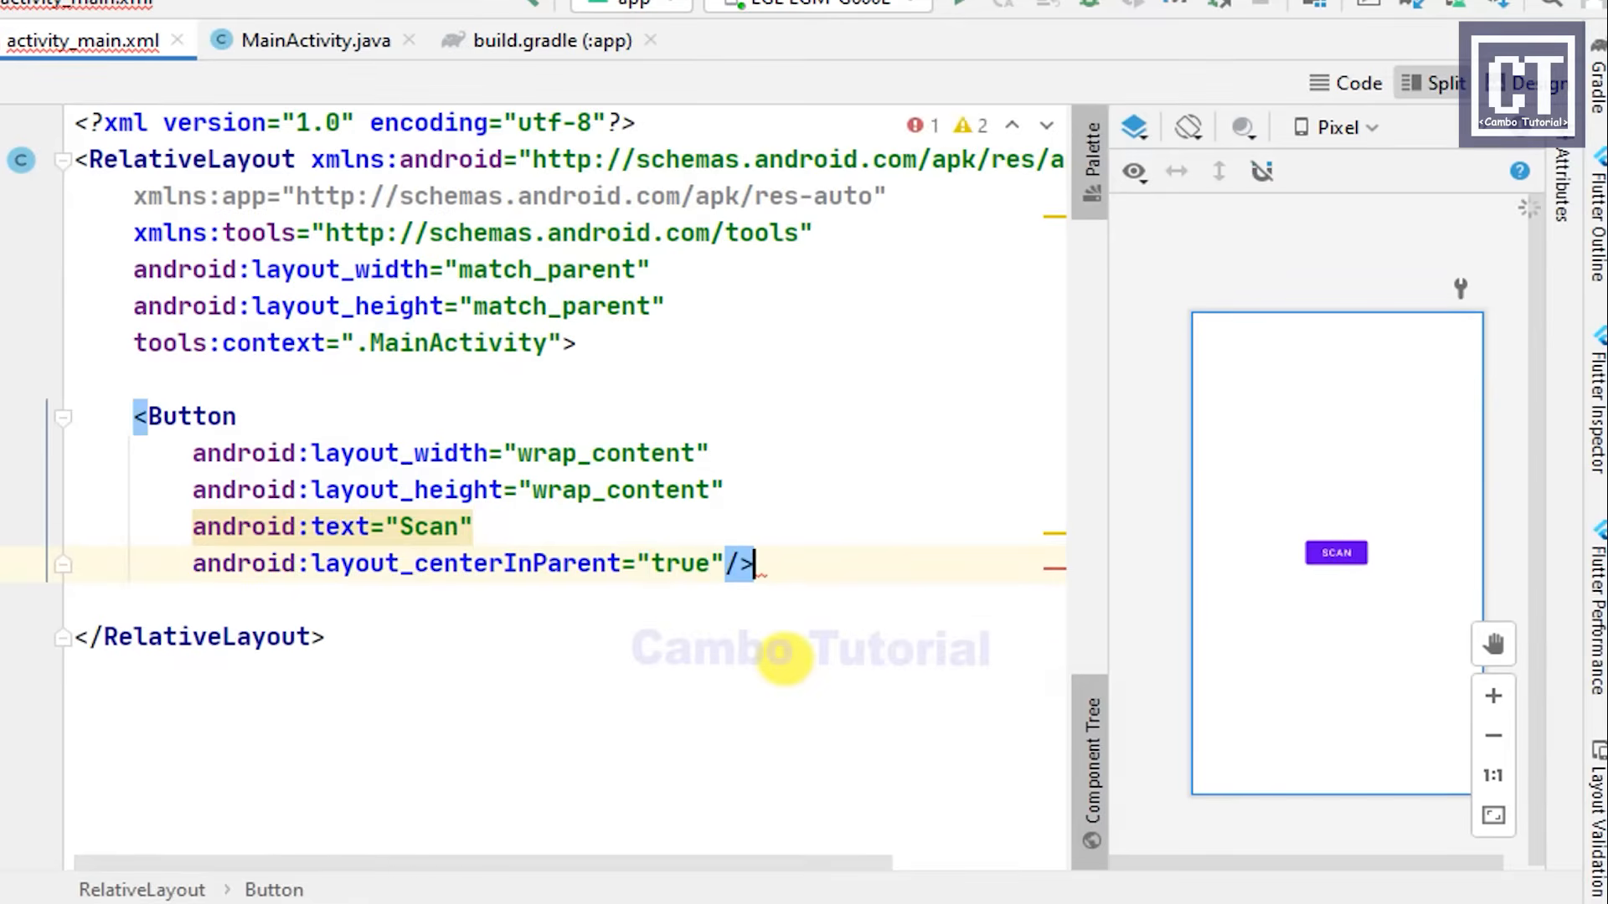
{"action": "key", "text": "enter"}
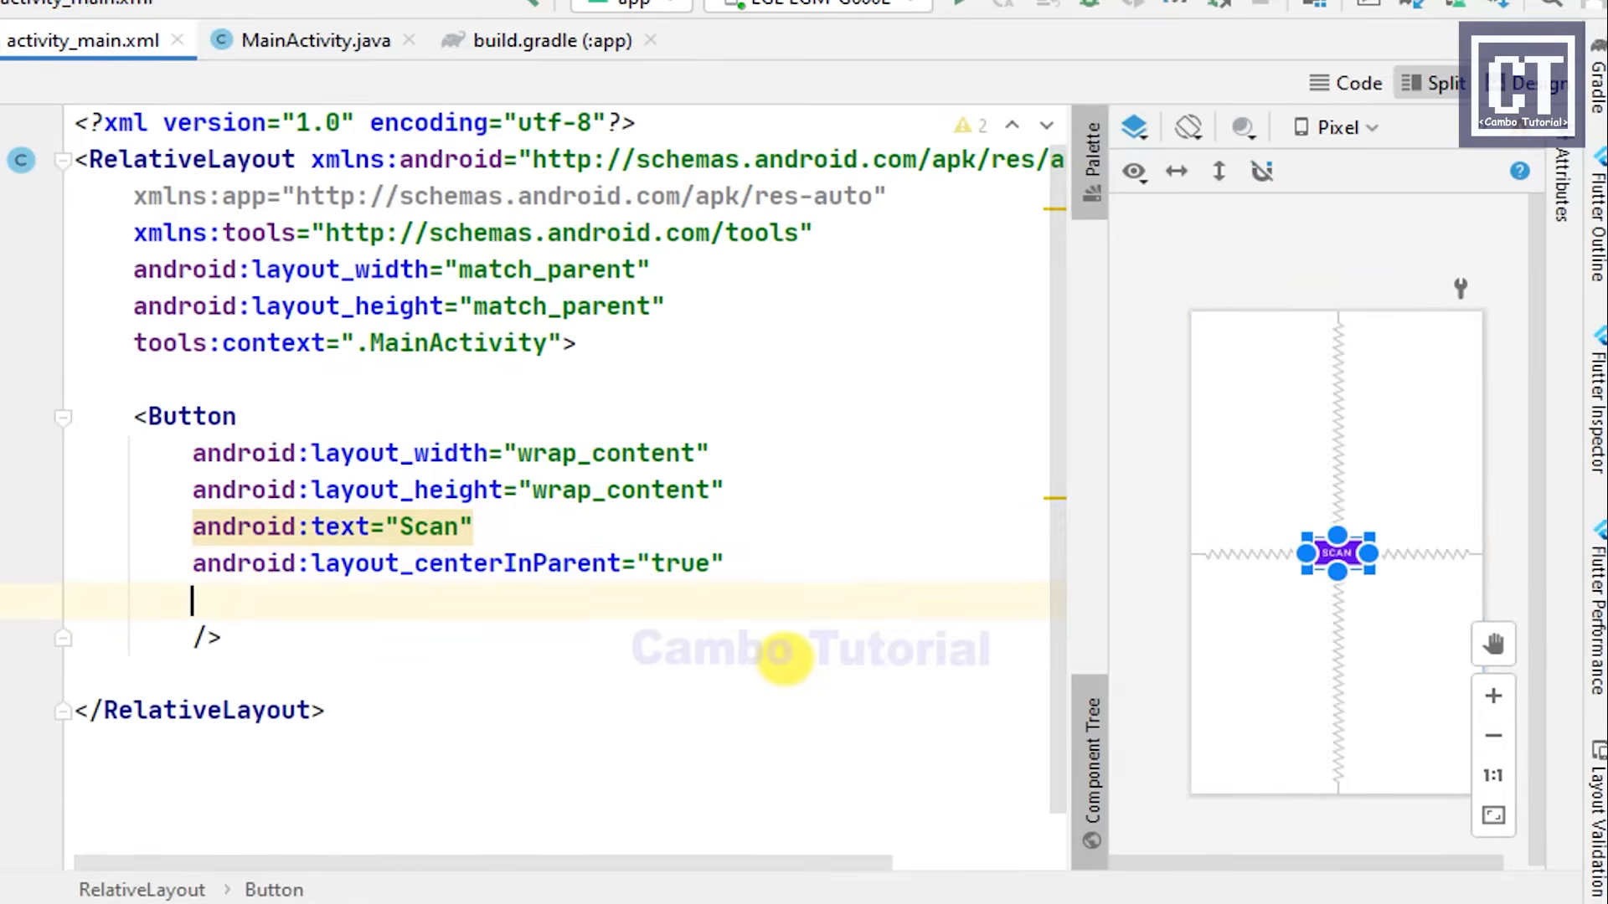
{"action": "type", "text": "android:id=\"@+id/btn"}
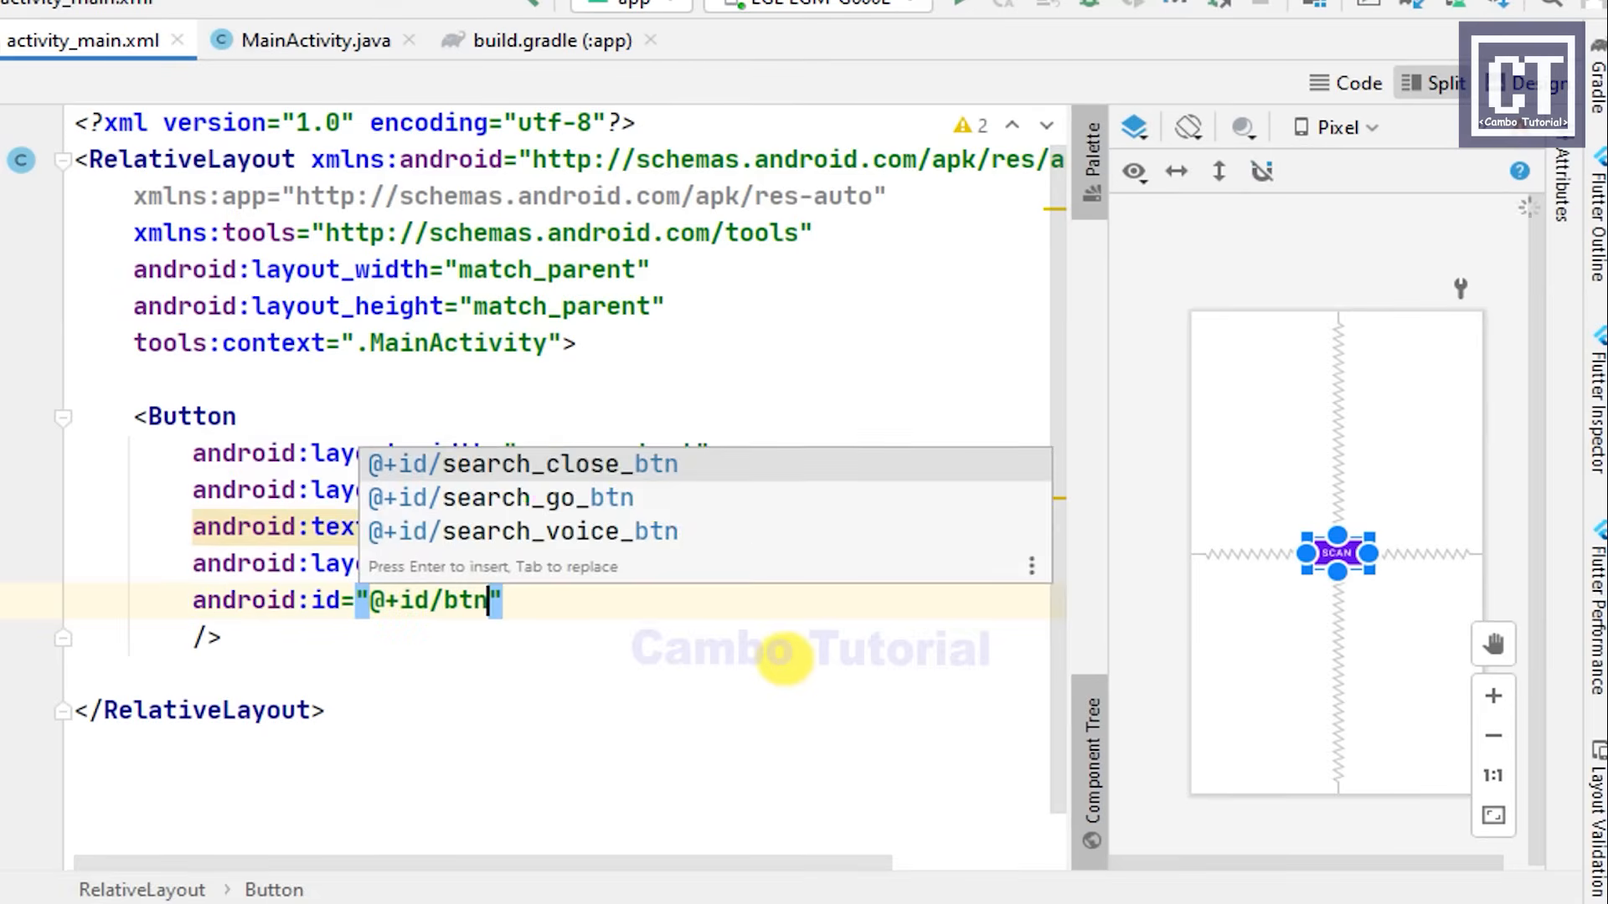
{"action": "type", "text": "_scan"}
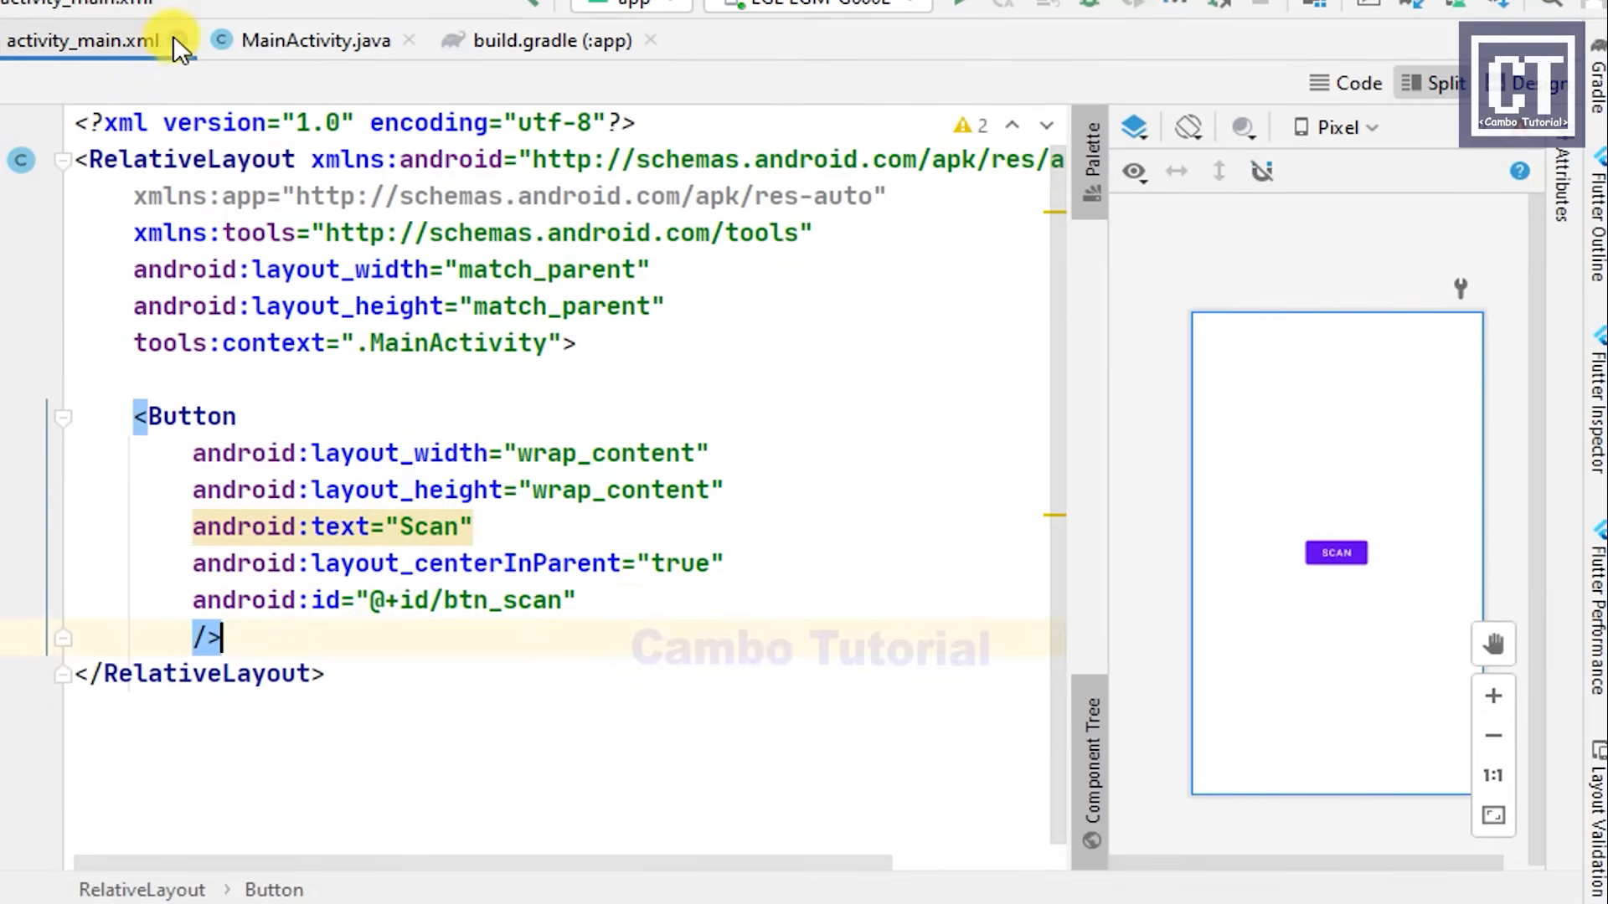
Step: In MainActivity, declare Button btn_scan and bind it with findViewById(R.id.btn_scan)
{"action": "left_click", "coordinate": [315, 40]}
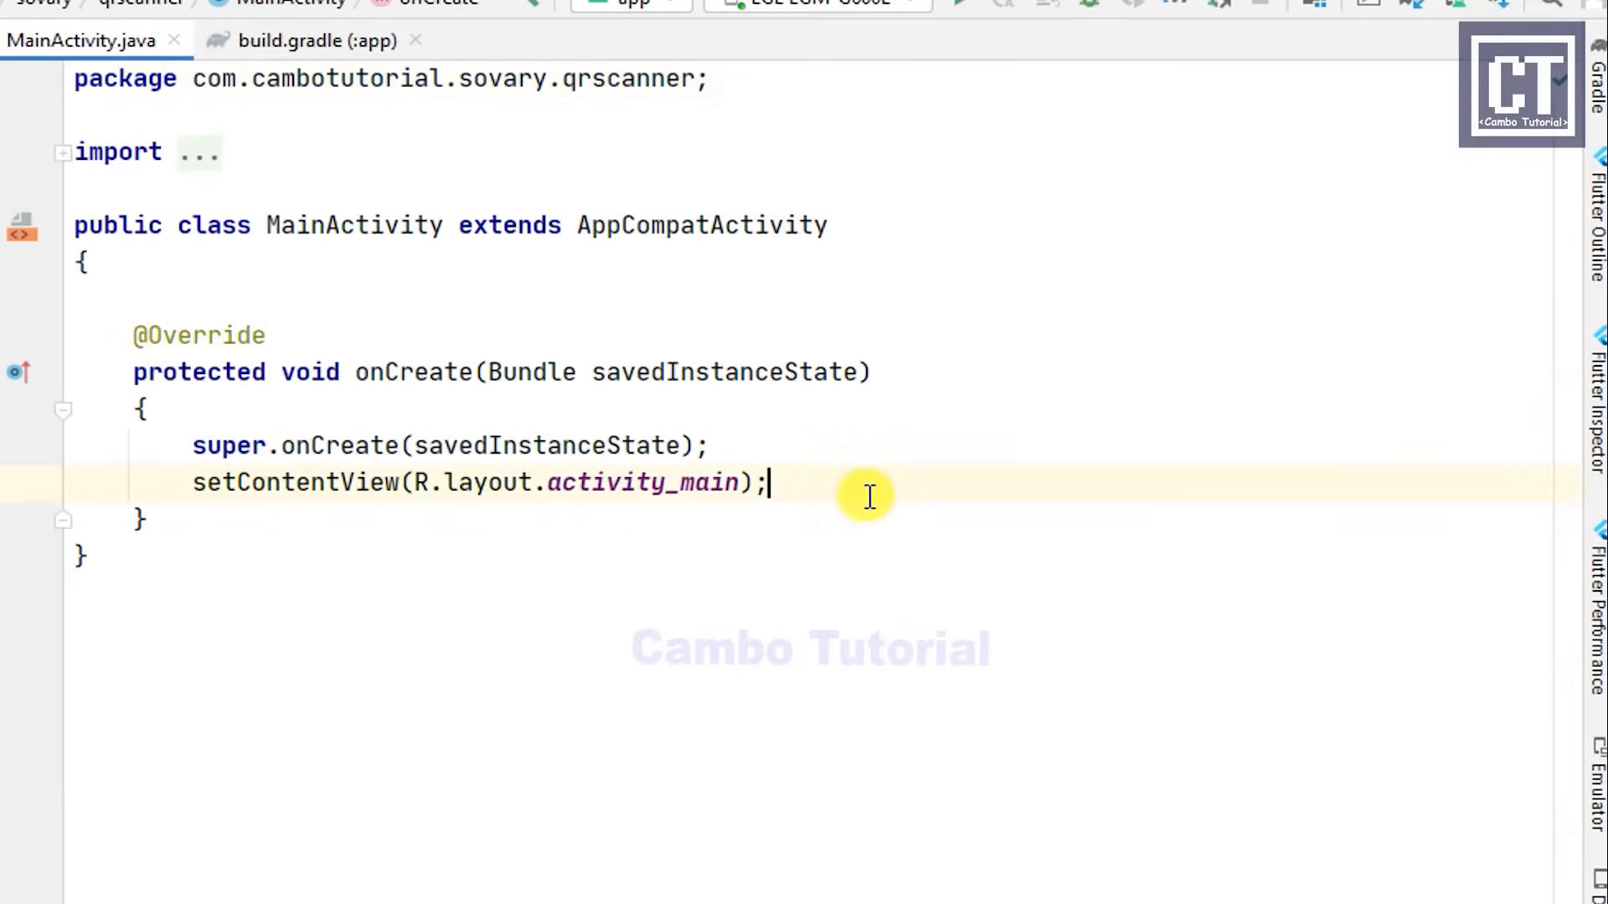
{"action": "left_click", "coordinate": [200, 299]}
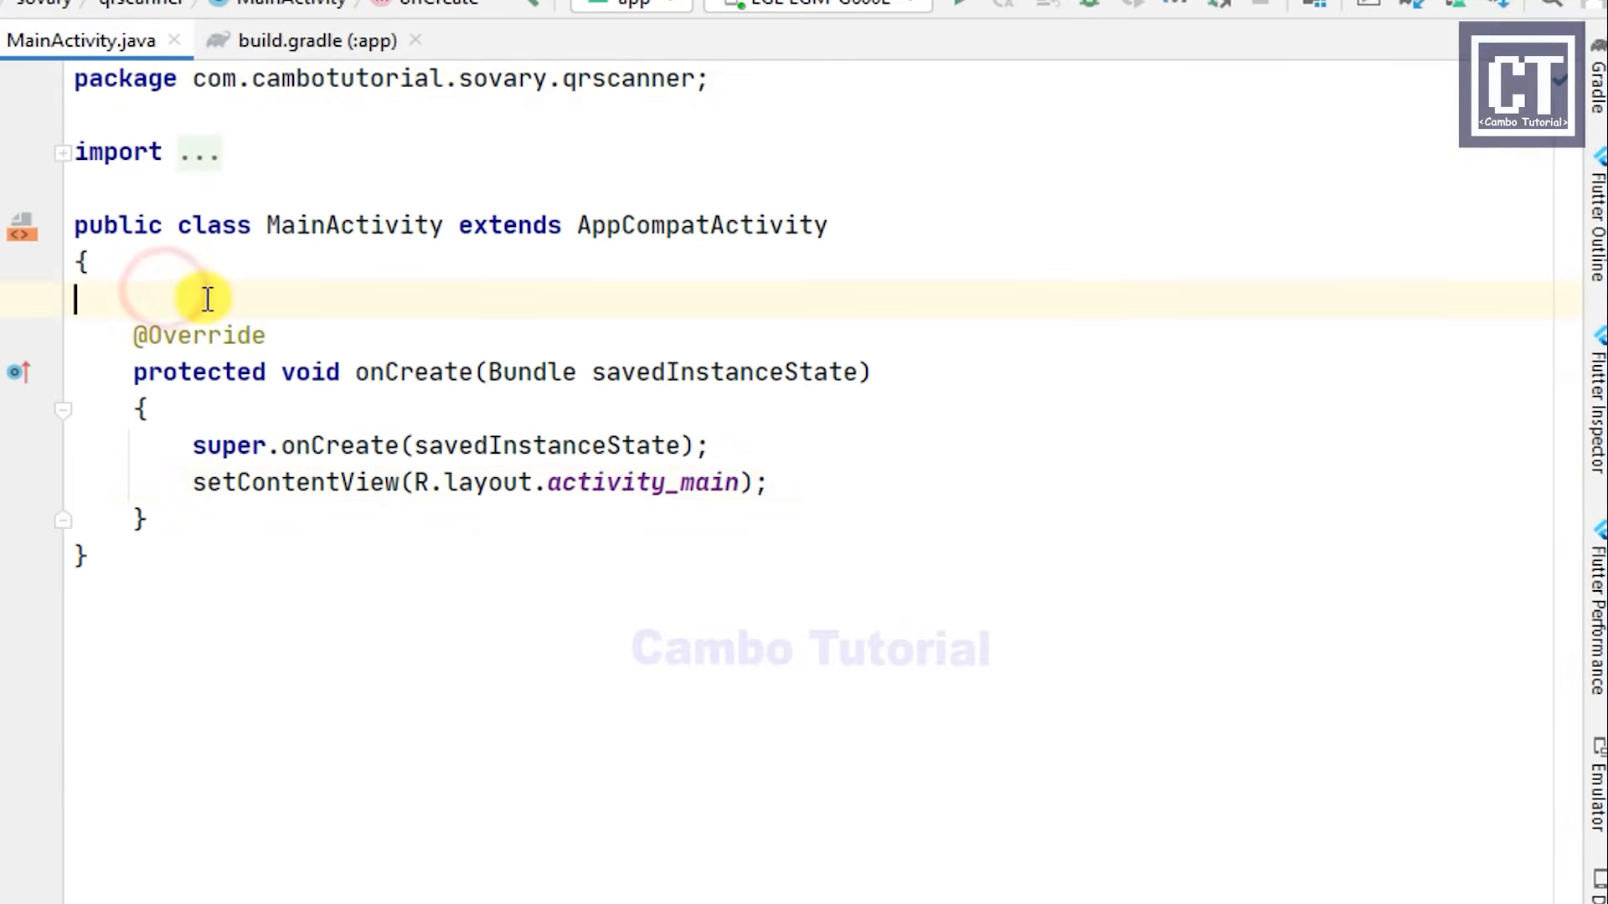
{"action": "type", "text": "But"}
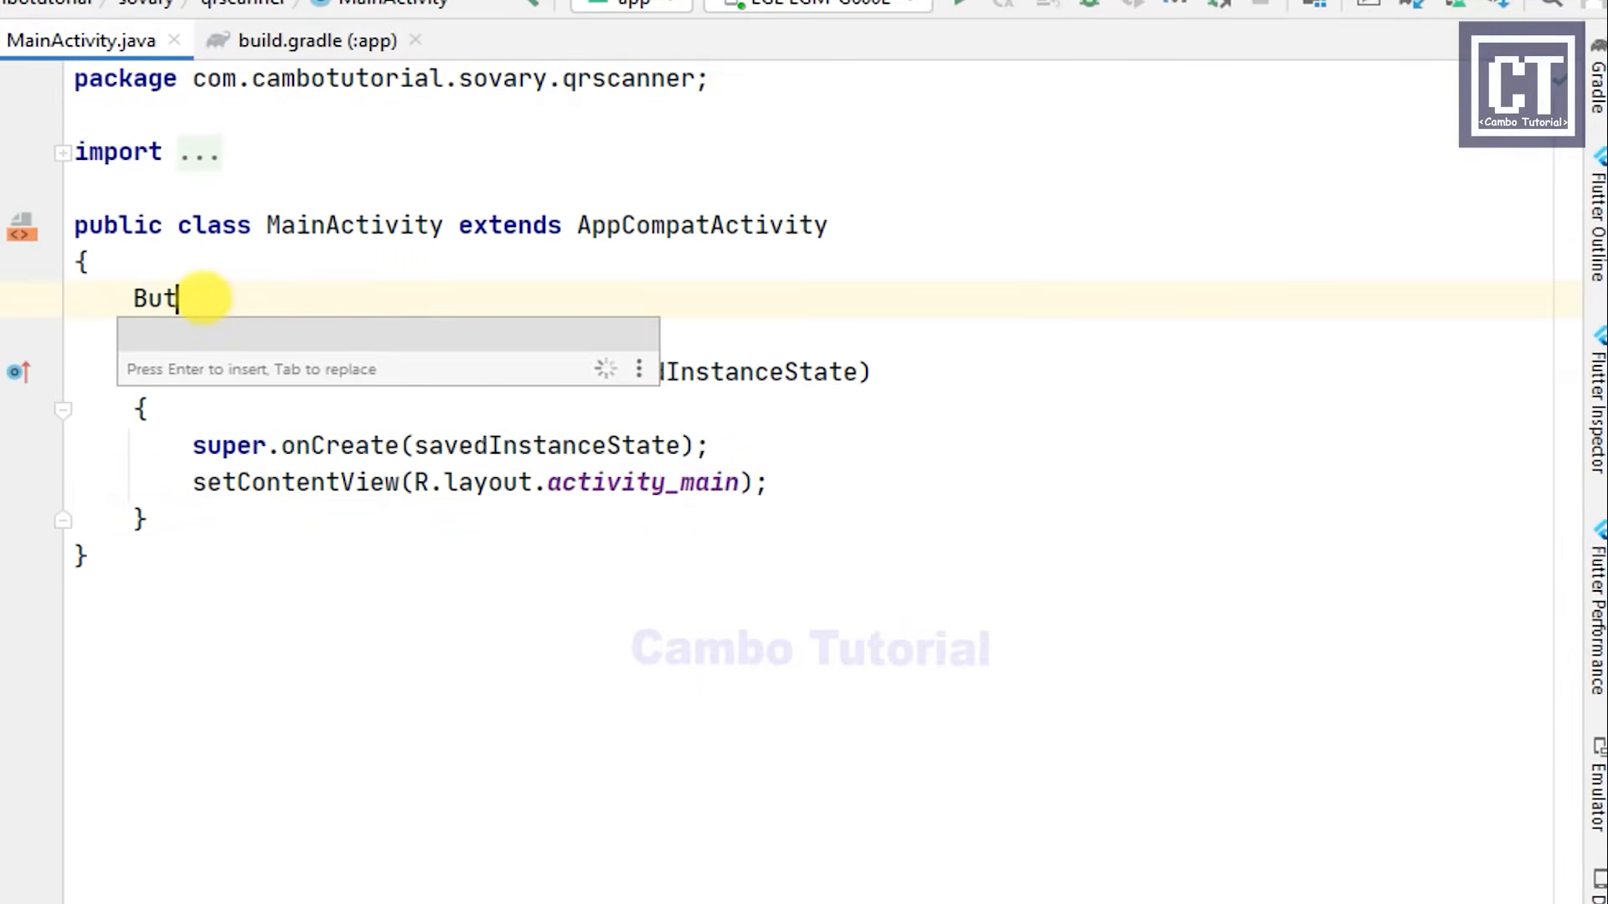
{"action": "type", "text": "ton b"}
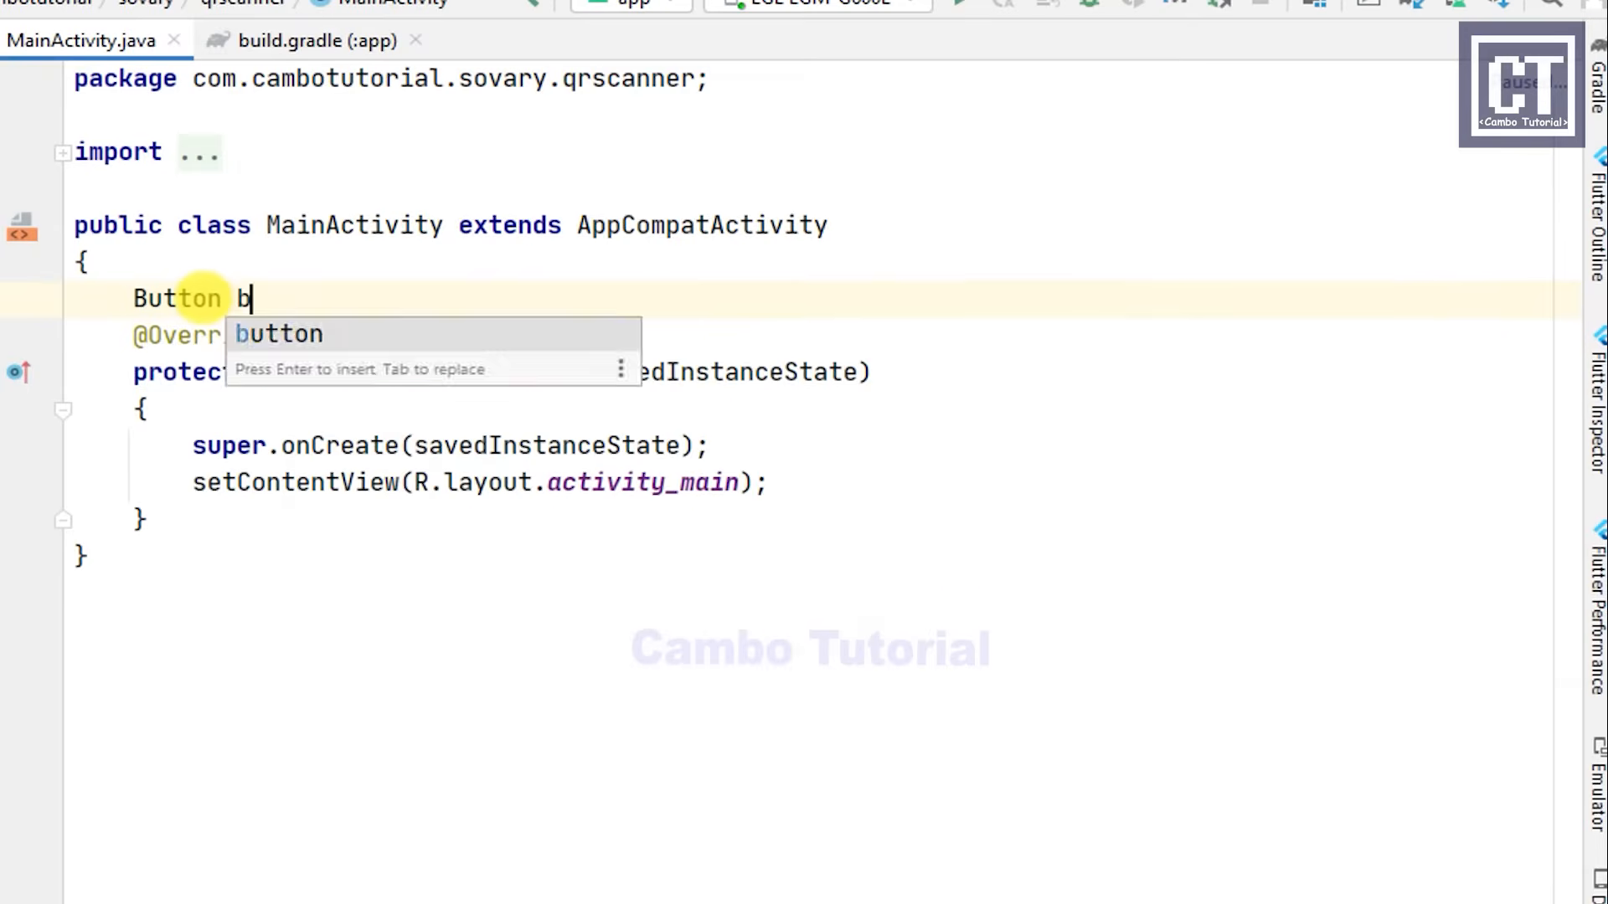
{"action": "type", "text": "tn_scan"}
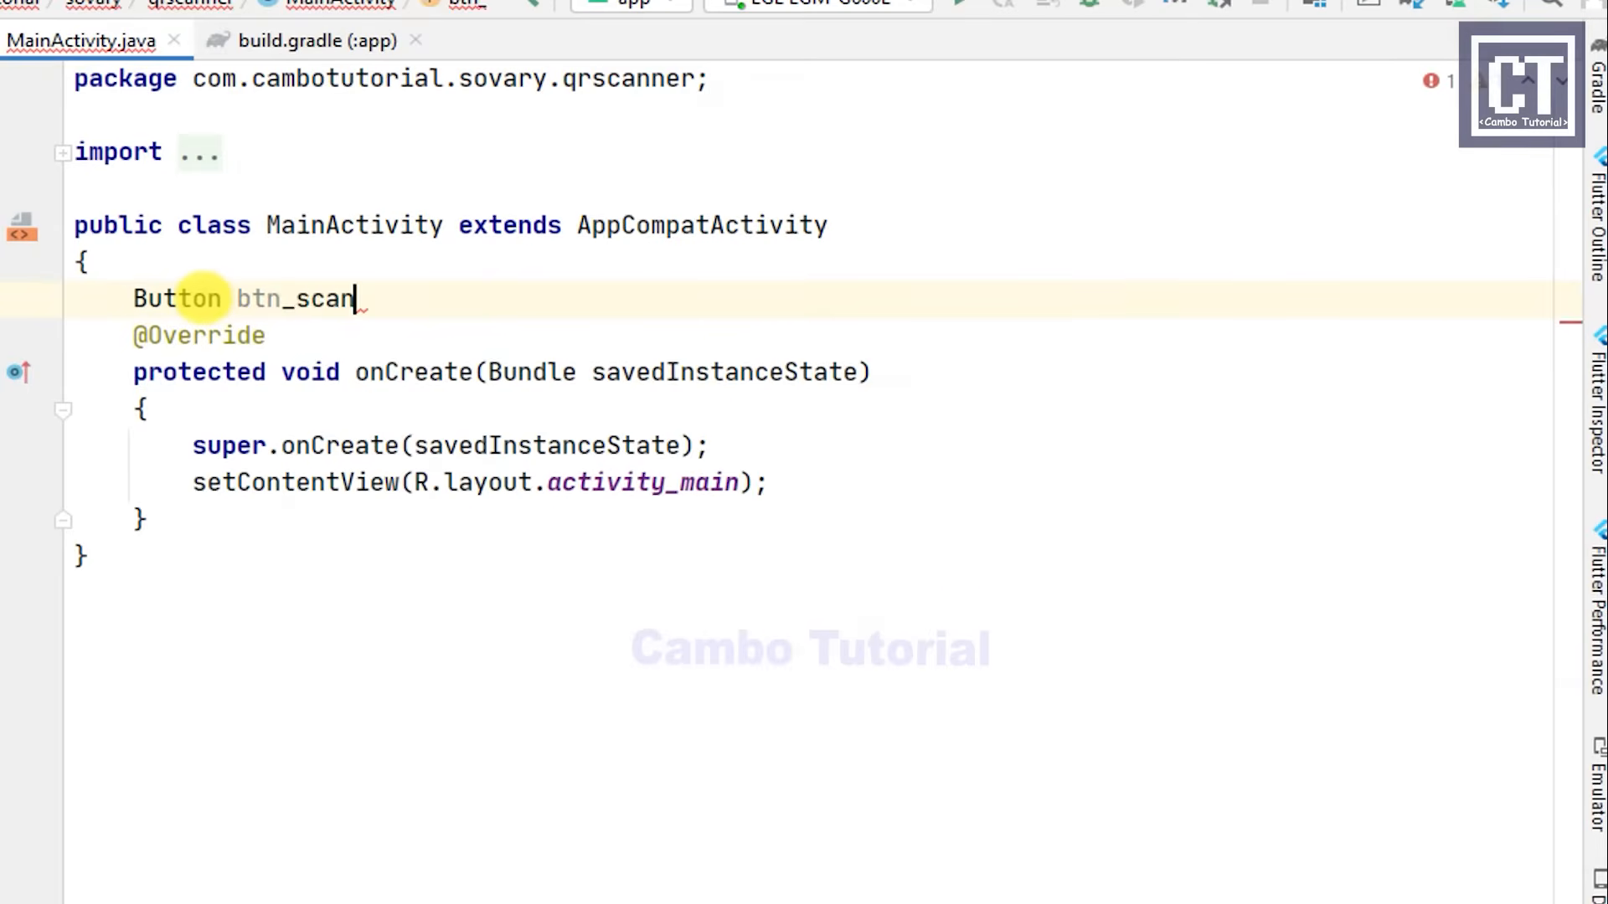
{"action": "type", "text": ";"}
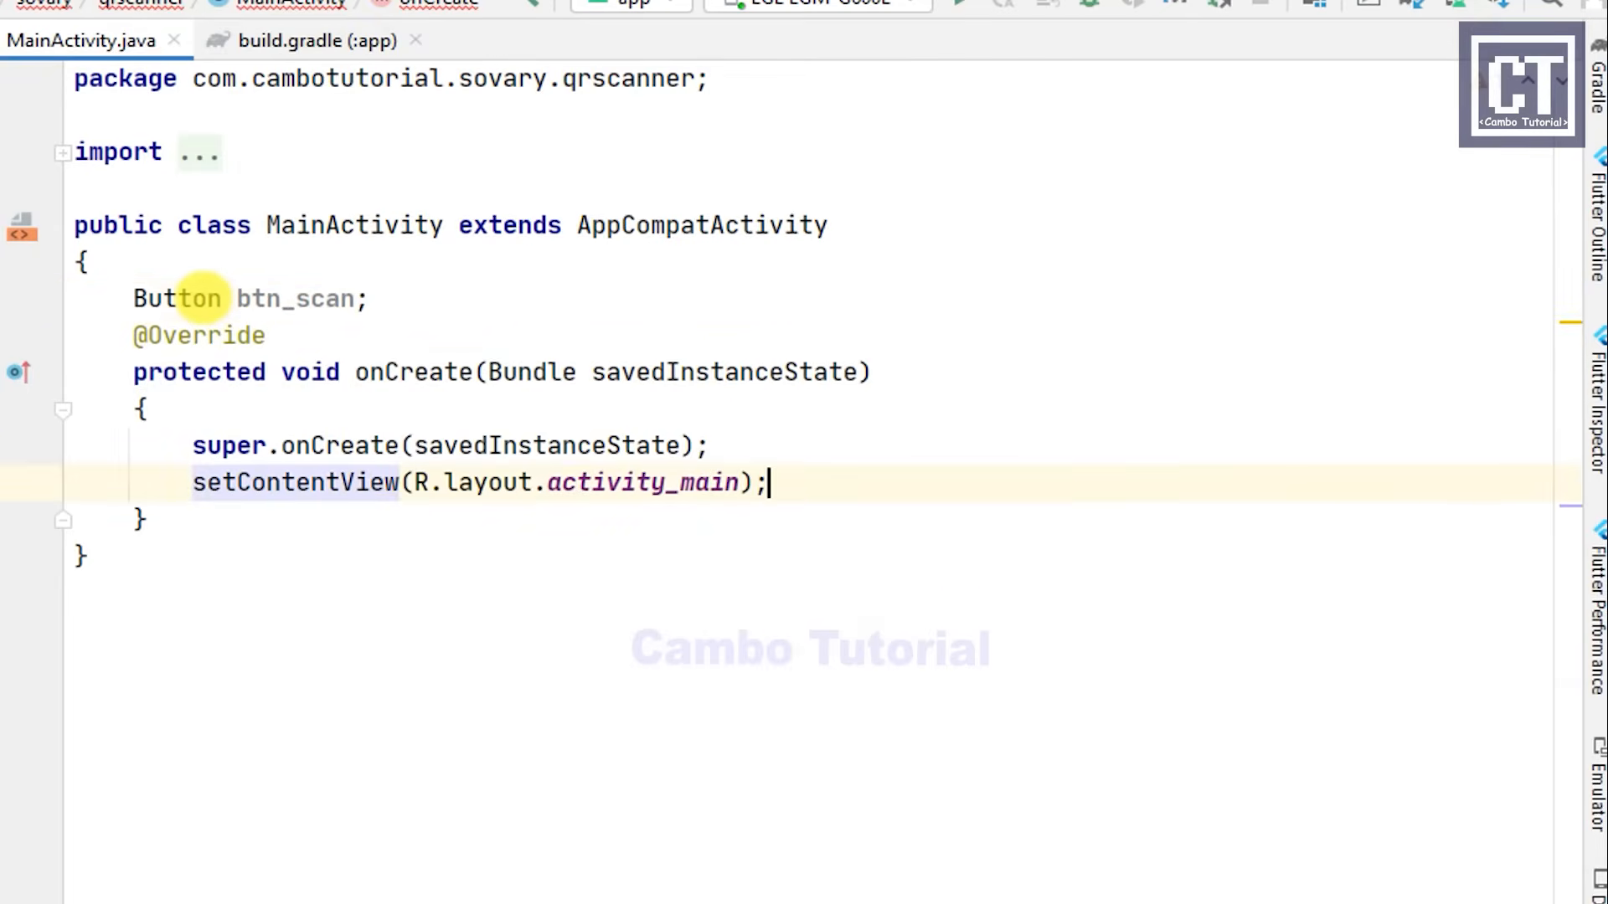
{"action": "type", "text": "btn_scan"}
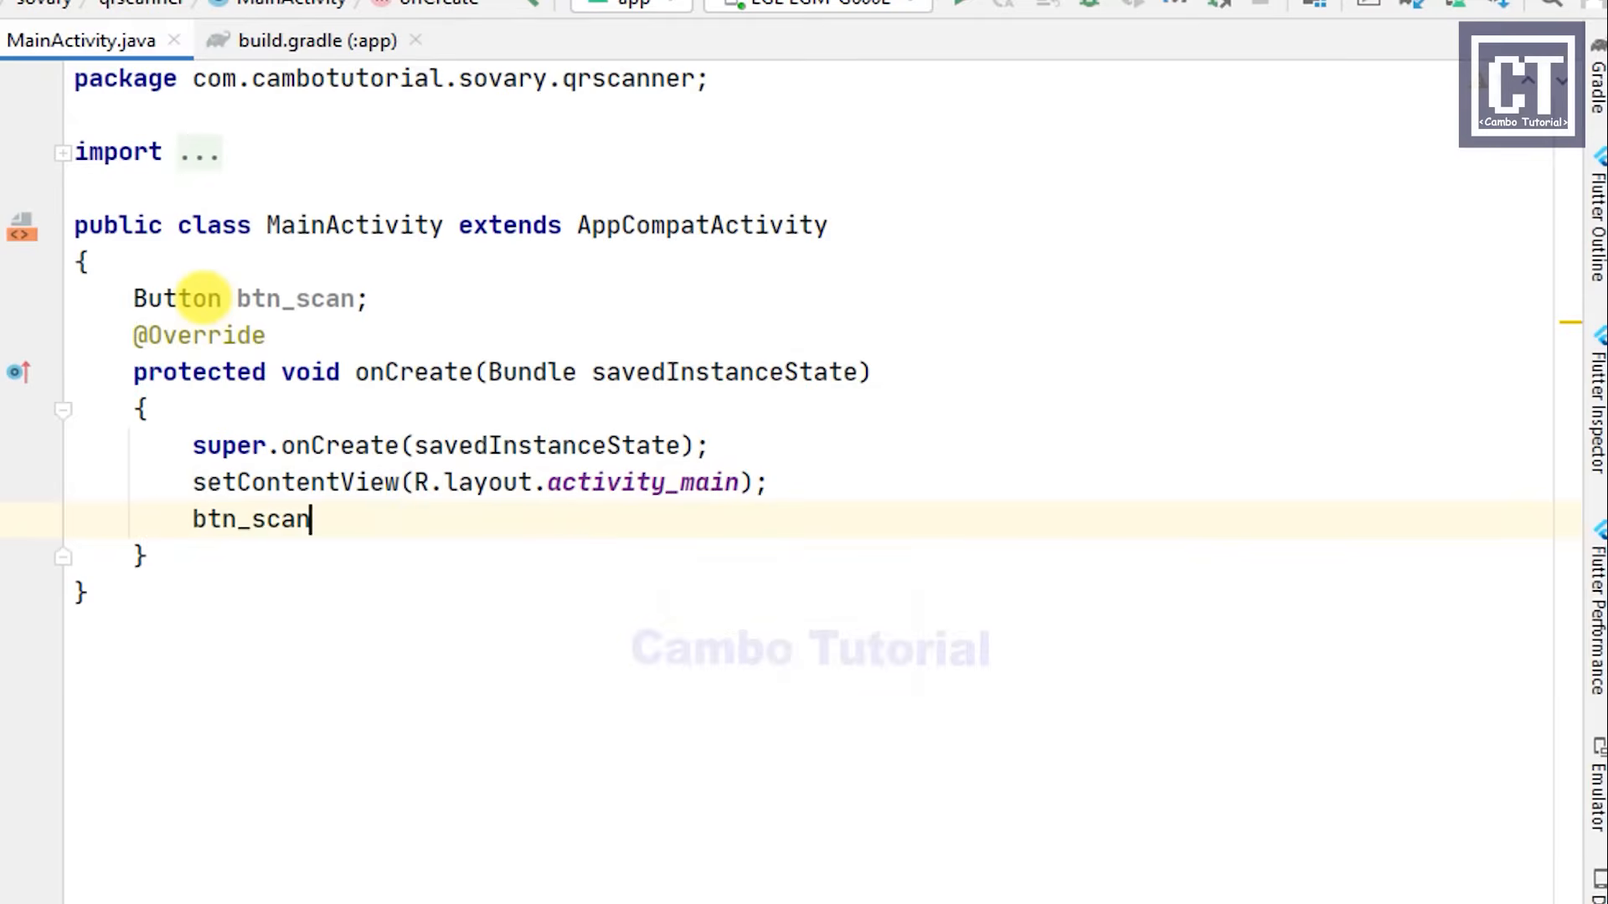
{"action": "type", "text": "=find"}
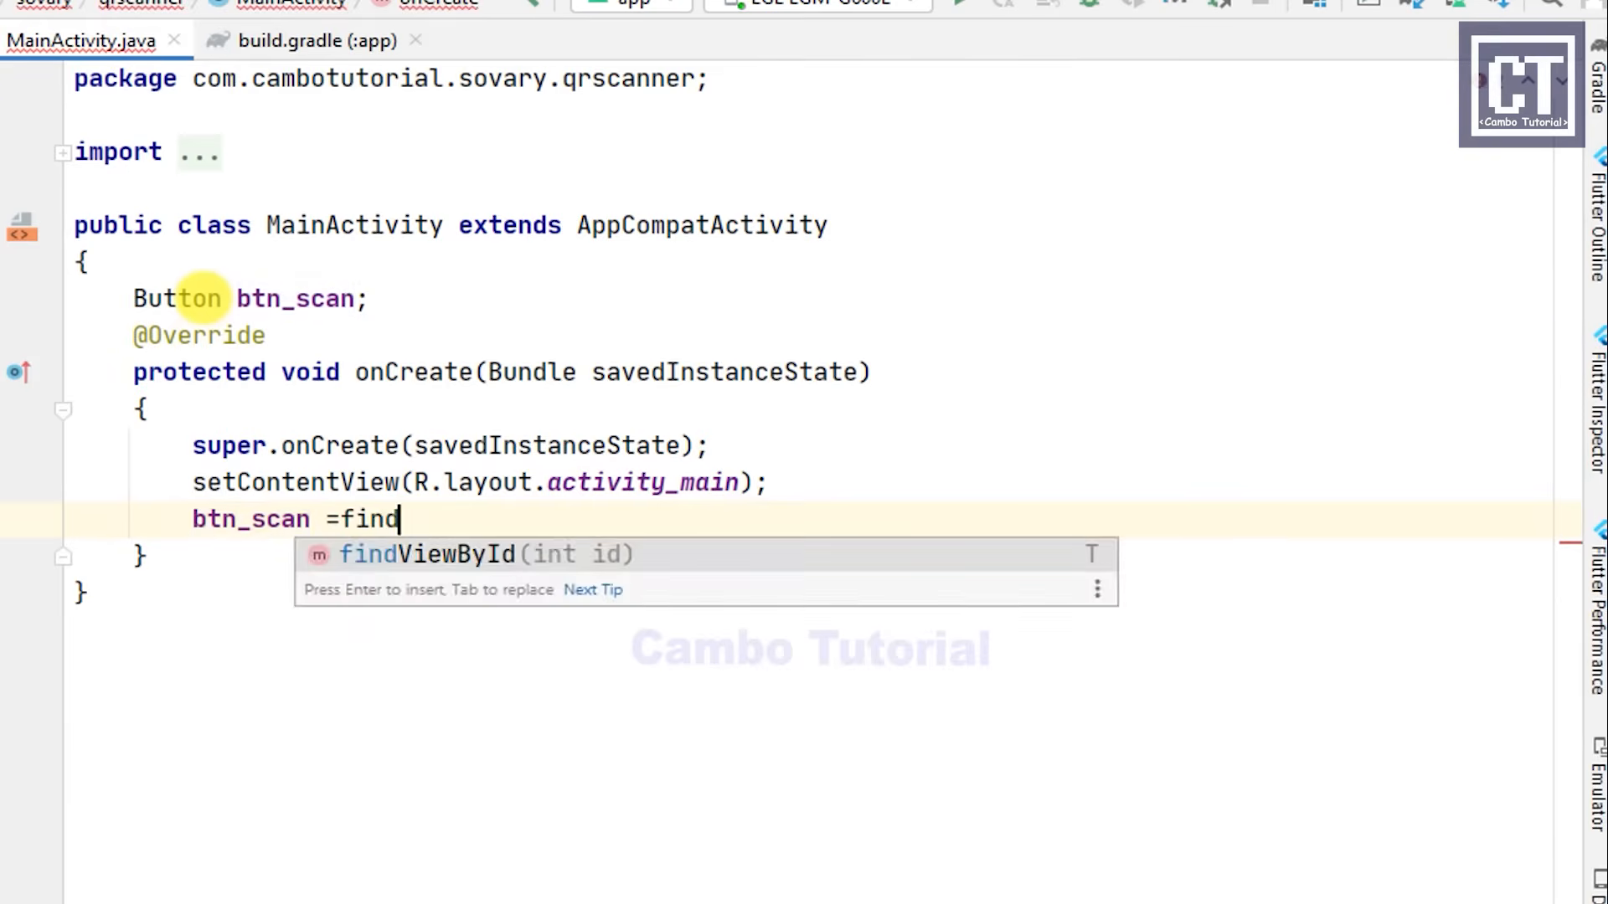
{"action": "type", "text": "ViewById(R.id.bt"}
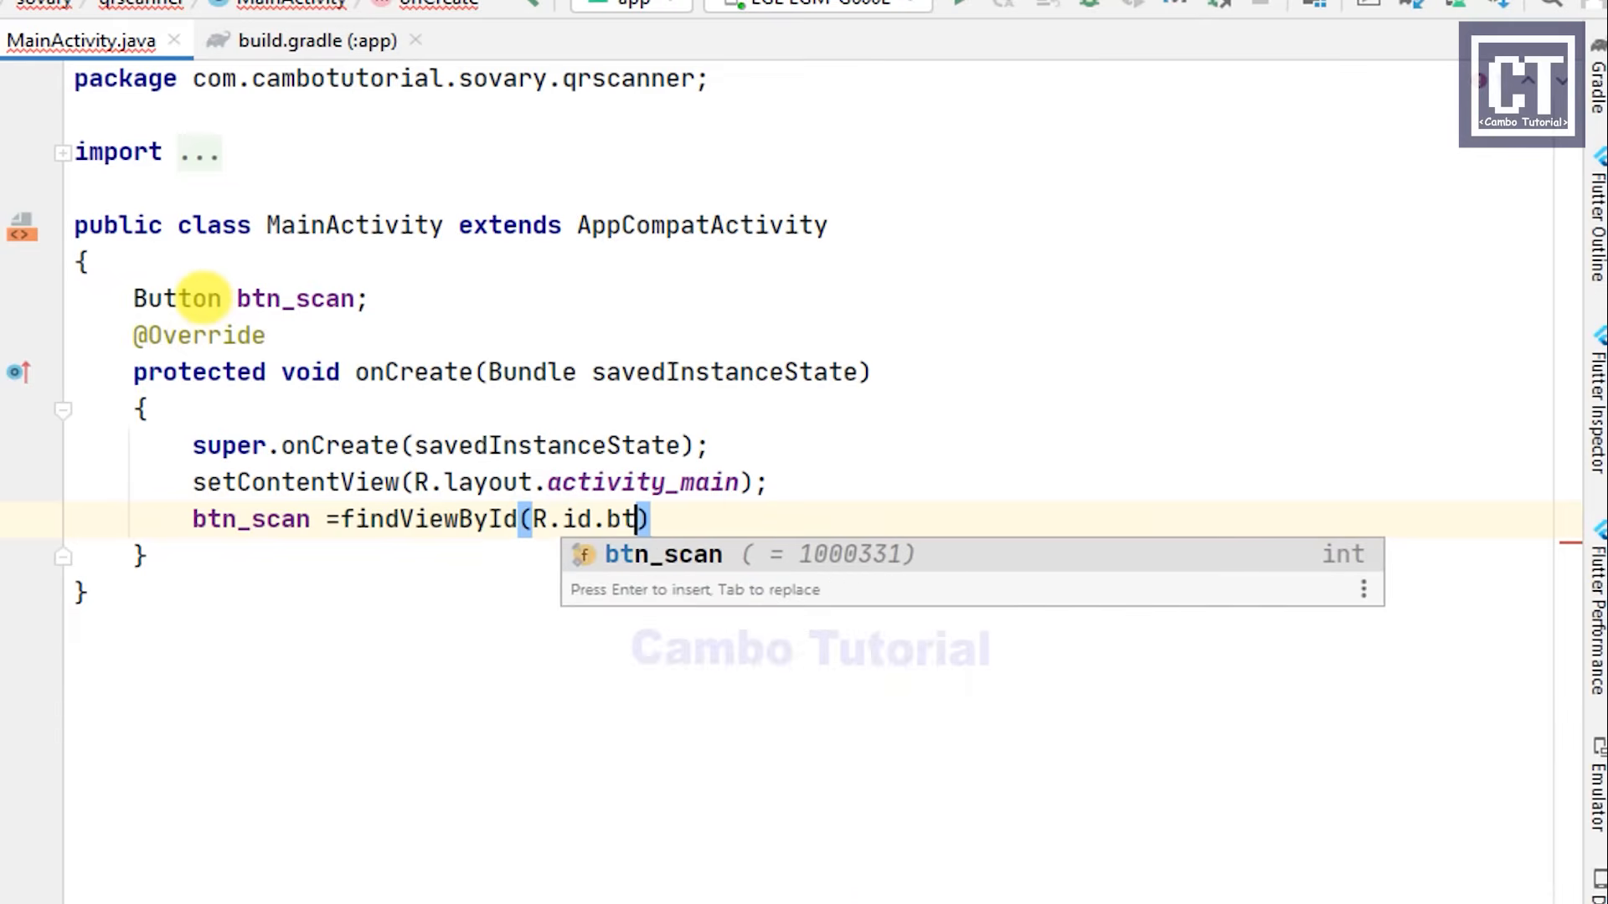
{"action": "key", "text": "Enter"}
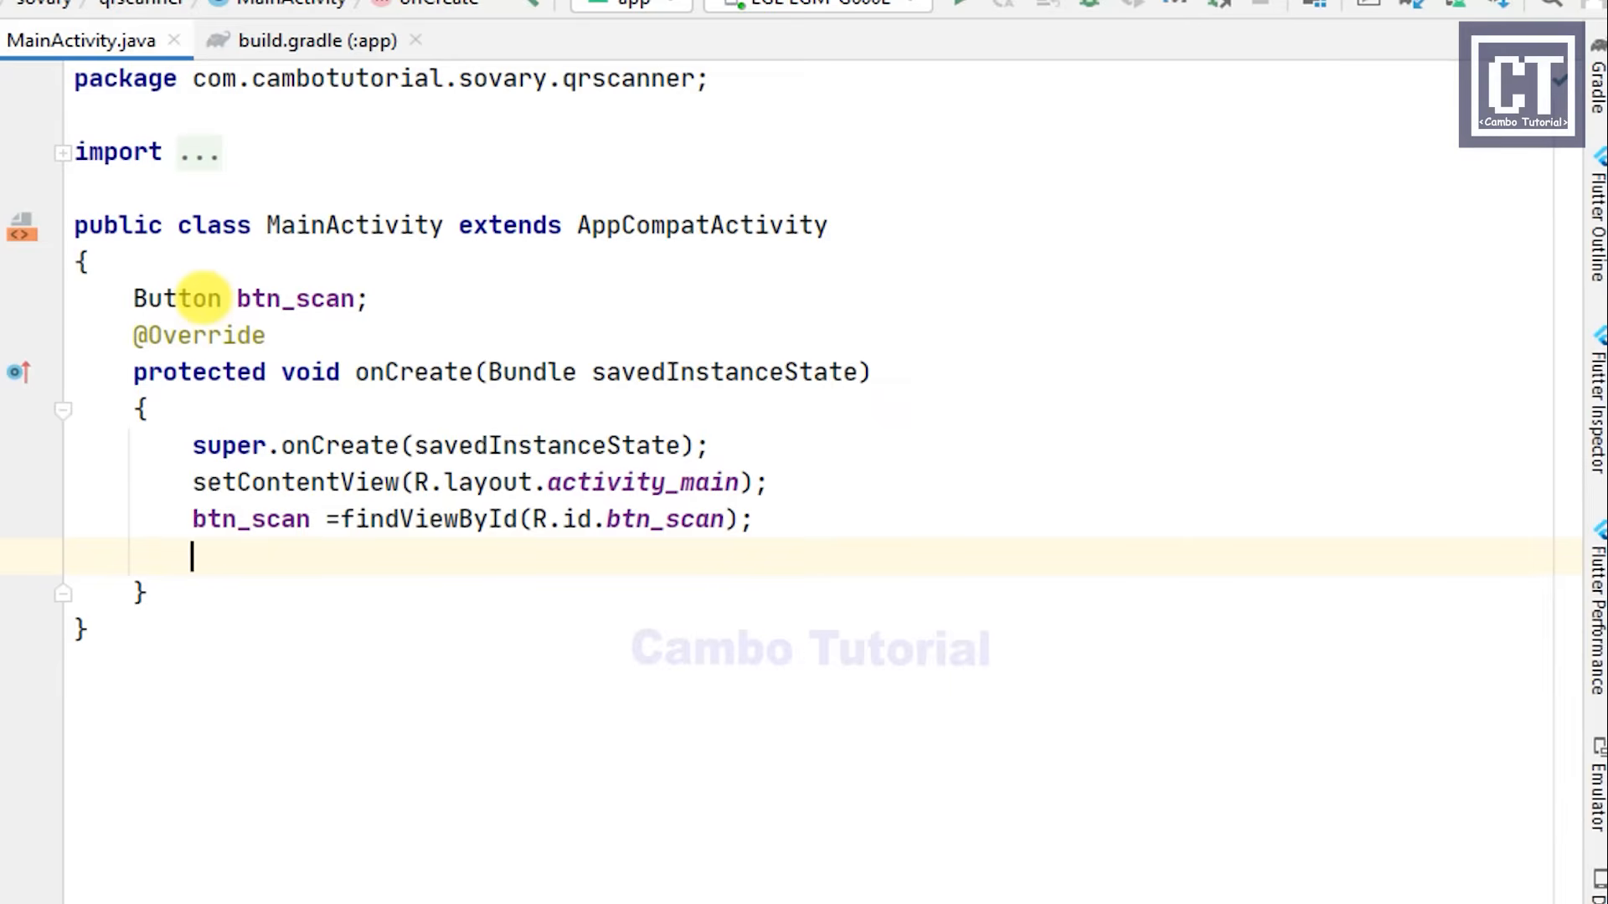
Step: Give btn_scan a click listener calling scanCode() and create the empty scanCode method
{"action": "type", "text": "btn_scan.seto"}
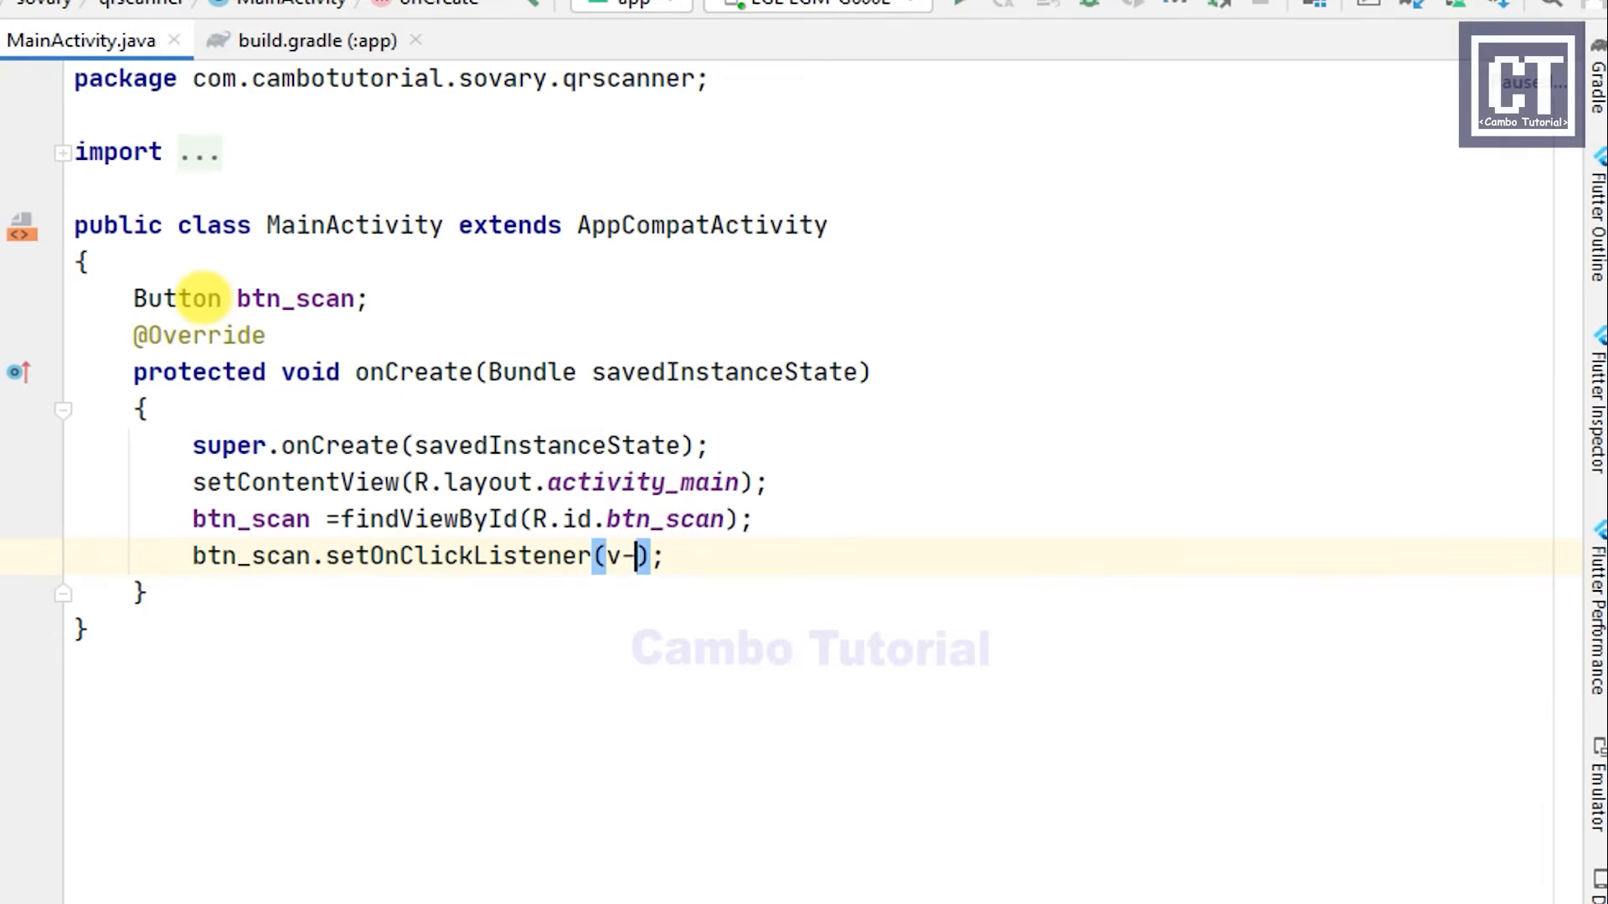
{"action": "key", "text": "Enter"}
{"action": "type", "text": "scan"}
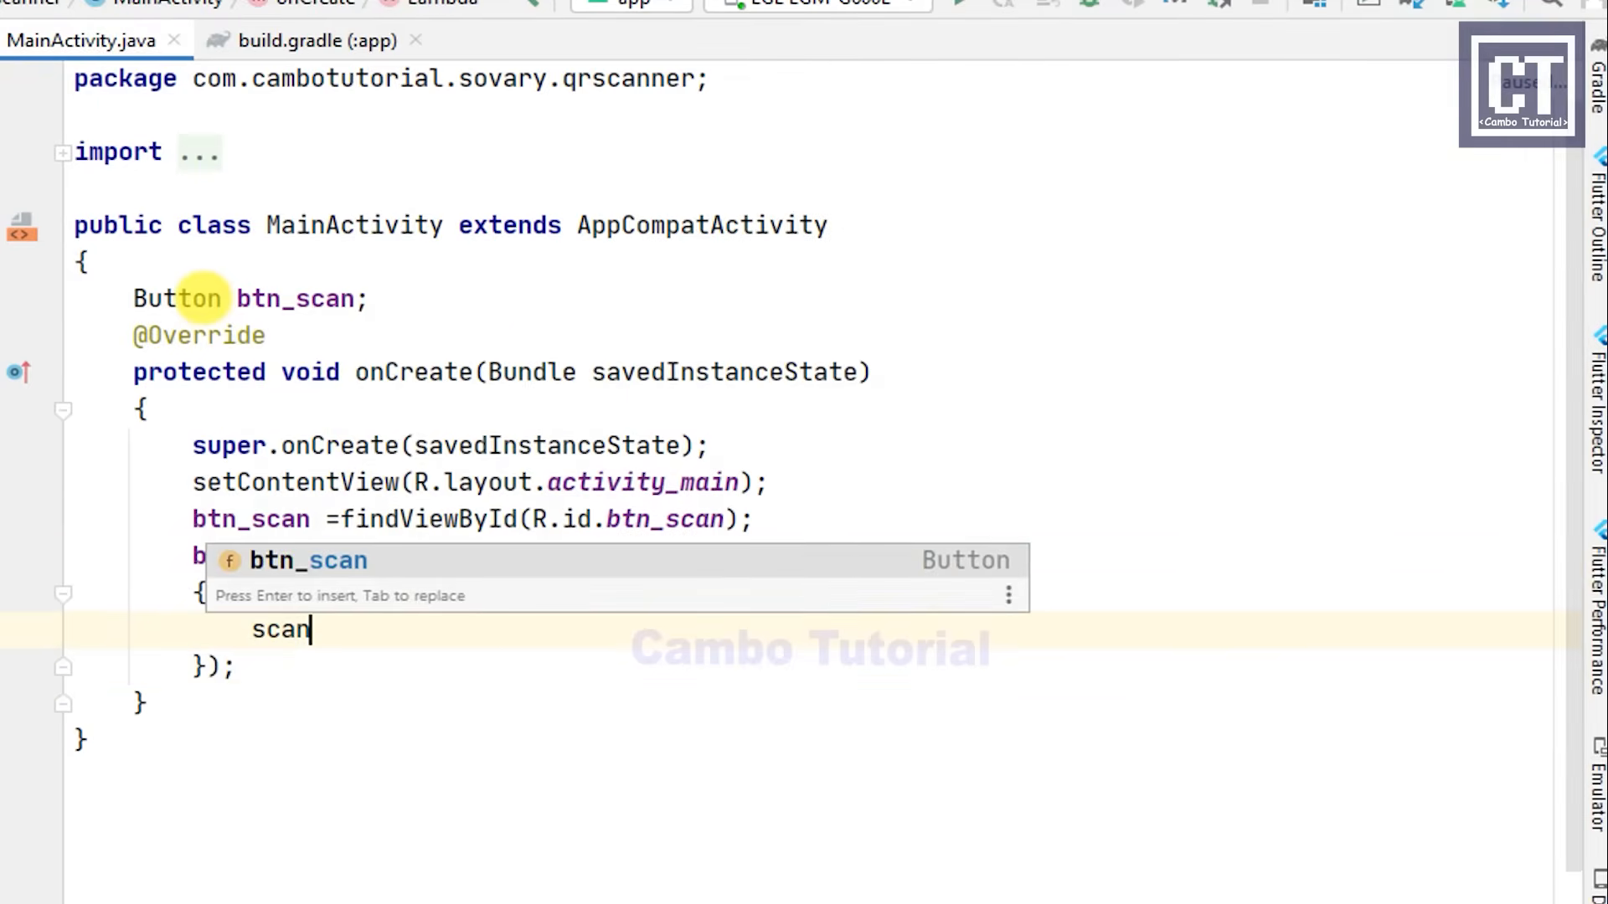
{"action": "type", "text": "Code"}
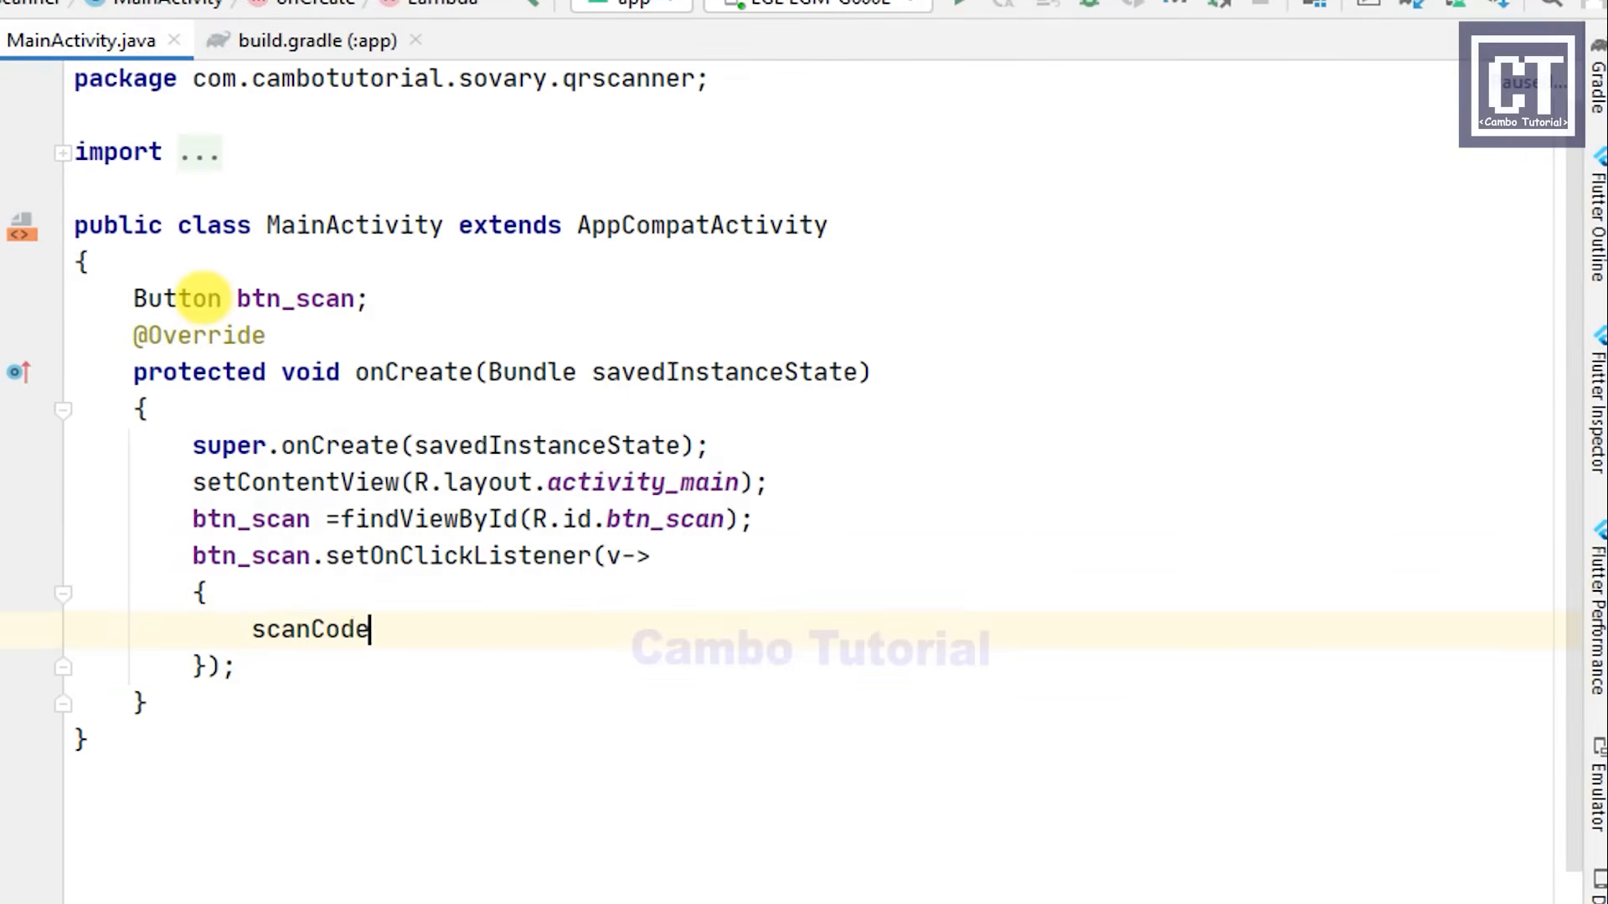
{"action": "type", "text": "();"}
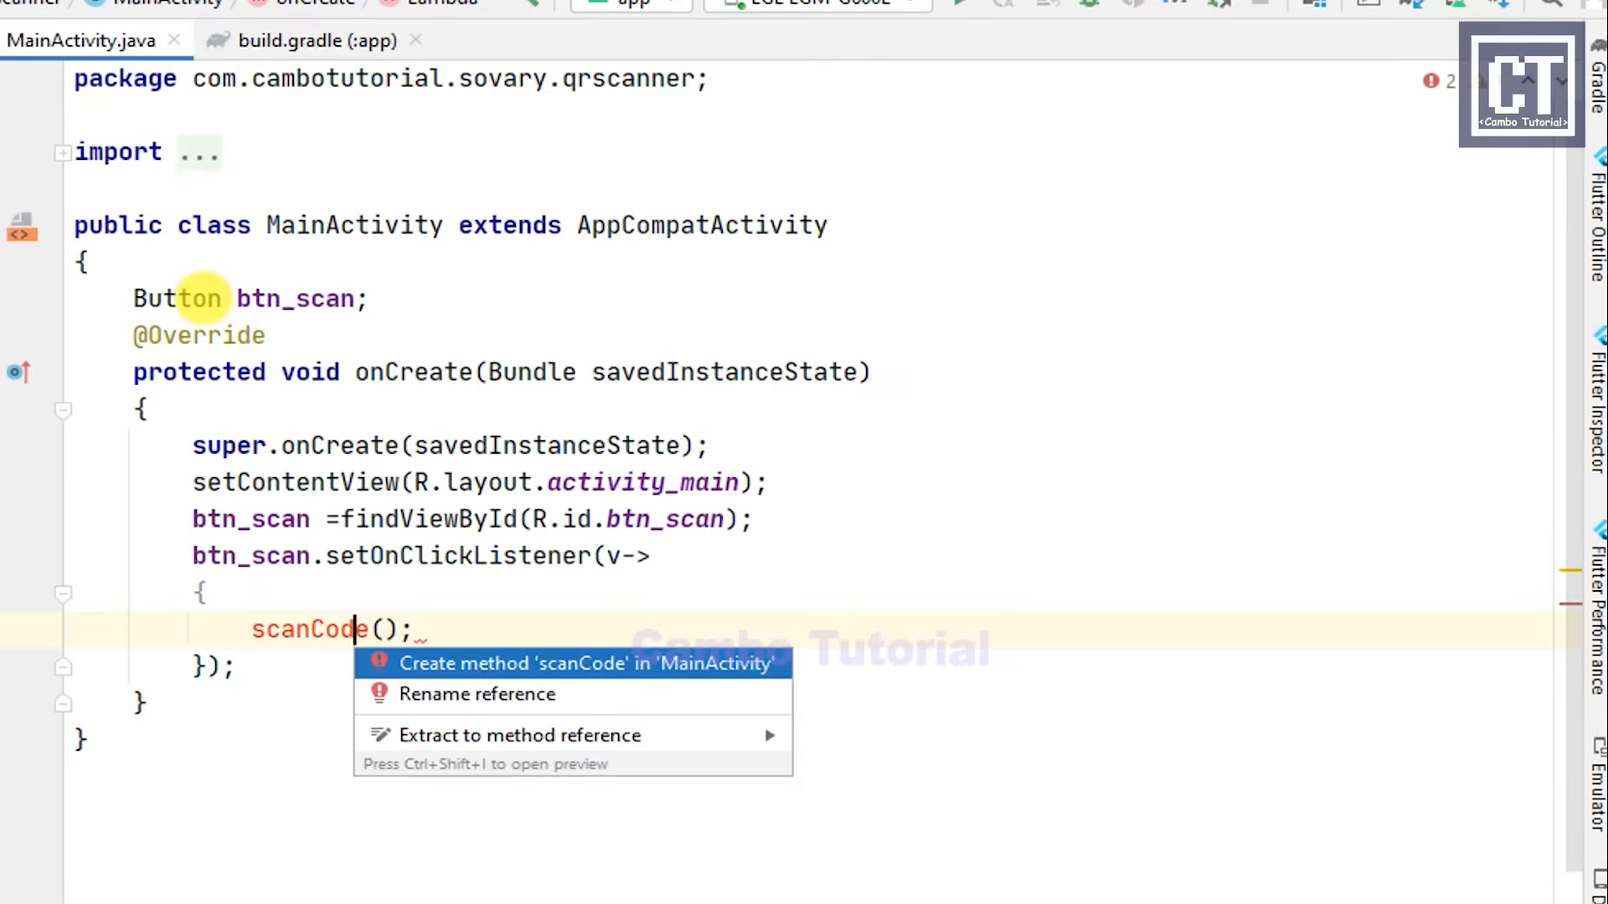
{"action": "left_click", "coordinate": [588, 663]}
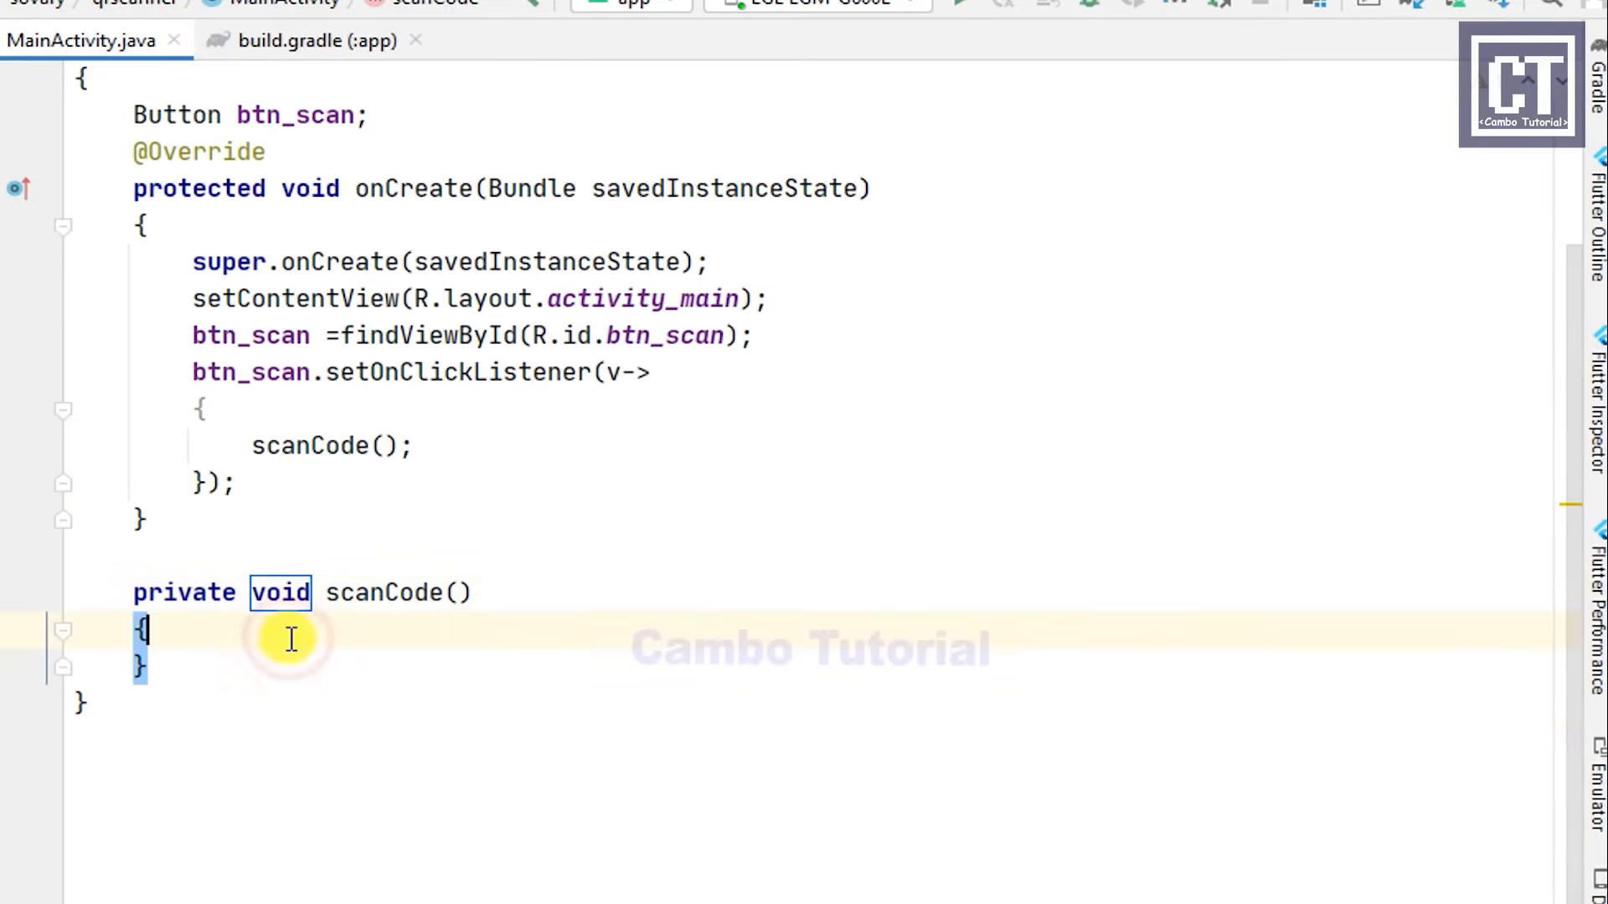
Step: In scanCode, create ScanOptions options with setPrompt("Volunm up to flash on")
{"action": "key", "text": "enter"}
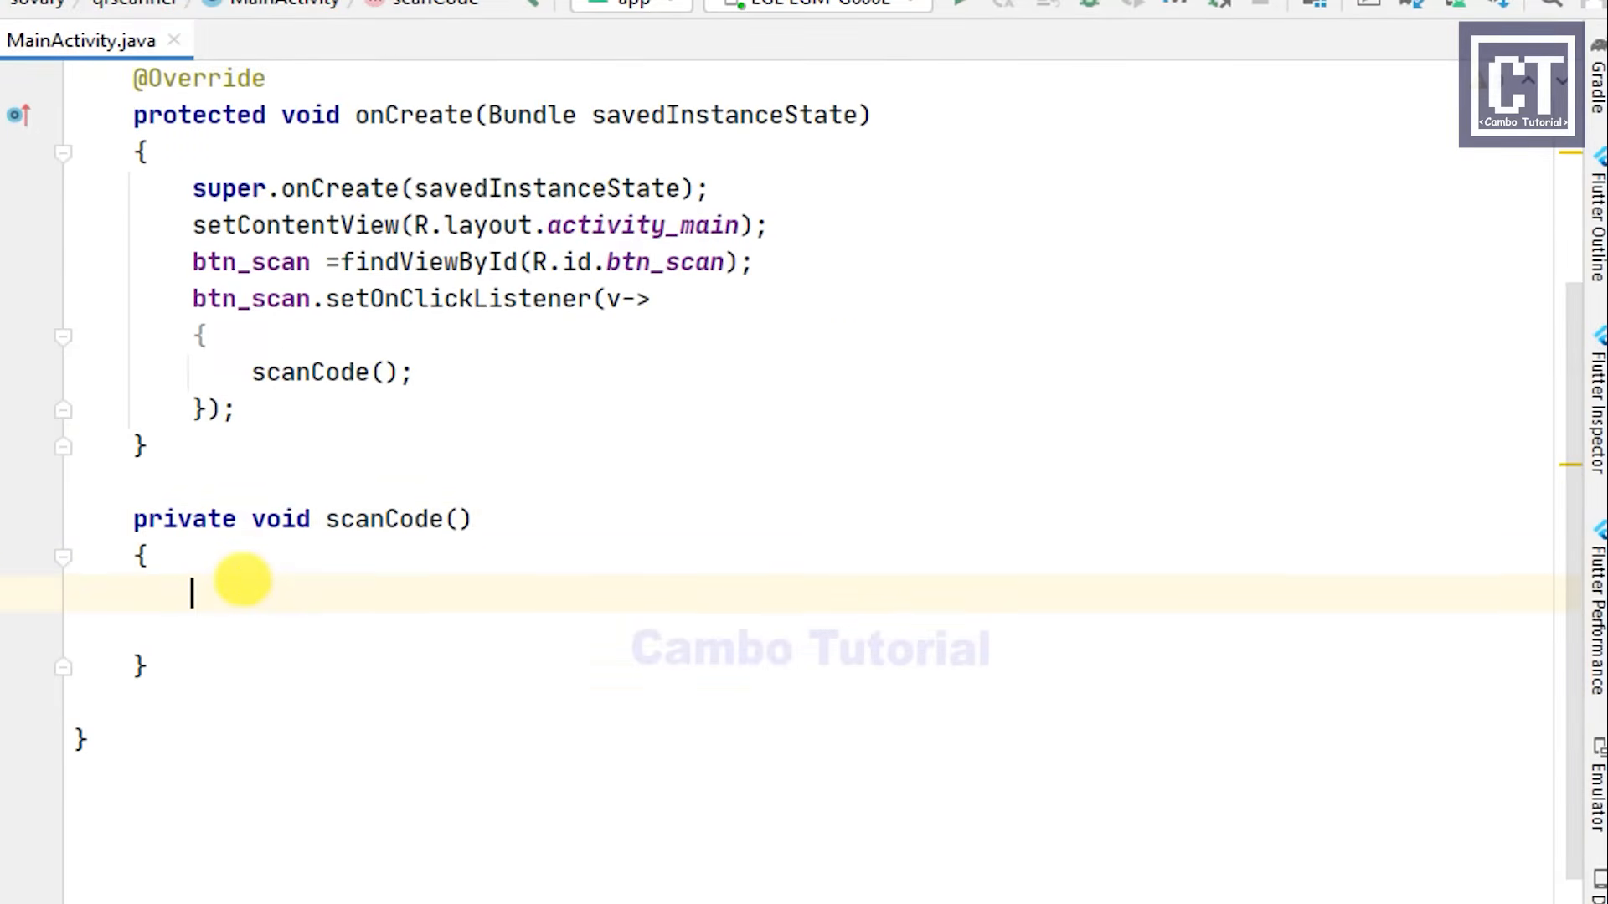
{"action": "type", "text": "Scan"}
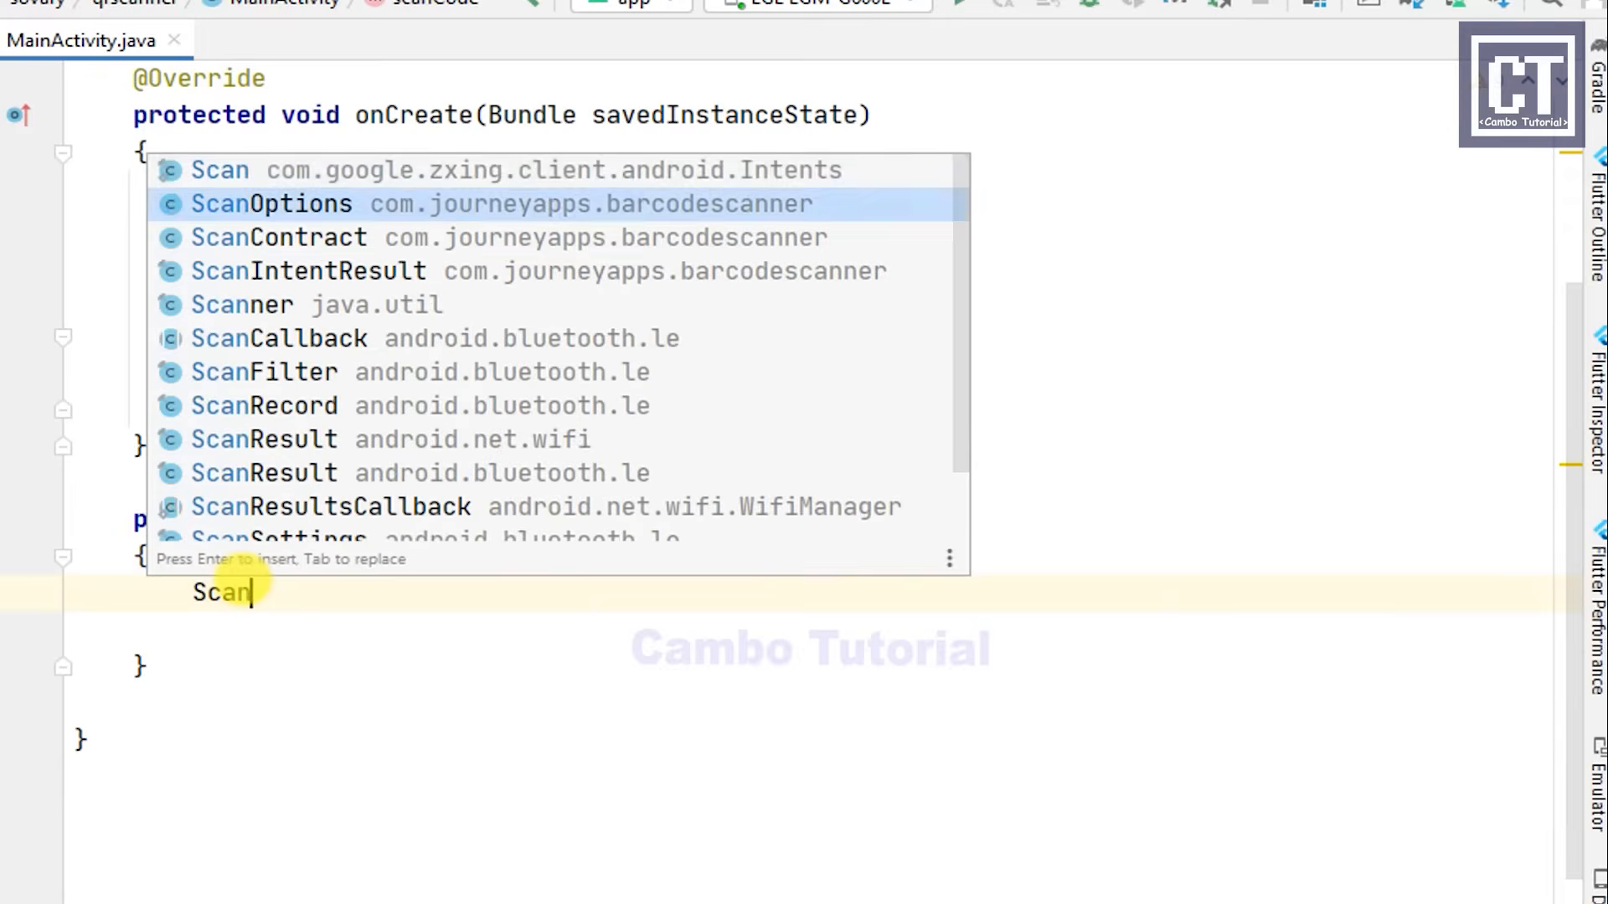
{"action": "key", "text": "Enter"}
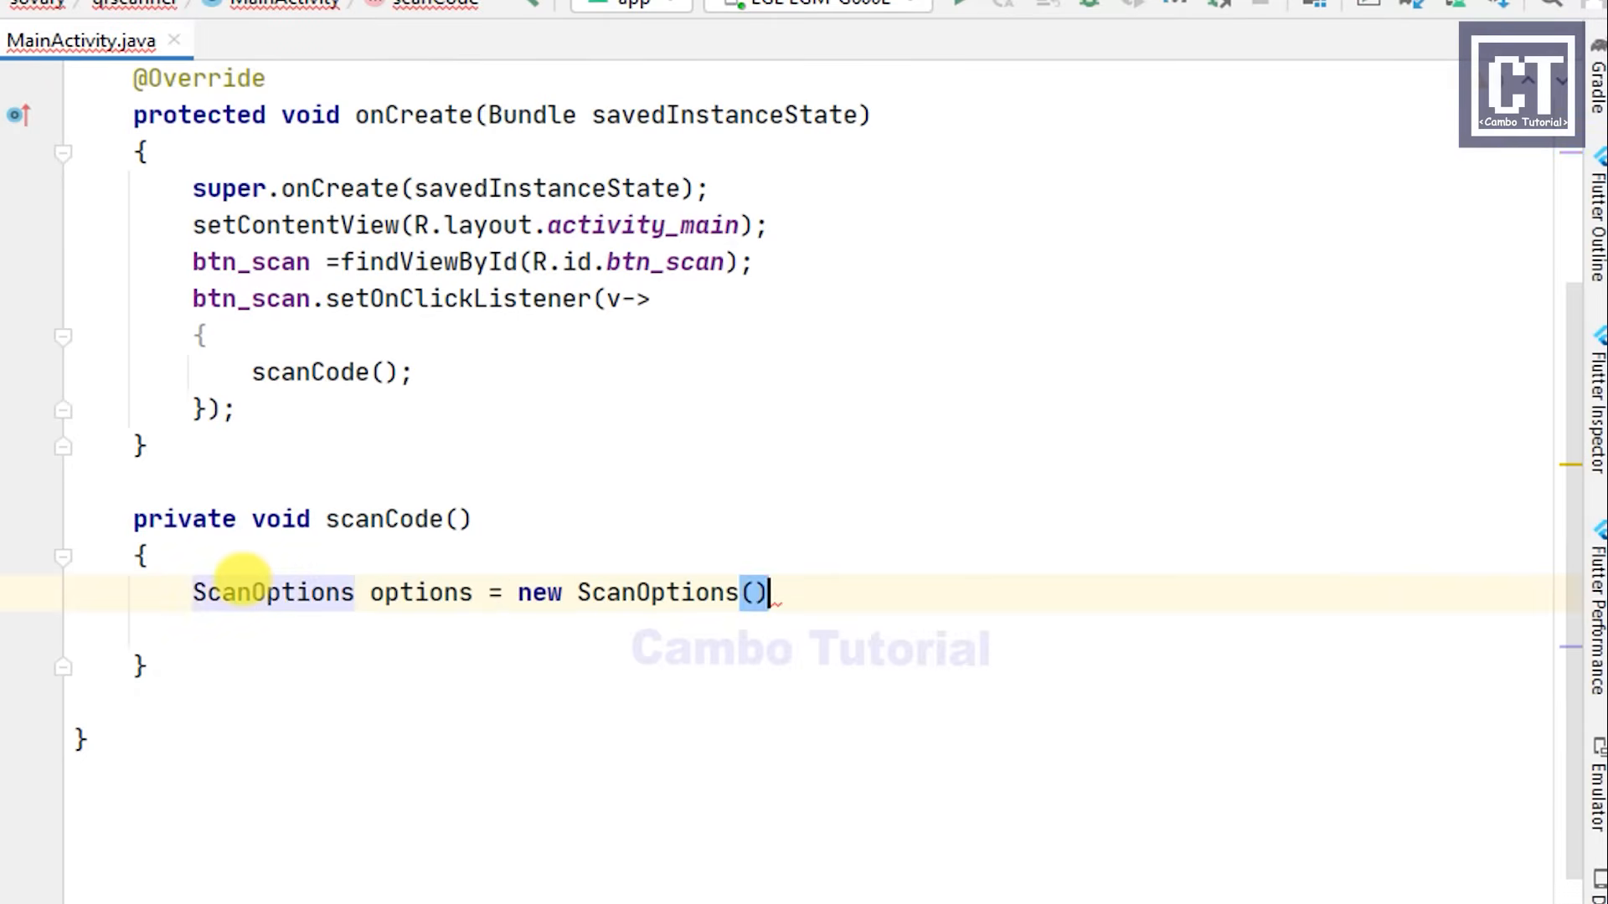
{"action": "type", "text": "options.setPrompt(\""}
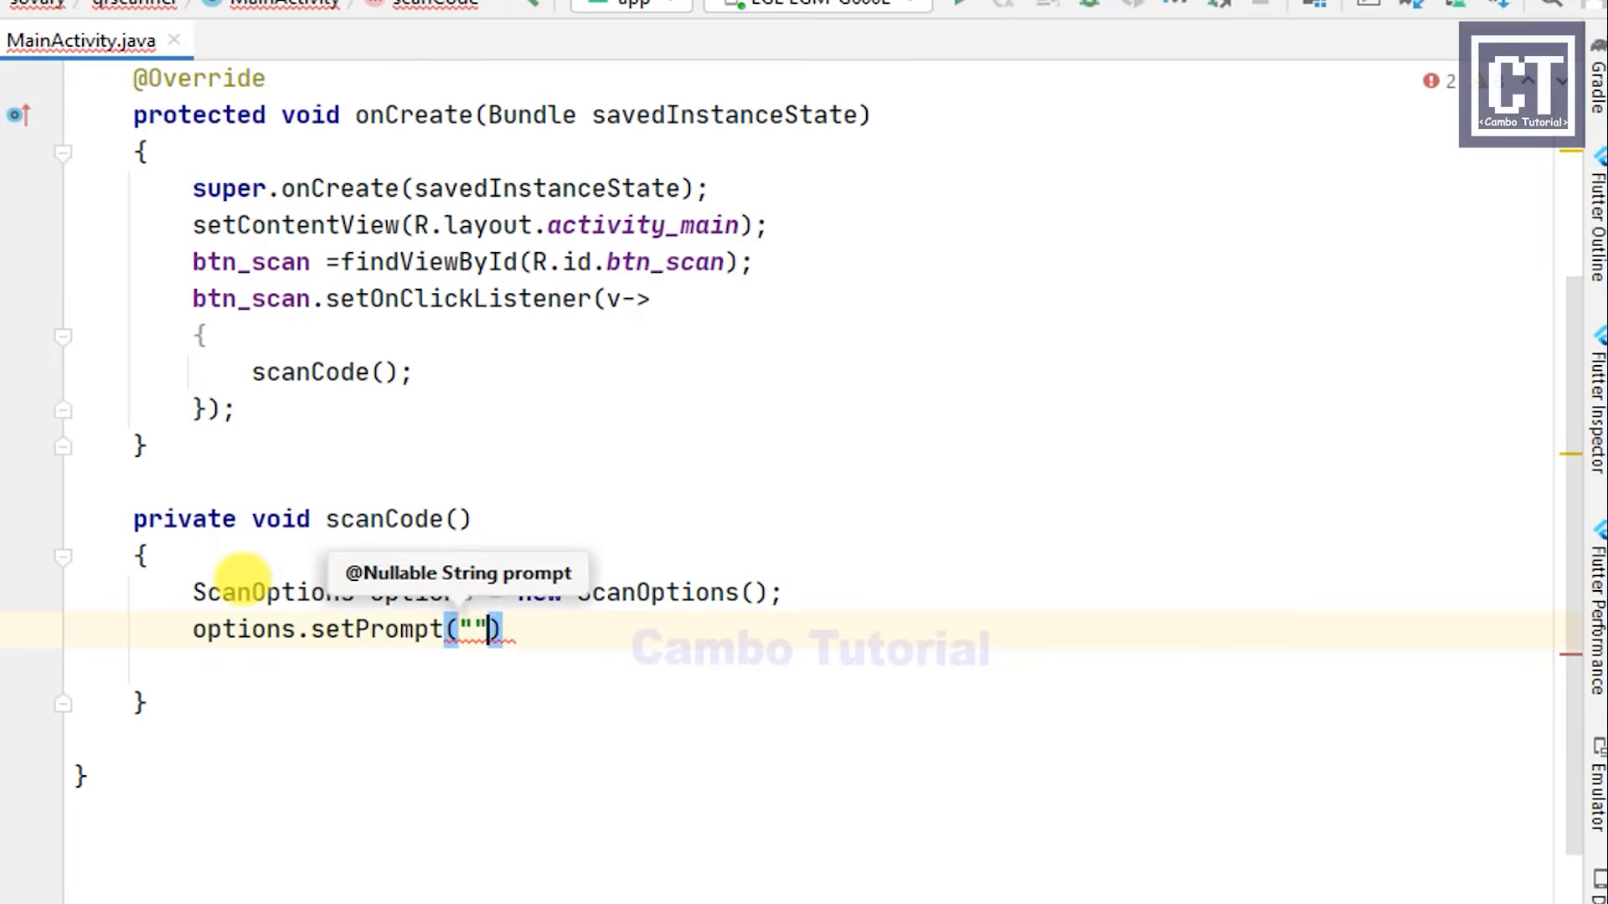
{"action": "type", "text": "Volum"}
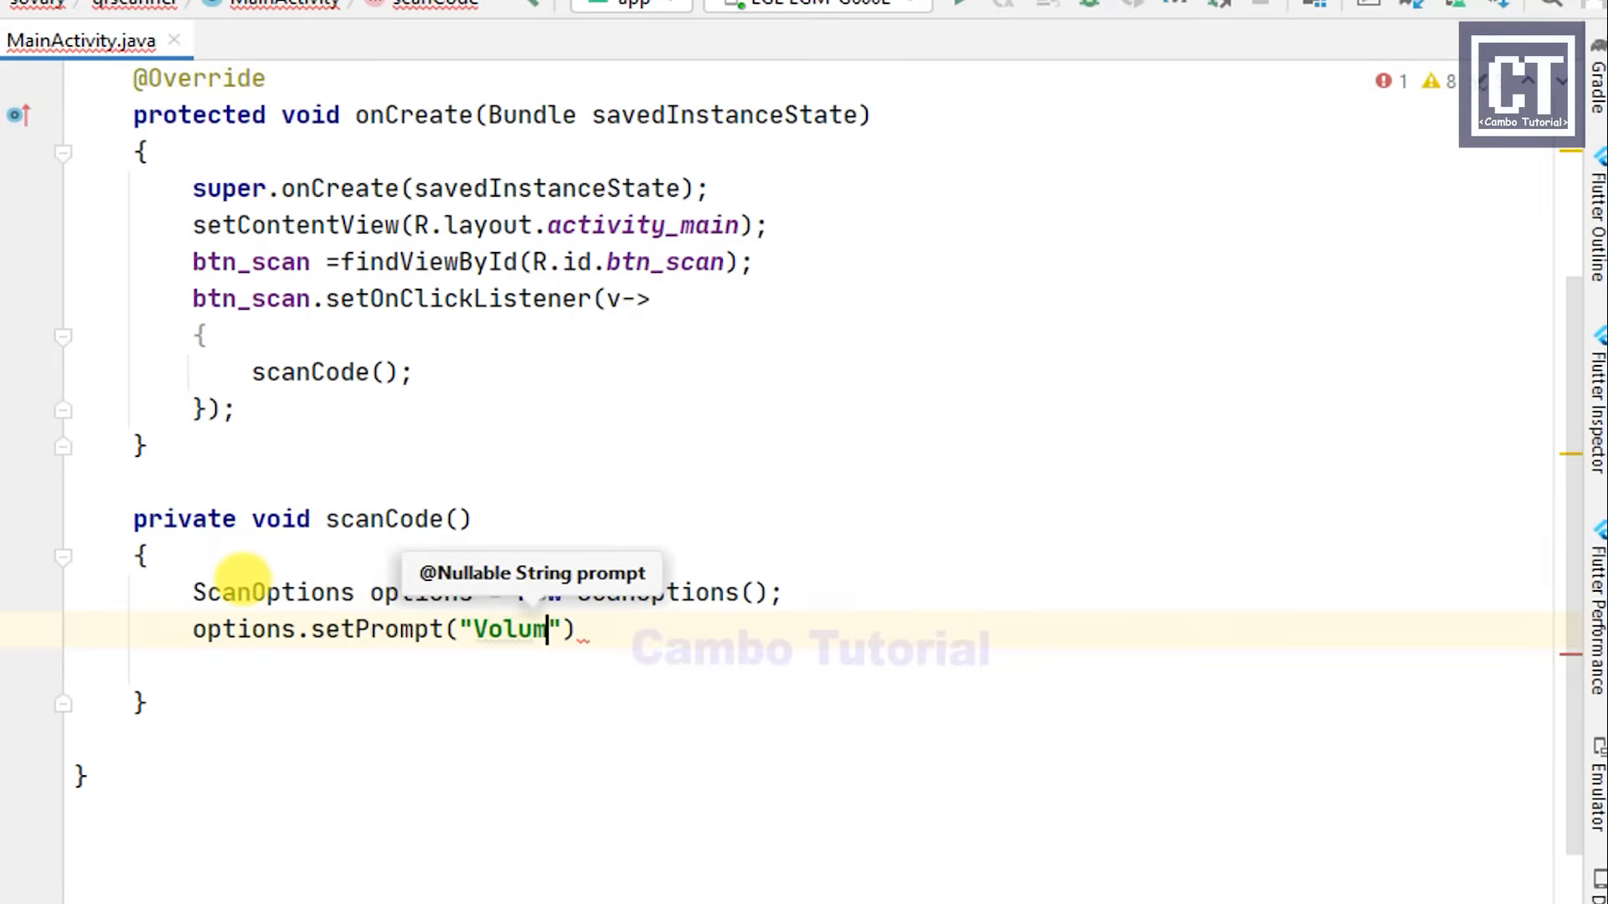
{"action": "type", "text": "nm"}
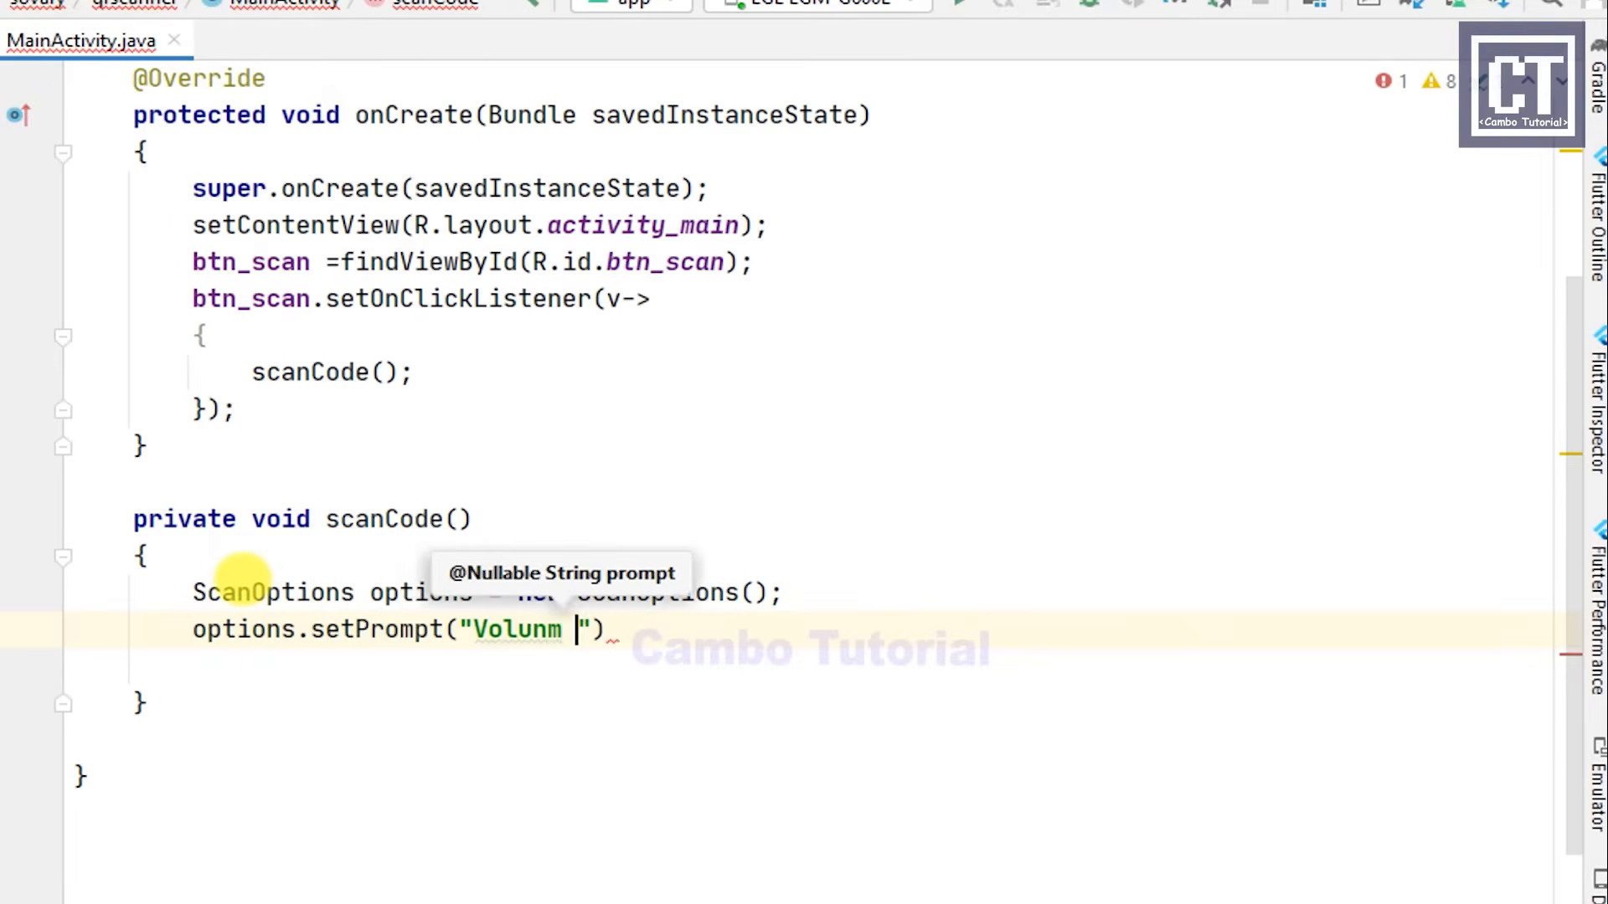
{"action": "type", "text": "up to fla"}
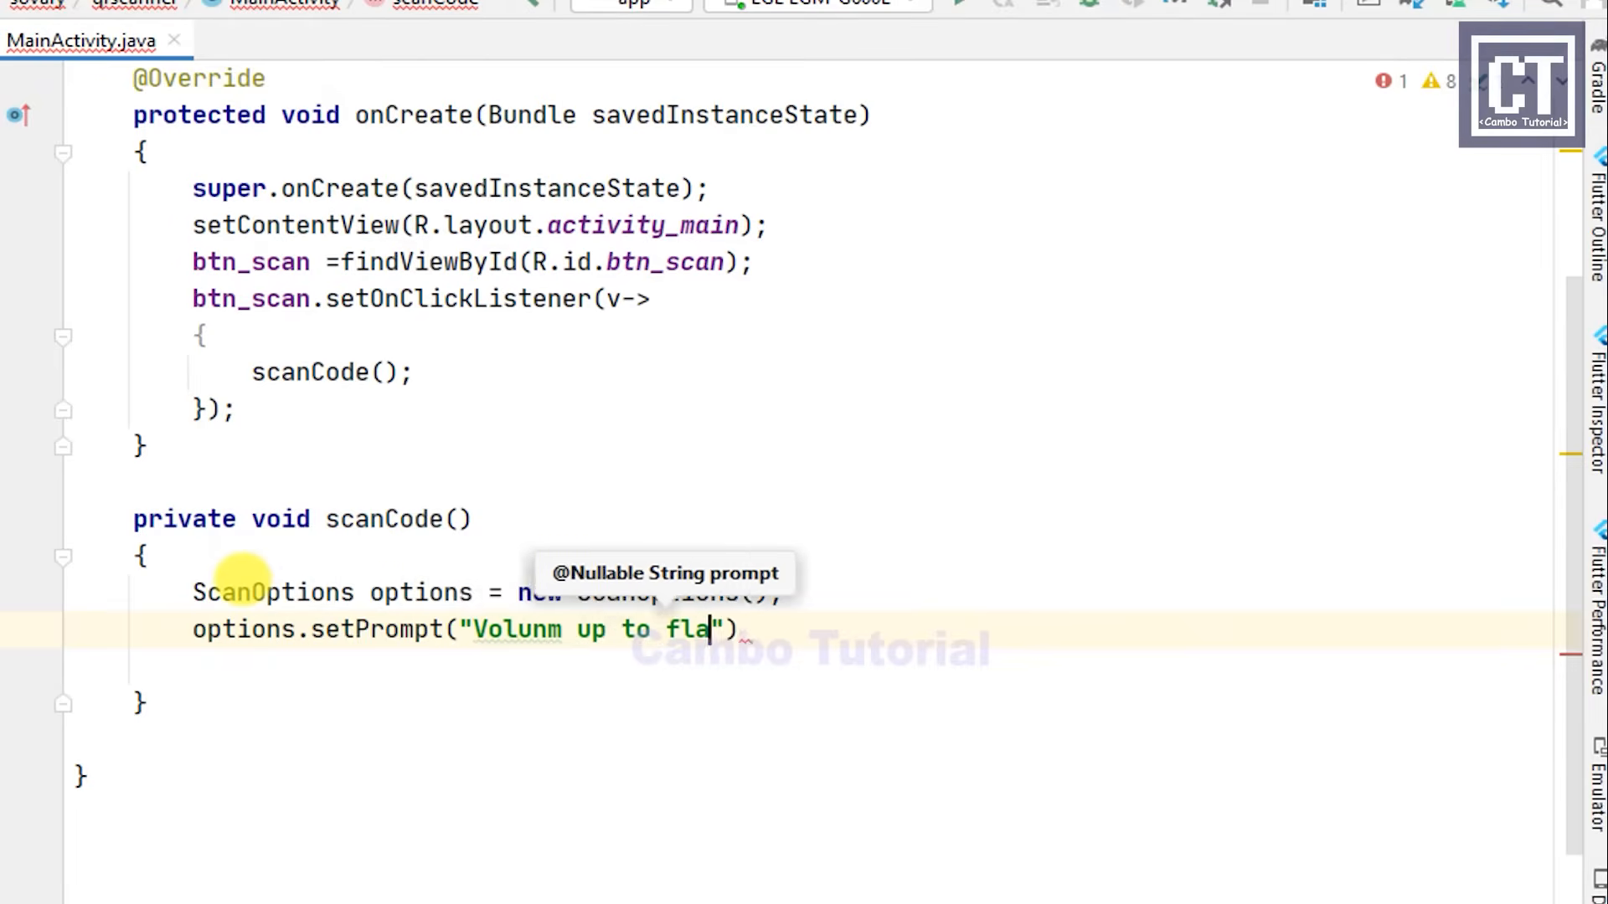
{"action": "type", "text": "sh on\");"}
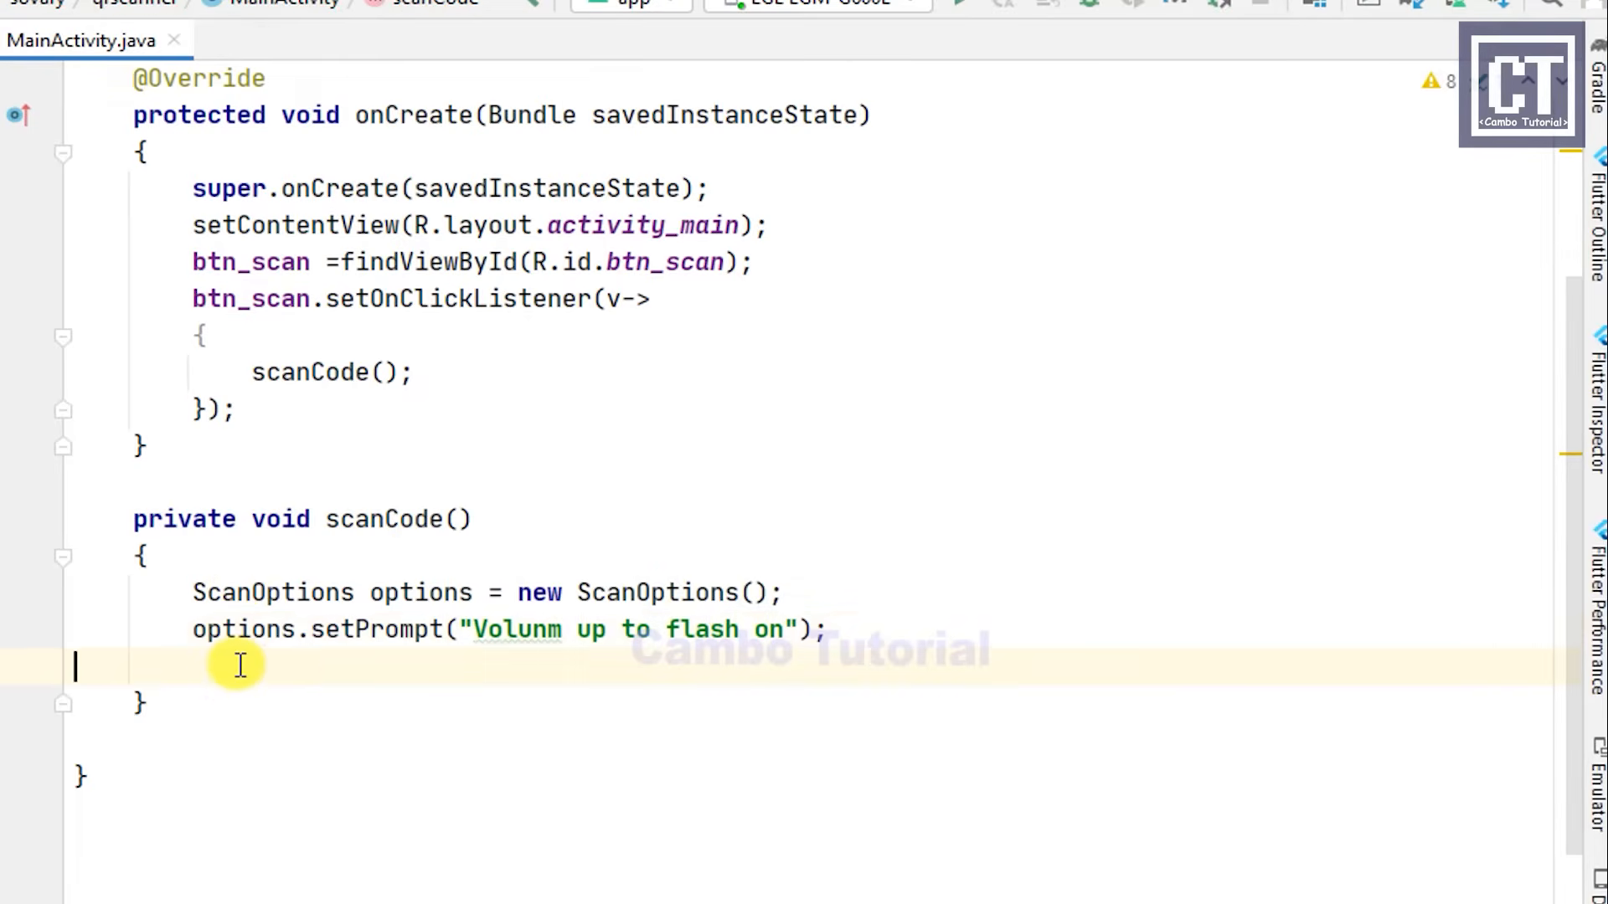
Step: Add setBeepEnabled(true), setOrientationLocked(true) and setCaptureActivity(CaptureAct.class) to the options
{"action": "type", "text": "options.setBeepEnabled(true);"}
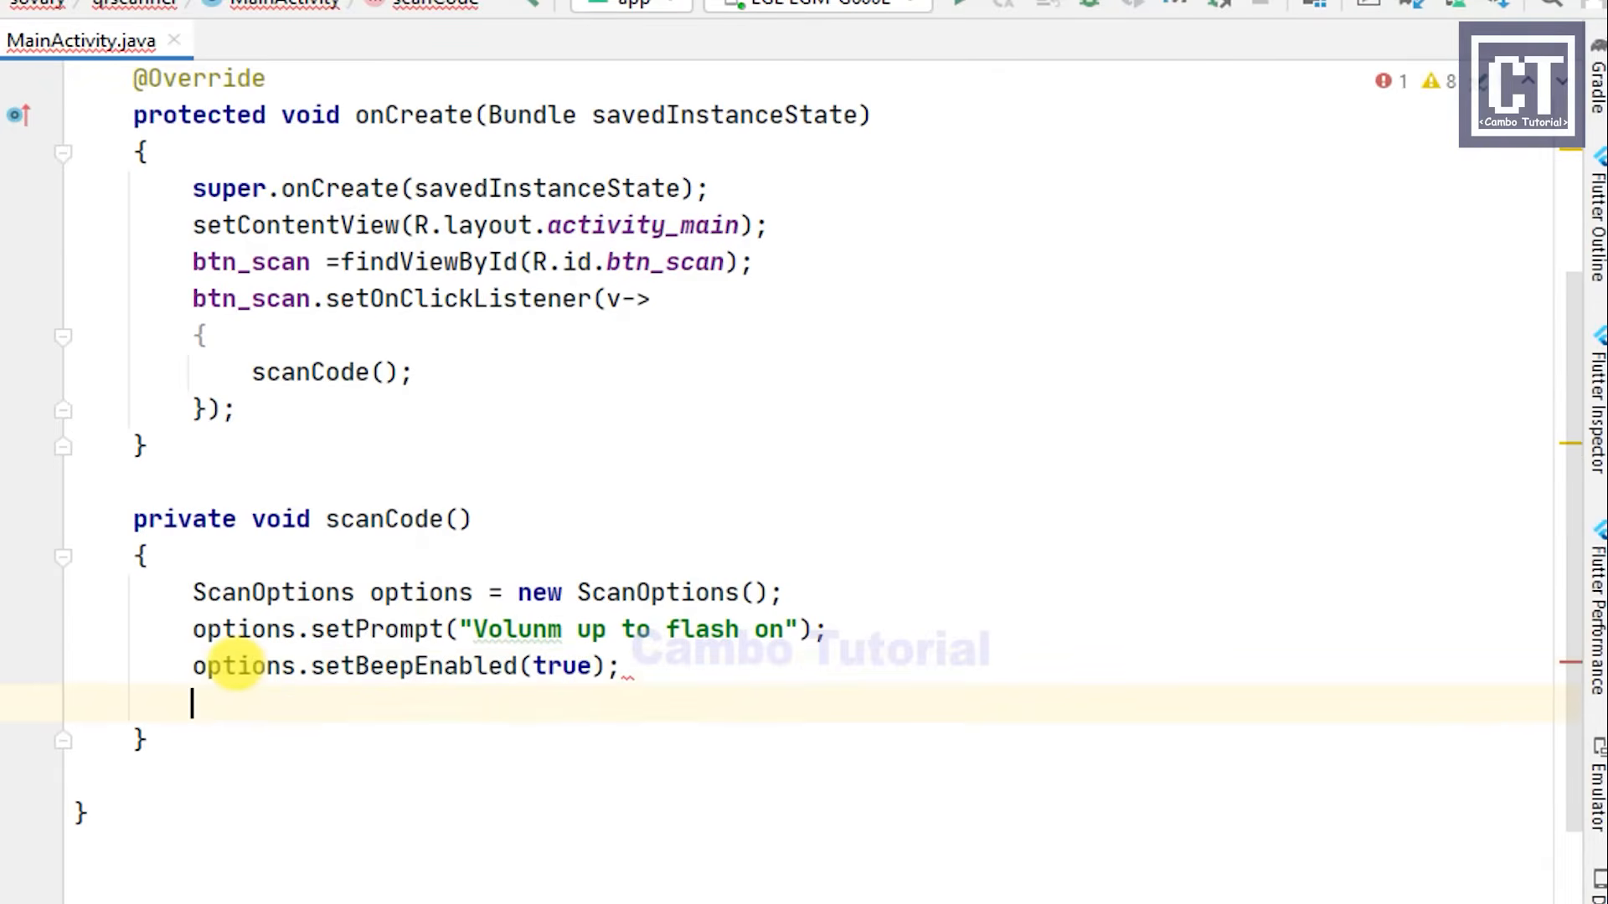
{"action": "type", "text": "options.setorientationLocked(true)"}
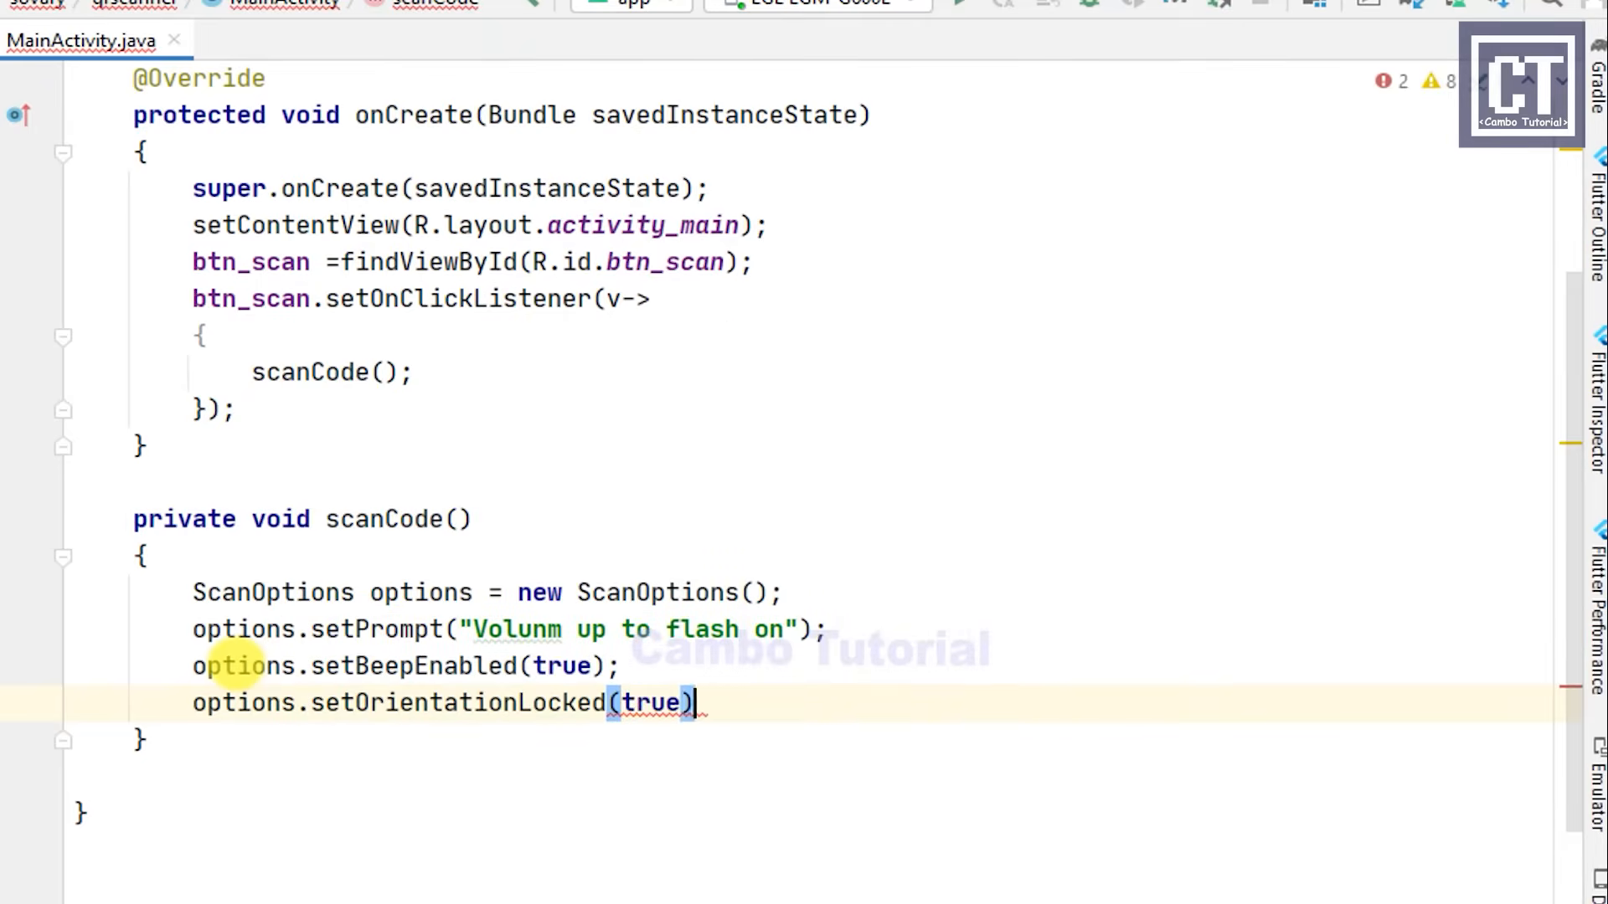
{"action": "type", "text": "options"}
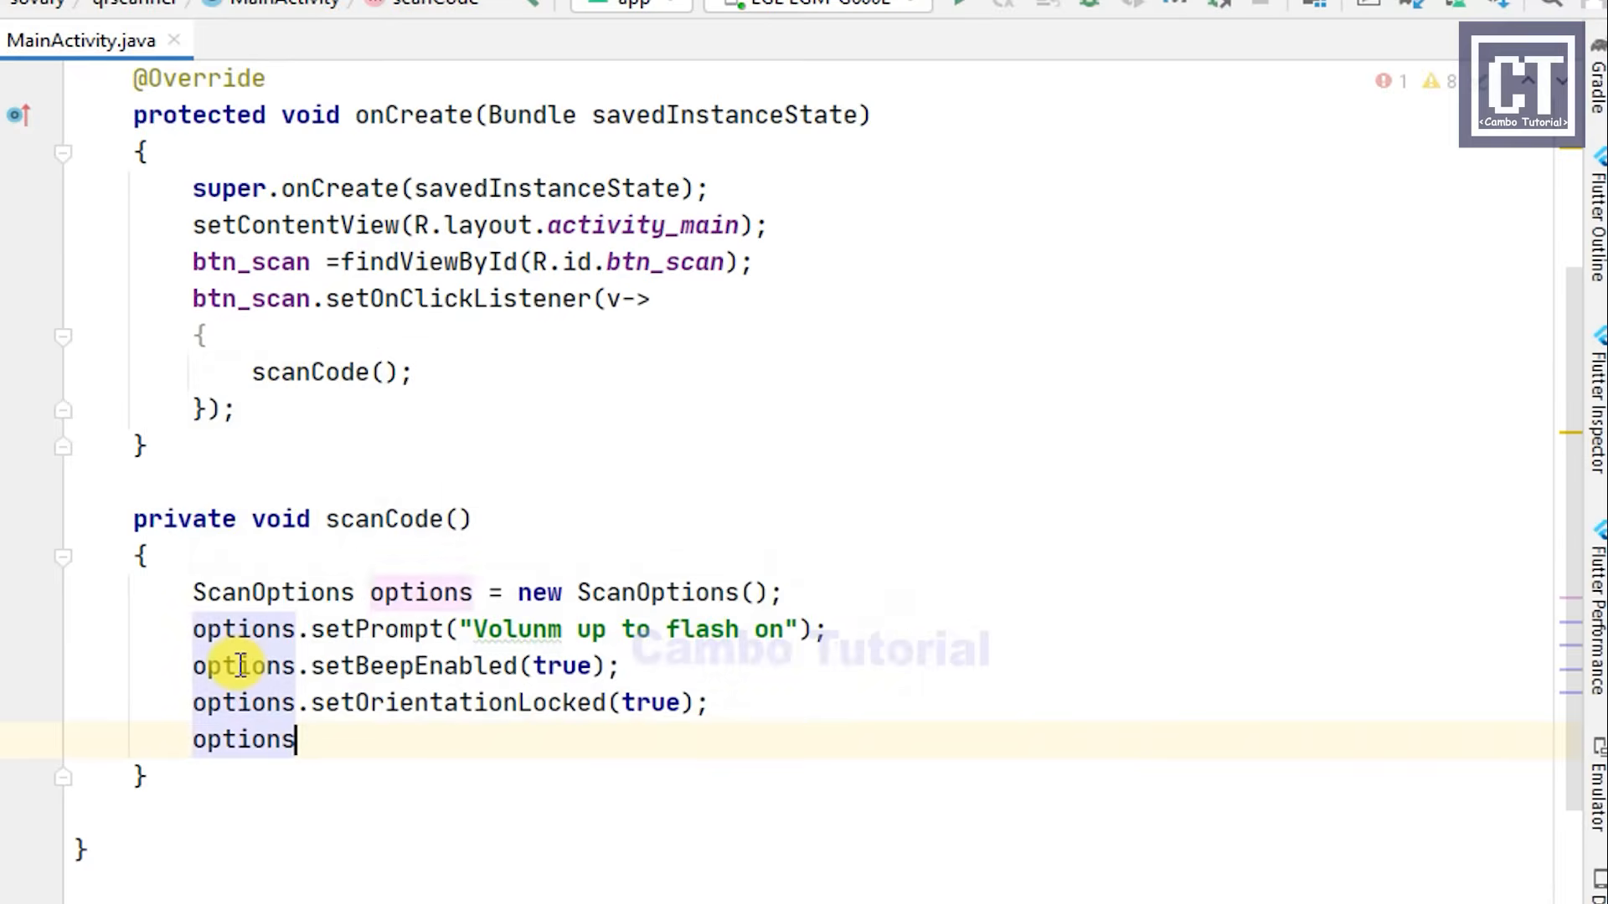
{"action": "type", "text": ".set"}
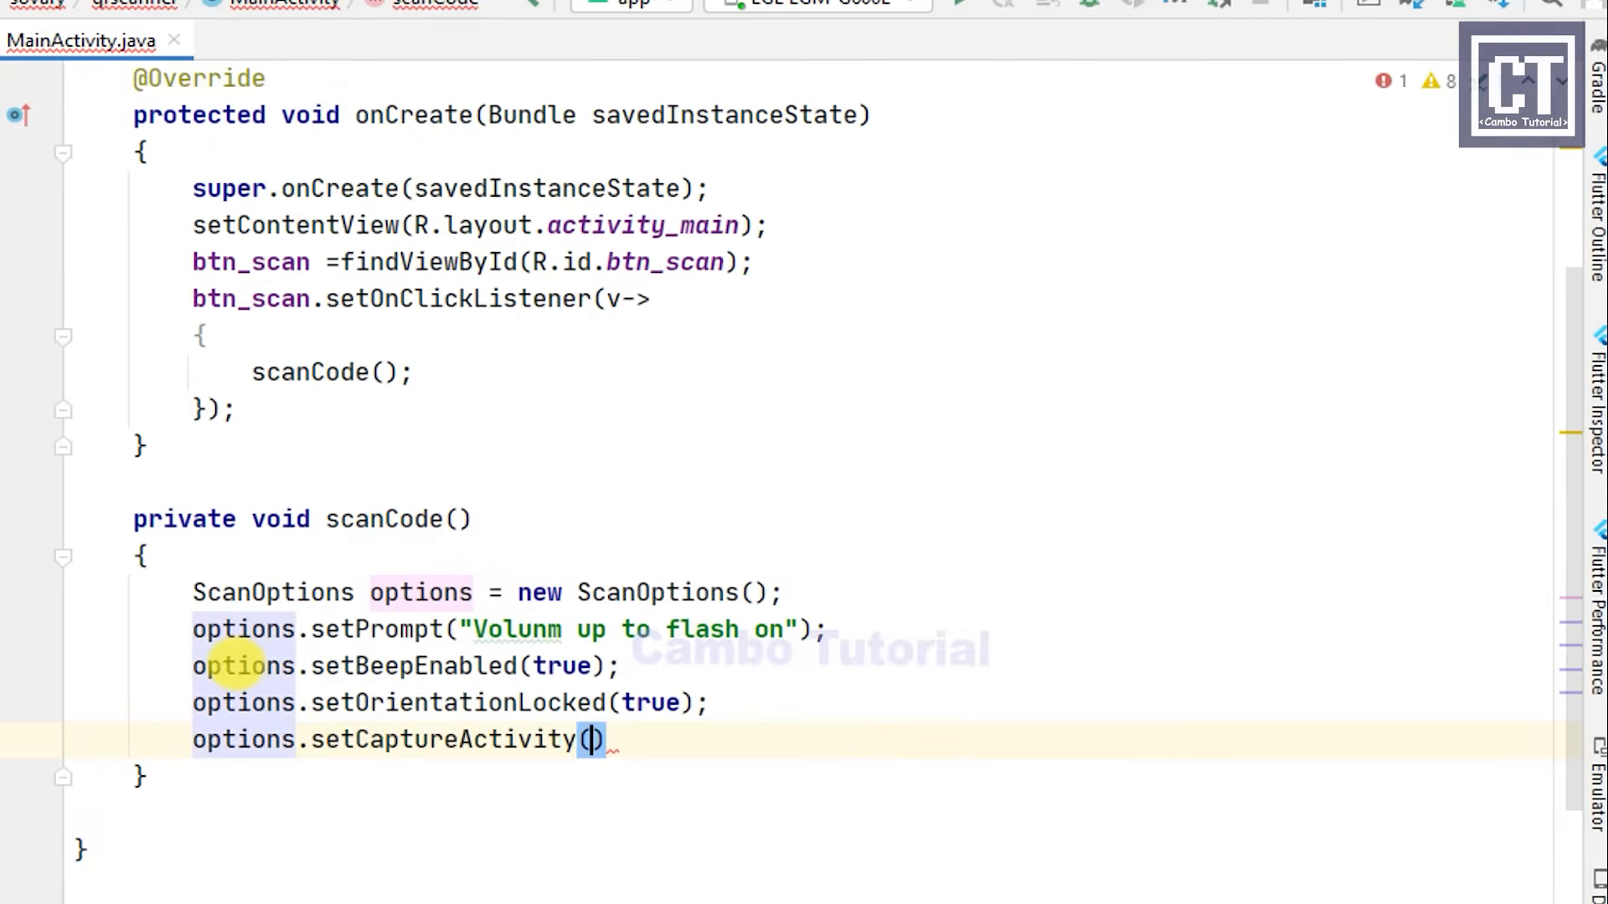
{"action": "type", "text": "C"}
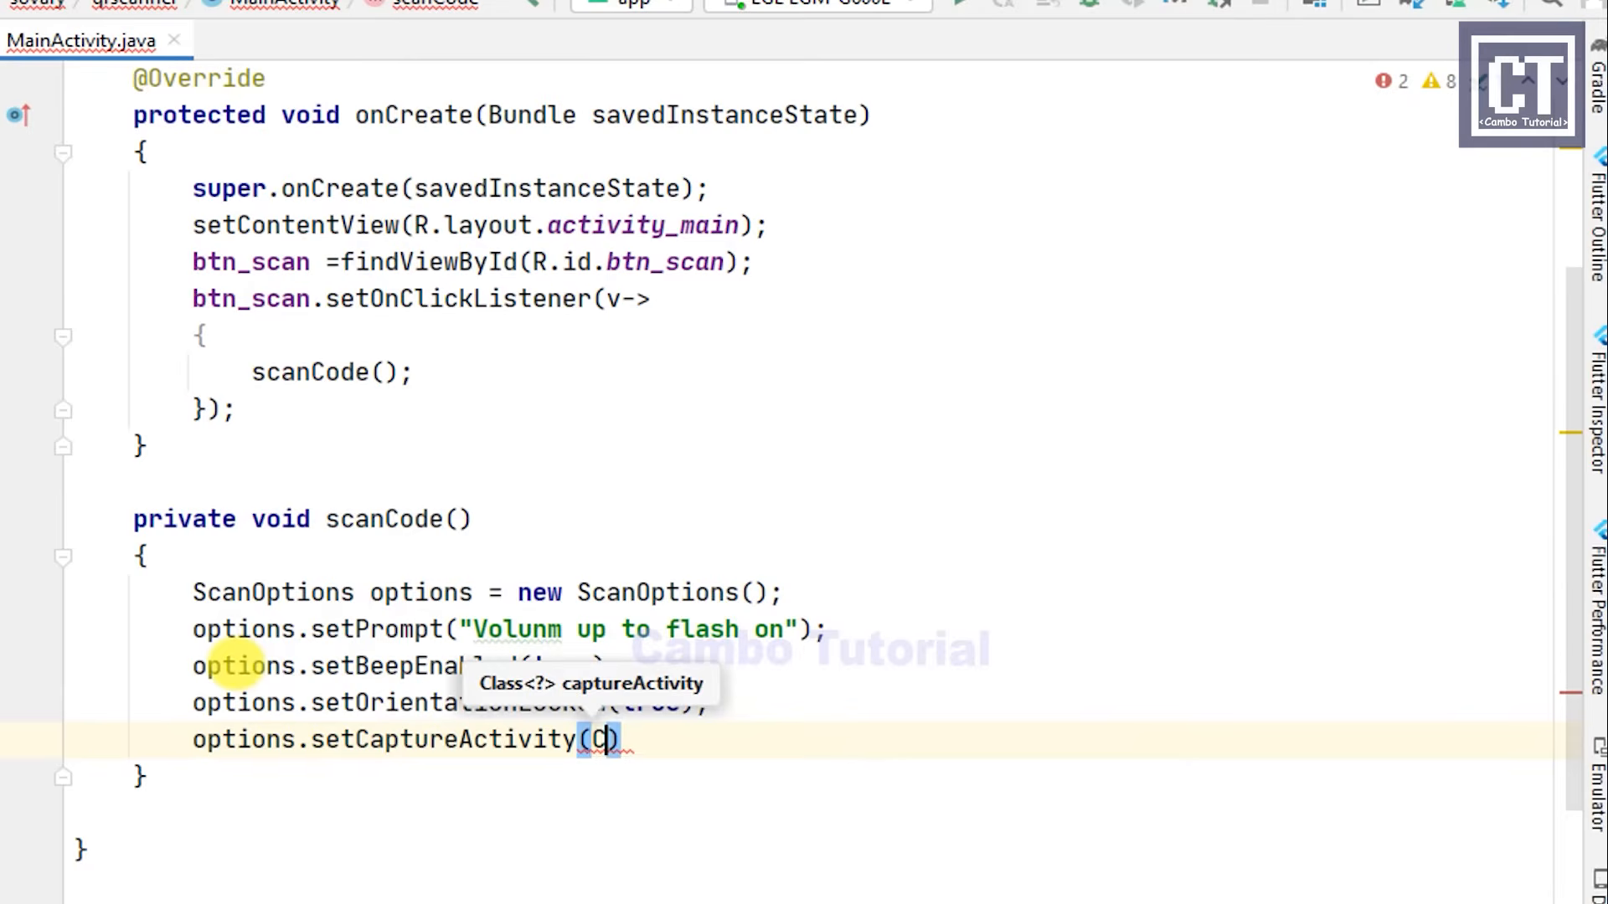
{"action": "type", "text": "apture"}
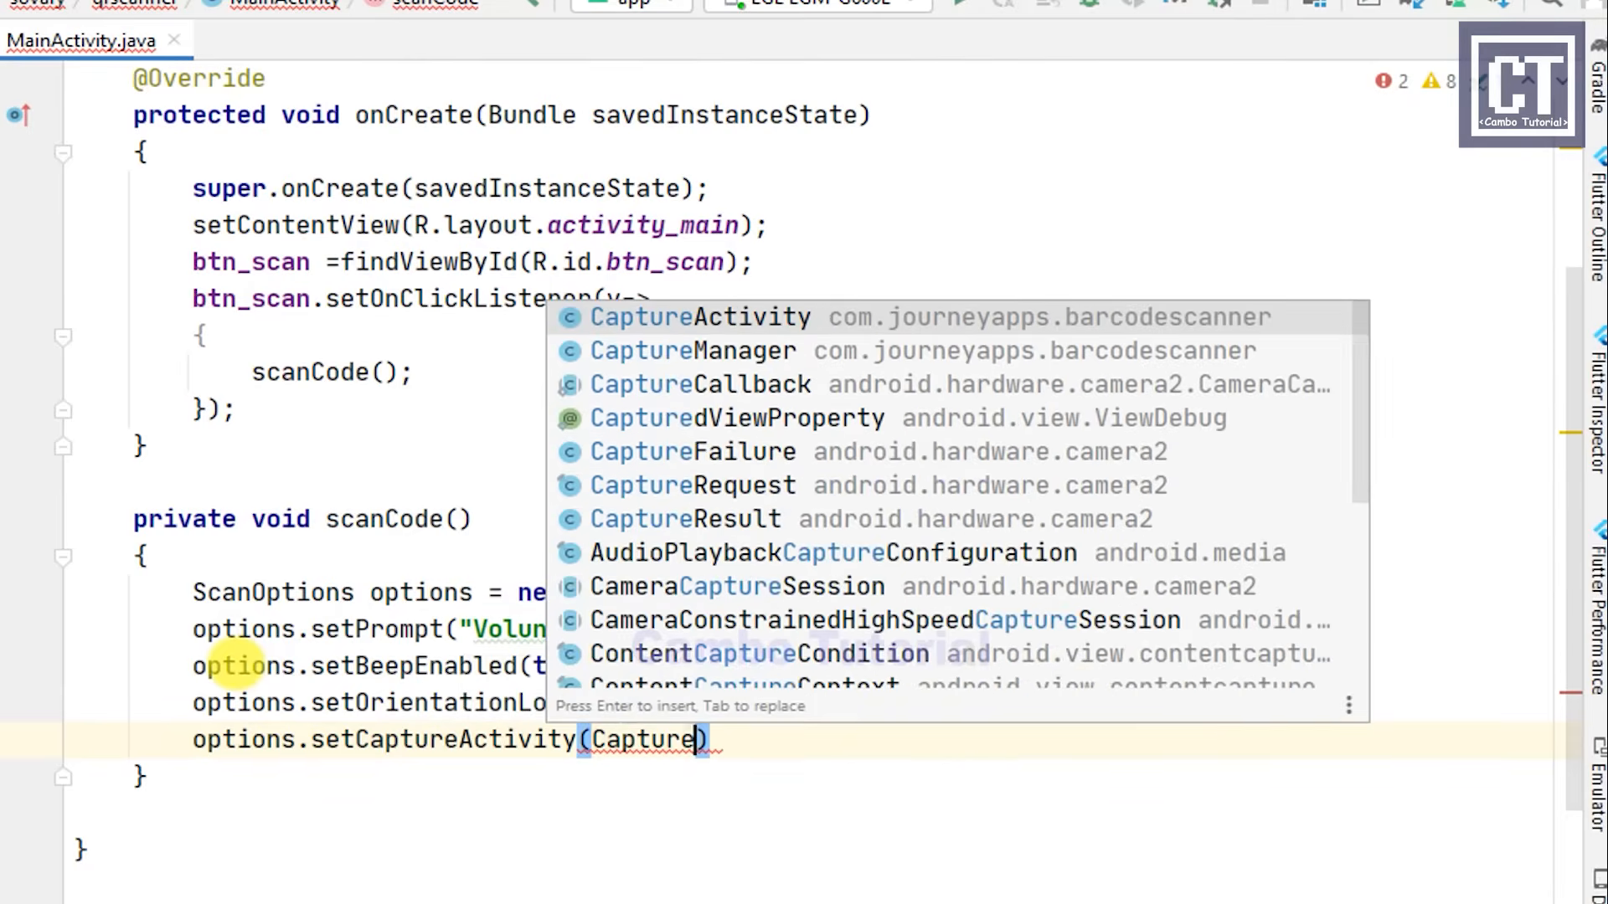
{"action": "type", "text": "A"}
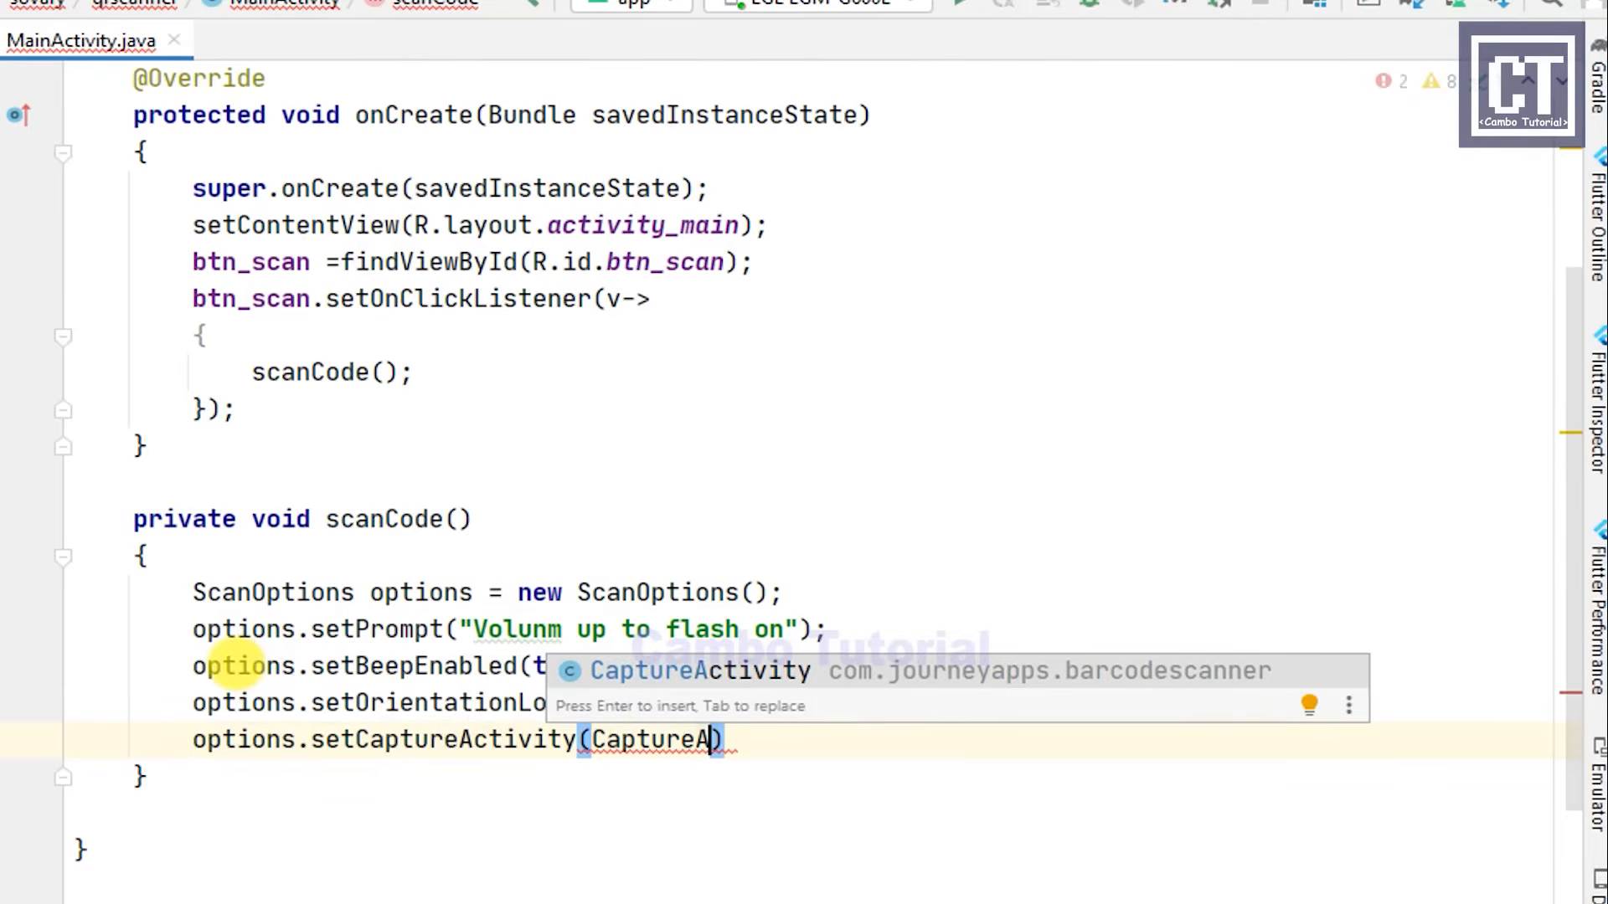
{"action": "type", "text": "ct.class"}
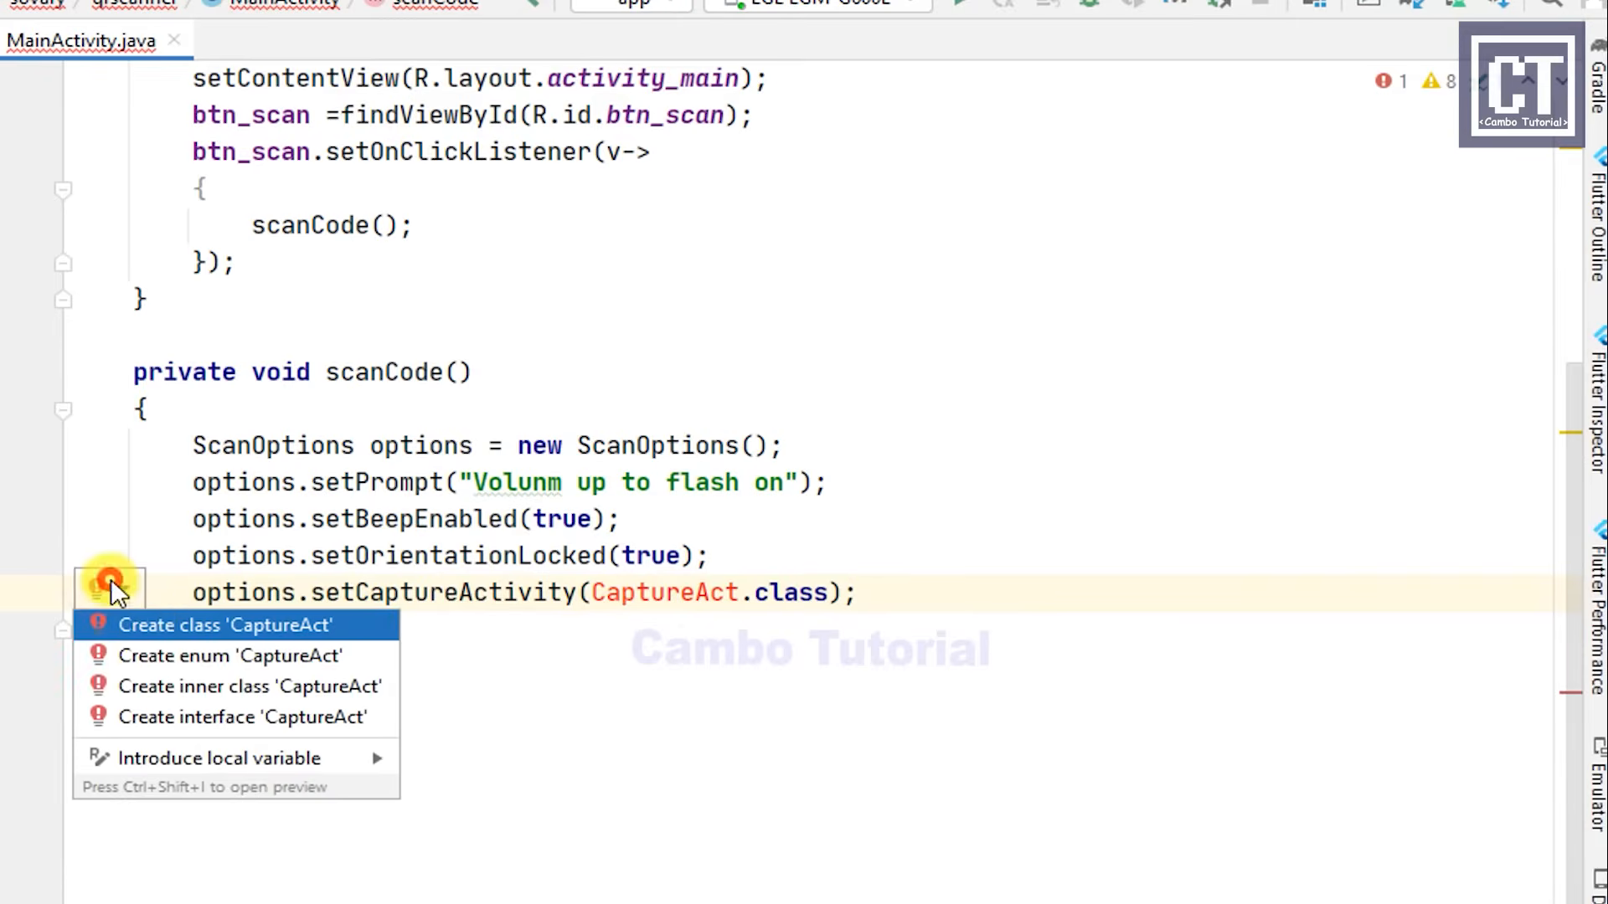
Step: Create the CaptureAct class in the app package extending CaptureActivity
{"action": "left_click", "coordinate": [223, 625]}
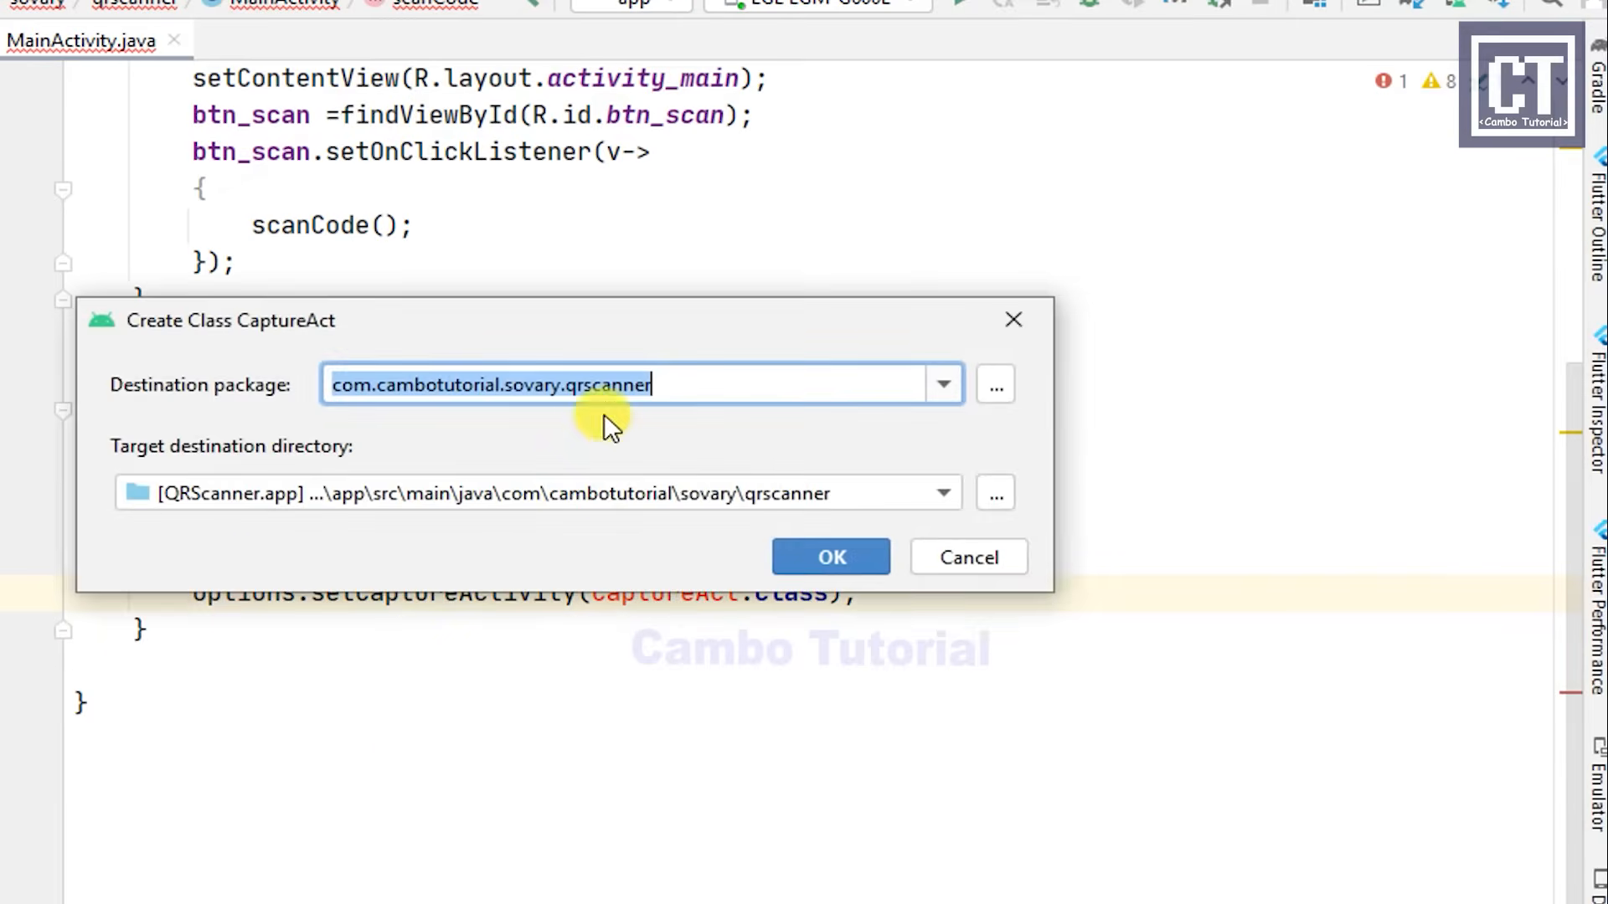
{"action": "left_click", "coordinate": [830, 557]}
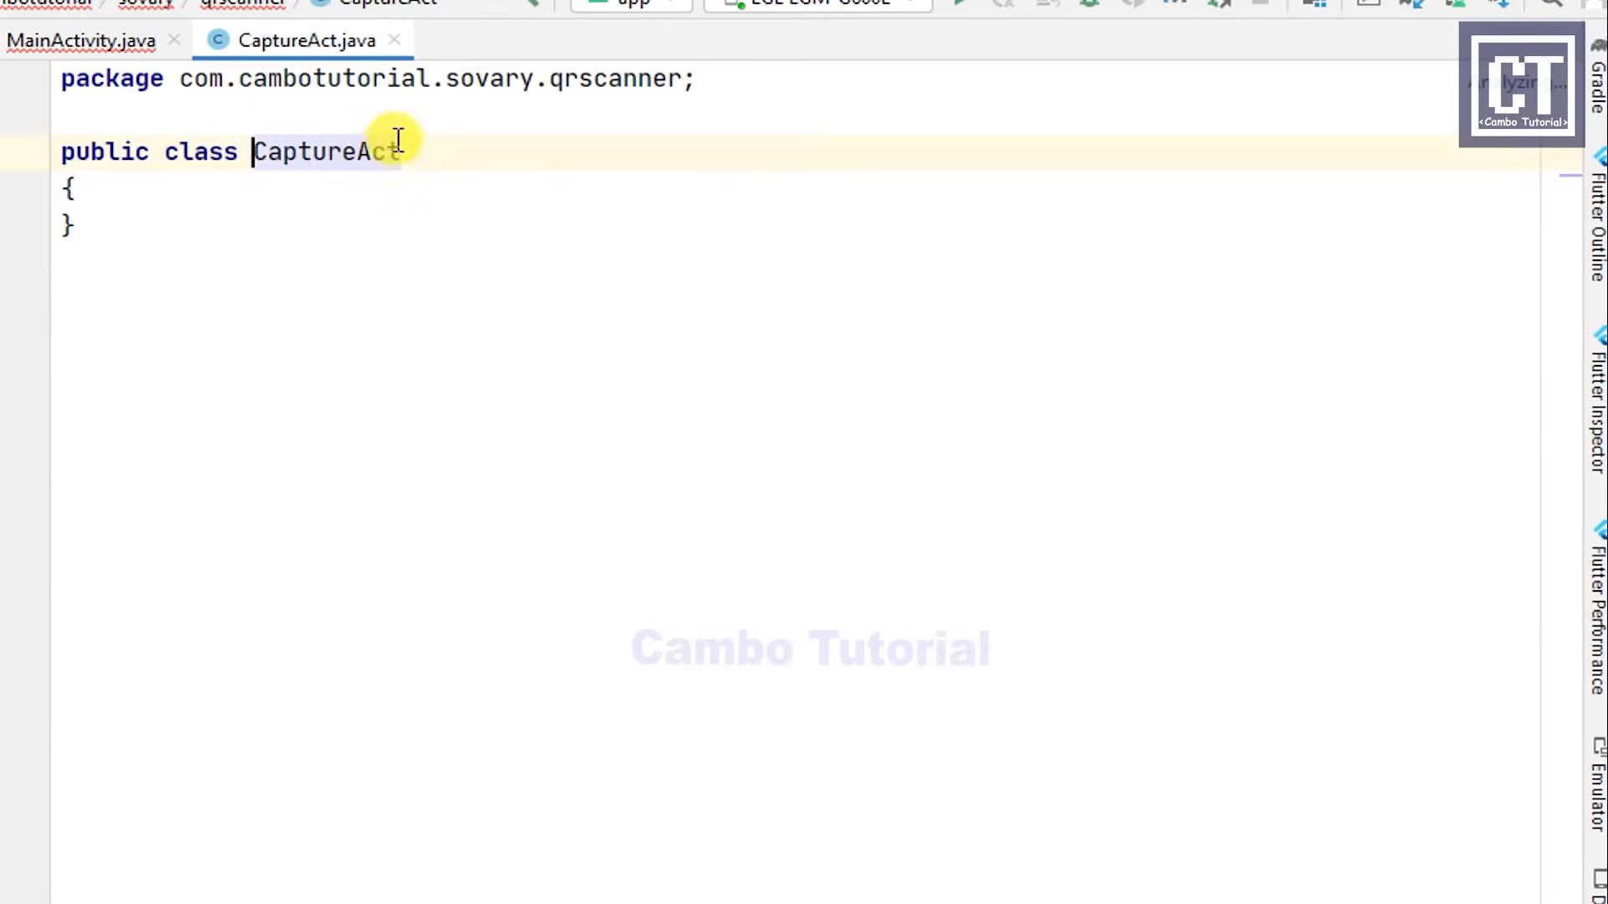
{"action": "type", "text": "extends"}
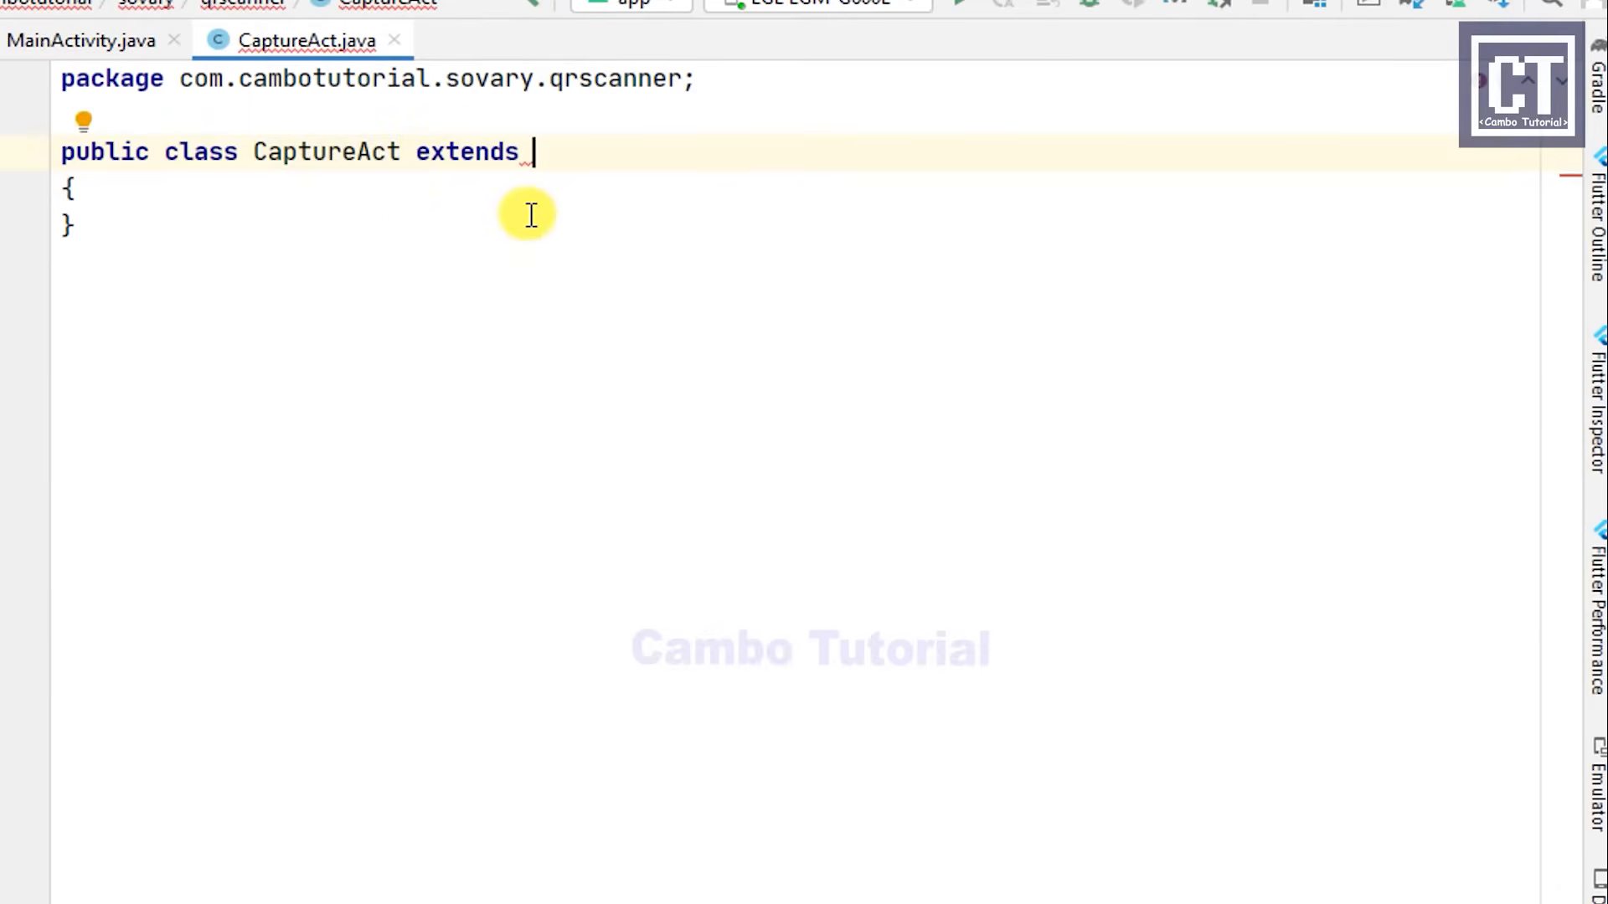
{"action": "type", "text": "CaptureActivity"}
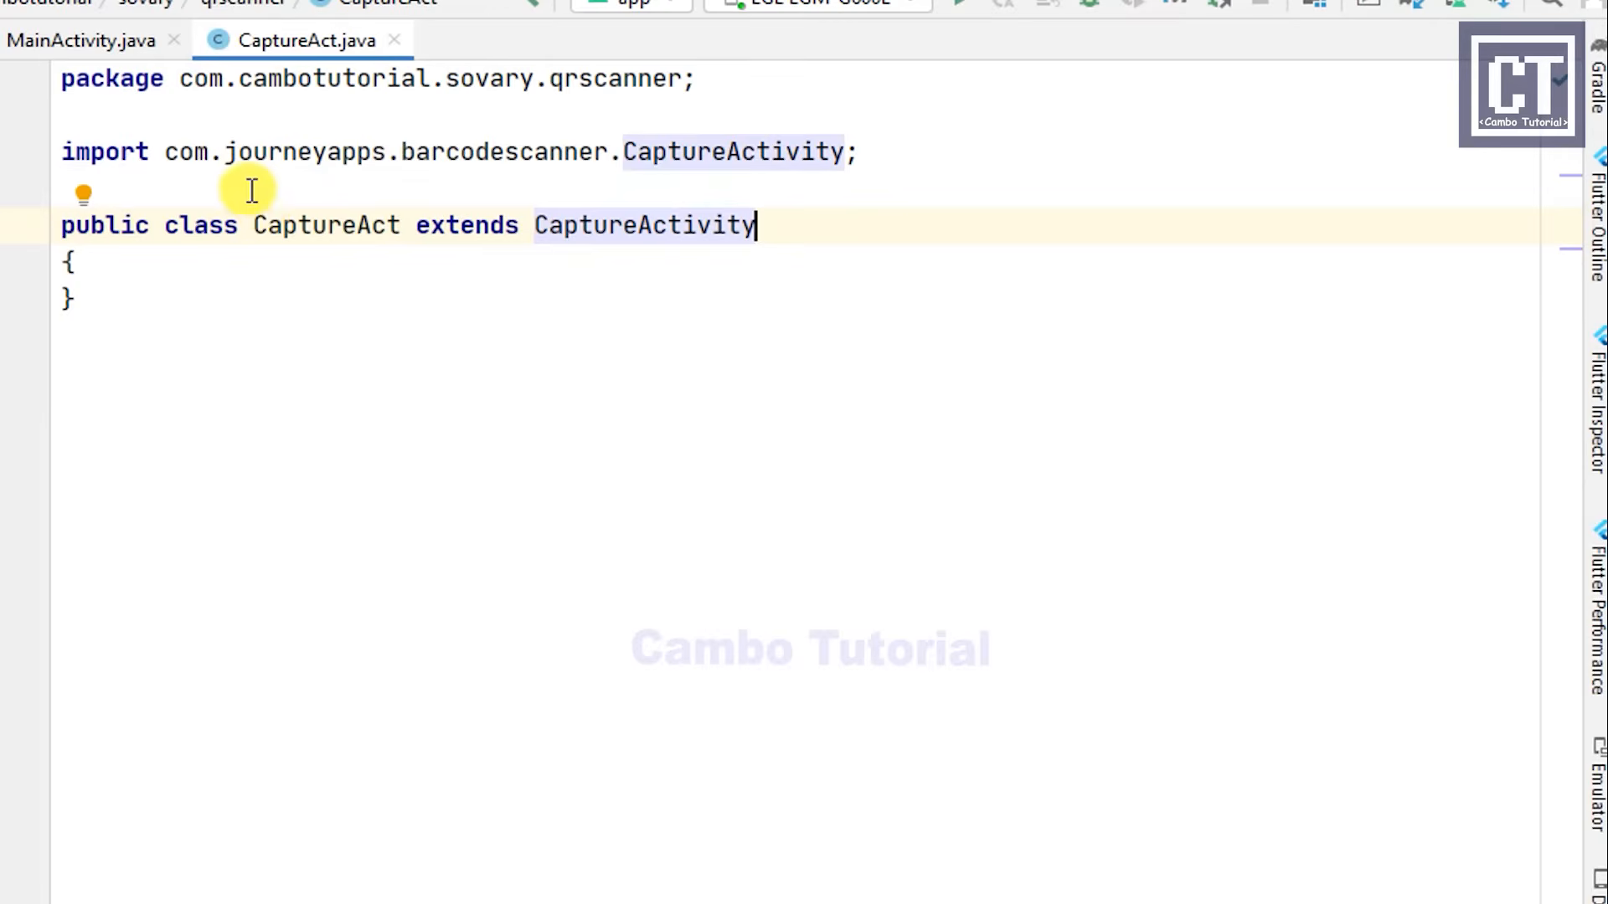
{"action": "left_click", "coordinate": [77, 40]}
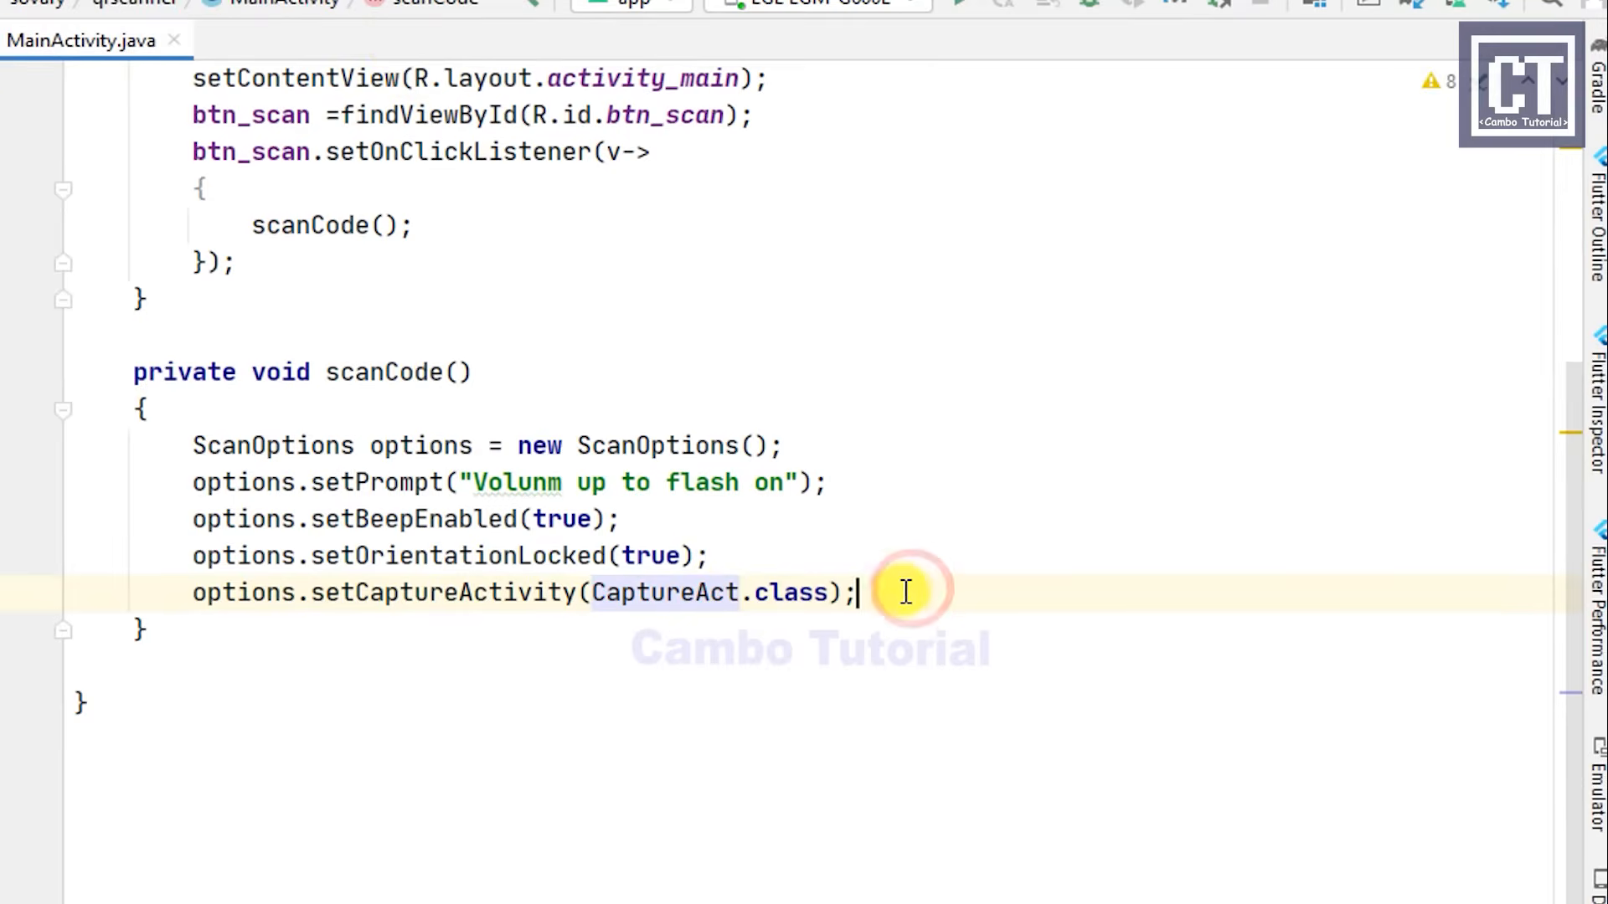
Step: Declare ActivityResultLauncher barLaucher = registerForActivityResult(new ScanContract(), result -> {...})
{"action": "type", "text": "o"}
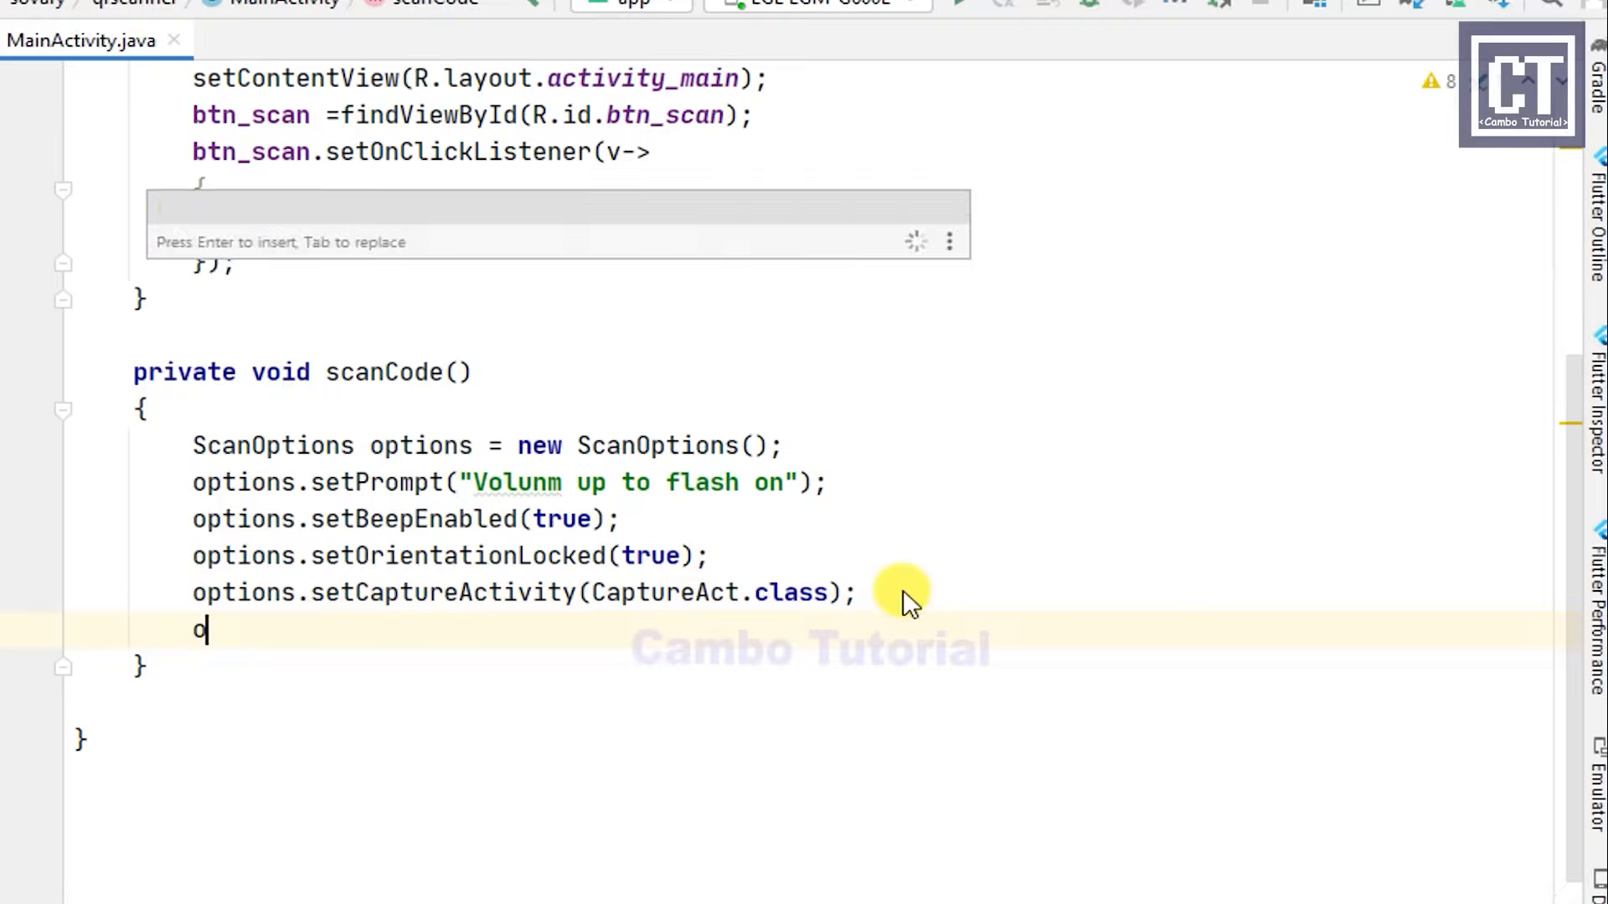
{"action": "key", "text": "Enter"}
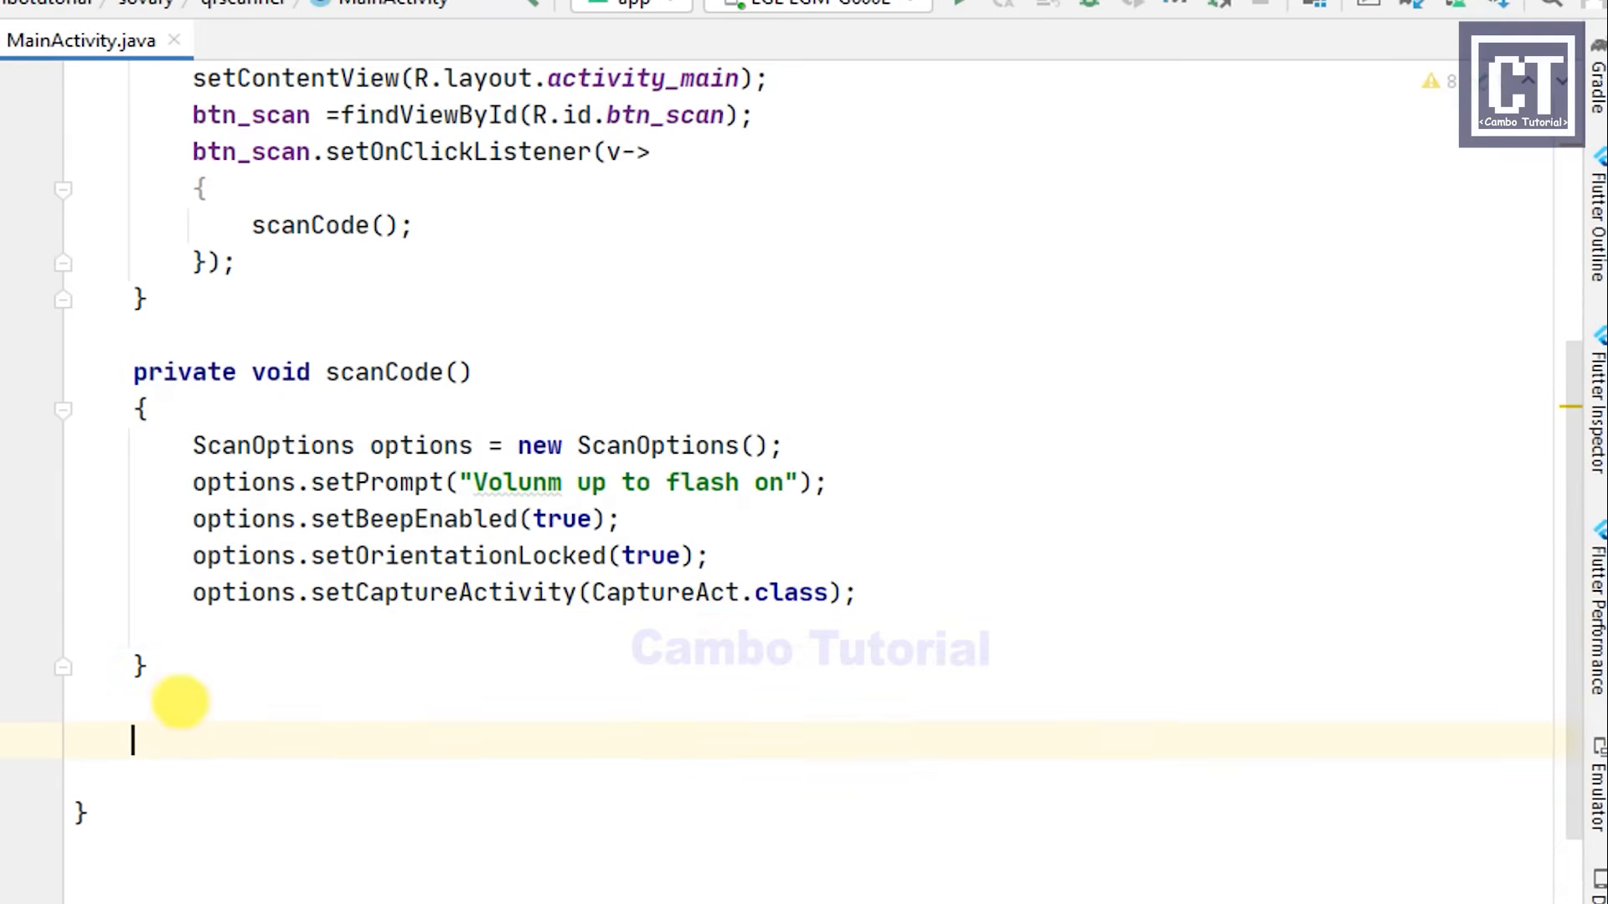
{"action": "type", "text": "Ac"}
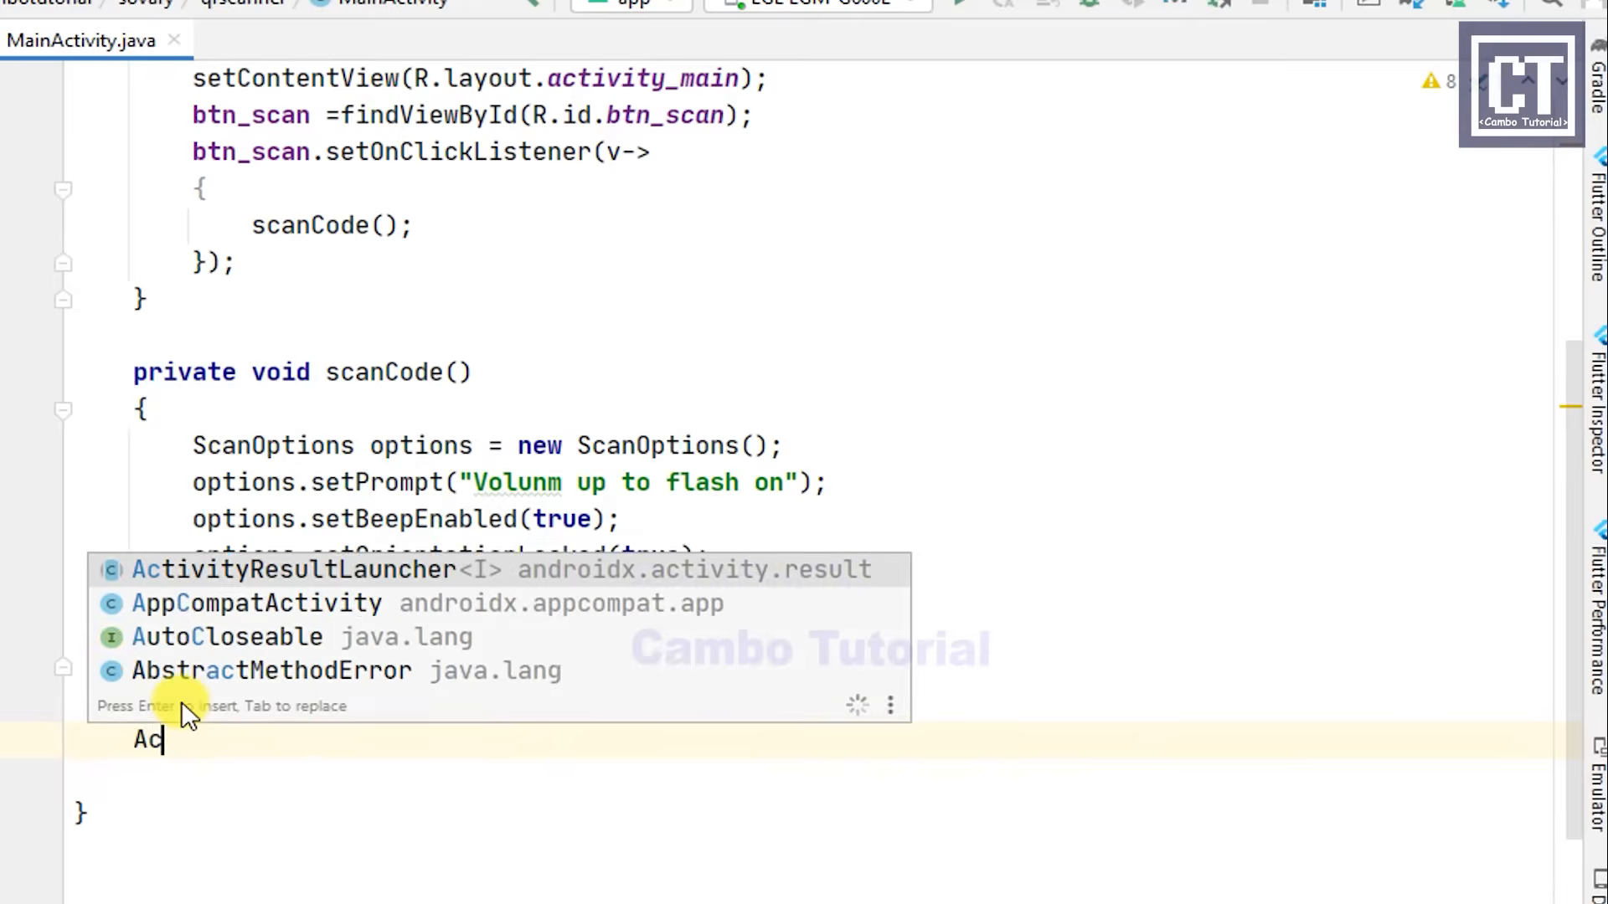
{"action": "type", "text": "tivityResultLauncherSca"}
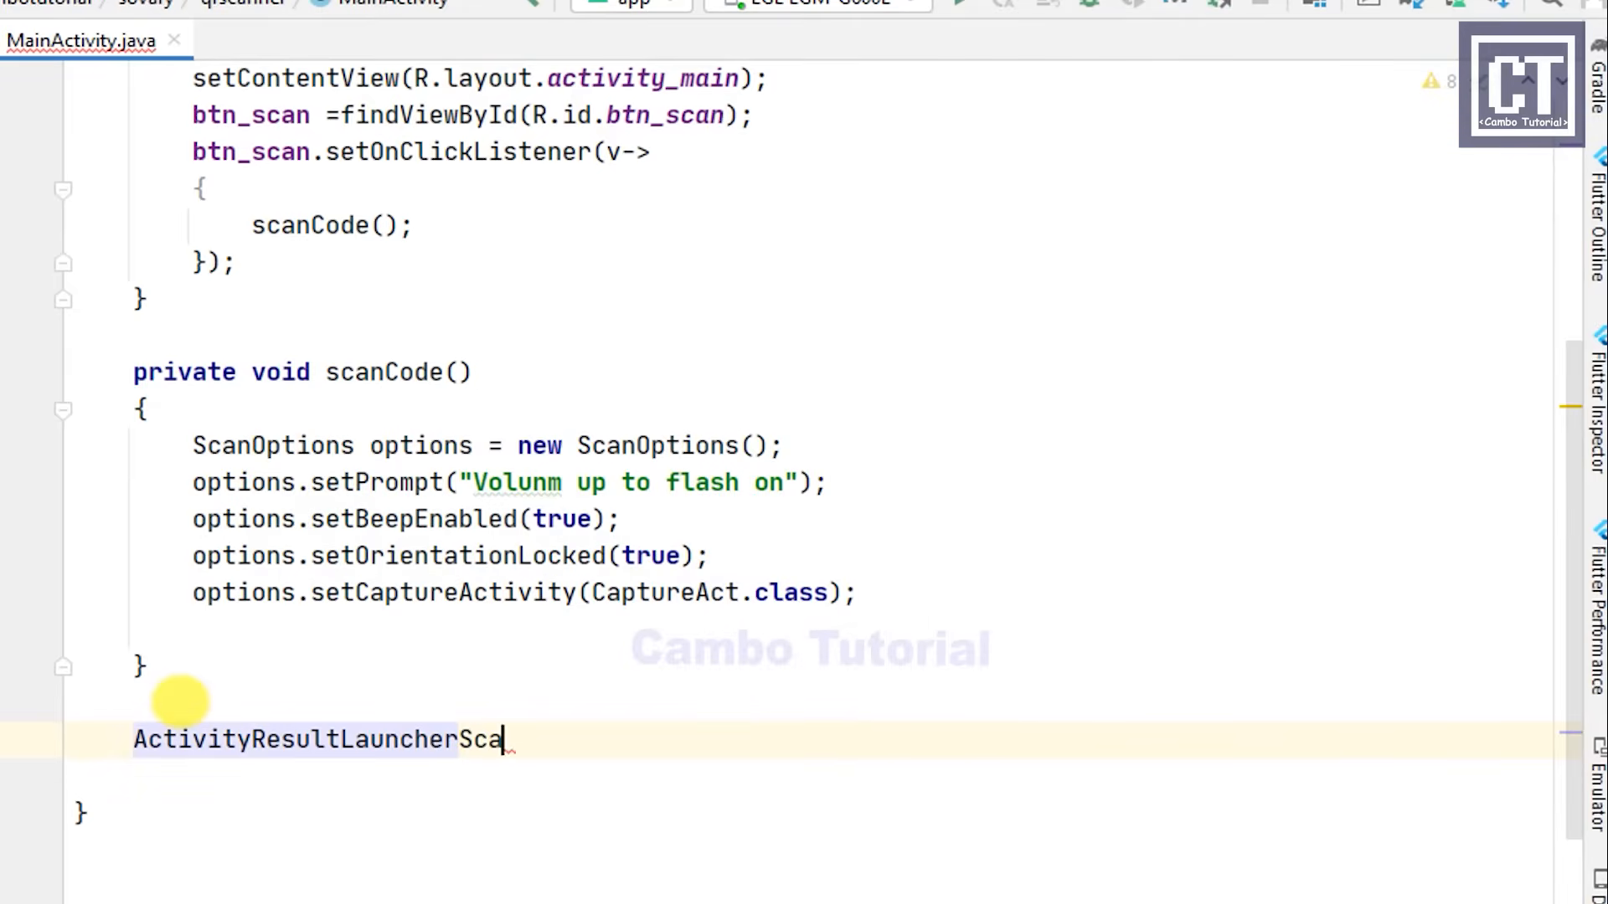
{"action": "type", "text": "<Sc"}
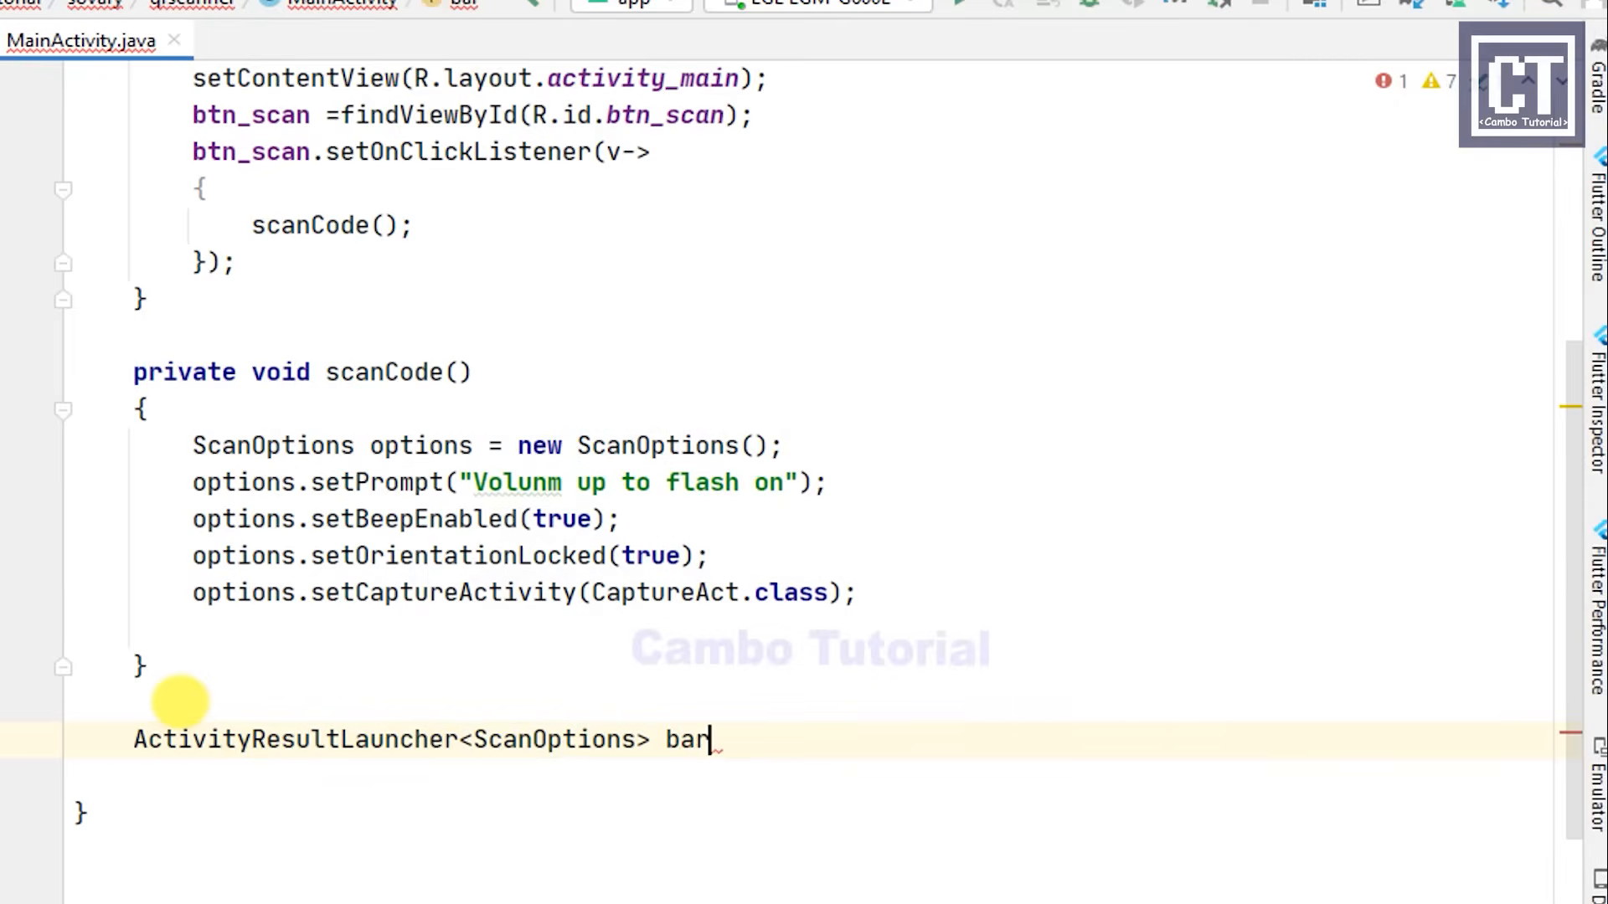
{"action": "type", "text": "Laucnhe"}
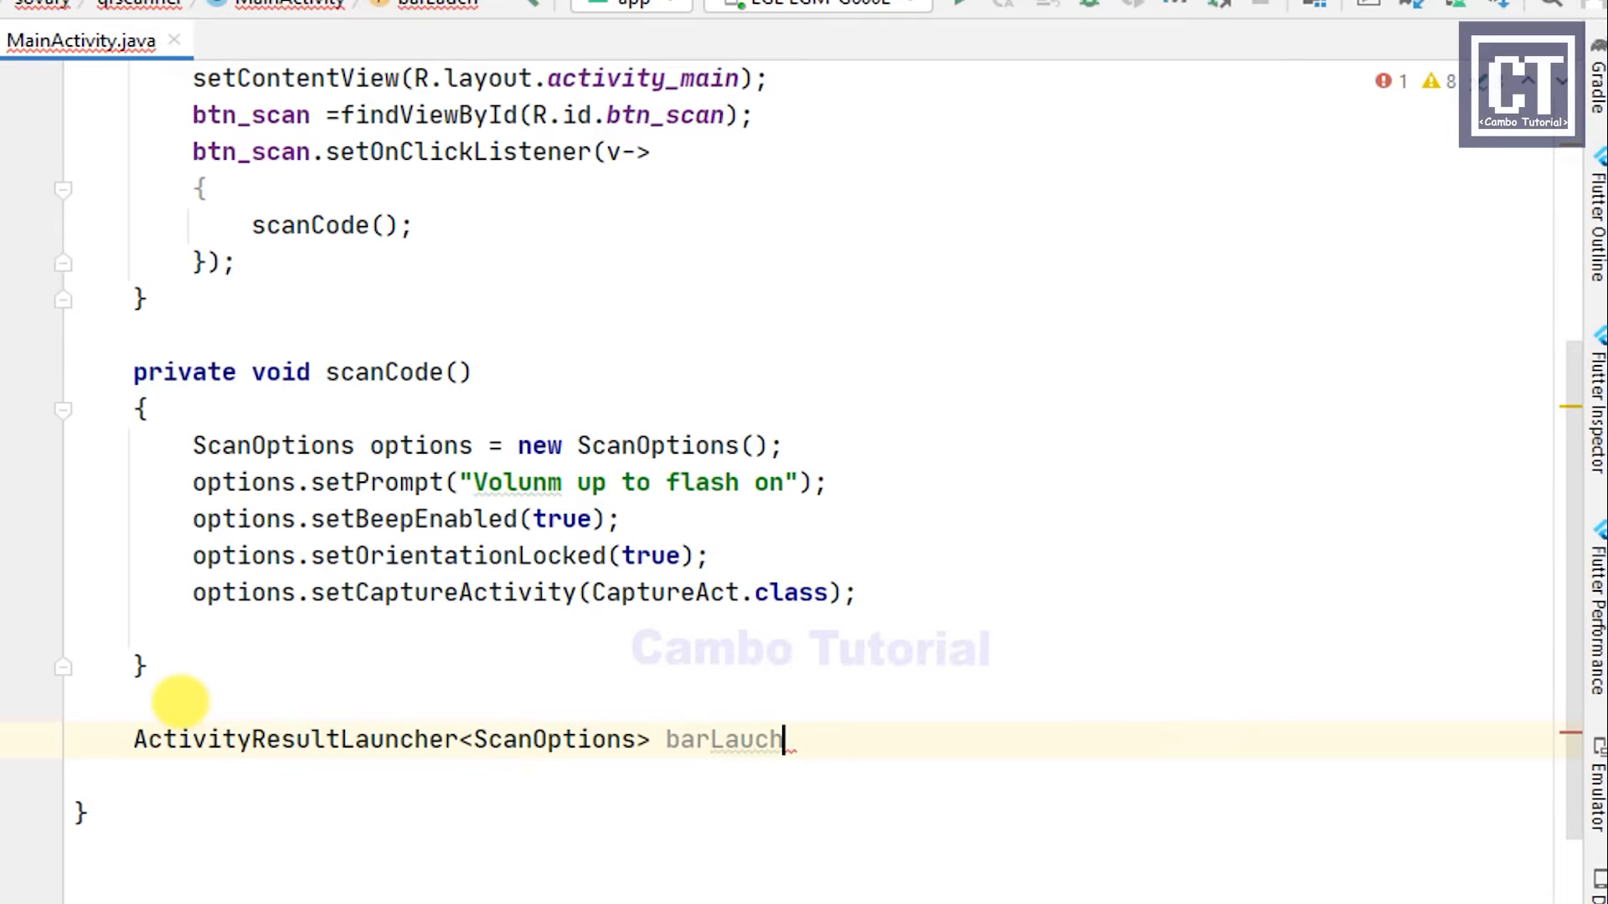
{"action": "type", "text": "= reg"}
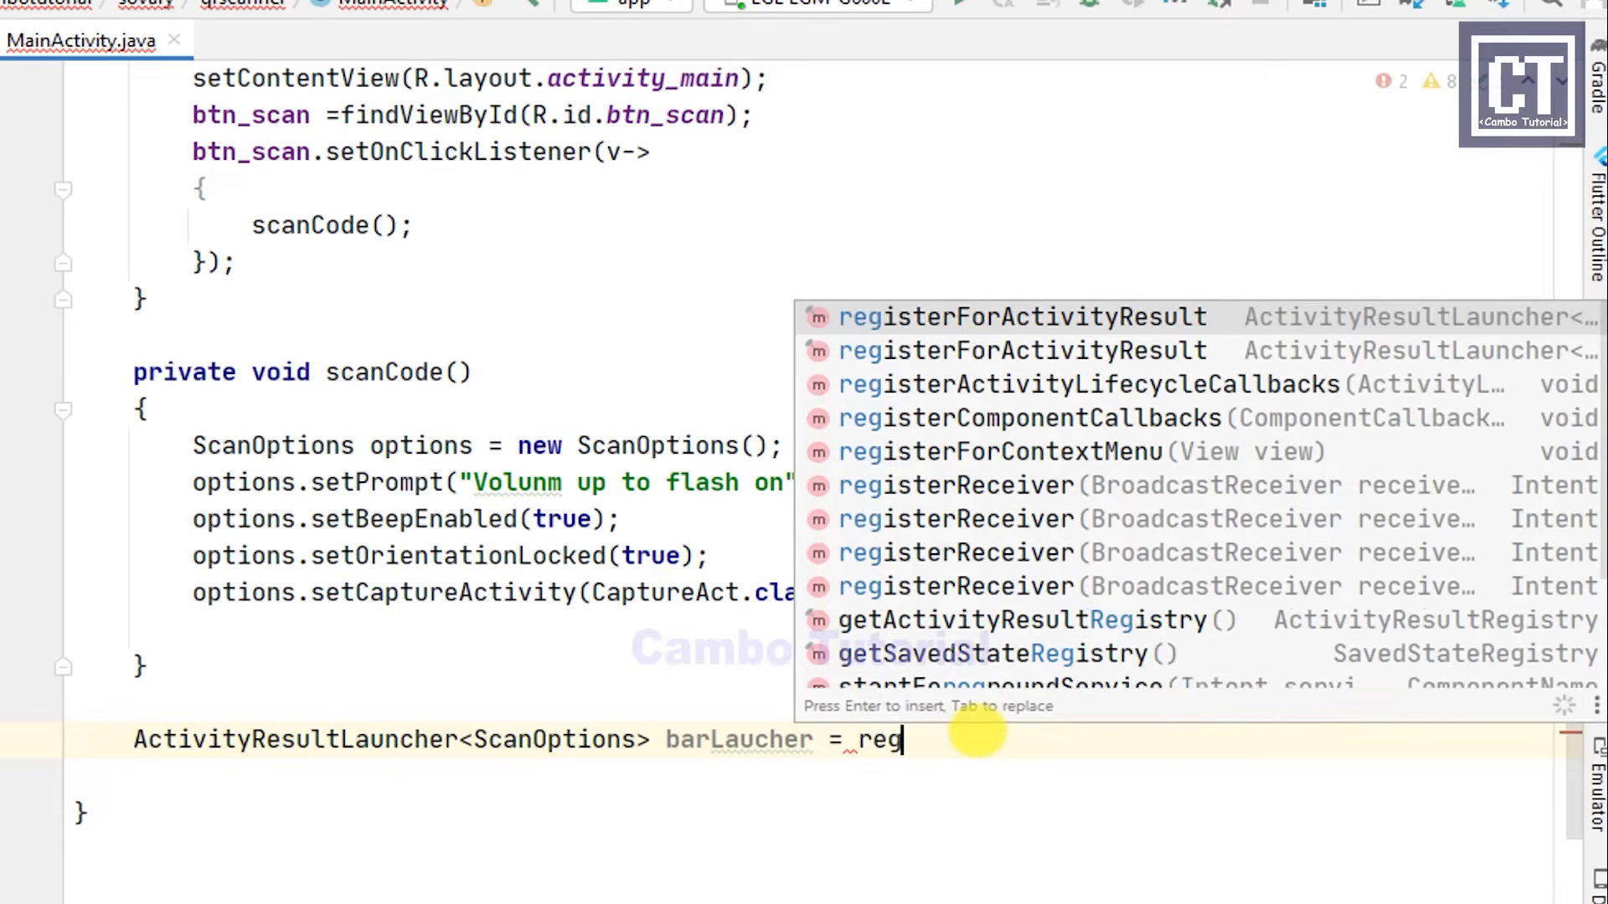
{"action": "key", "text": "Enter"}
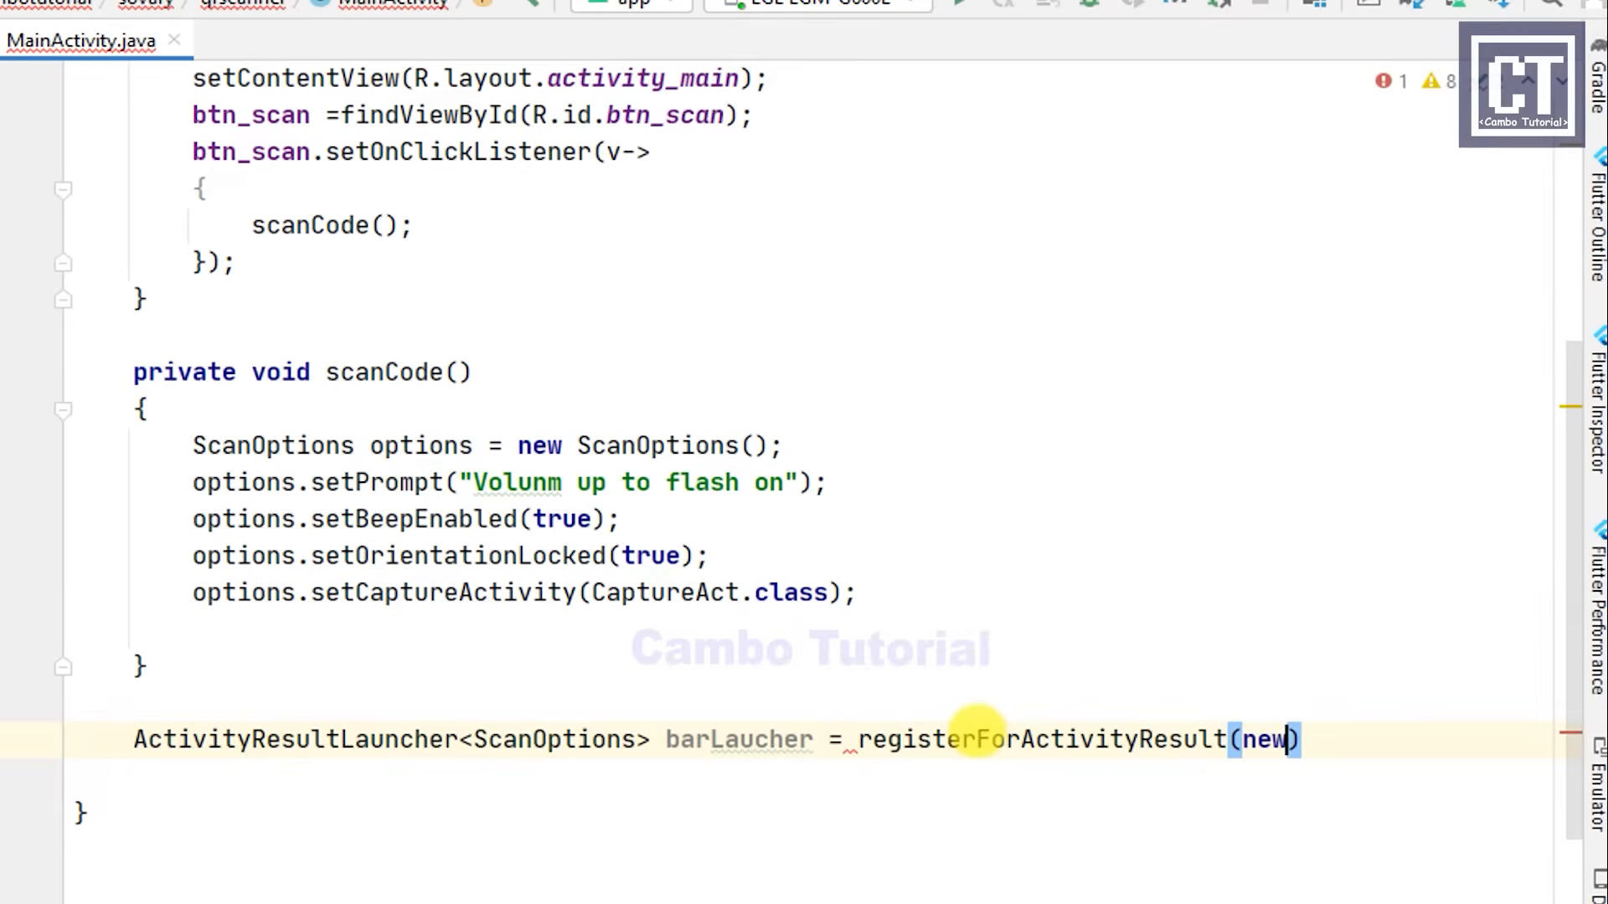
{"action": "type", "text": "ScanContract(), )"}
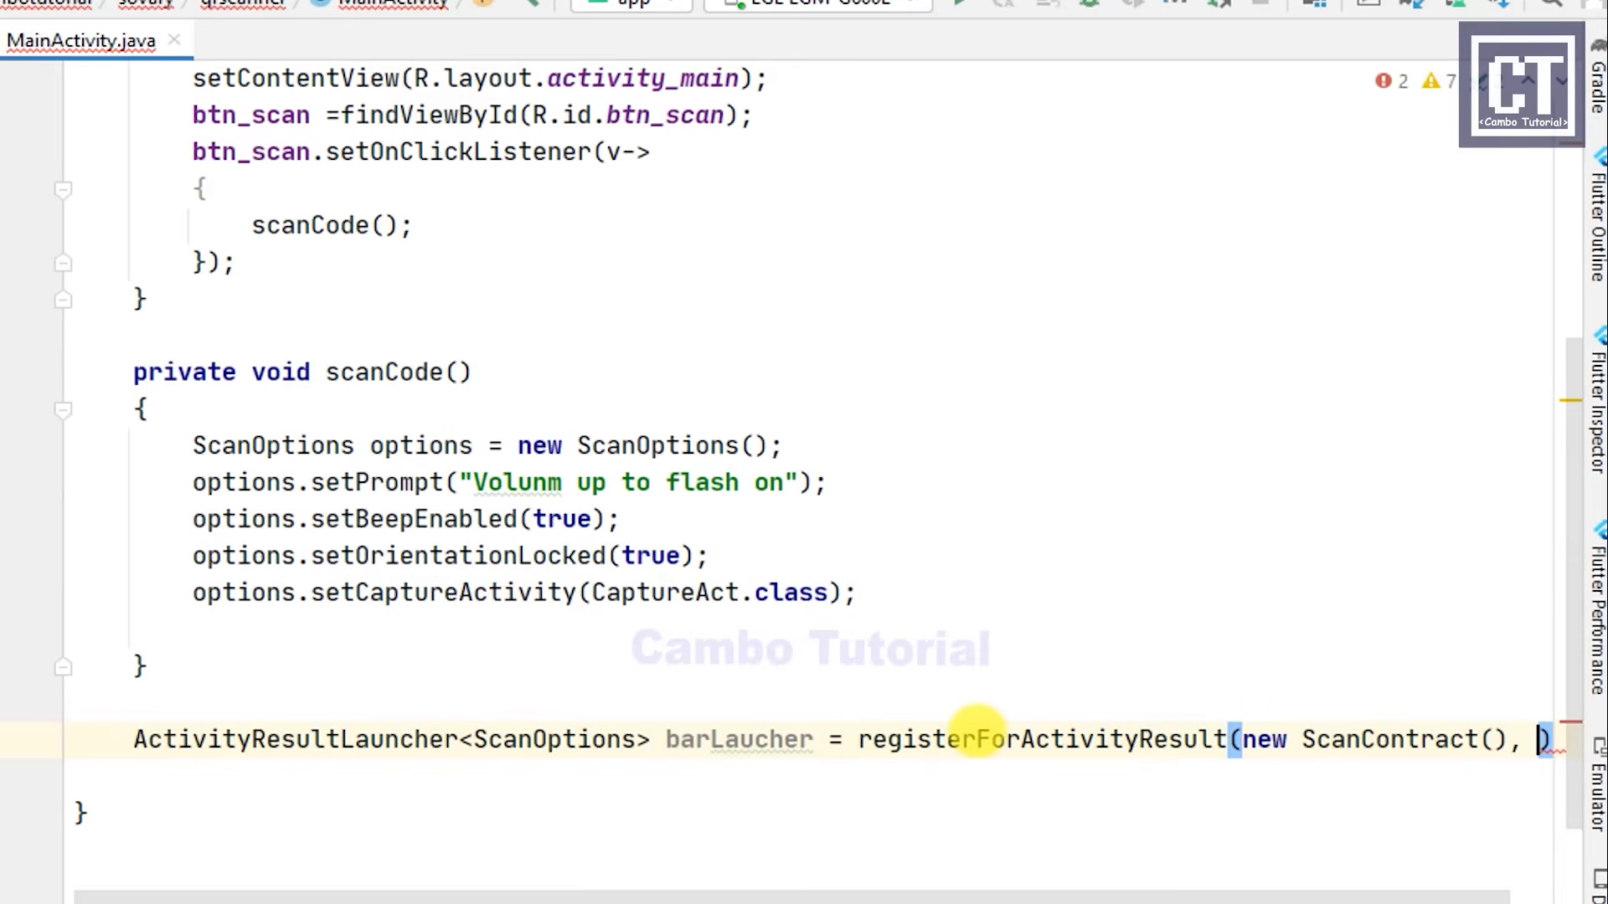
{"action": "type", "text": "result"}
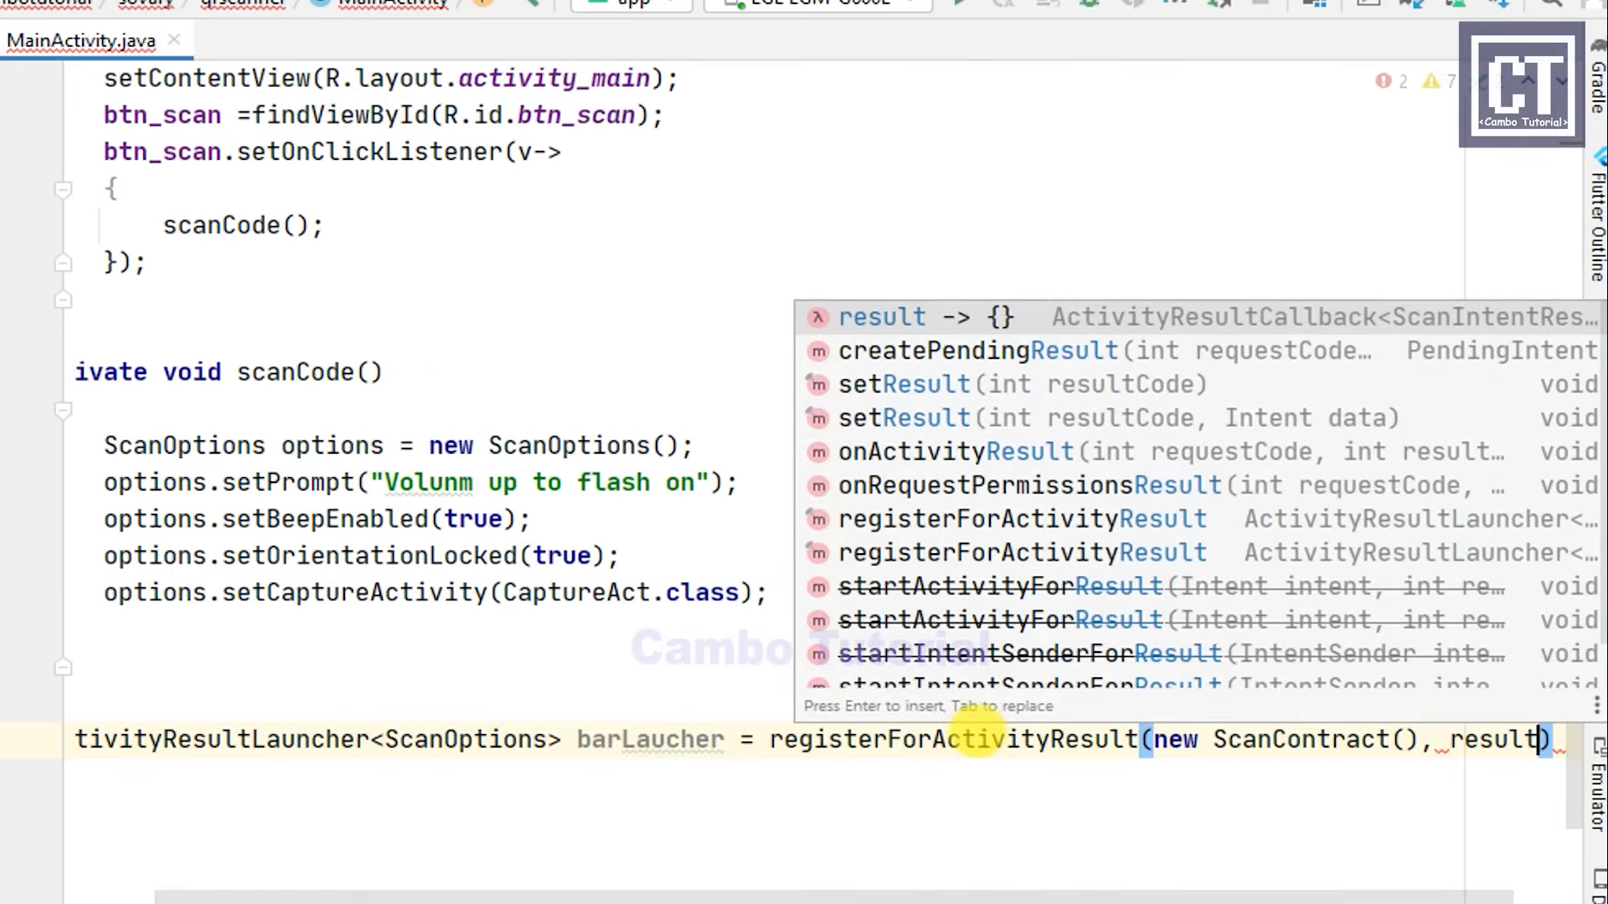
{"action": "key", "text": "Enter"}
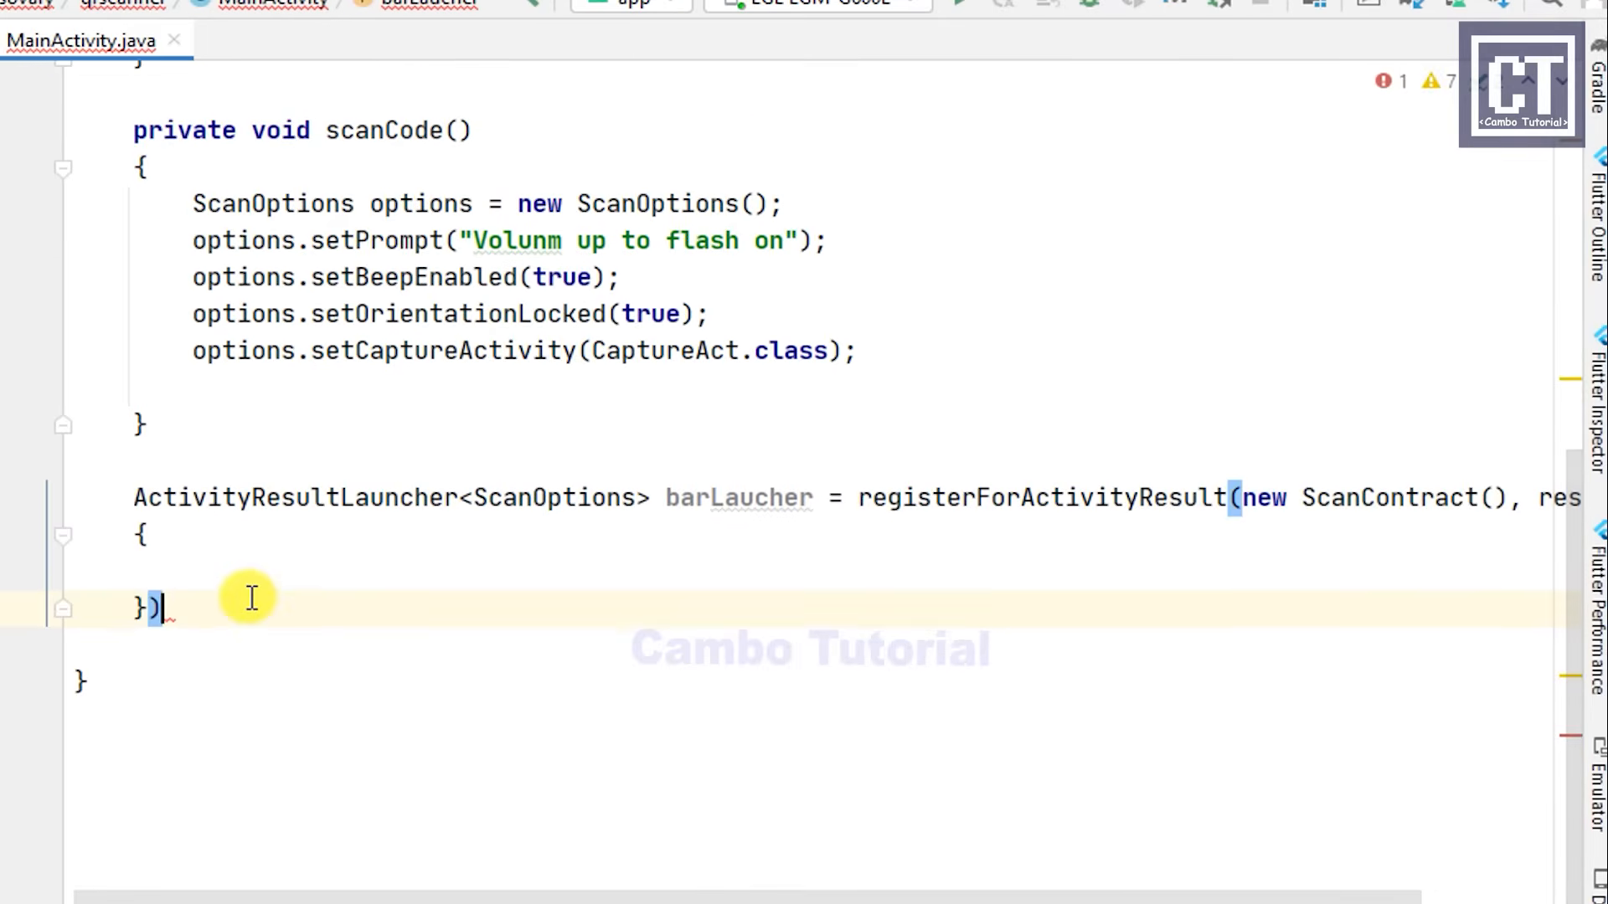
{"action": "type", "text": ";"}
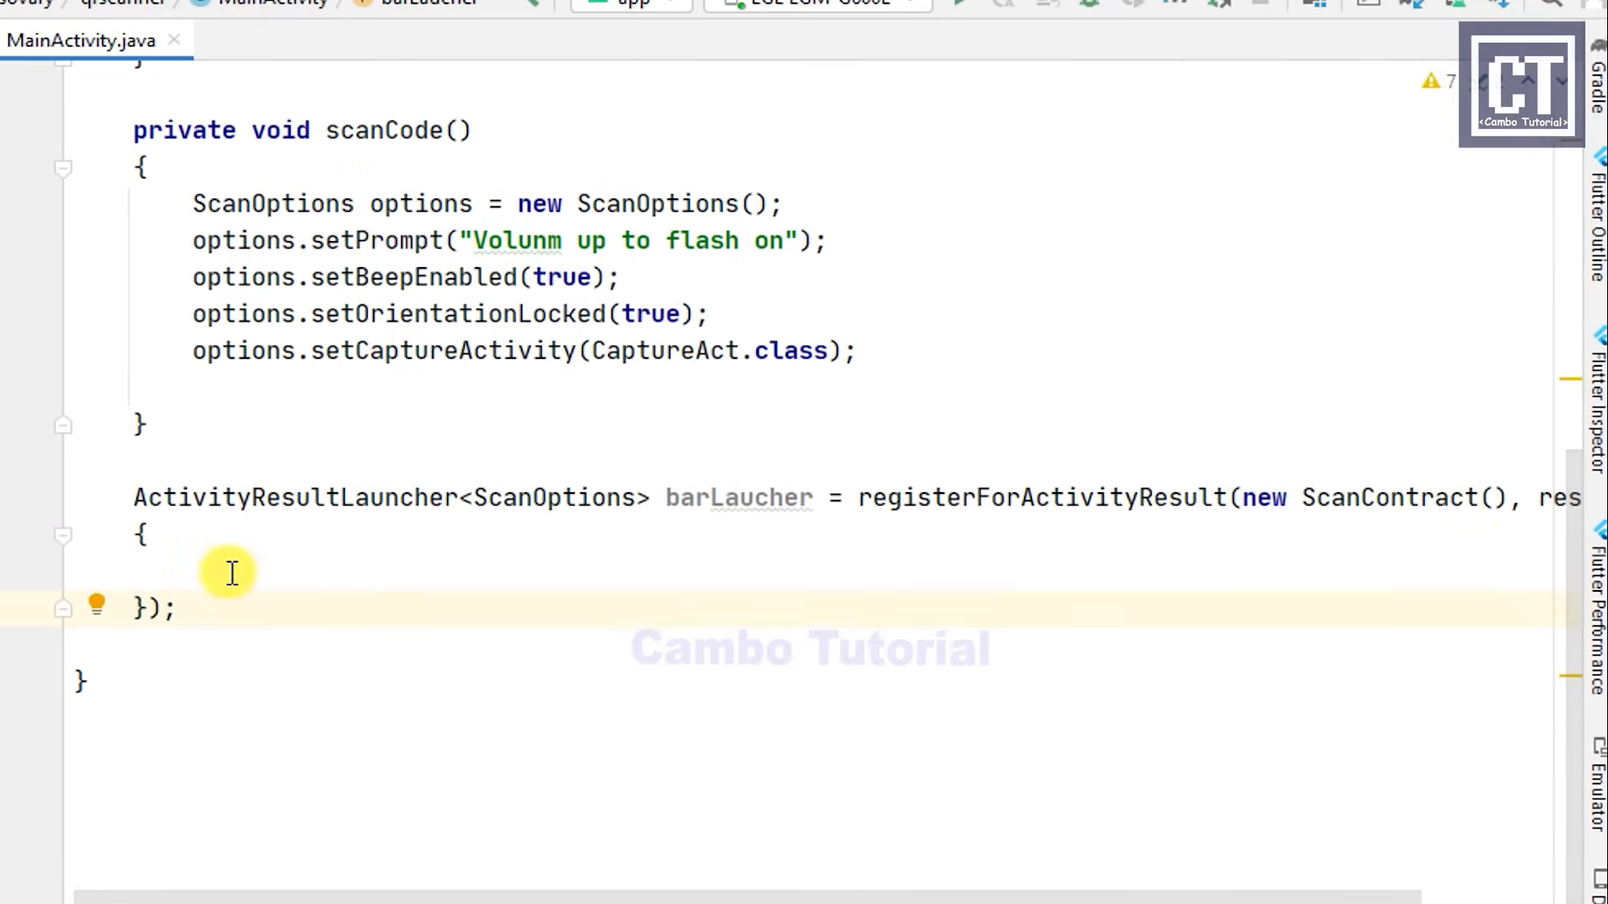
Step: In the callback, show an AlertDialog titled Result with the scanned contents and a dismissing OK button
{"action": "left_click", "coordinate": [191, 572]}
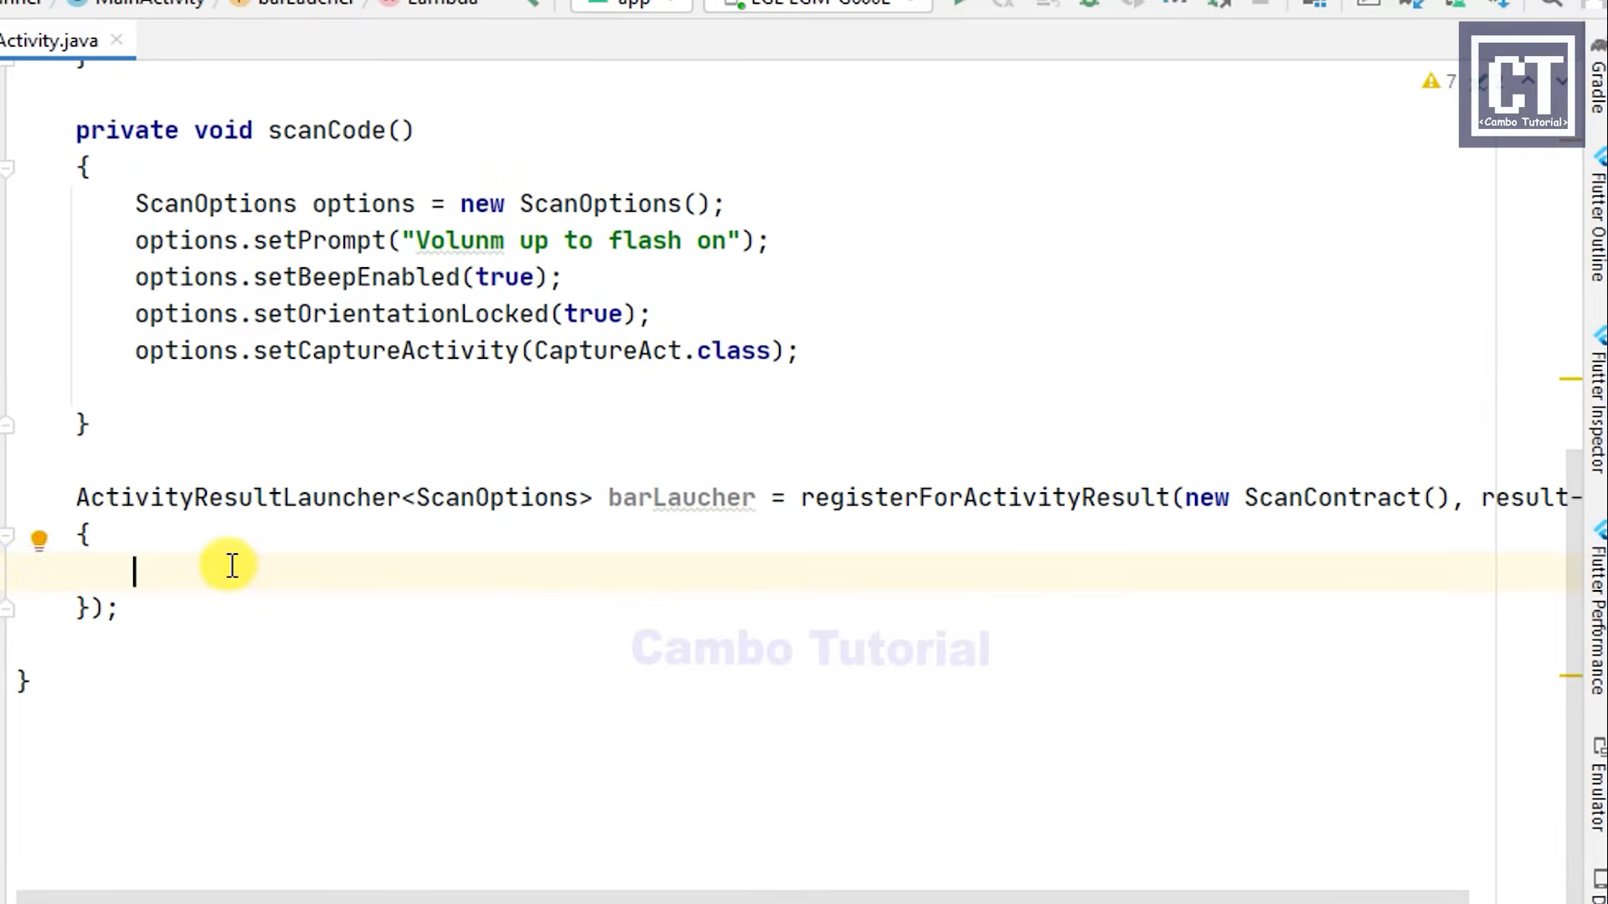
{"action": "type", "text": "if(result.getContents() !=null"}
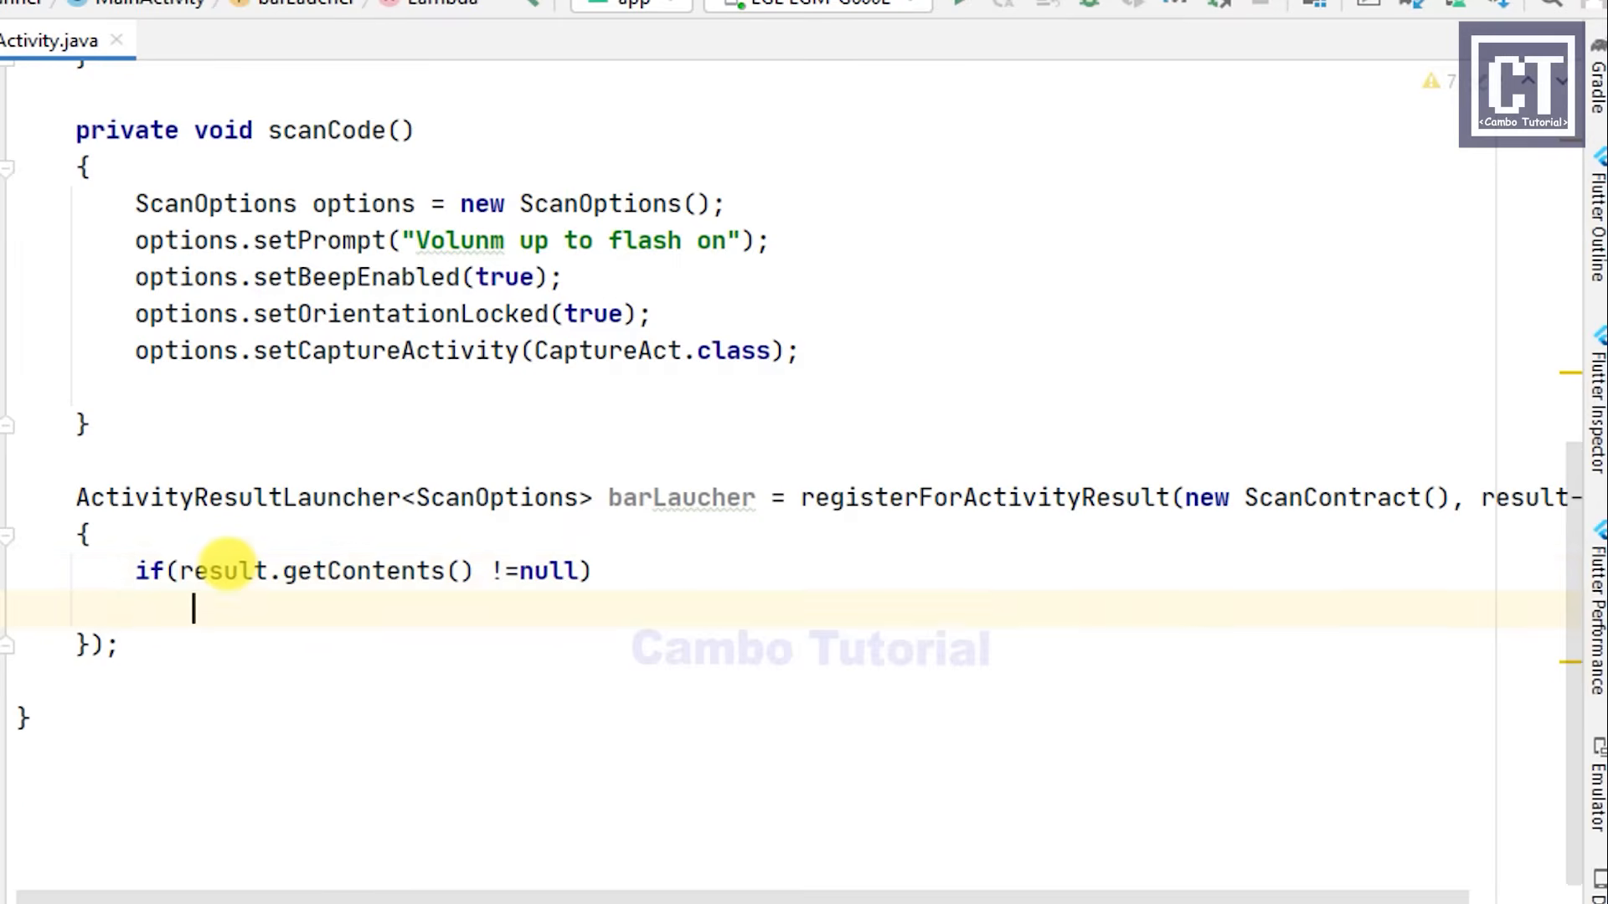
{"action": "type", "text": "AlertDialog"}
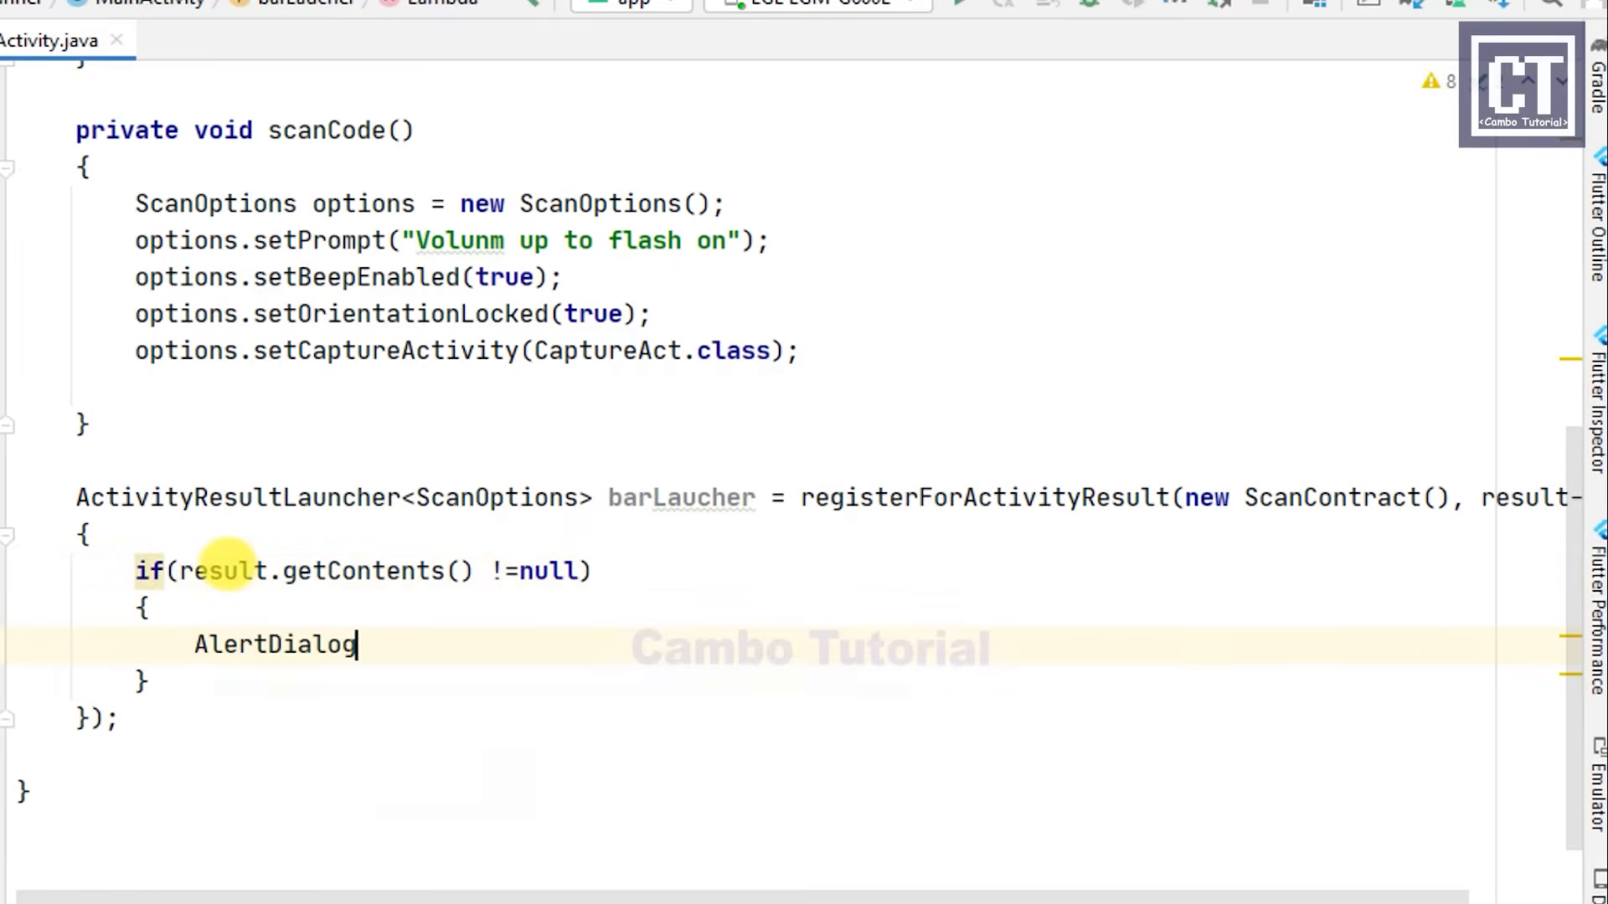
{"action": "type", "text": ".Builder builder = new AlertDialog.Builder("}
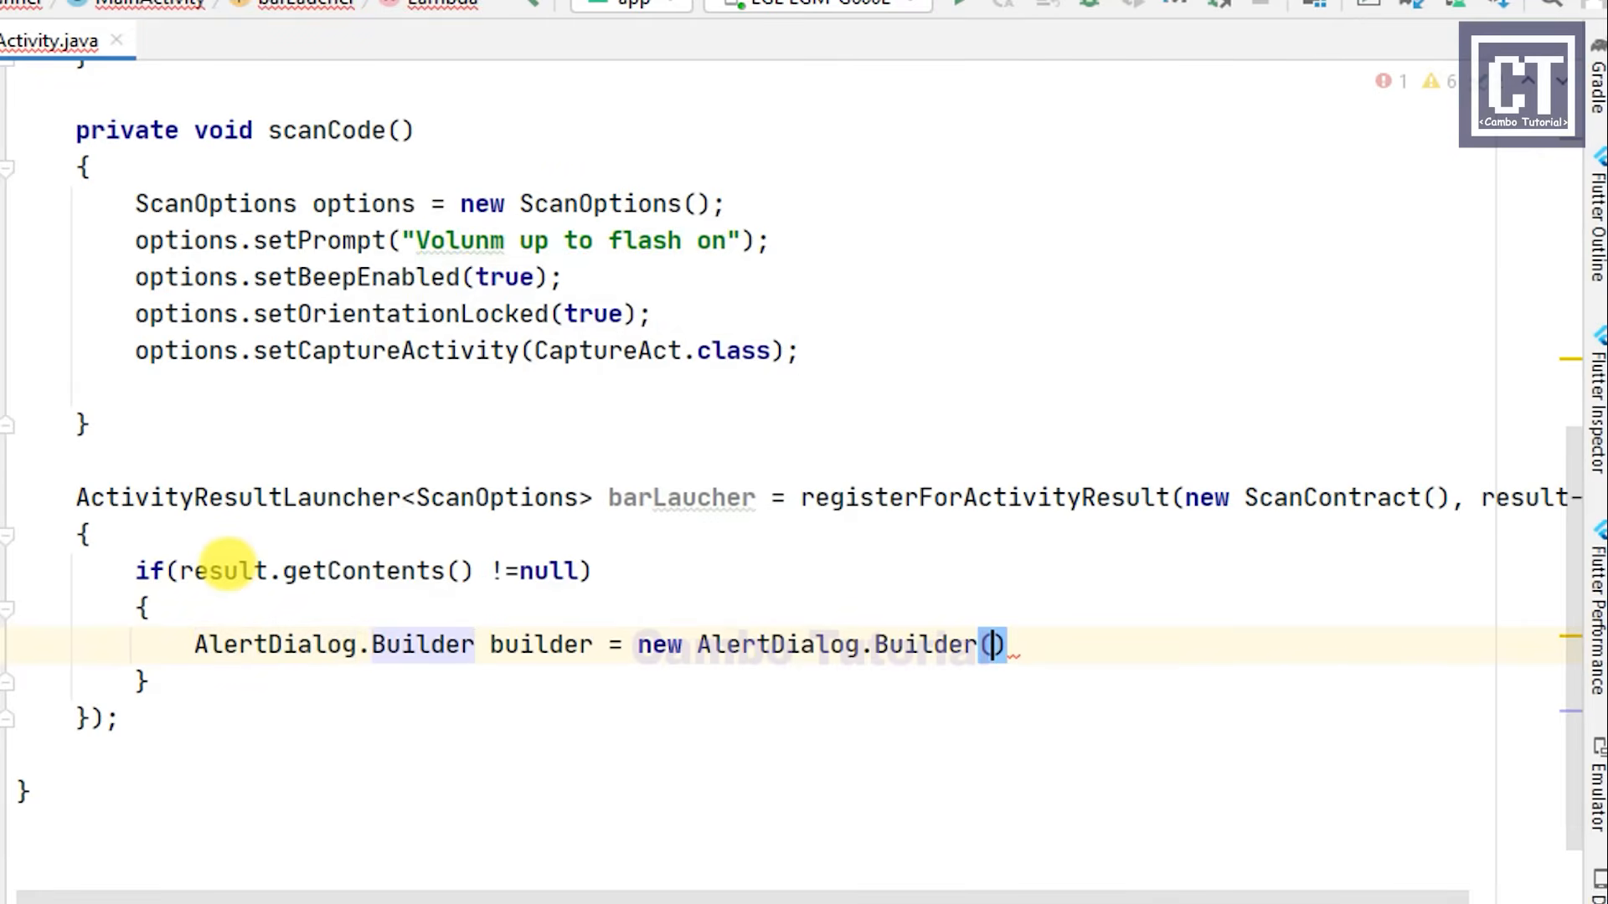
{"action": "type", "text": "MainActivityt"}
{"action": "type", "text": "builder.setMessage("}
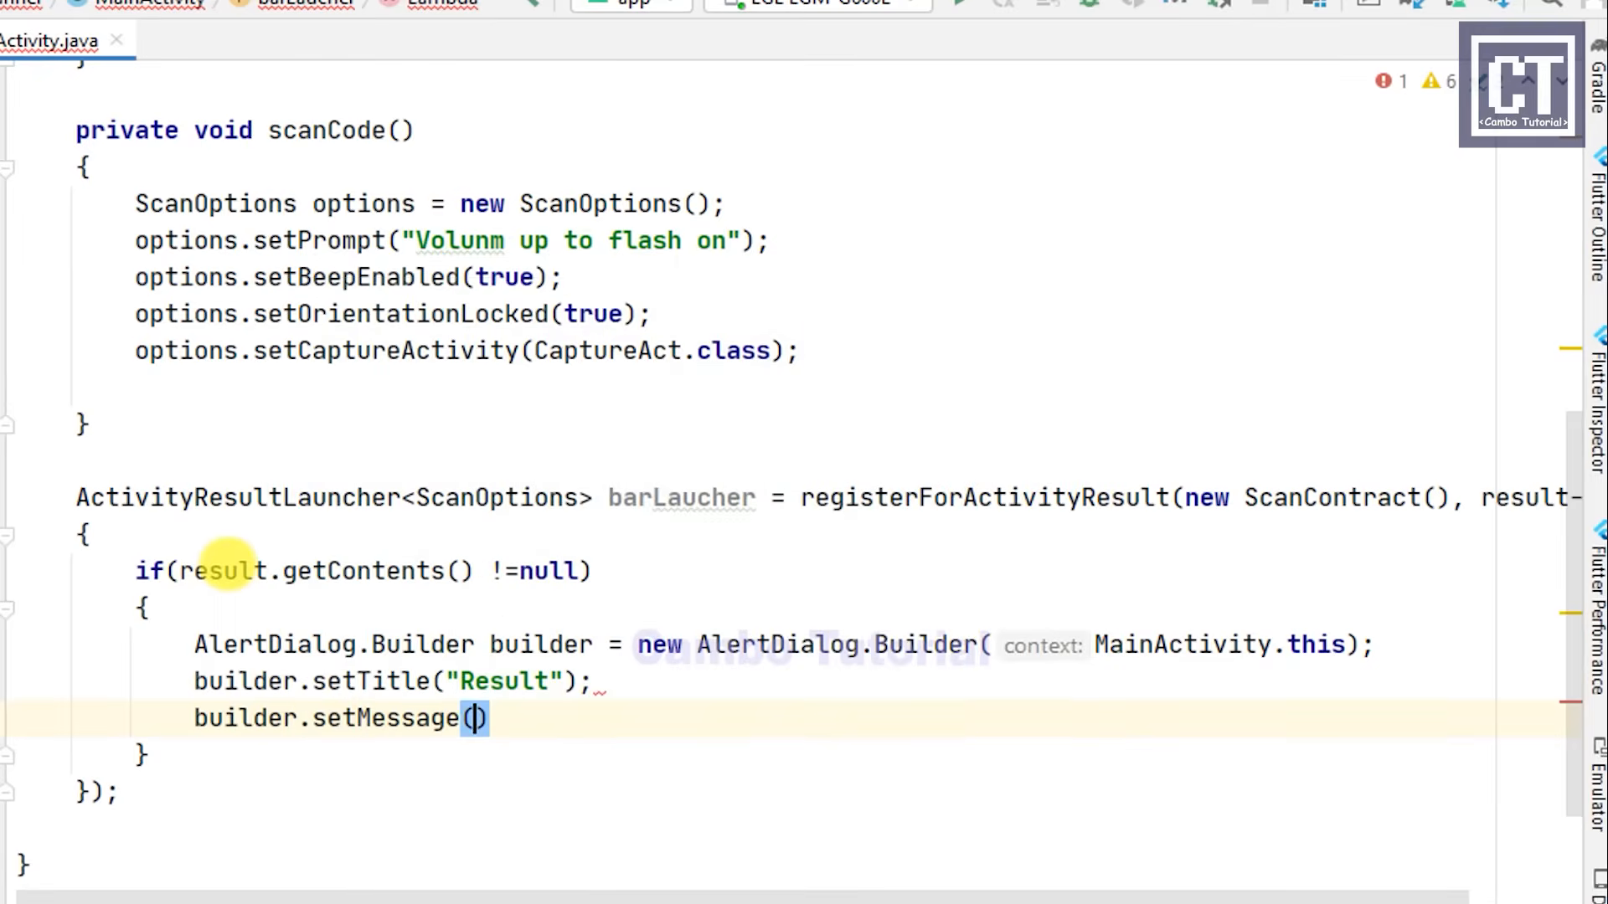
{"action": "type", "text": "result.getContents("}
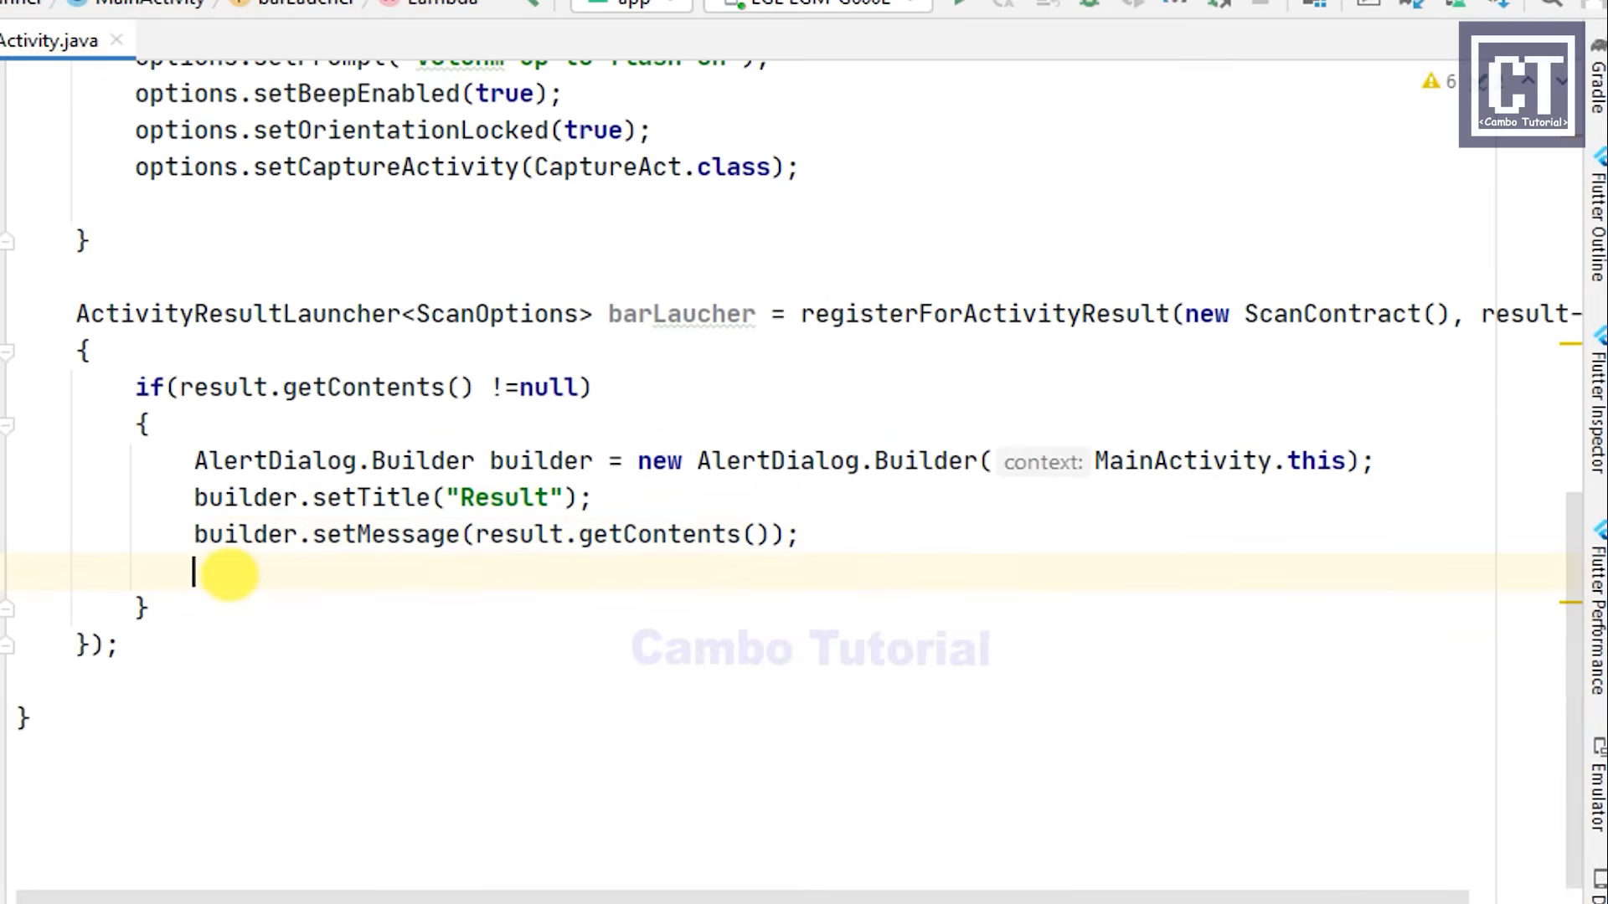
{"action": "type", "text": "builder.setpo"}
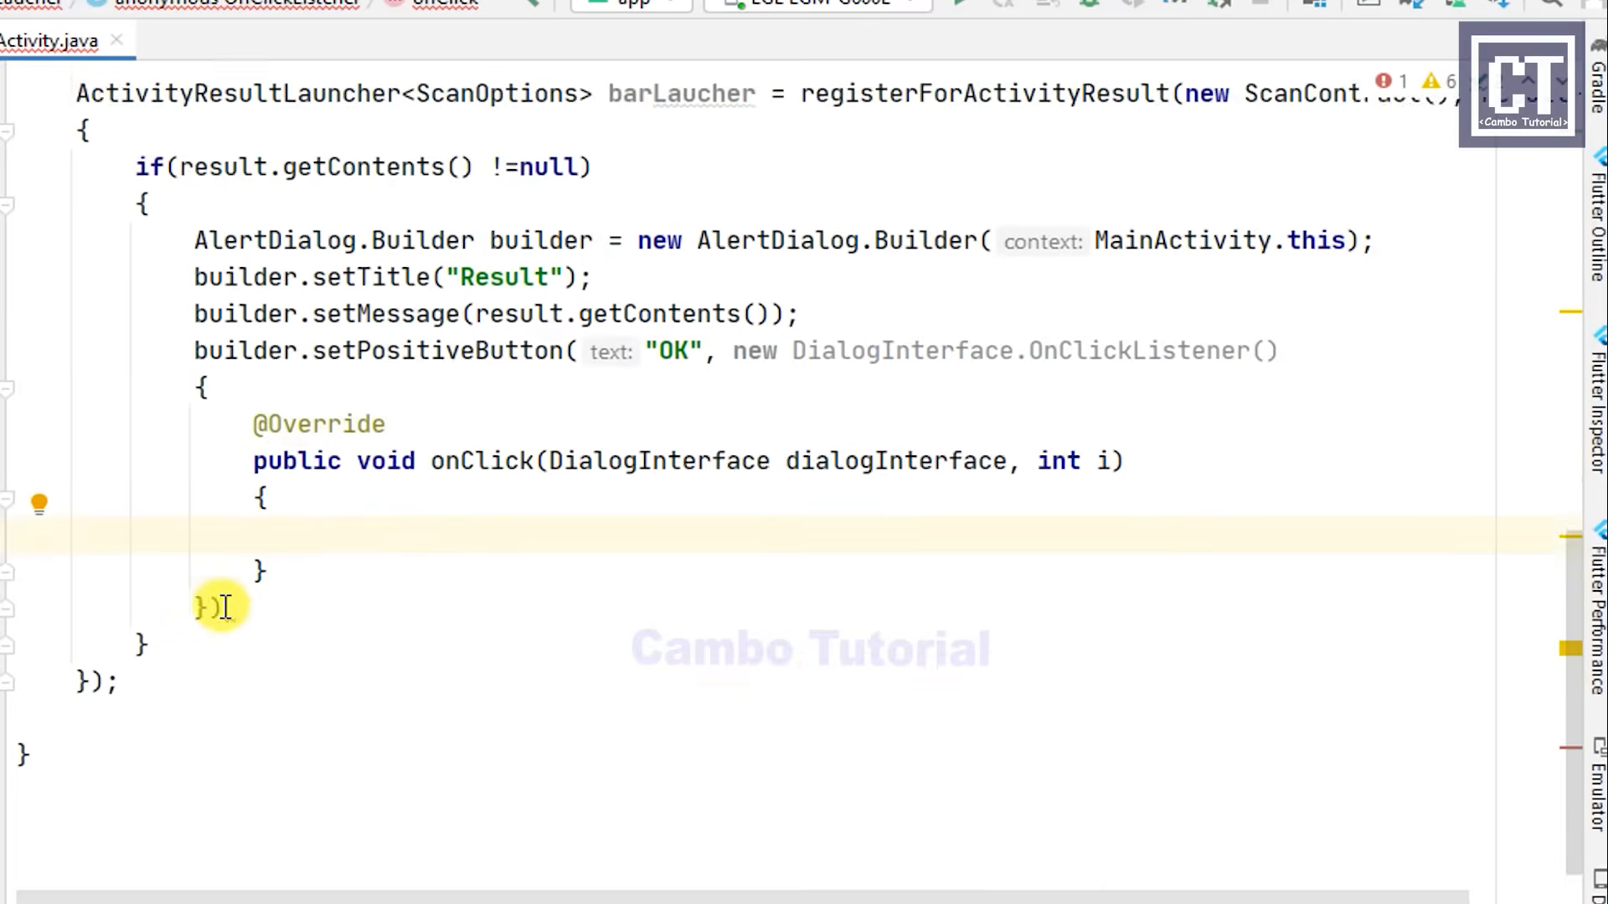
{"action": "type", "text": "dia"}
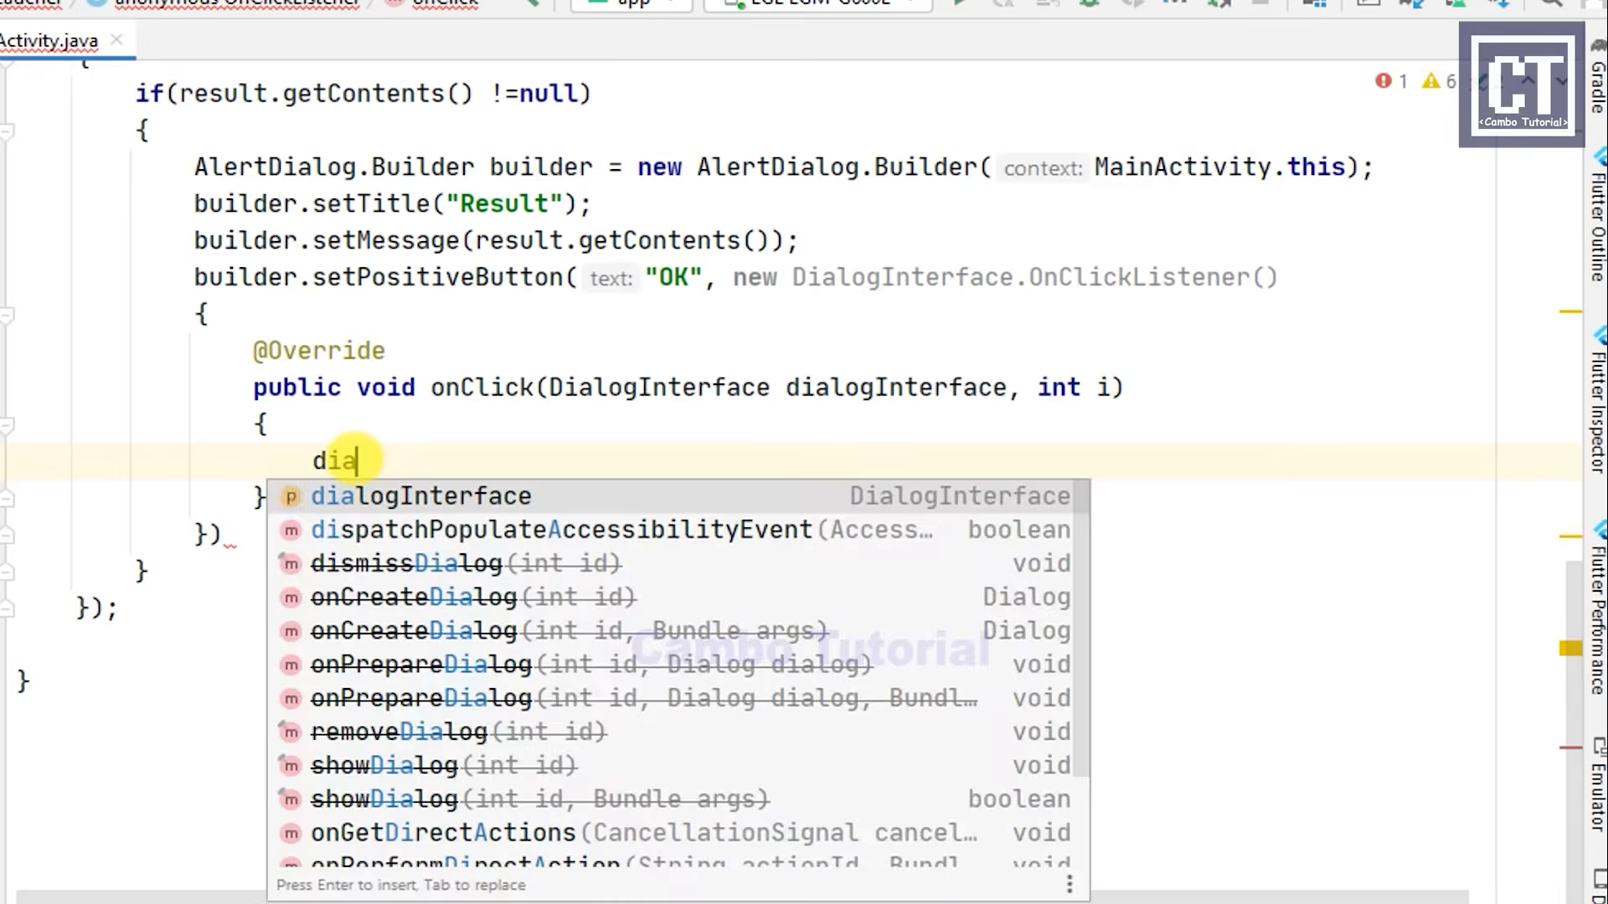
{"action": "type", "text": "dialogInterface.dismiss();"}
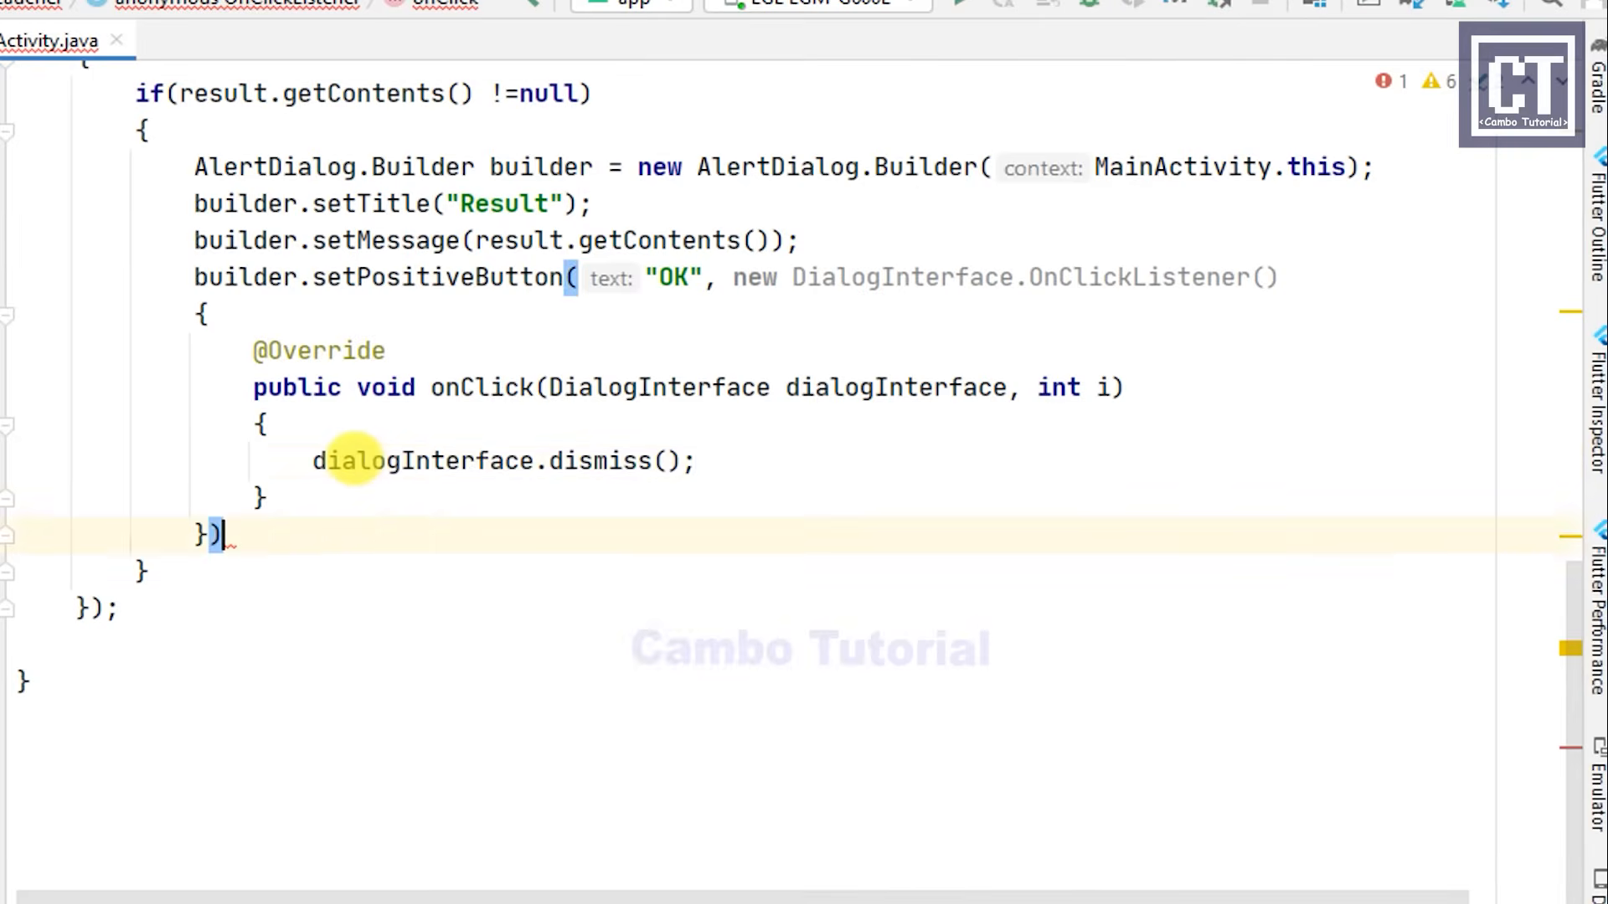
{"action": "type", "text": ".show();"}
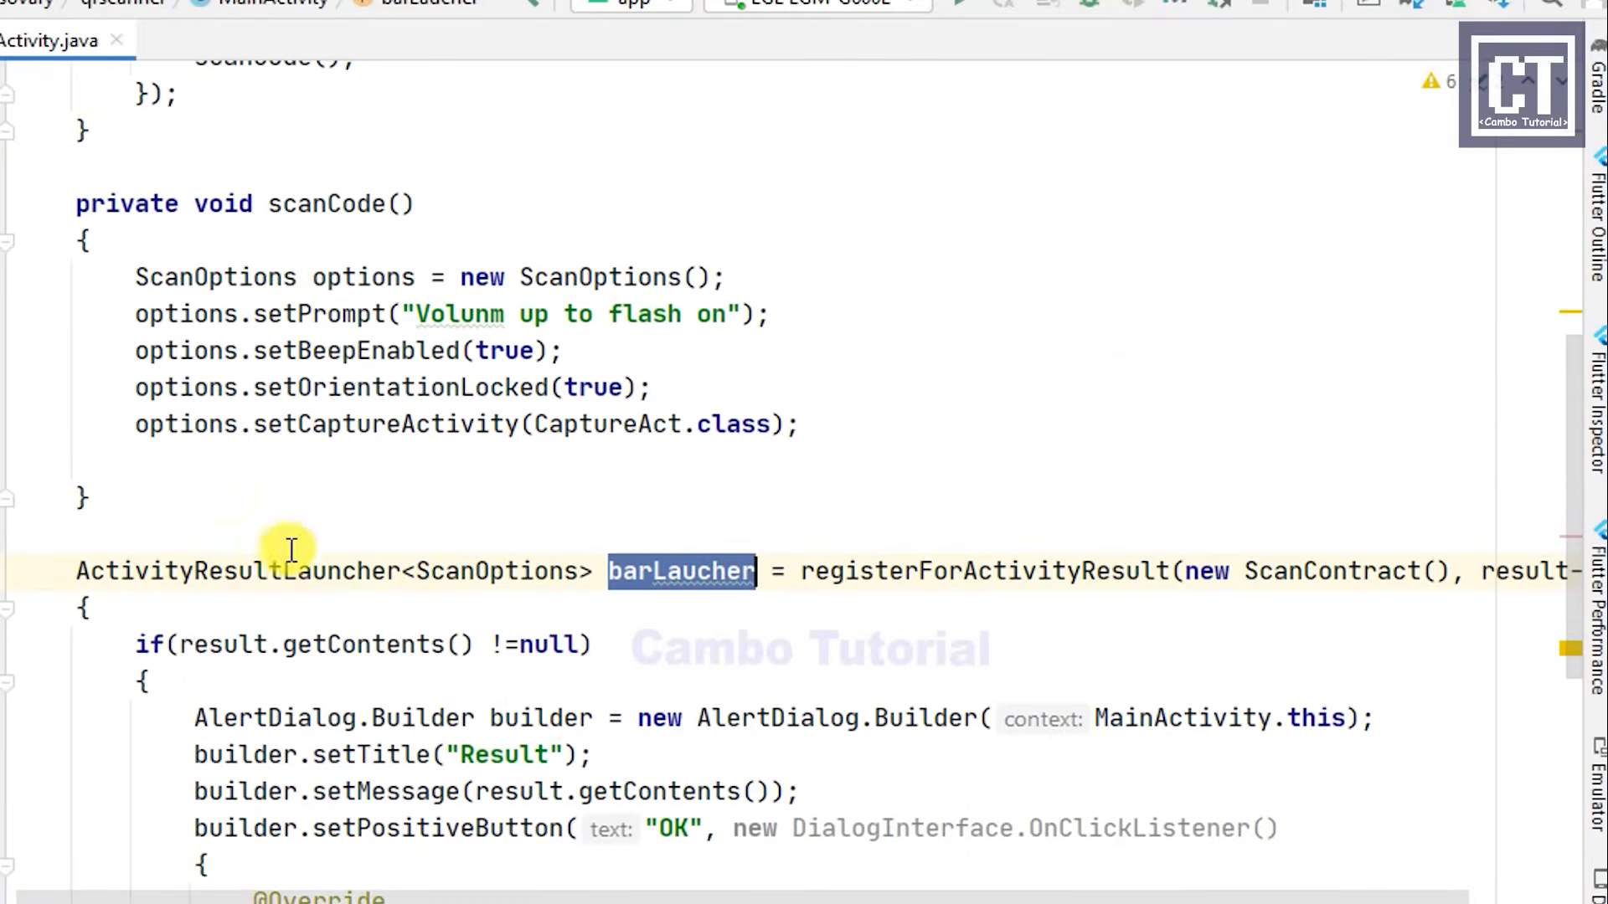
Step: Append barLaucher.launch(options); to the end of scanCode() using autocomplete
{"action": "type", "text": "barLaucher"}
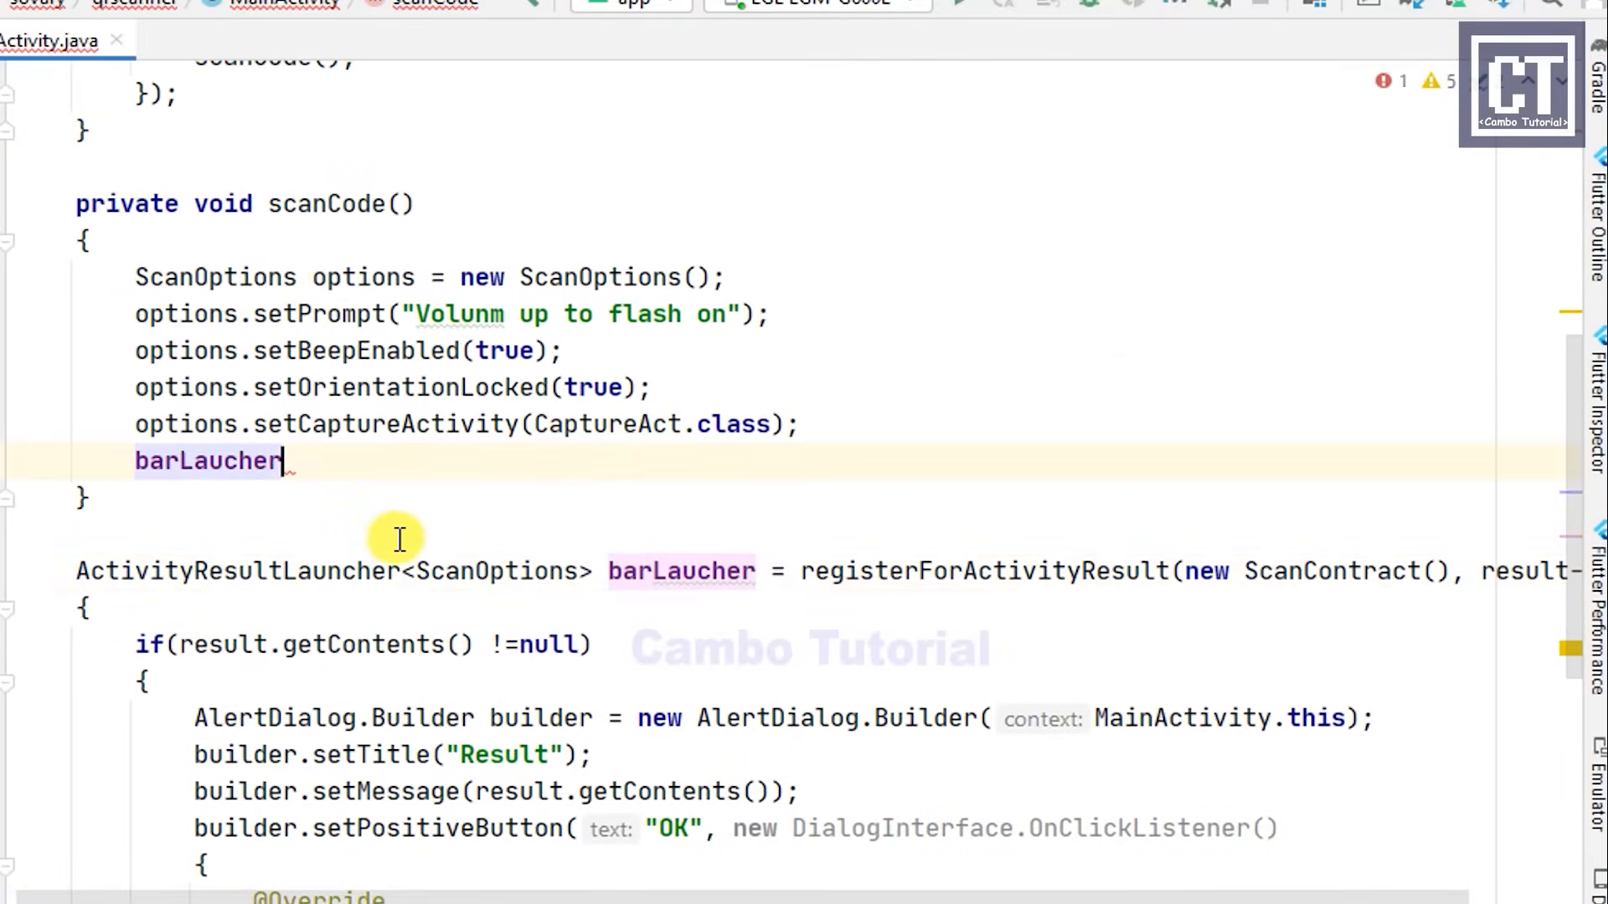
{"action": "type", "text": ".launch(op)"}
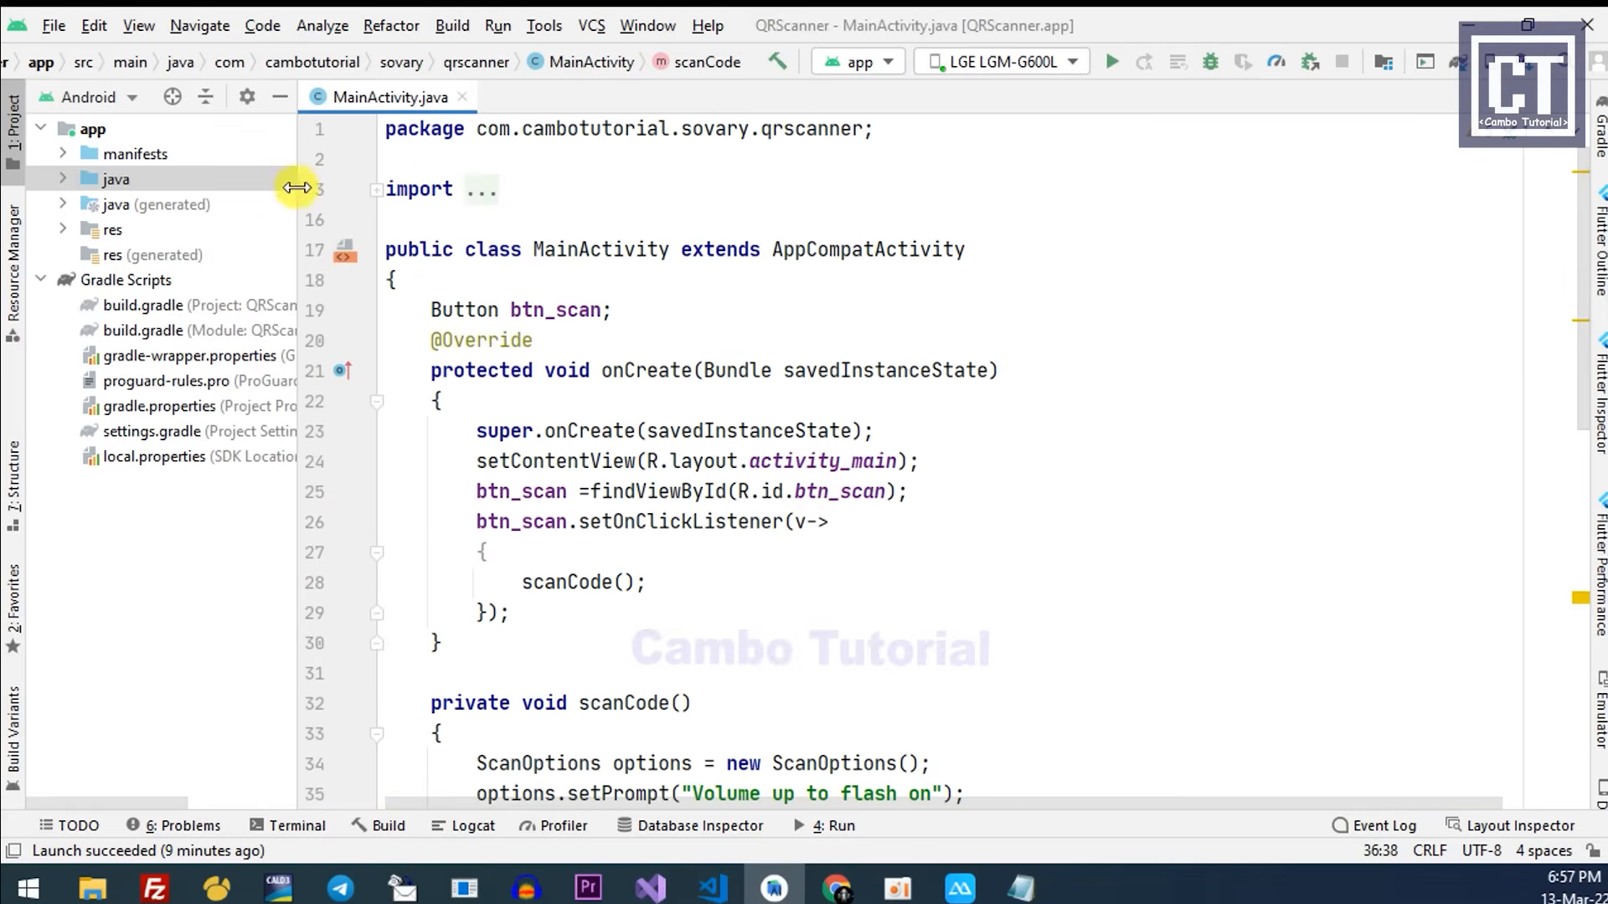
Step: Open AndroidManifest.xml and add a .CaptureAct activity element
{"action": "left_click", "coordinate": [134, 154]}
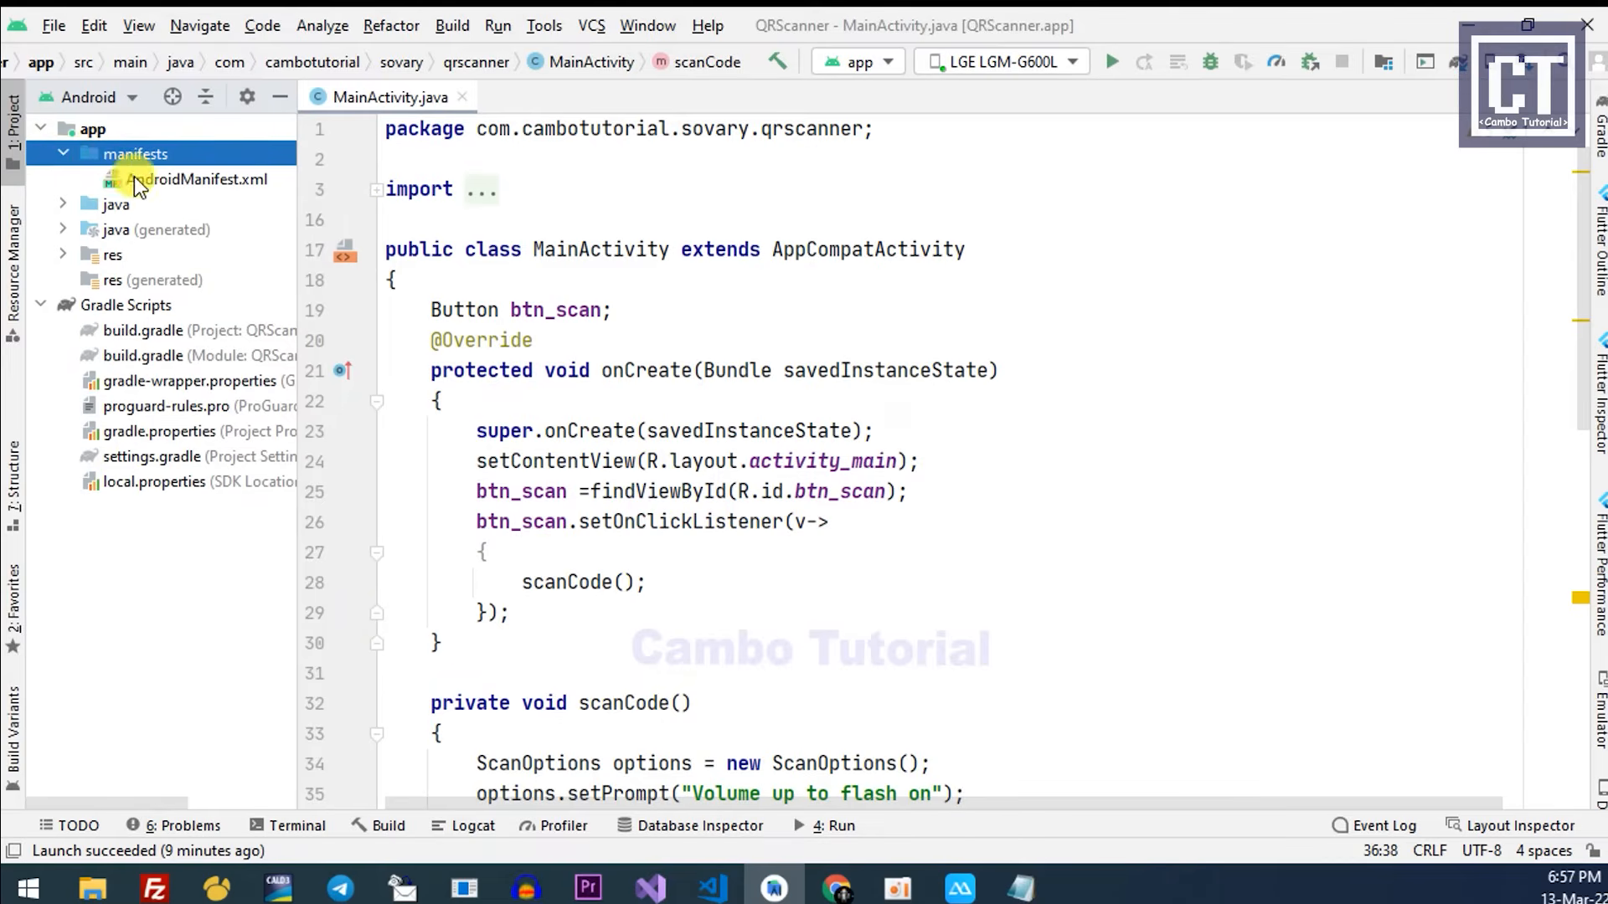
{"action": "double_click", "coordinate": [197, 178]}
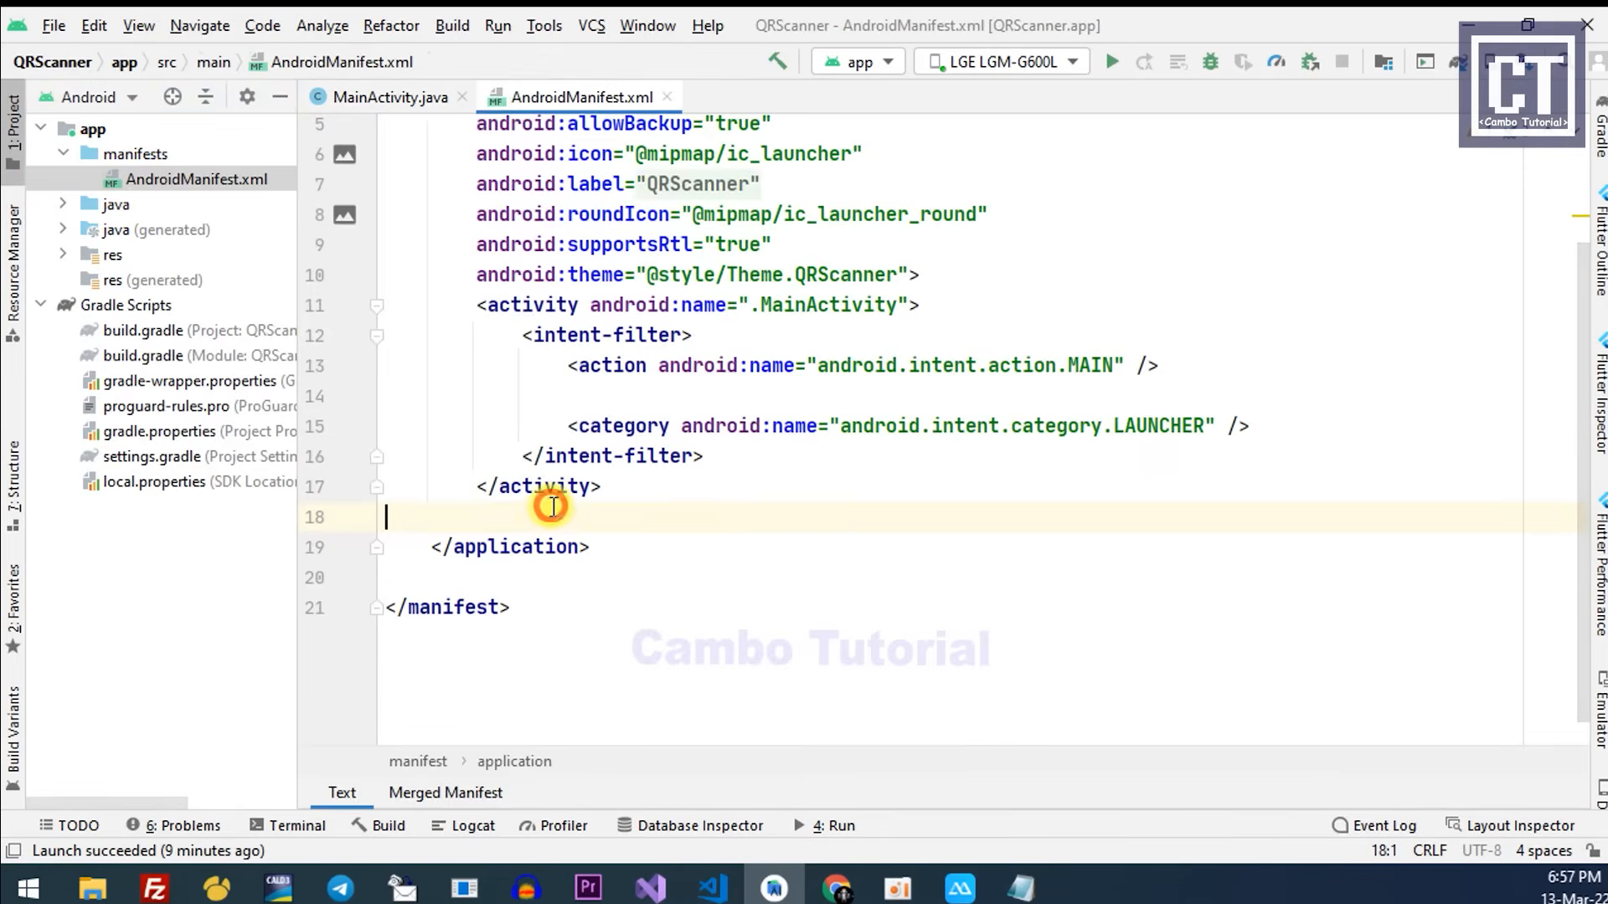
{"action": "type", "text": "<activity android:name=\""}
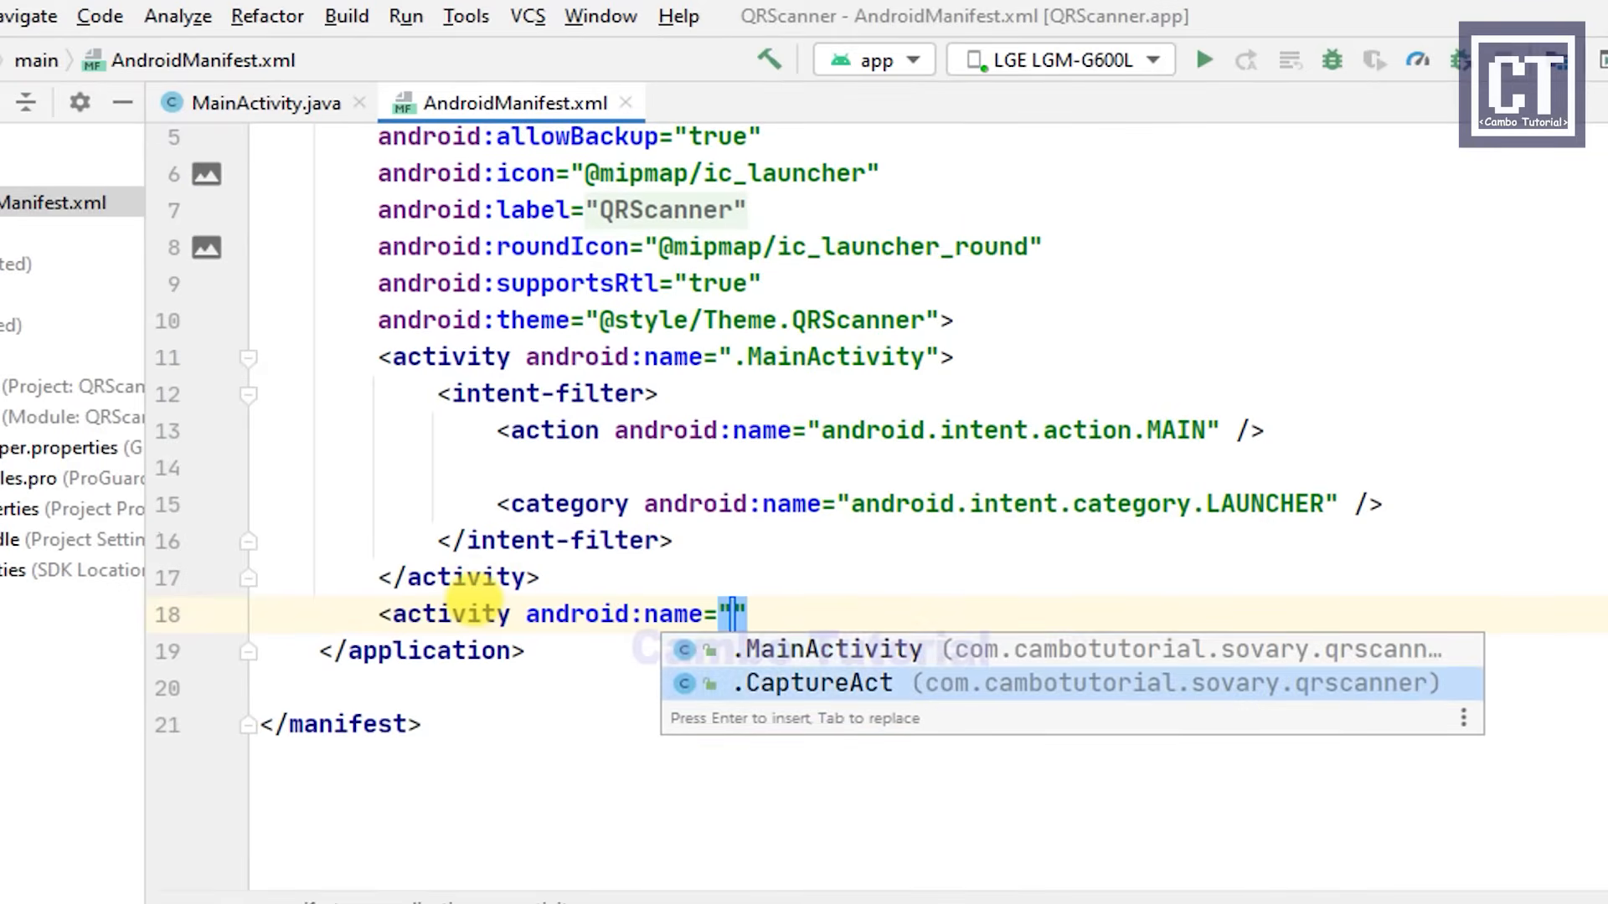
{"action": "key", "text": "Enter"}
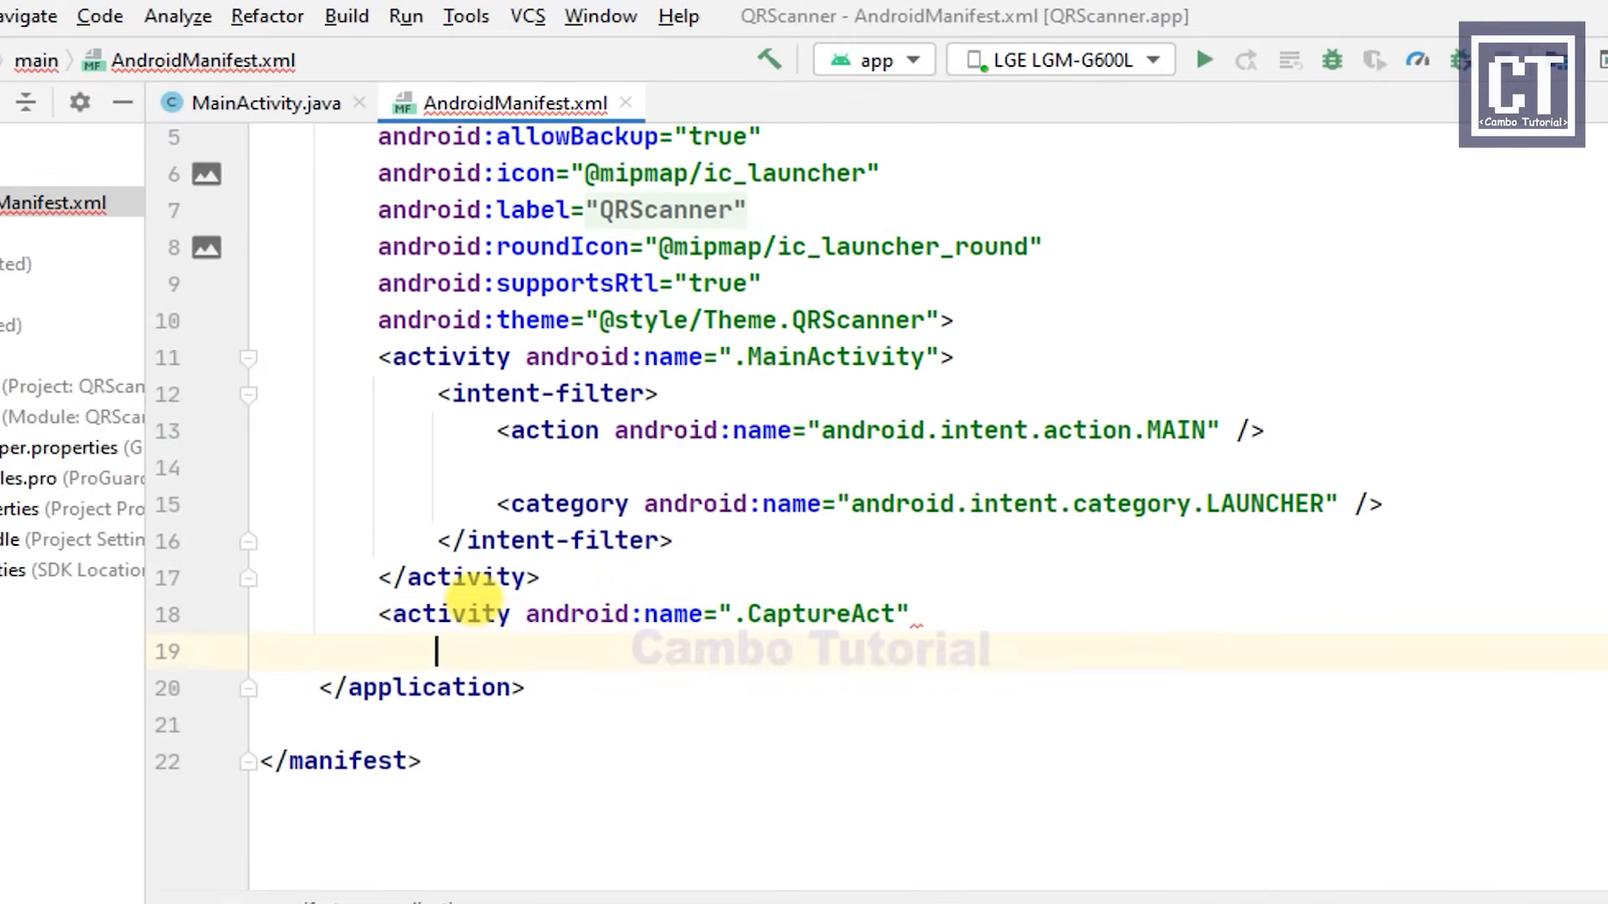
Step: Give CaptureAct portrait orientation, stateNotNeeded true and zxing_CaptureTheme; begin a uses-permission line
{"action": "type", "text": "android:screenOrientation=\"portrait"}
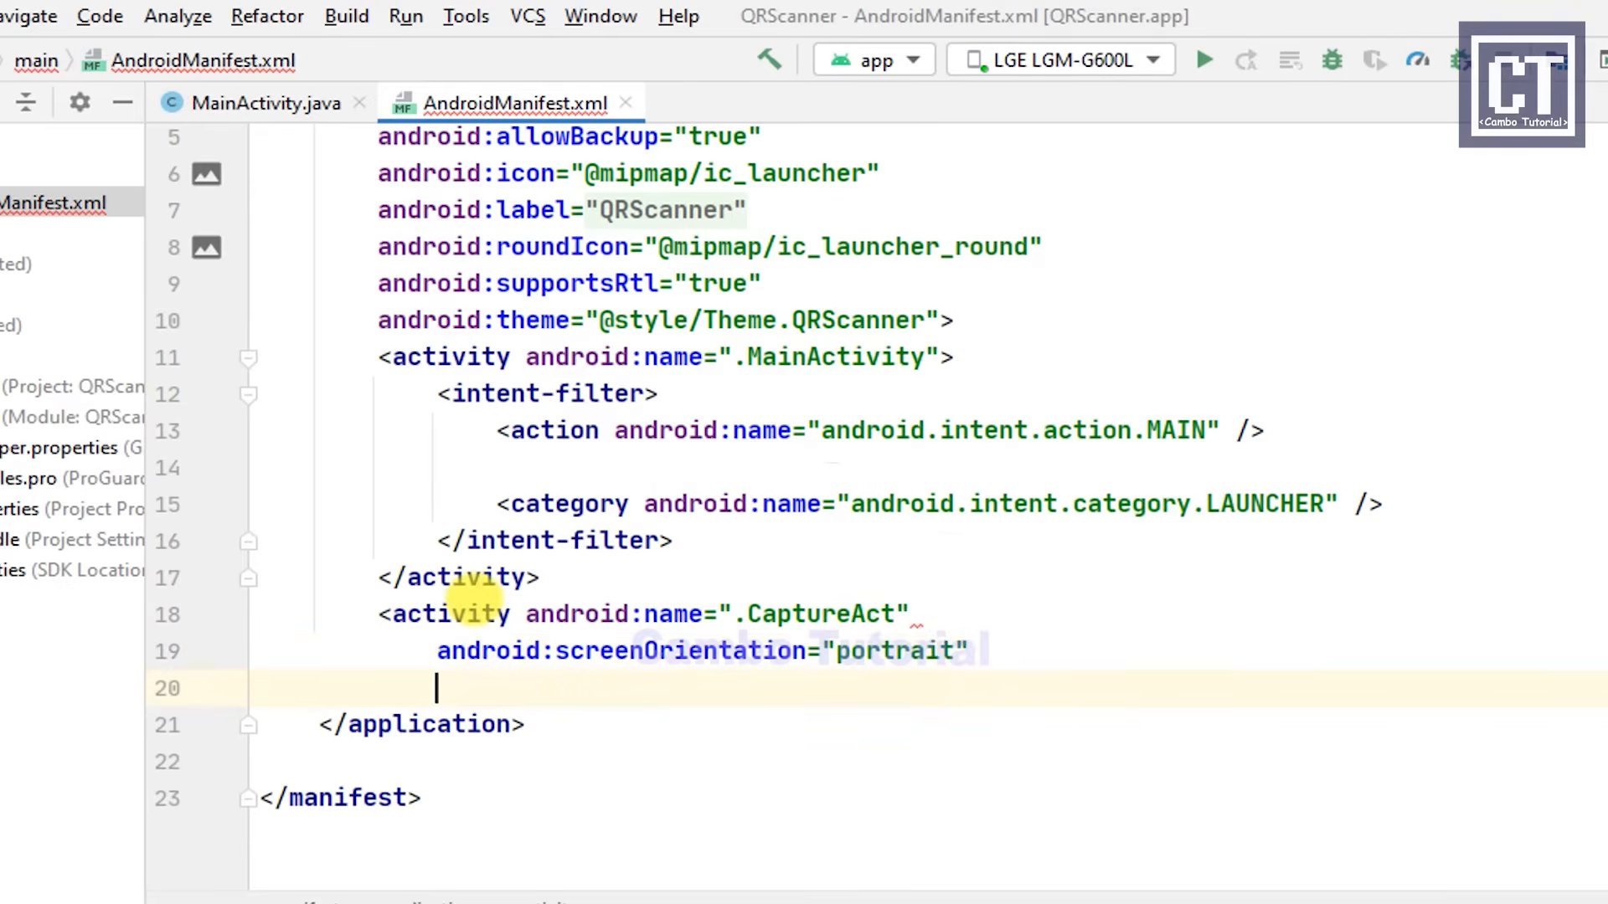
{"action": "type", "text": "stateNotNeeded=\"true\""}
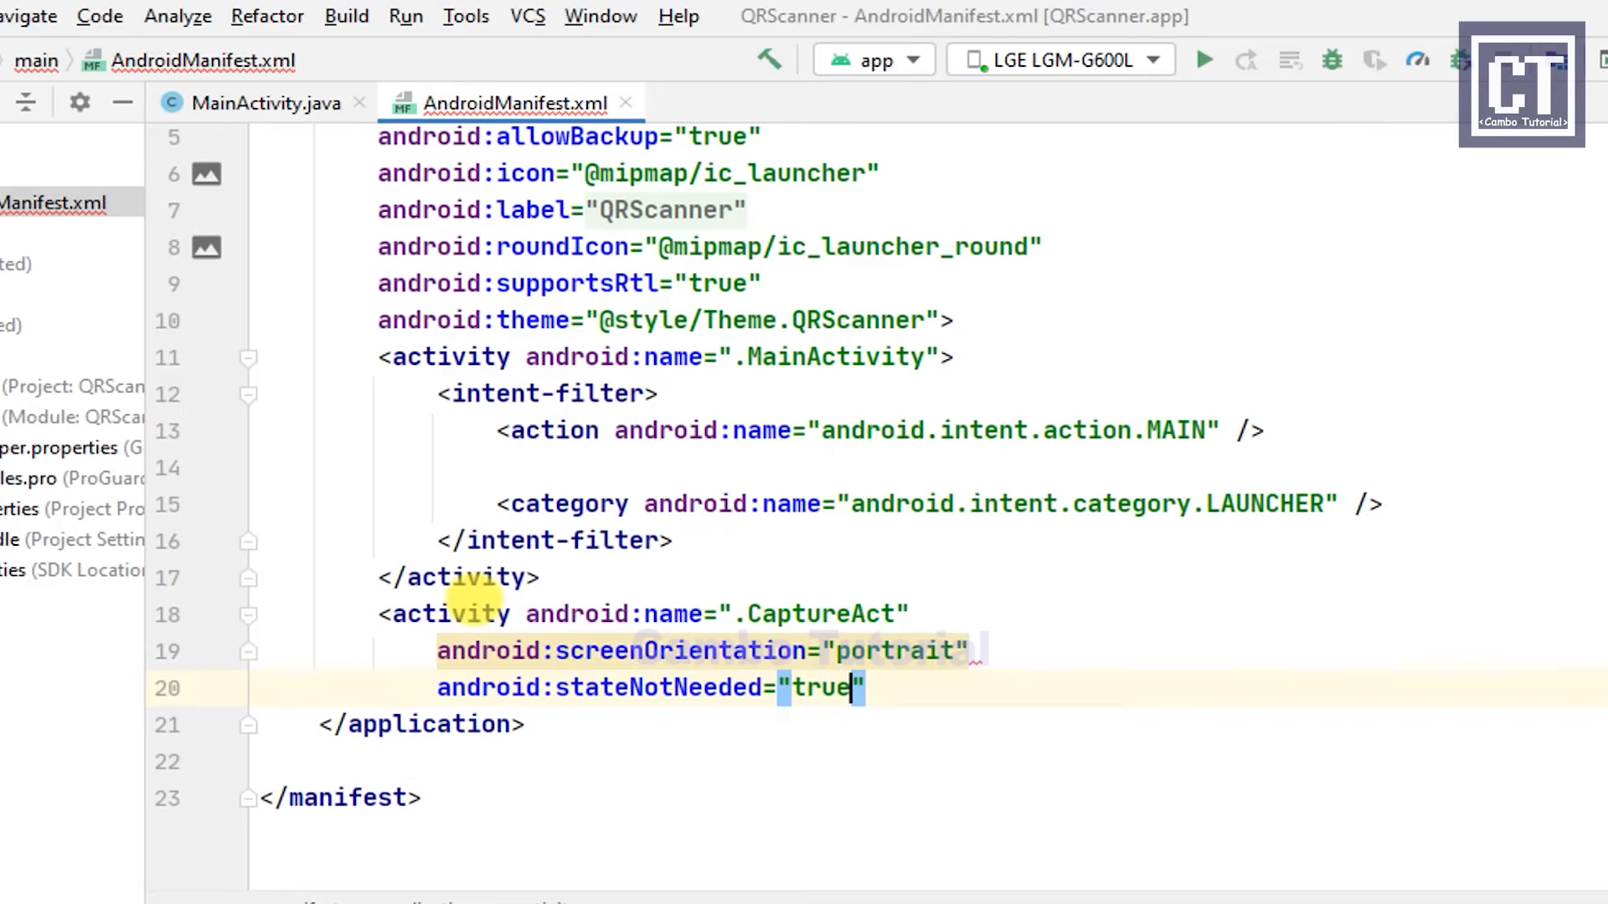
{"action": "type", "text": "android:theme=\"\""}
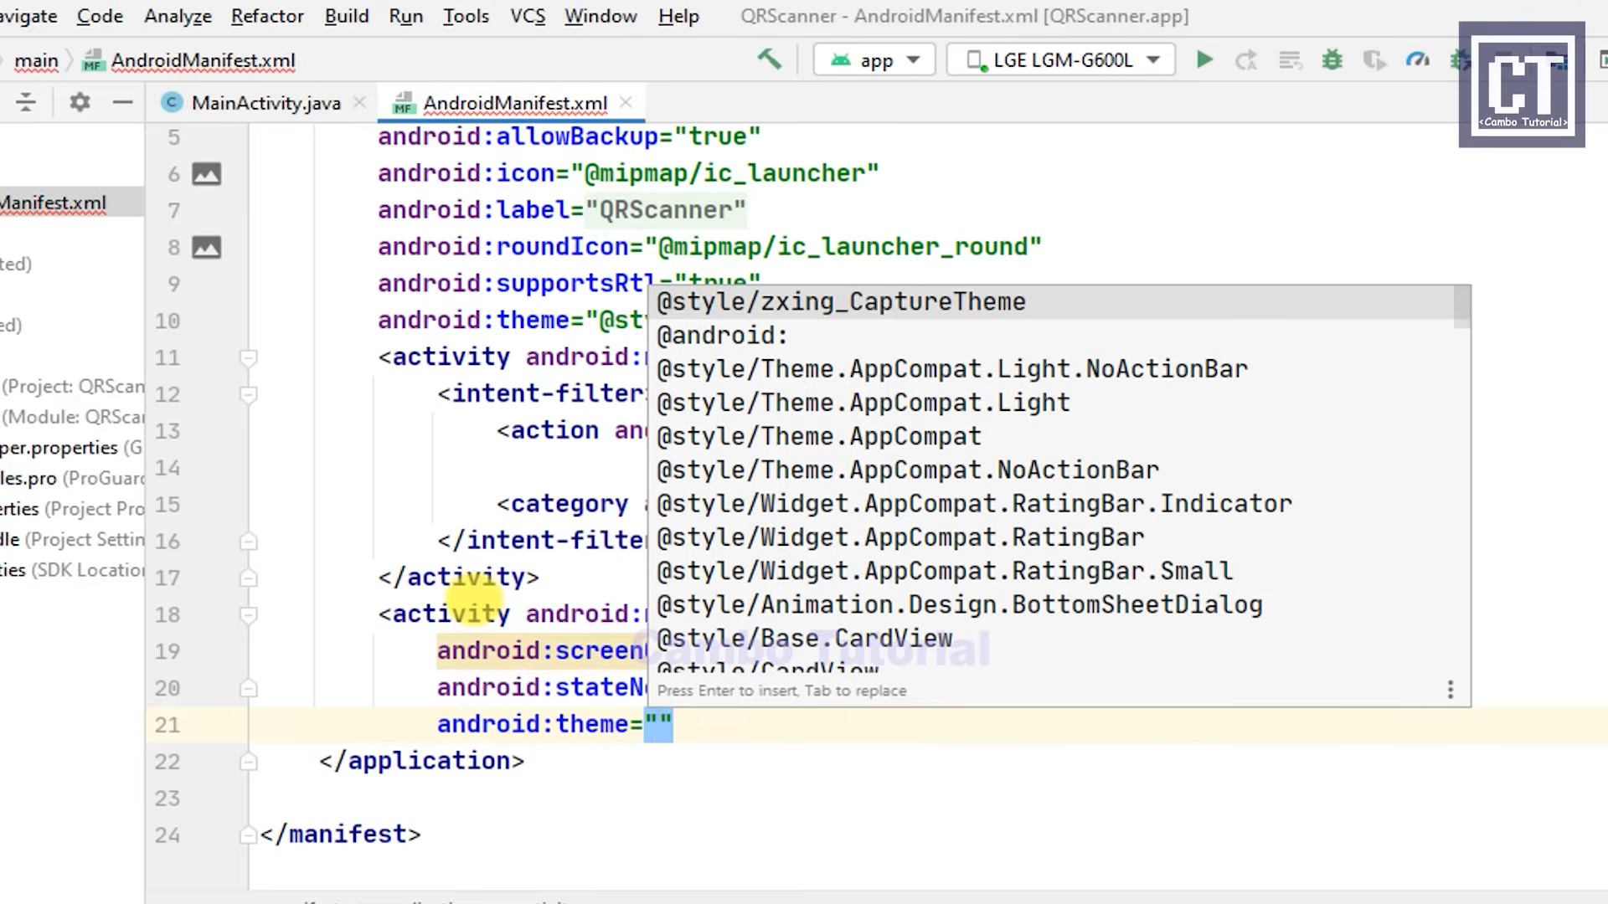
{"action": "type", "text": "zin"}
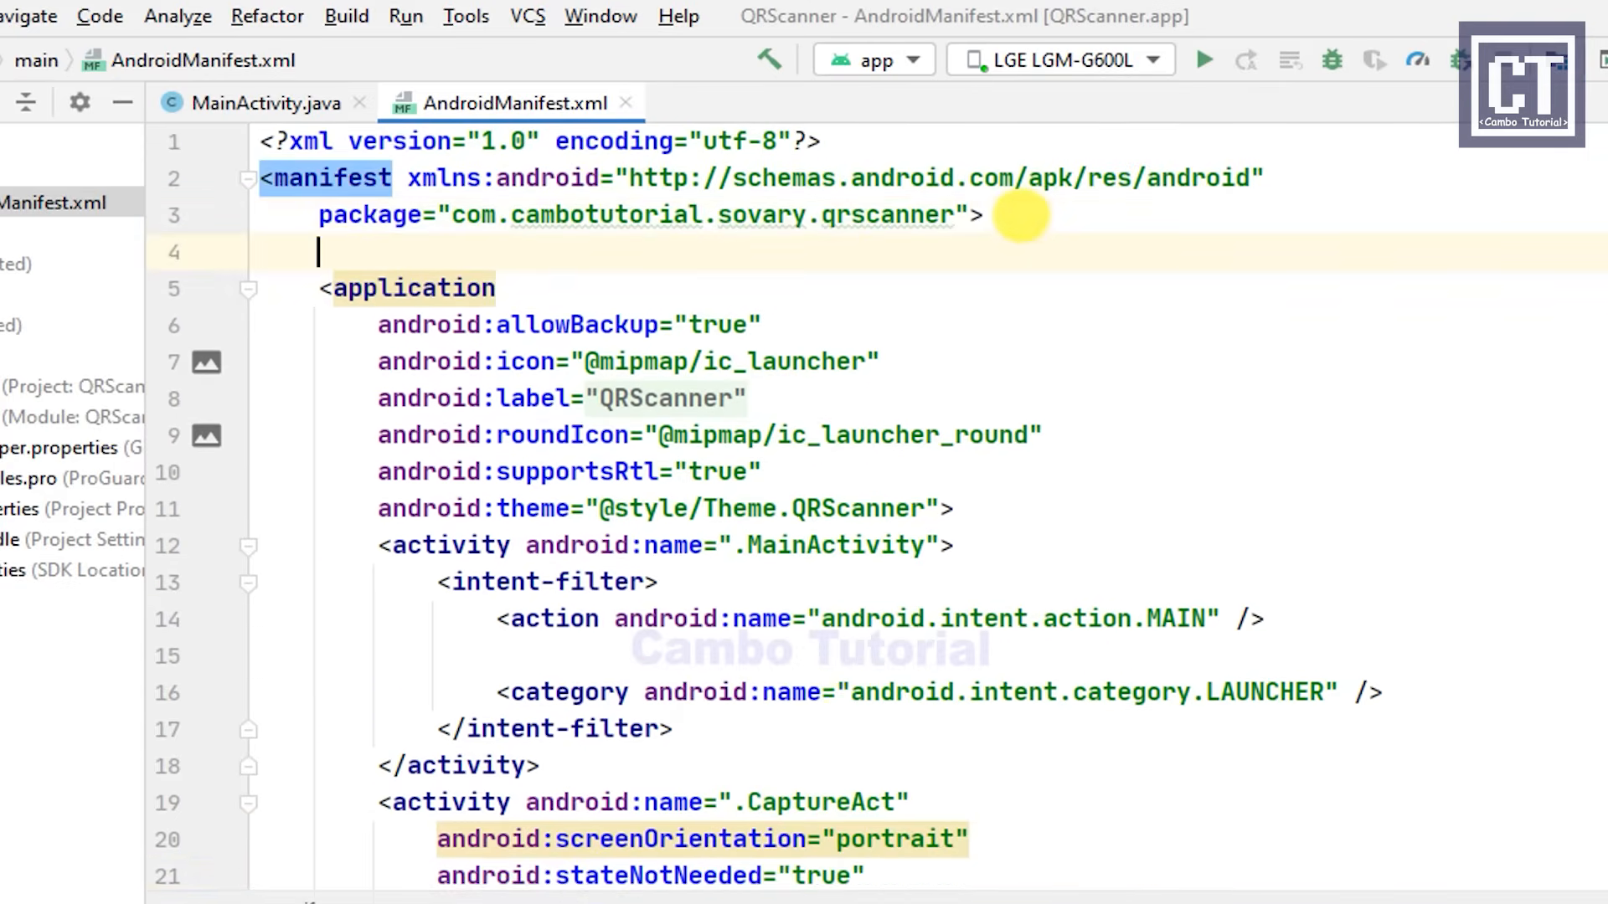
{"action": "type", "text": "<uses-permission android:name=\""}
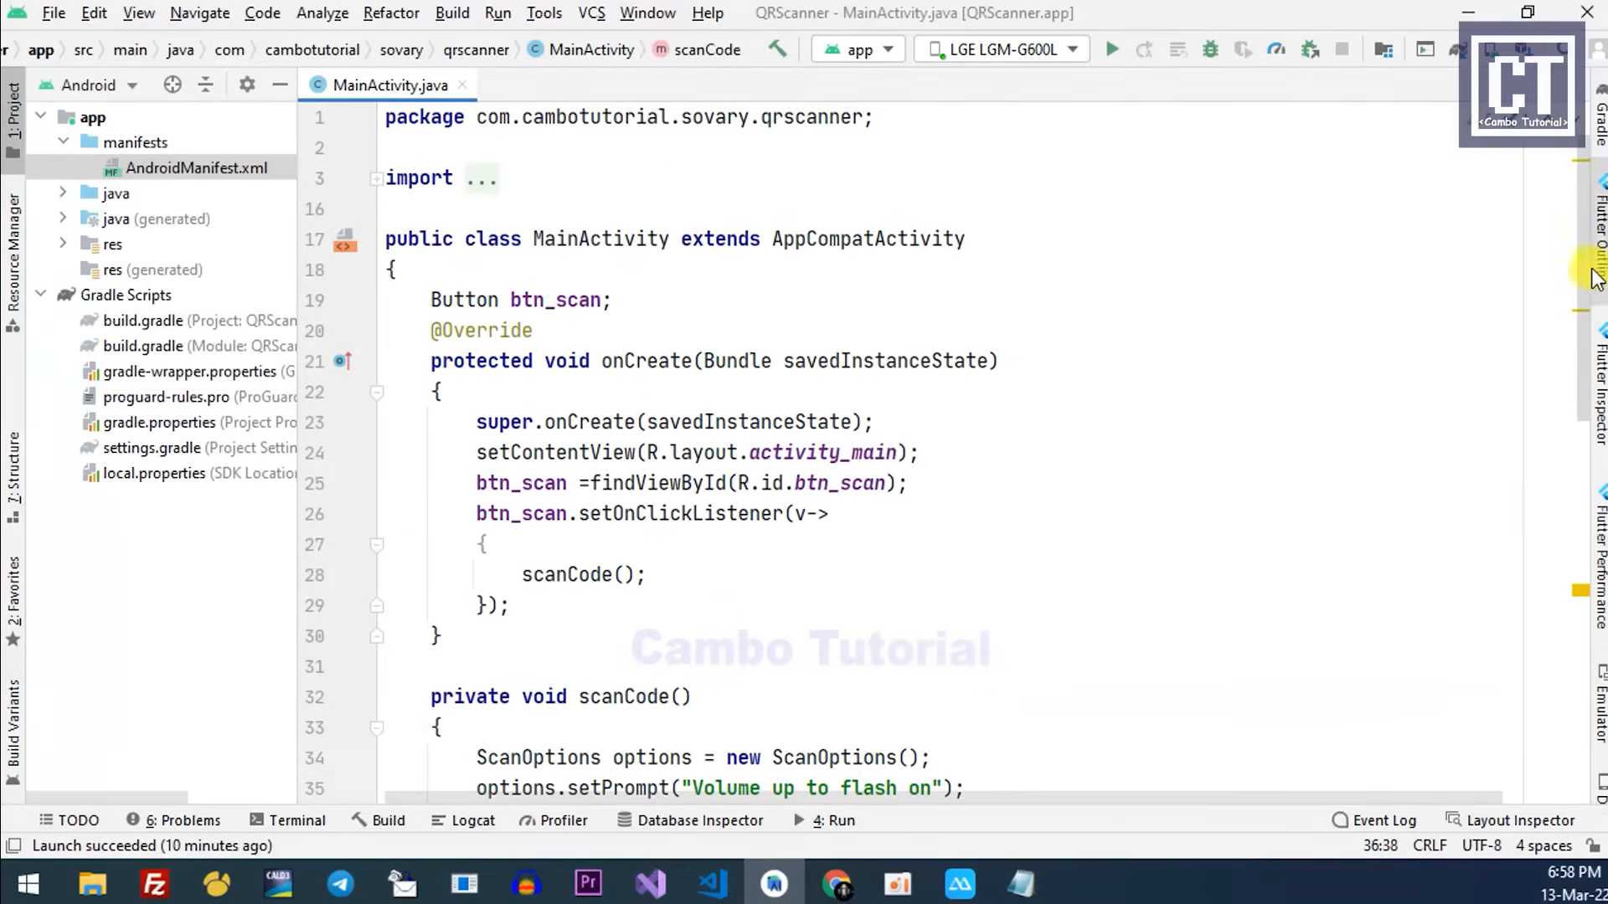
Step: Run the updated QRScanner app on the LGE phone and minimize Android Studio to view it
{"action": "scroll", "scroll_direction": "down", "scroll_amount": 3}
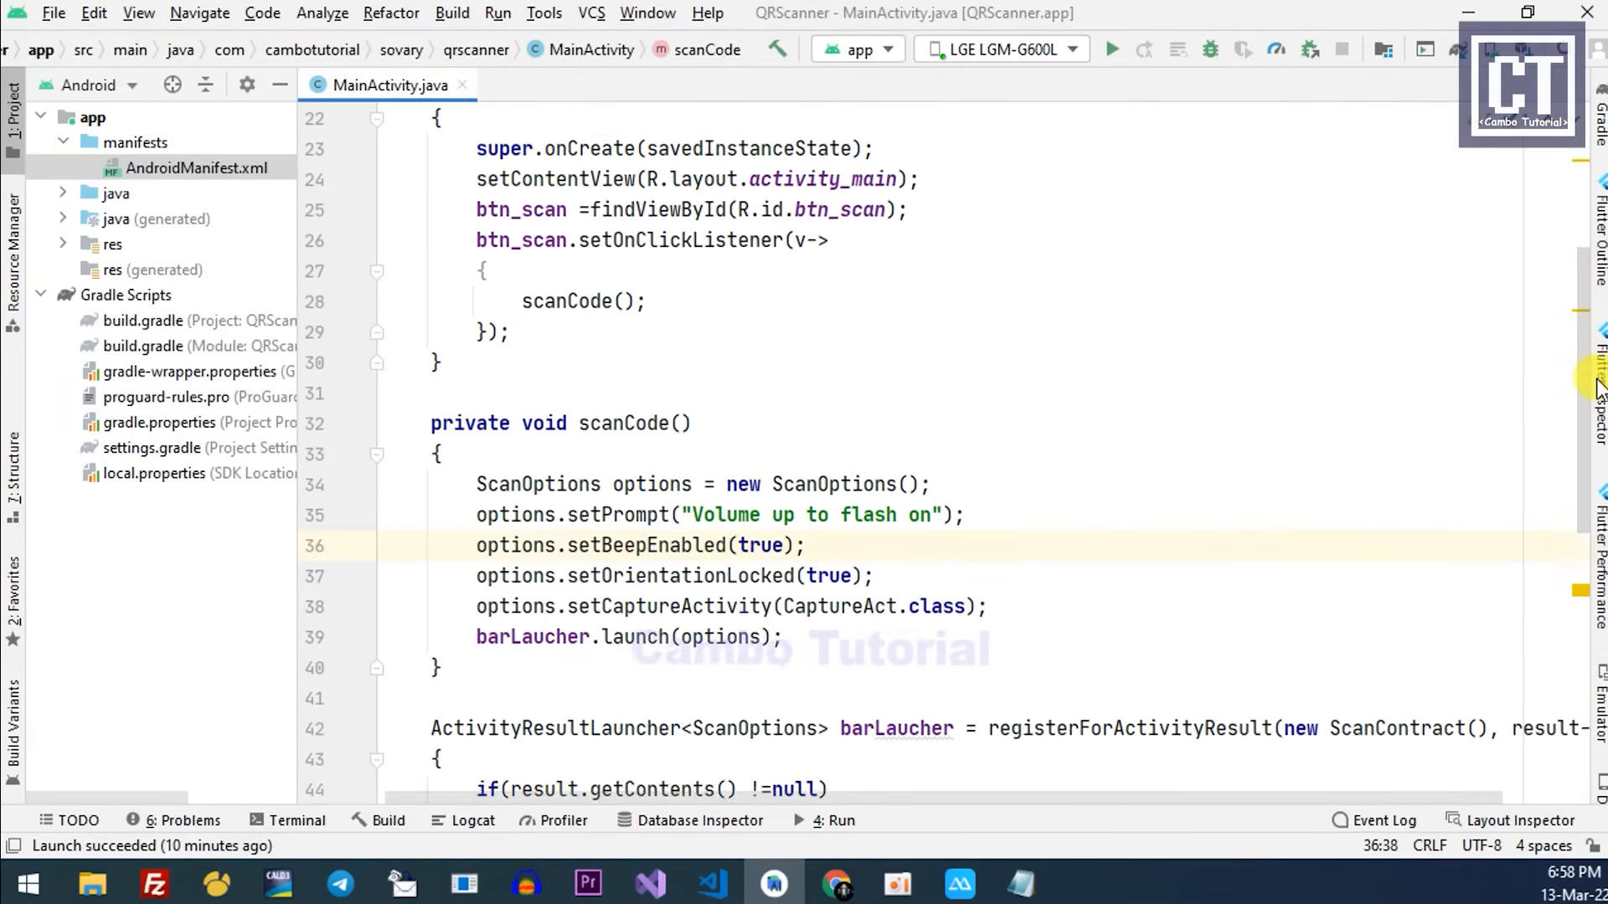
{"action": "scroll", "scroll_direction": "down", "scroll_amount": 3}
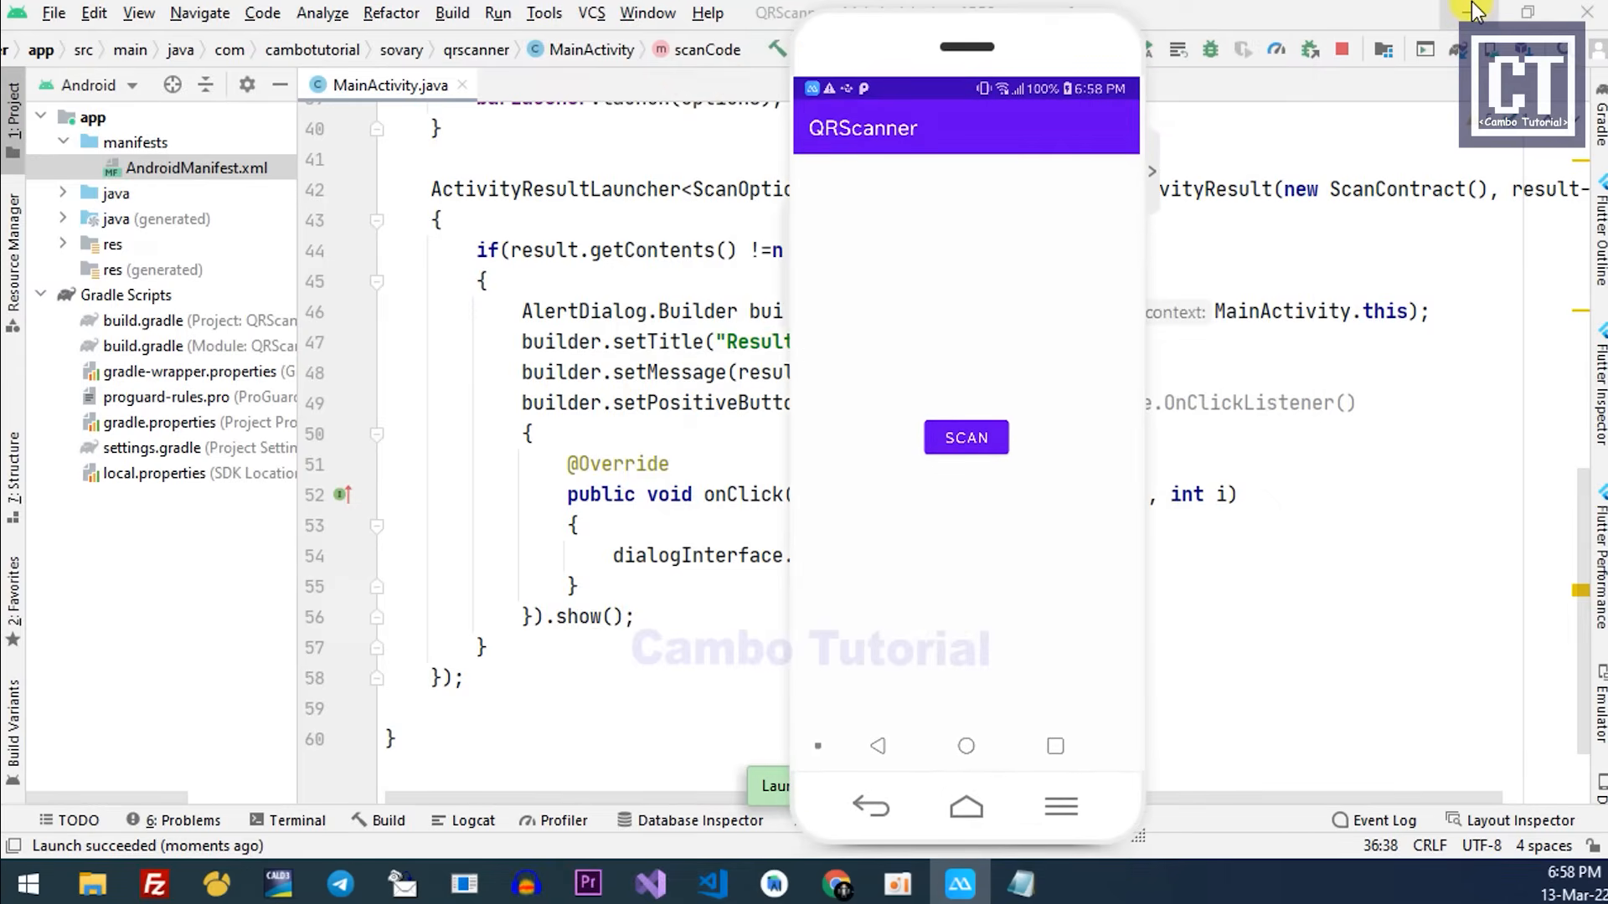
{"action": "left_click", "coordinate": [1470, 11]}
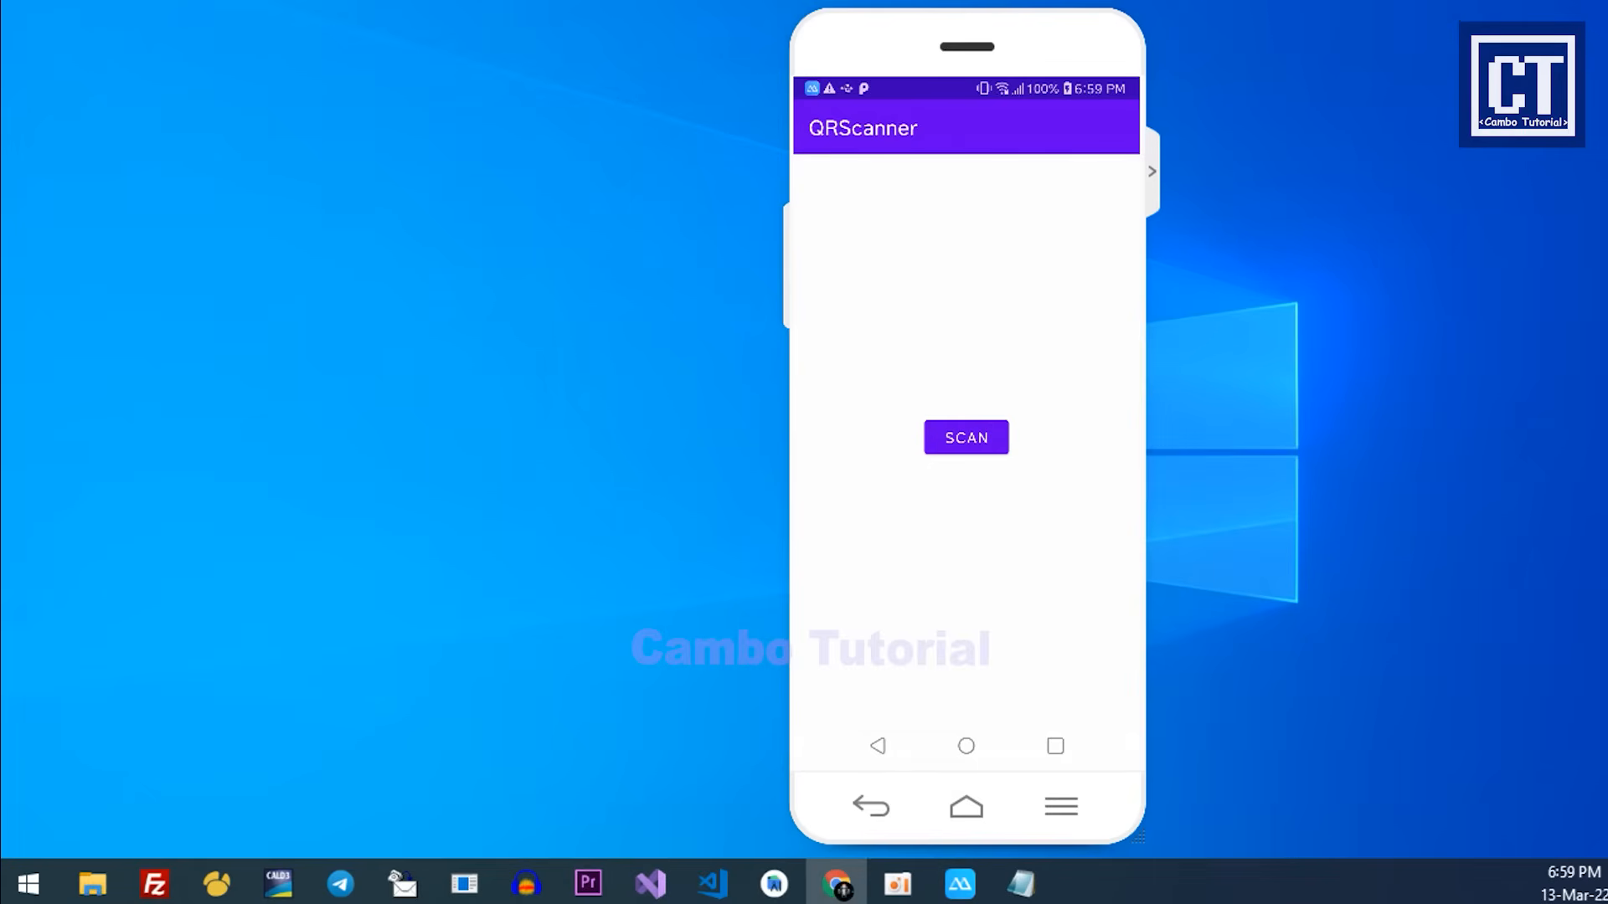
Step: Allow camera access, scan the first code and dismiss the Cambo Tutorial result
{"action": "left_click", "coordinate": [965, 438]}
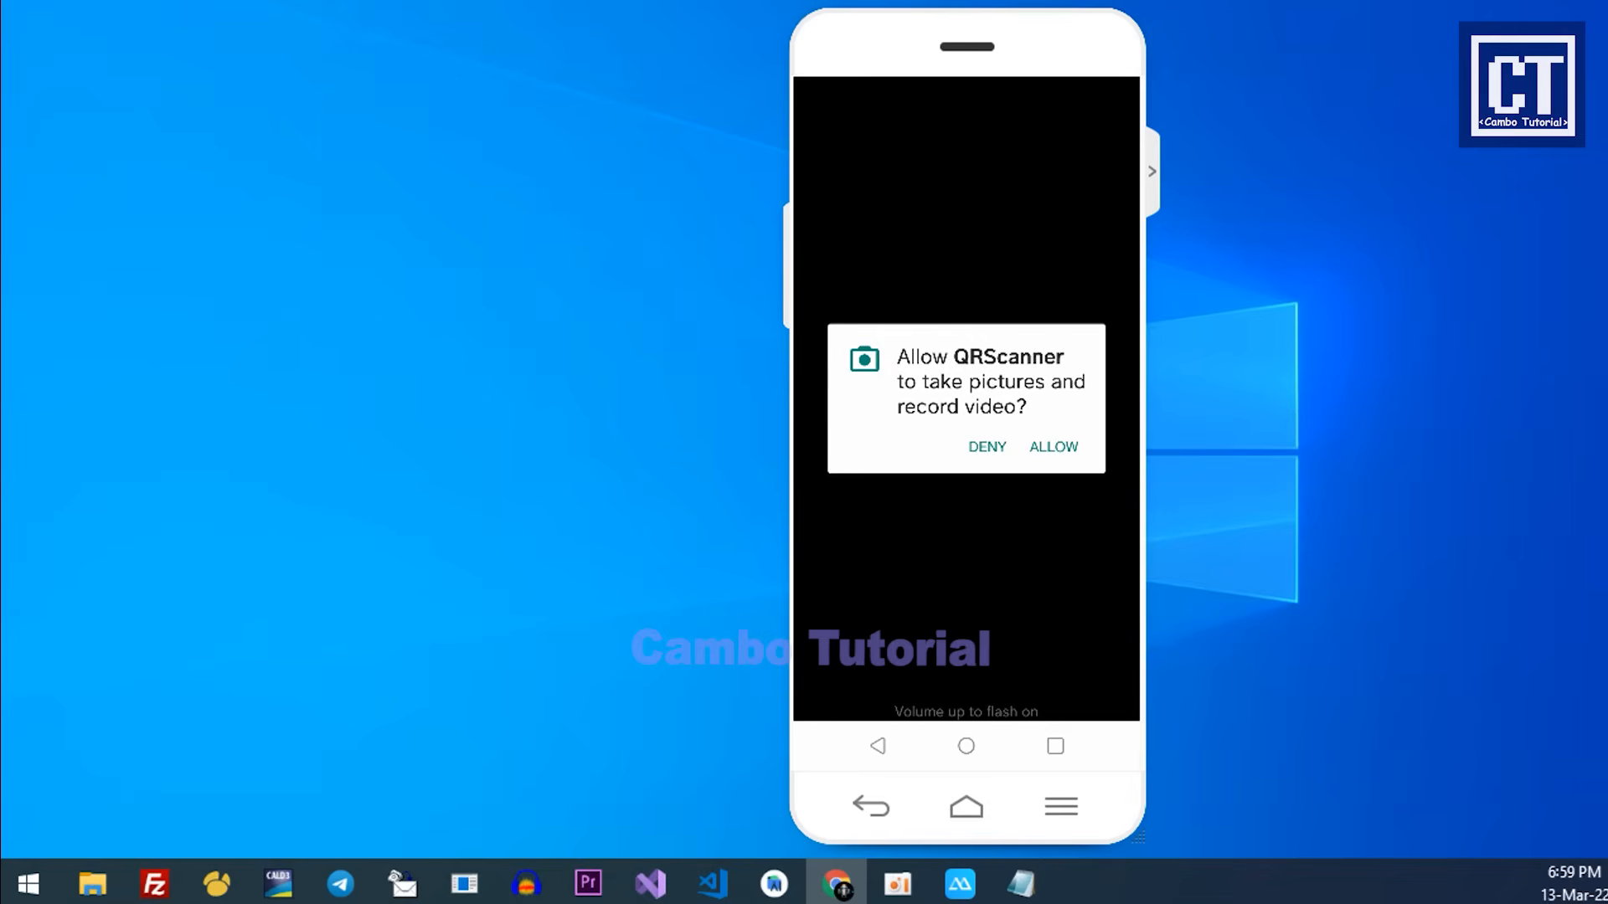
{"action": "left_click", "coordinate": [1052, 447]}
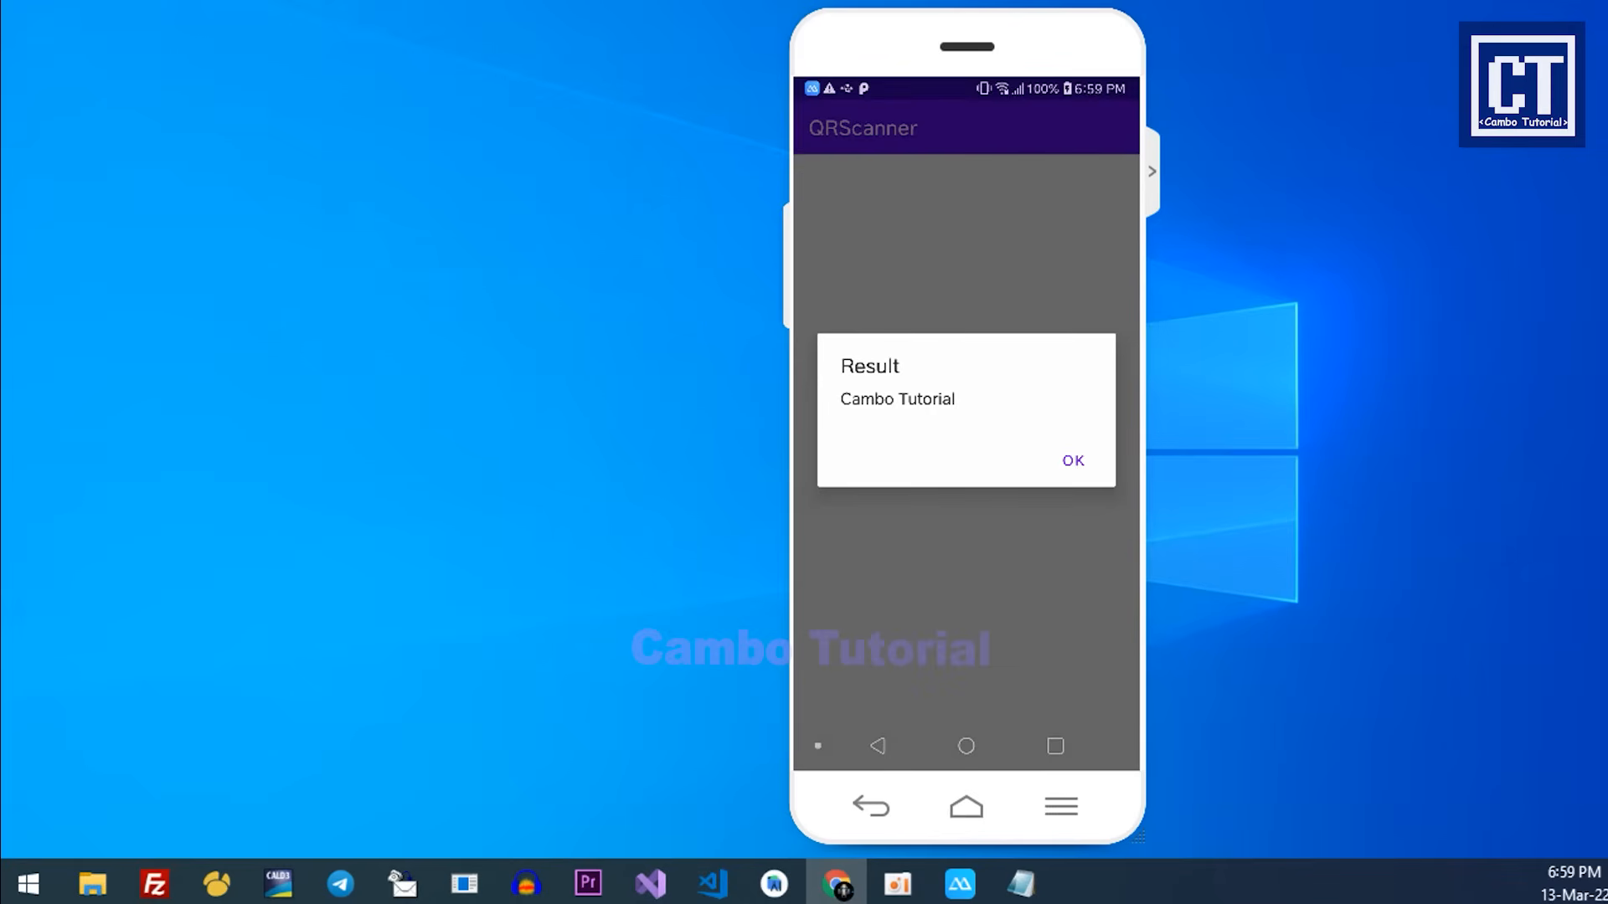
{"action": "left_click", "coordinate": [1072, 461]}
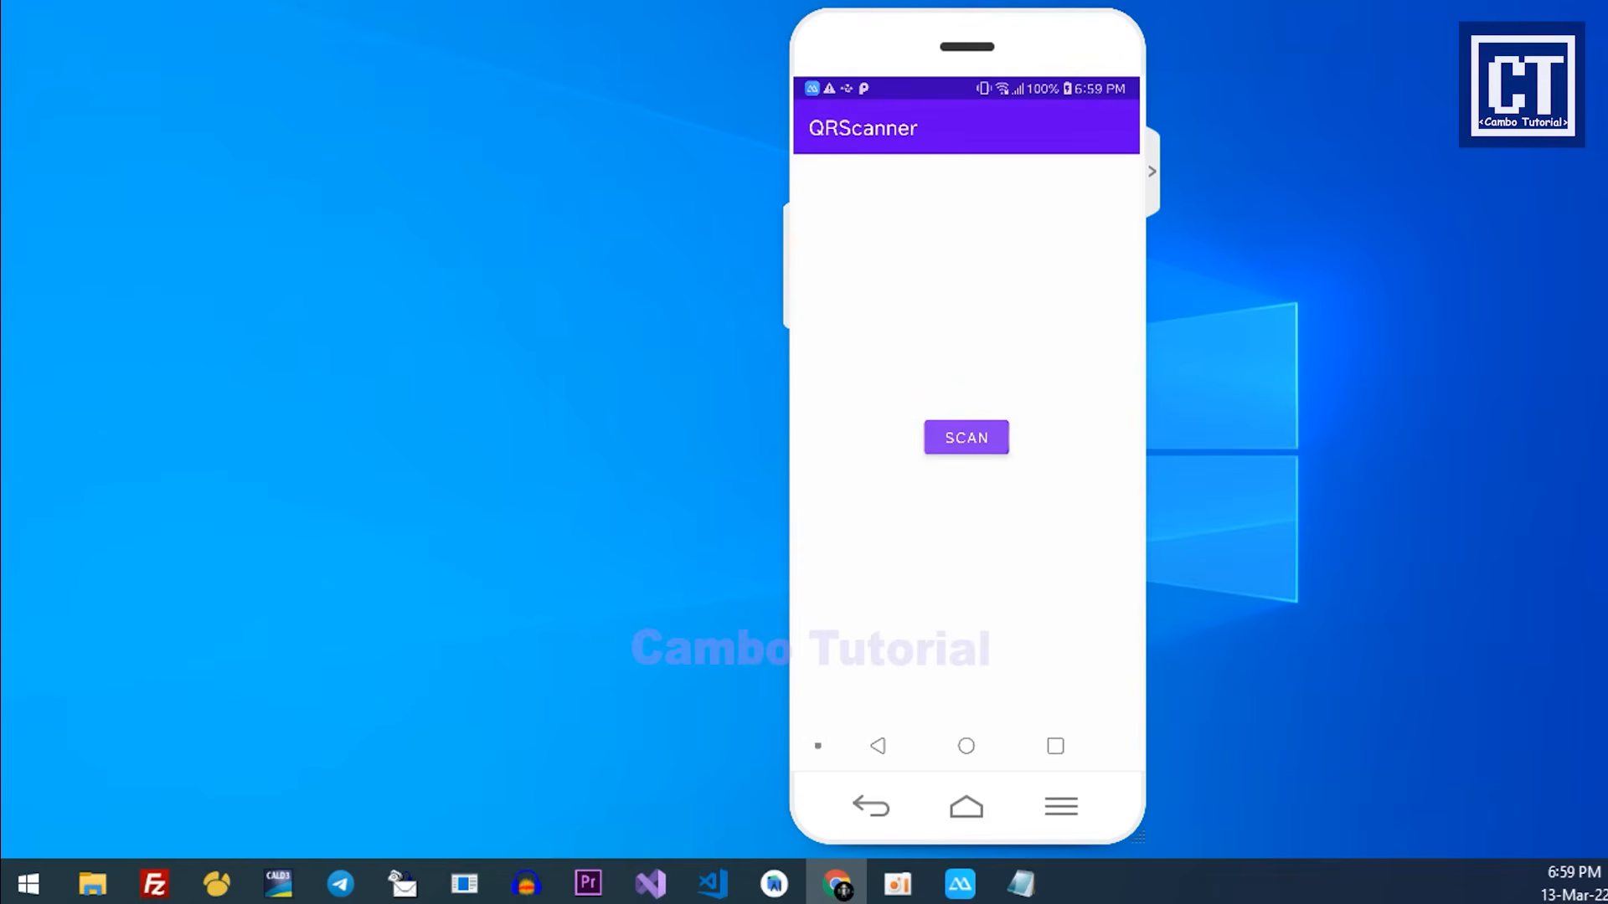
Step: Scan another code, dismiss the CodingBeginner result, and start a further scan
{"action": "left_click", "coordinate": [965, 438]}
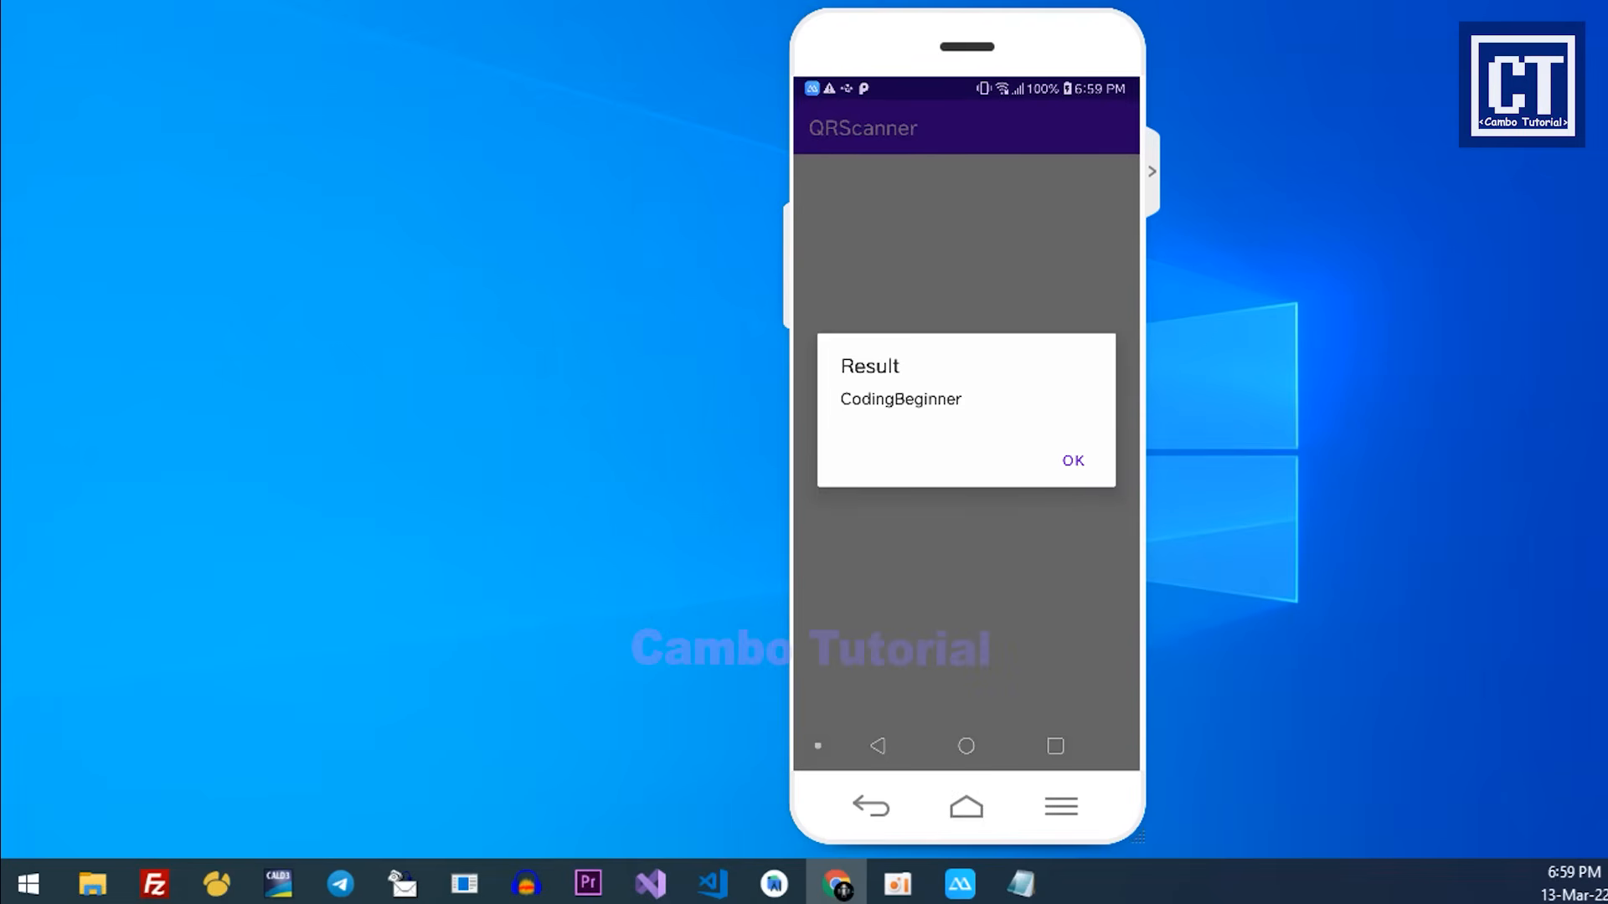
{"action": "left_click", "coordinate": [1073, 461]}
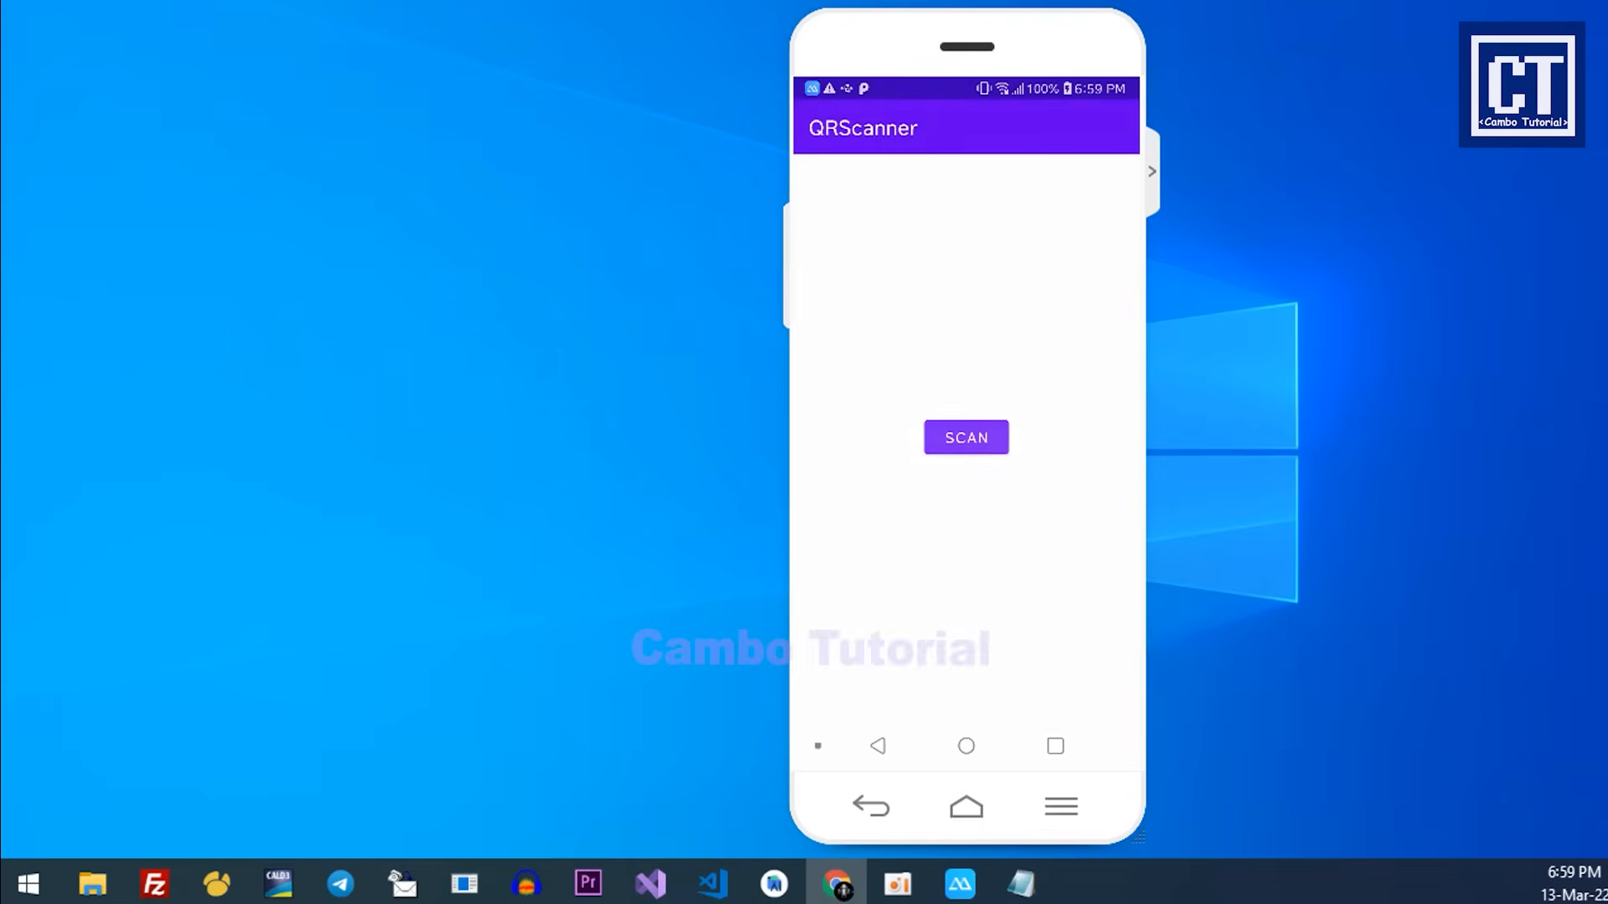
{"action": "left_click", "coordinate": [964, 438]}
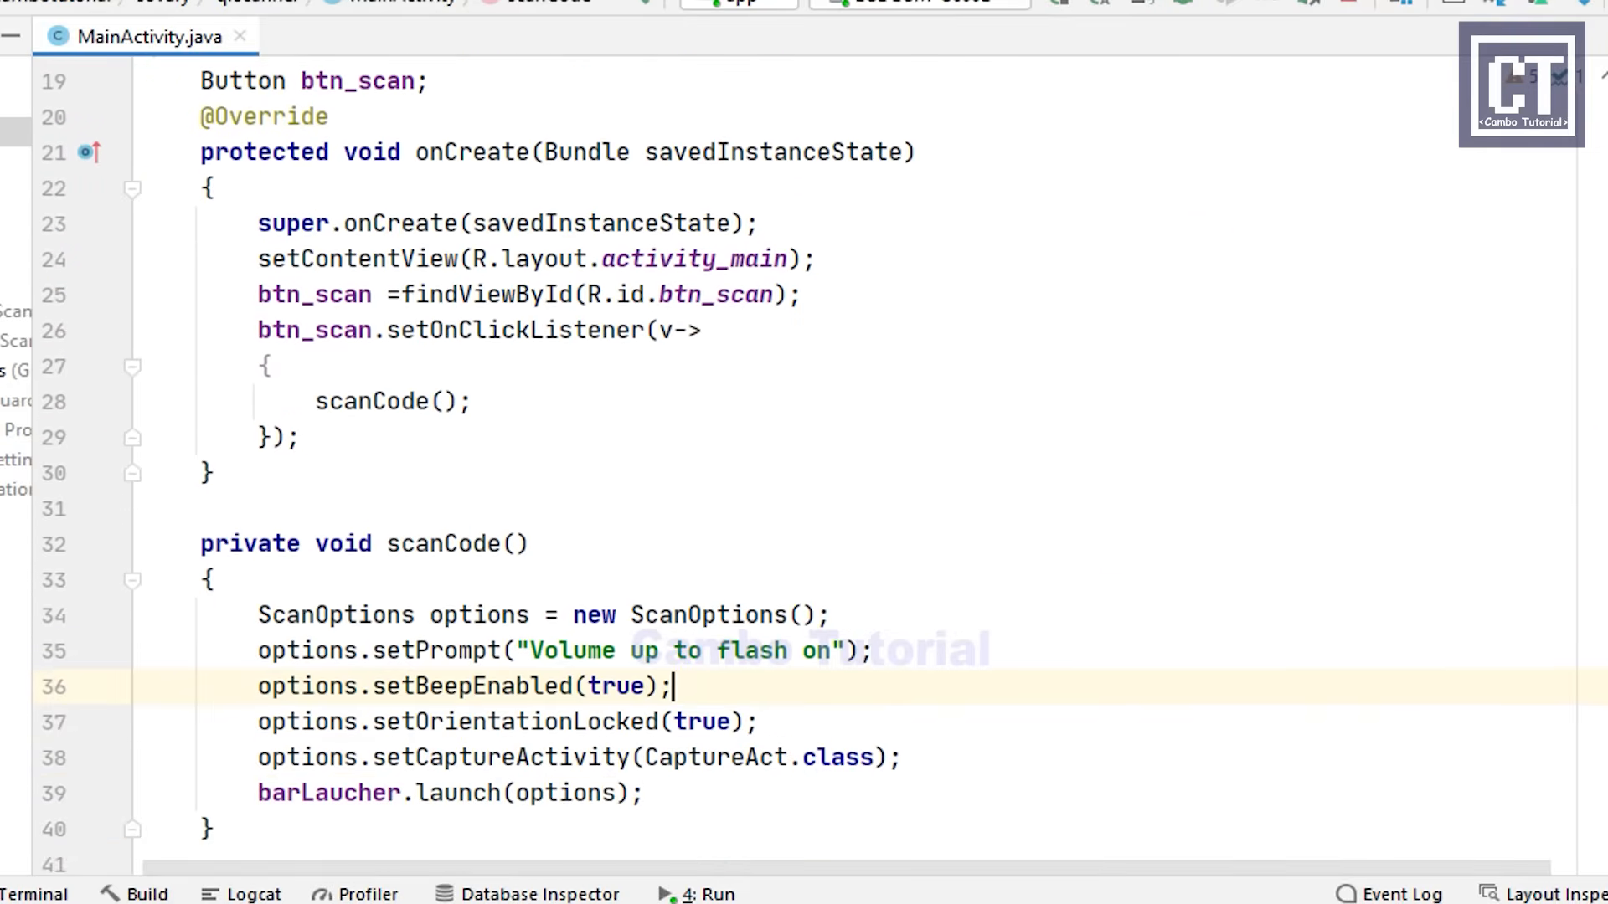
Step: Review scanCode and the barLaucher result dialog, then select the CaptureAct declaration in the manifest
{"action": "scroll", "scroll_direction": "down", "scroll_amount": 3}
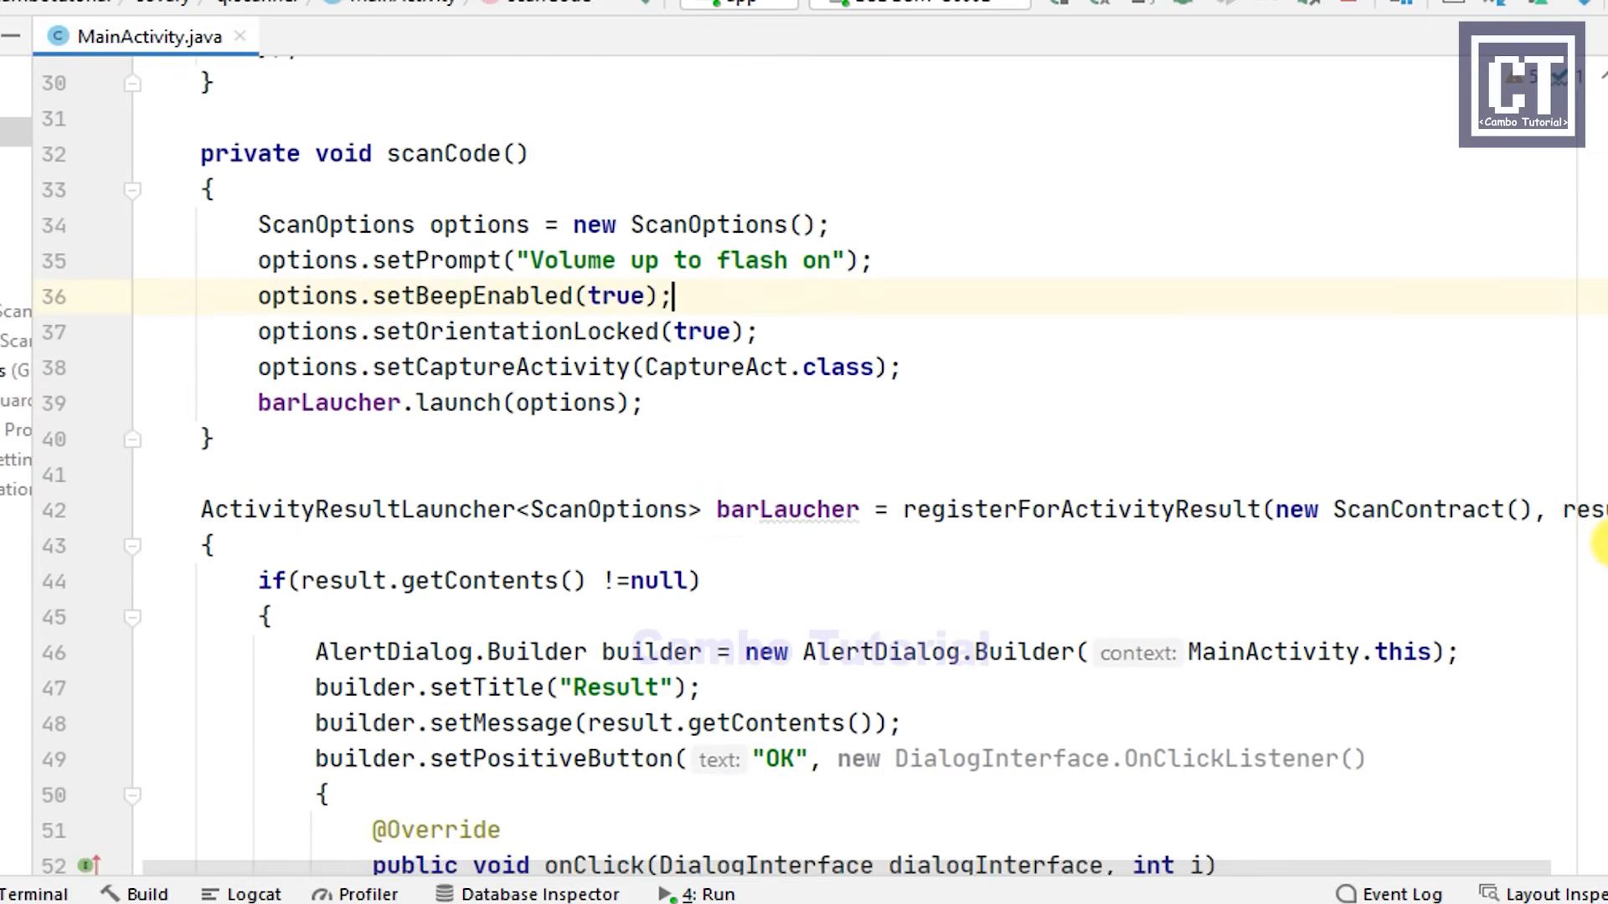
{"action": "scroll", "scroll_direction": "down", "scroll_amount": 3}
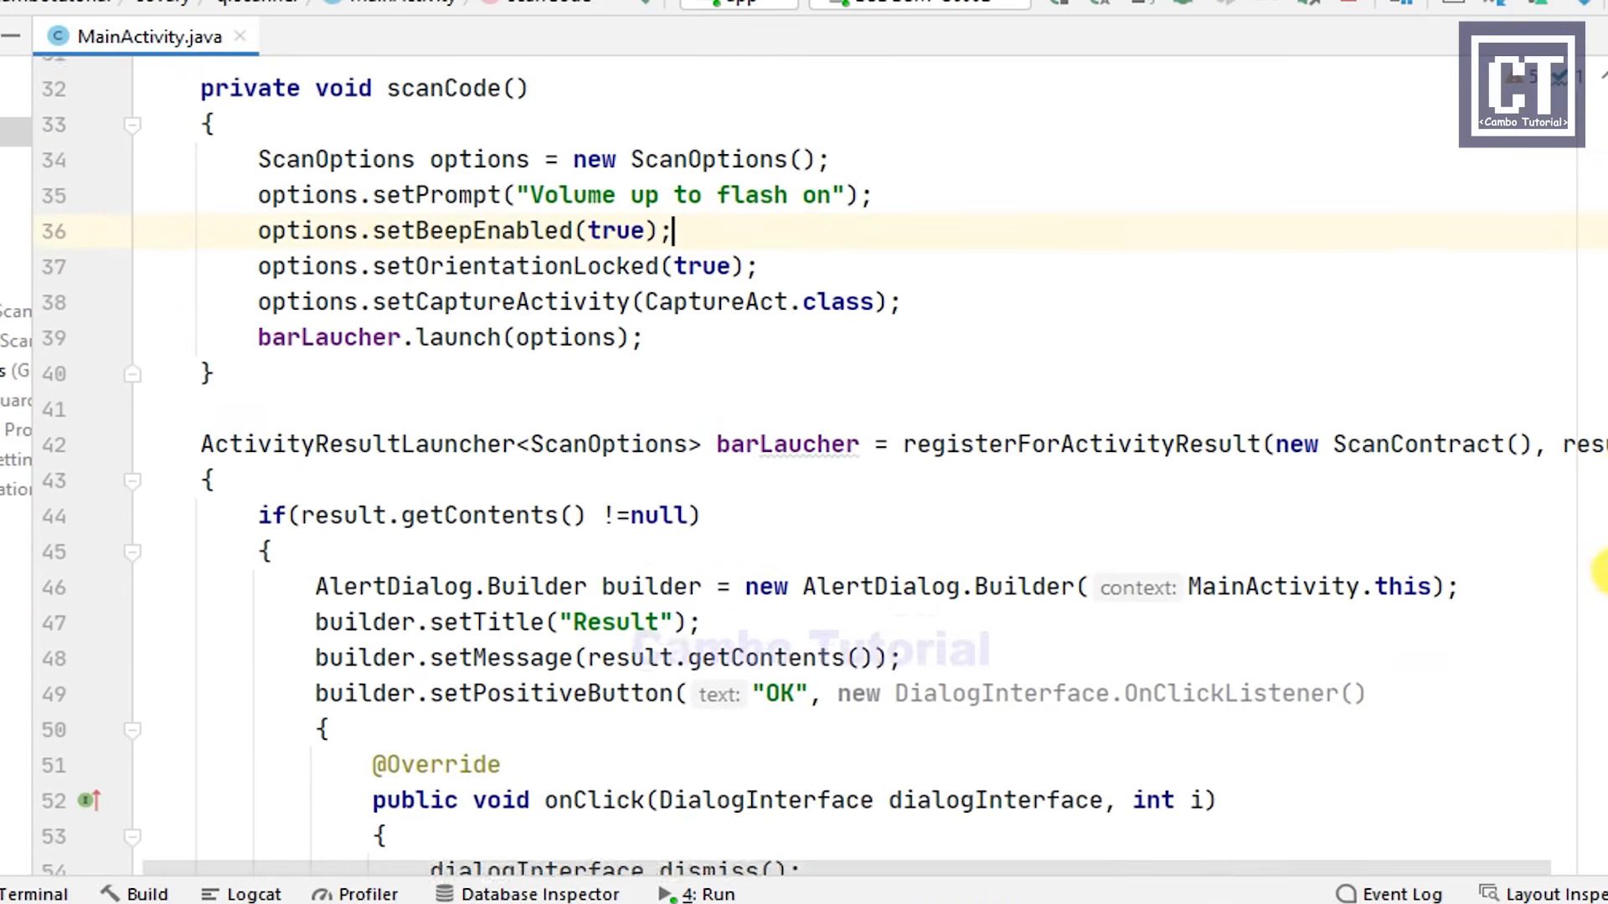
{"action": "scroll", "scroll_direction": "down", "scroll_amount": 3}
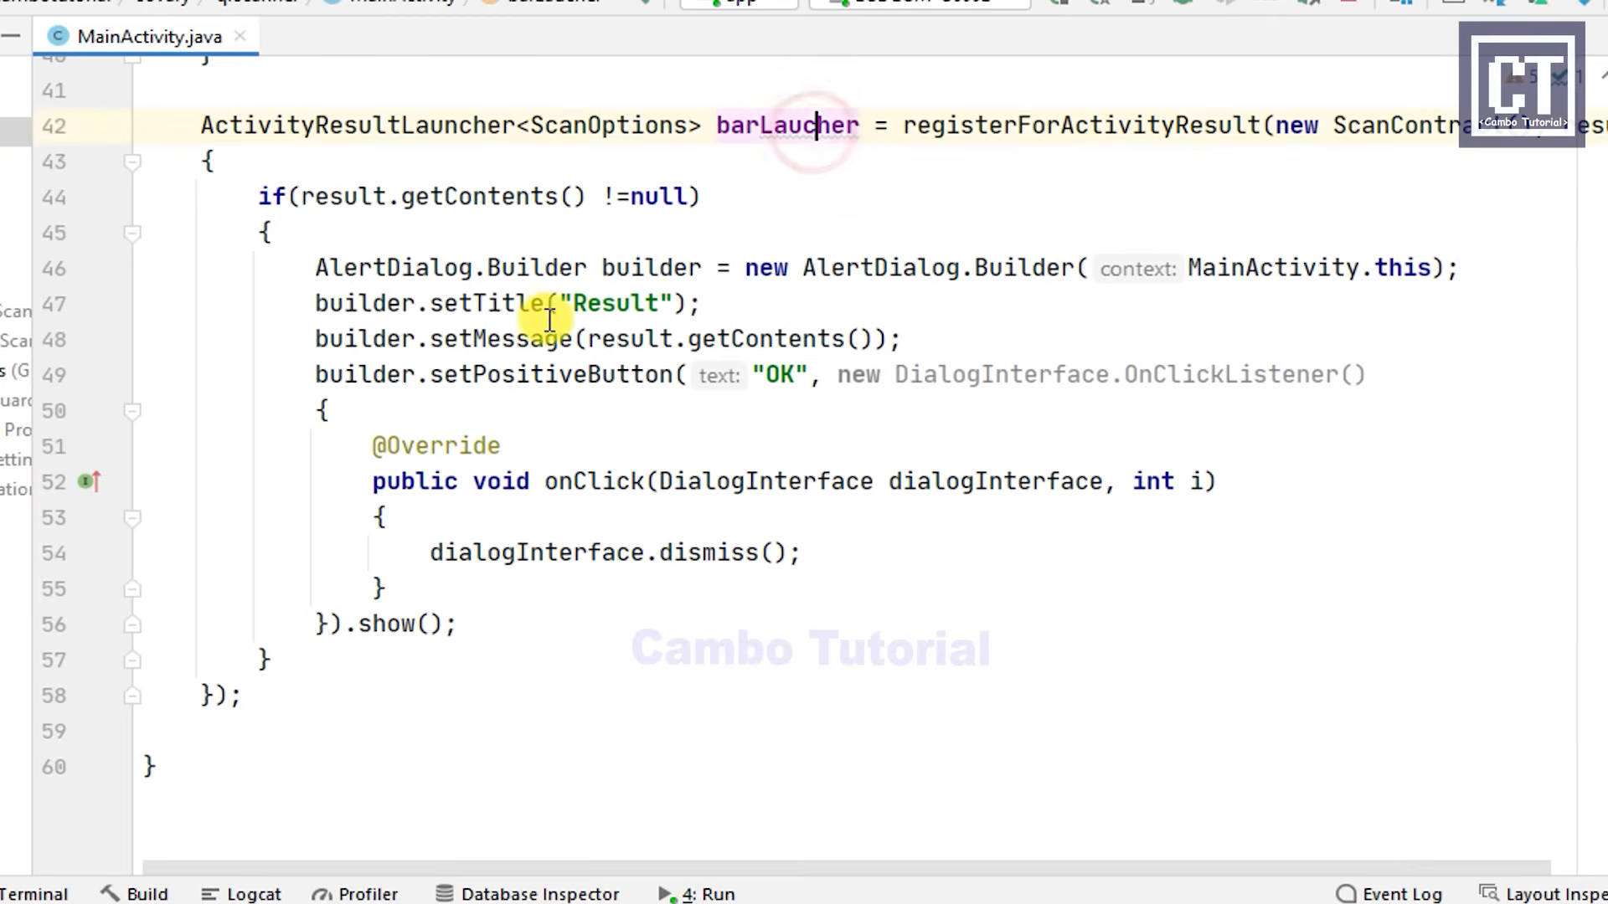
{"action": "scroll", "scroll_direction": "down", "scroll_amount": 3}
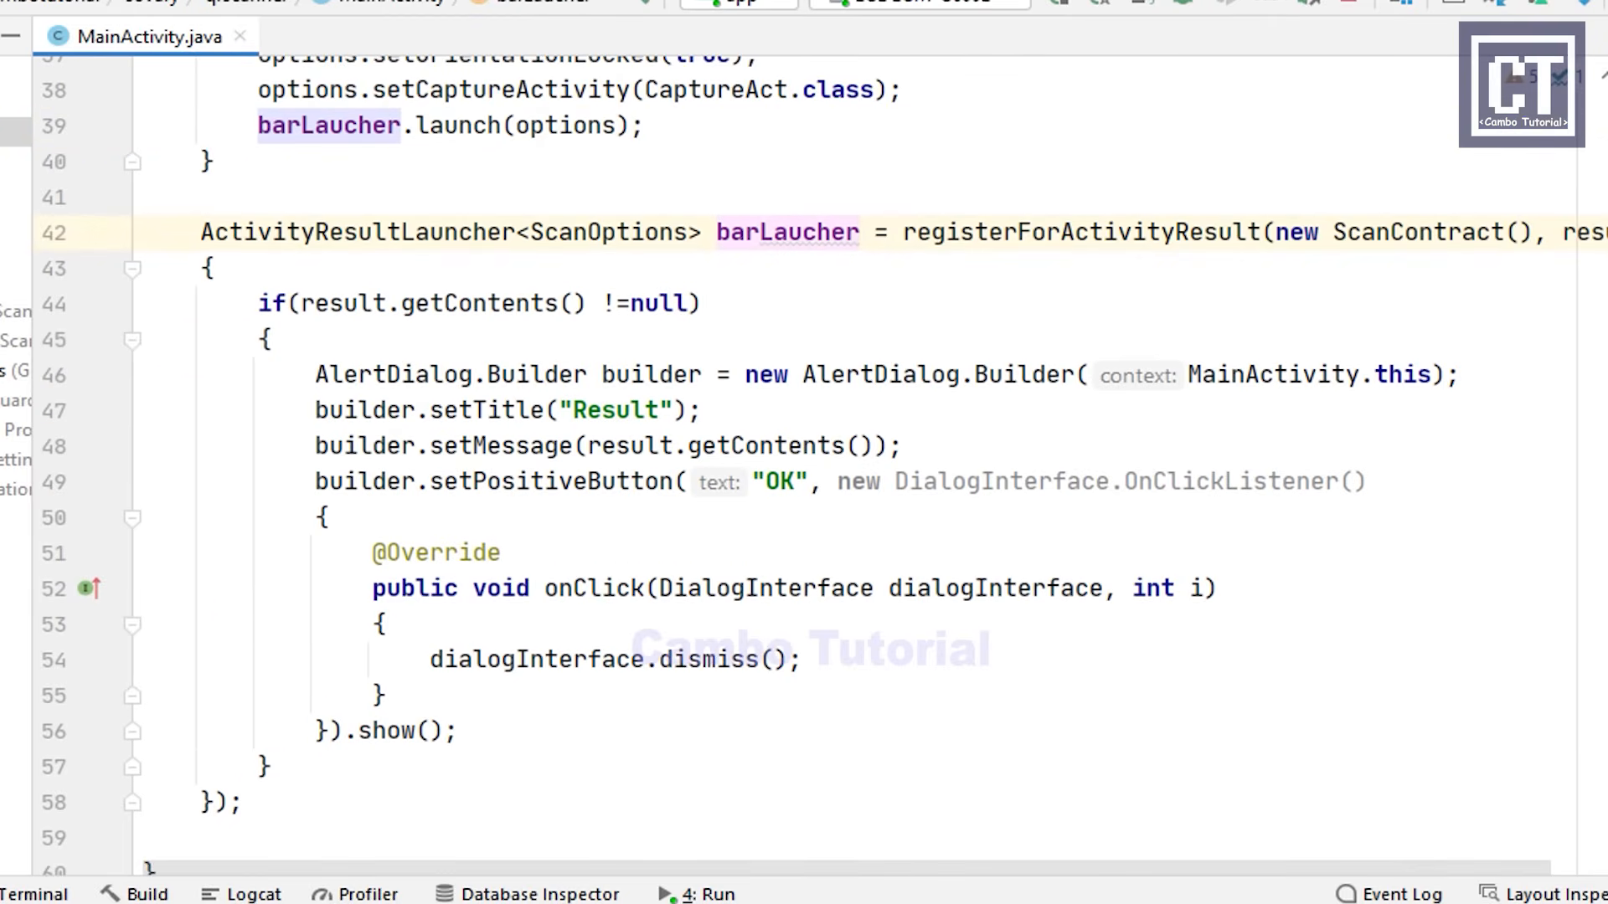
{"action": "left_click", "coordinate": [388, 36]}
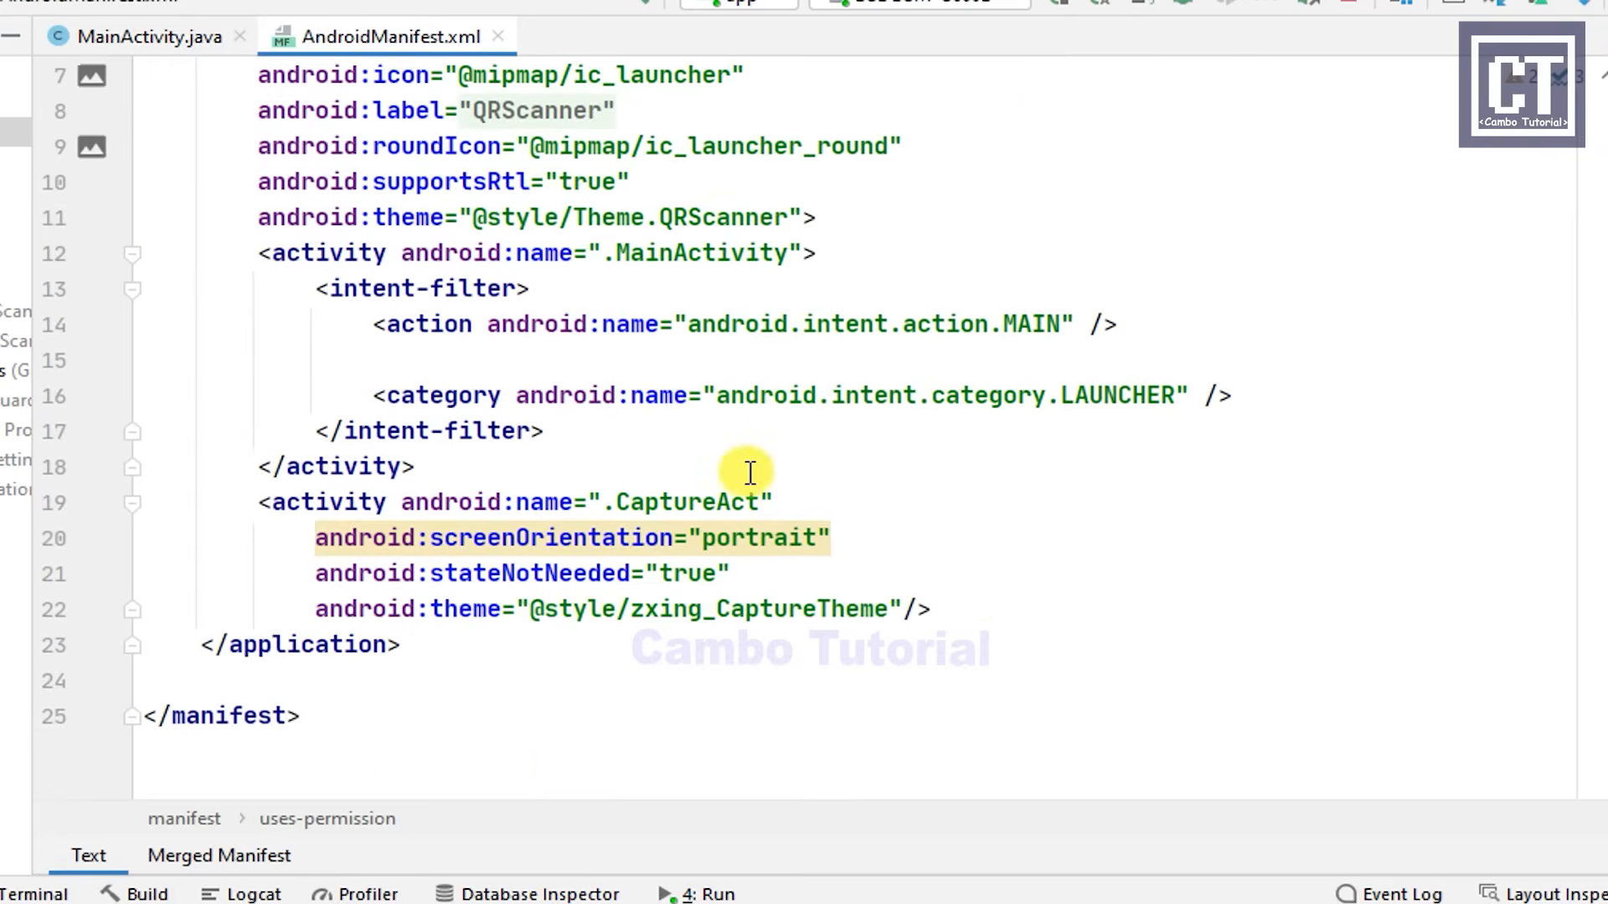
{"action": "left_click_drag", "start_coordinate": [749, 473], "coordinate": [933, 608]}
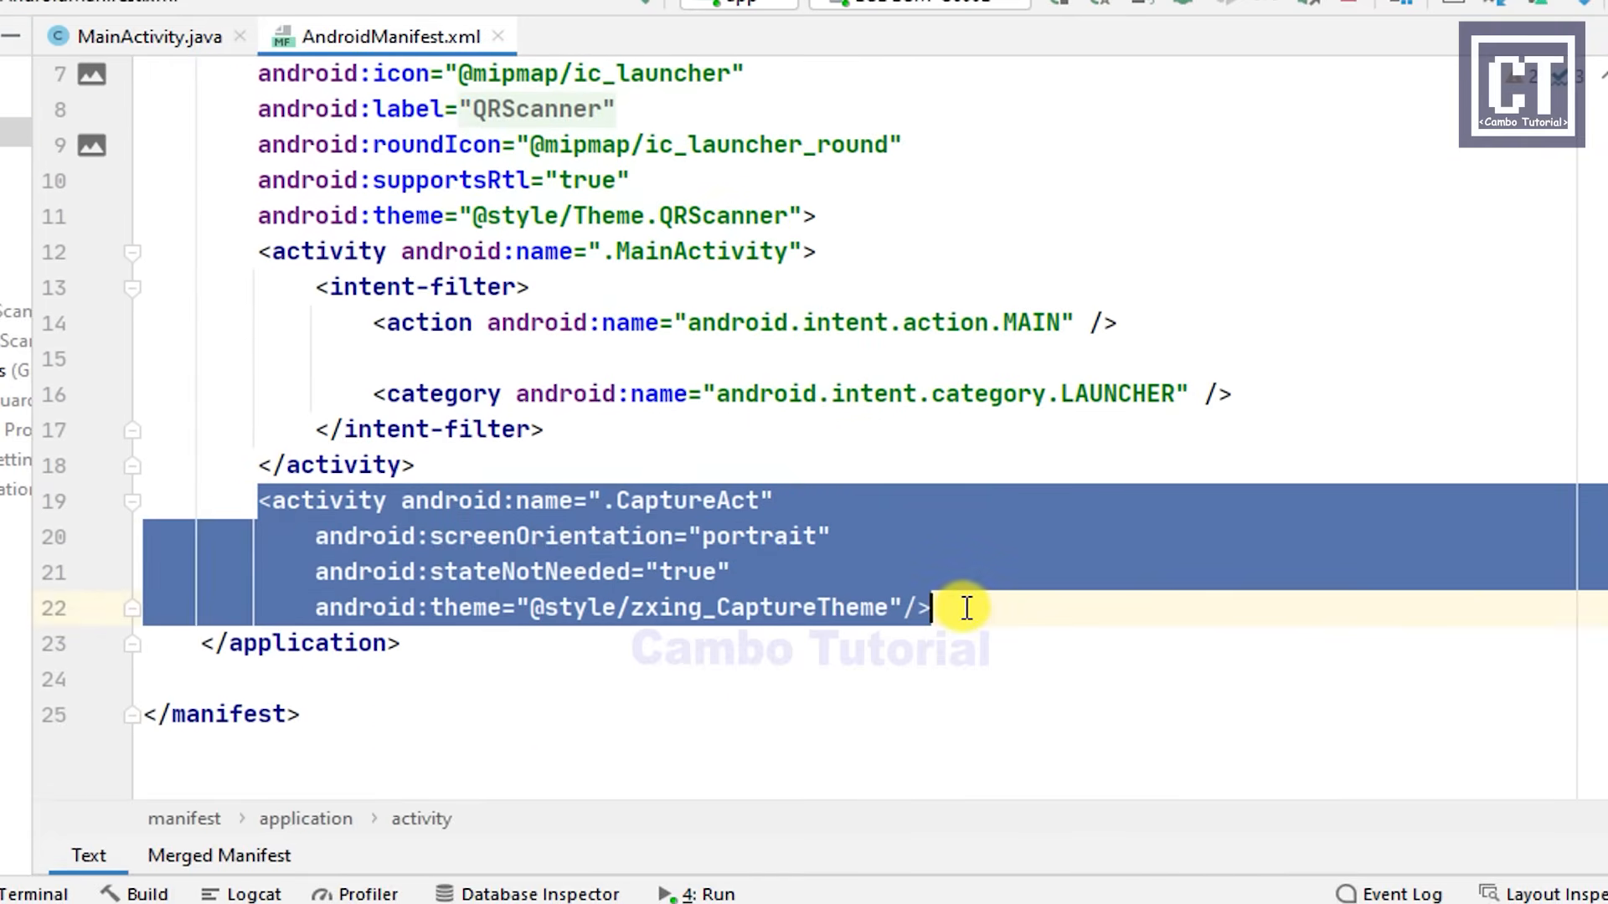